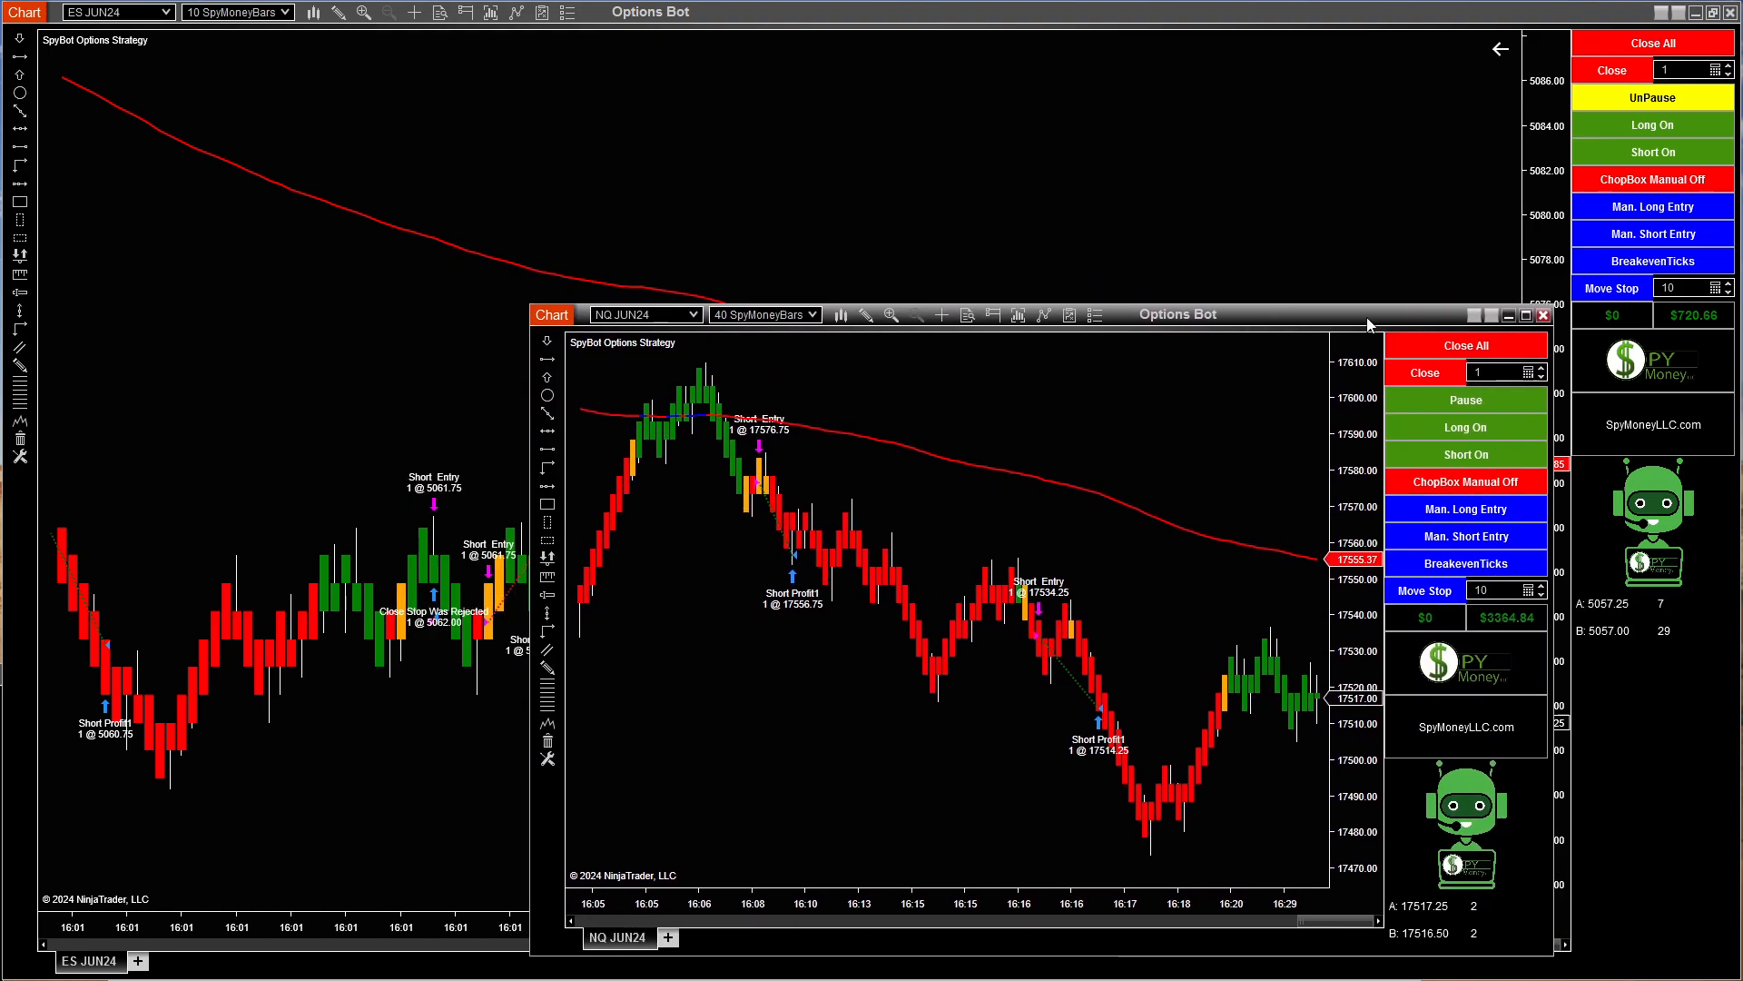
# - Maximize the NQ JUN24 Options Bot chart to review its short trades and P&L
pyautogui.click(1491, 314)
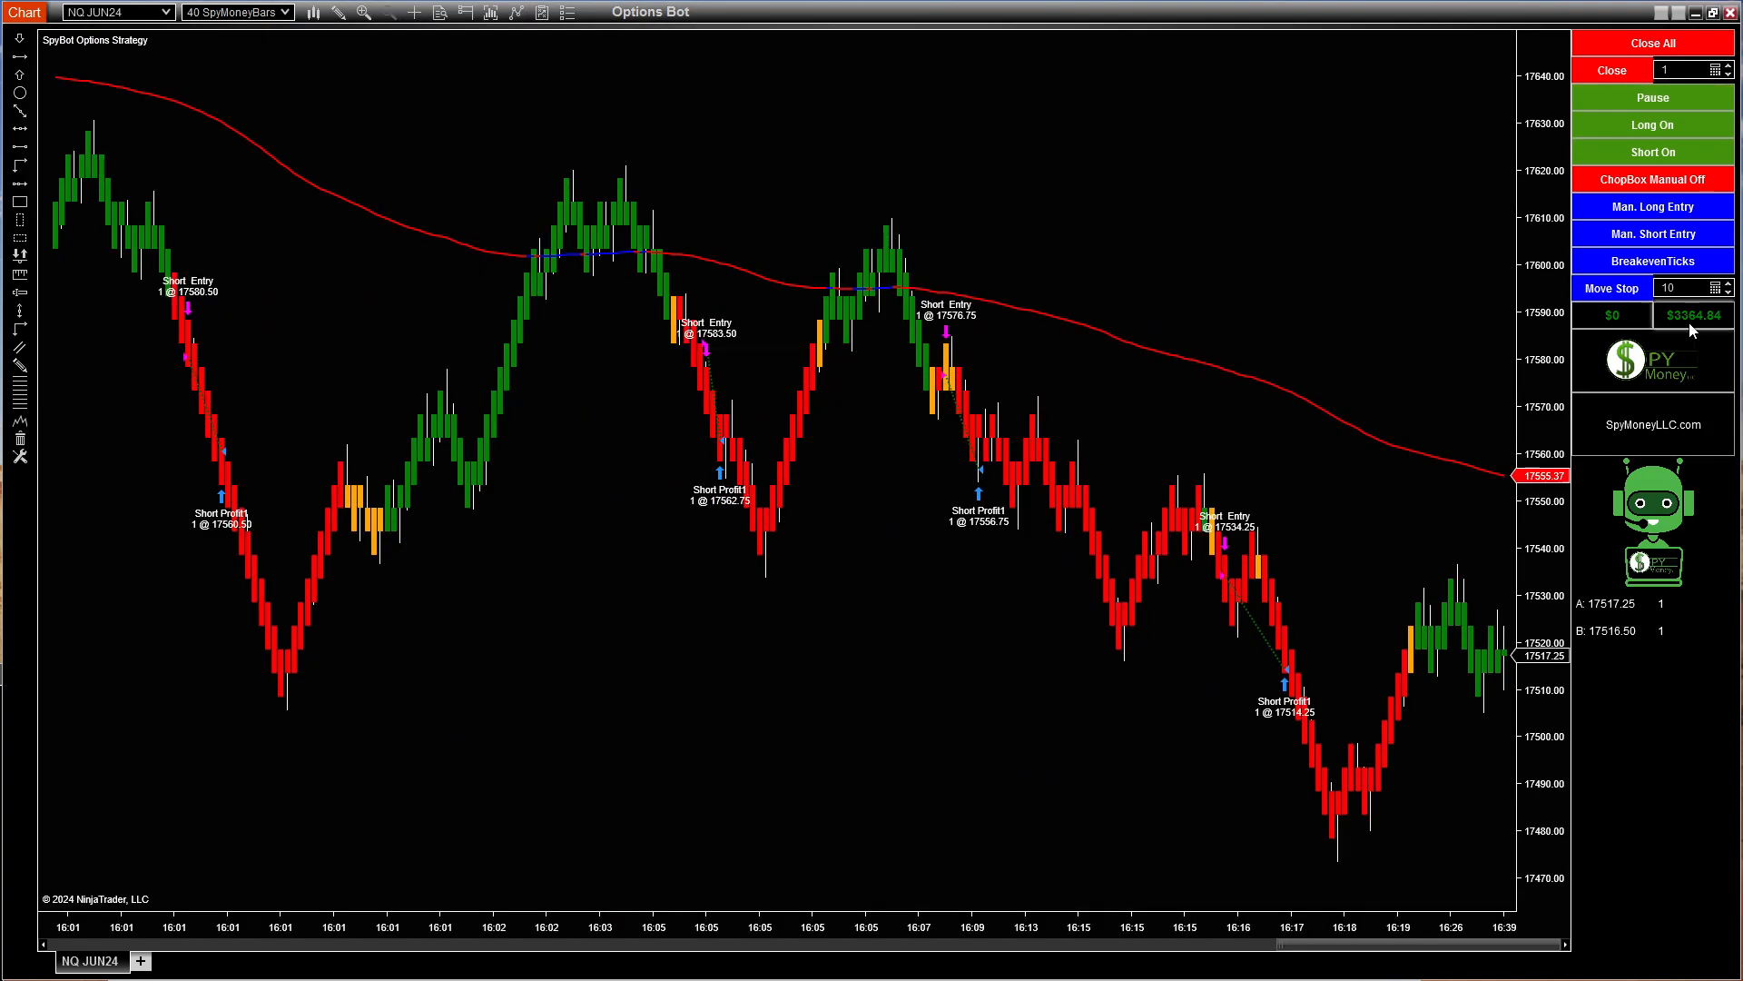
pyautogui.moveTo(1693, 314)
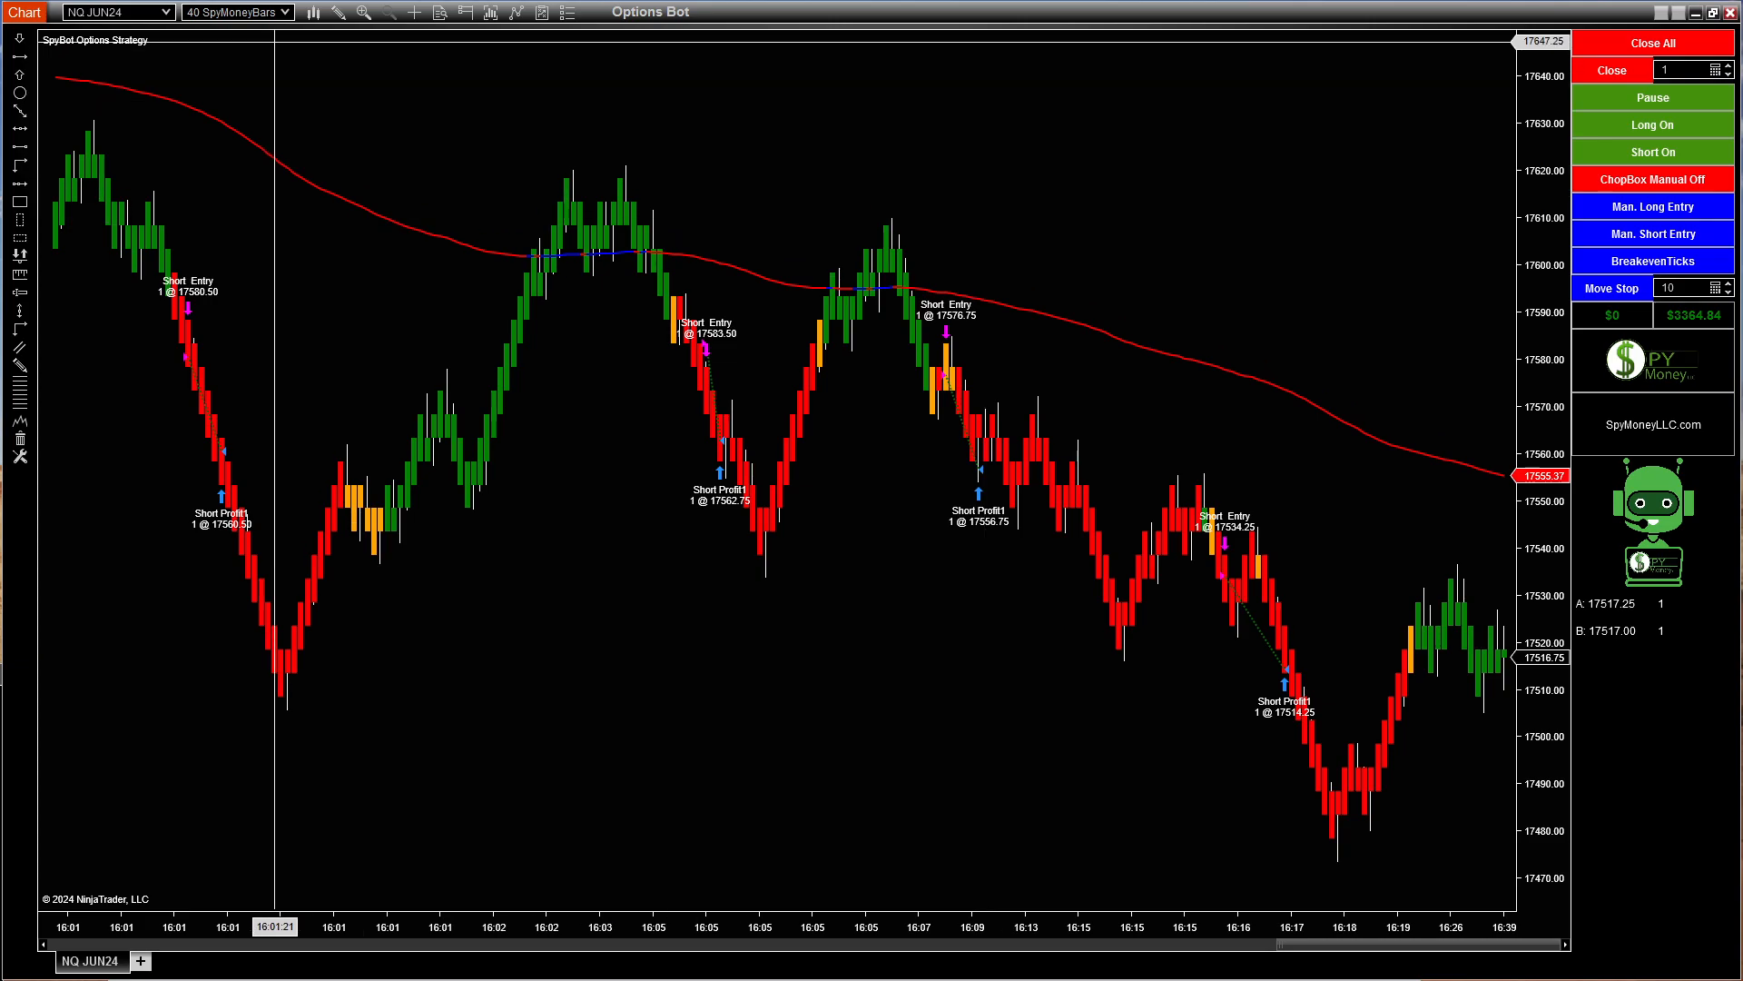
pyautogui.moveTo(420, 434)
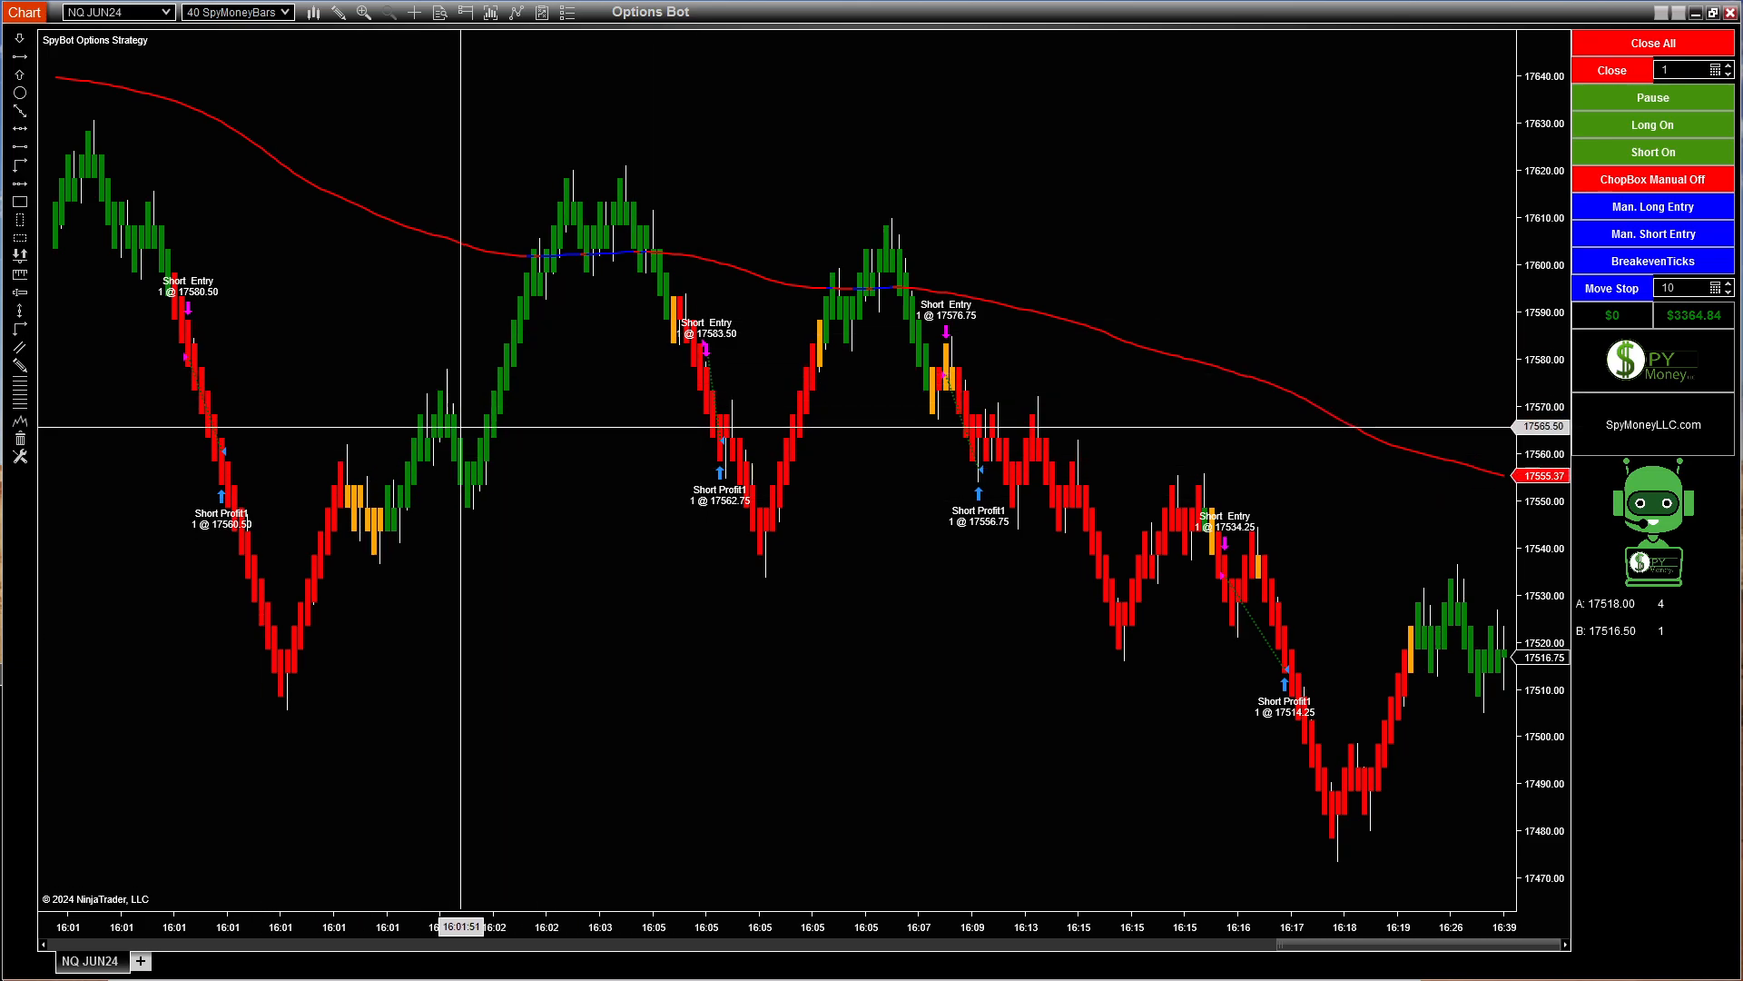
pyautogui.moveTo(897, 7)
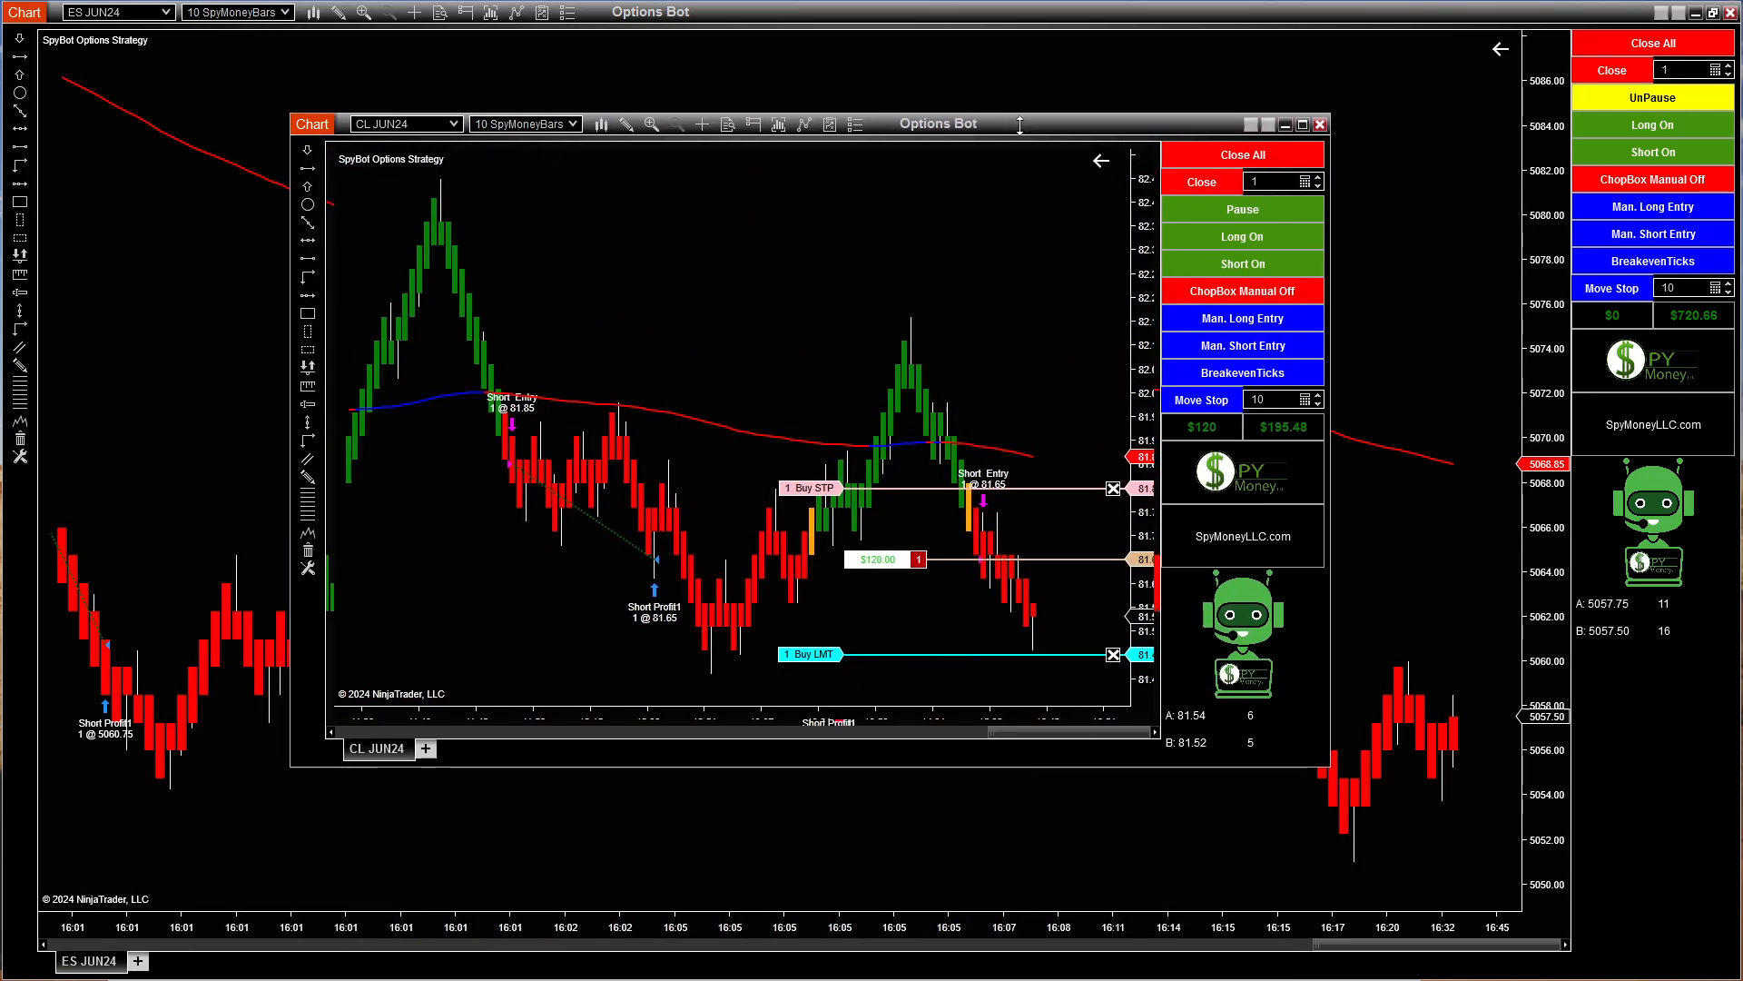
# - Maximize the CL JUN24 chart and close the open short position at 81.55
pyautogui.click(1298, 123)
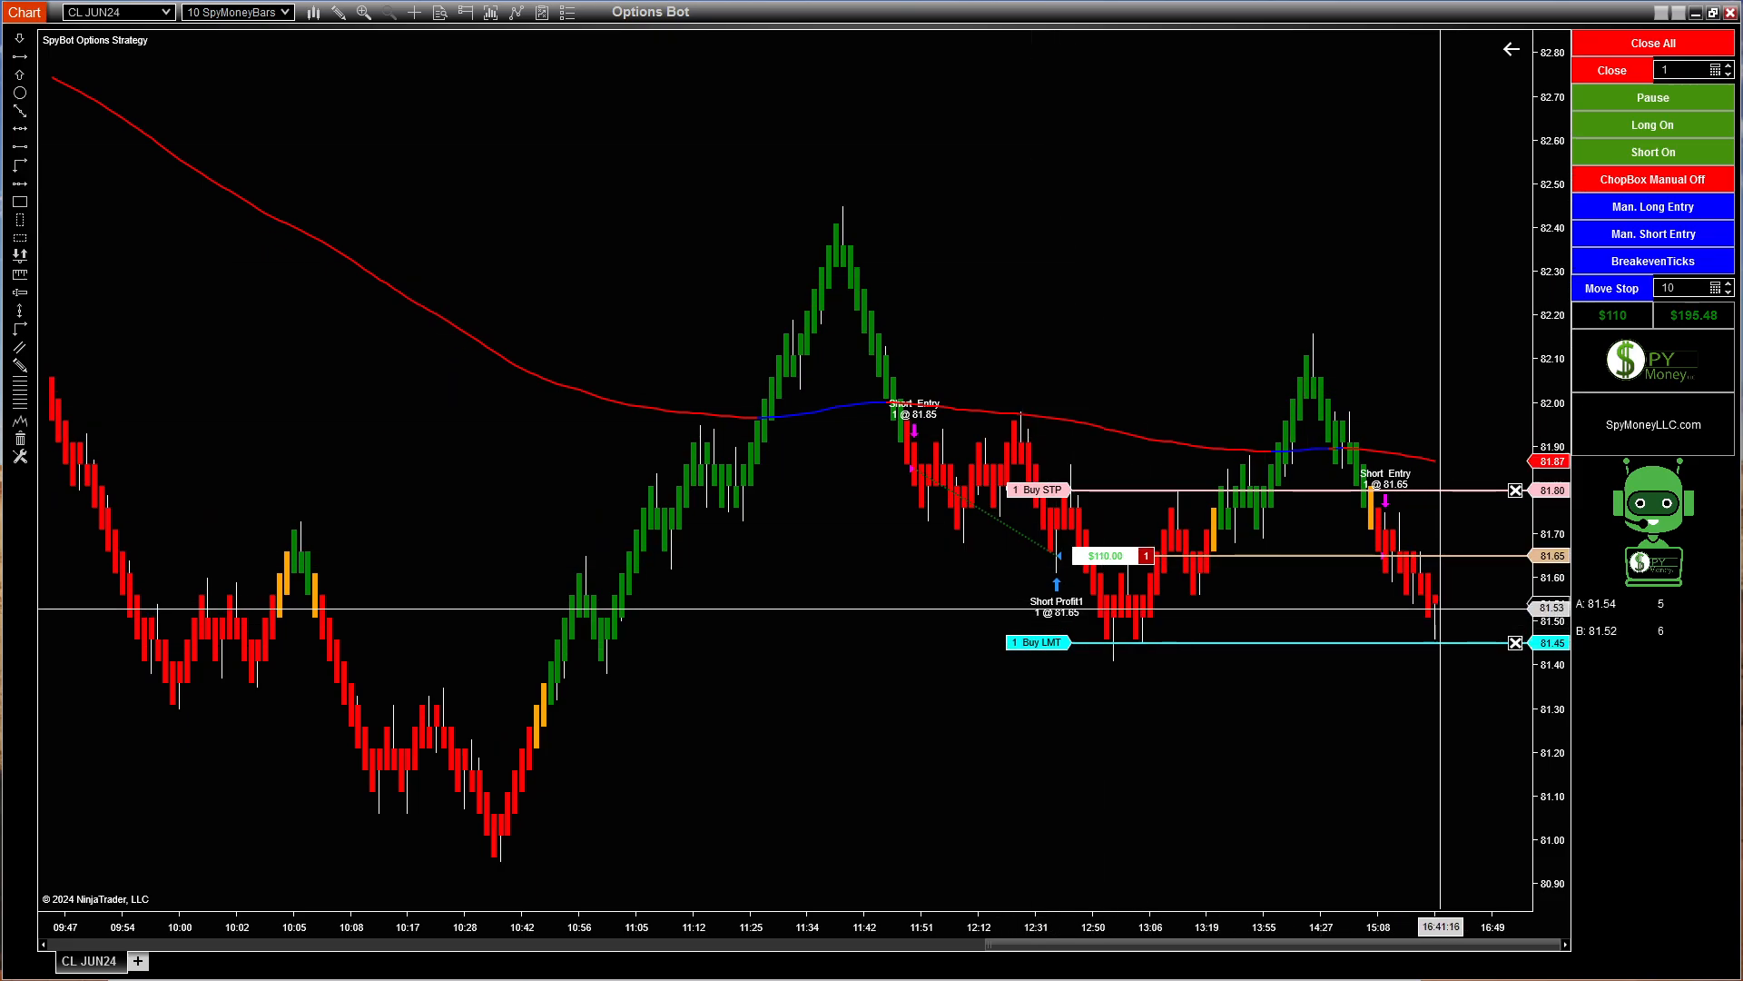
pyautogui.moveTo(962, 509)
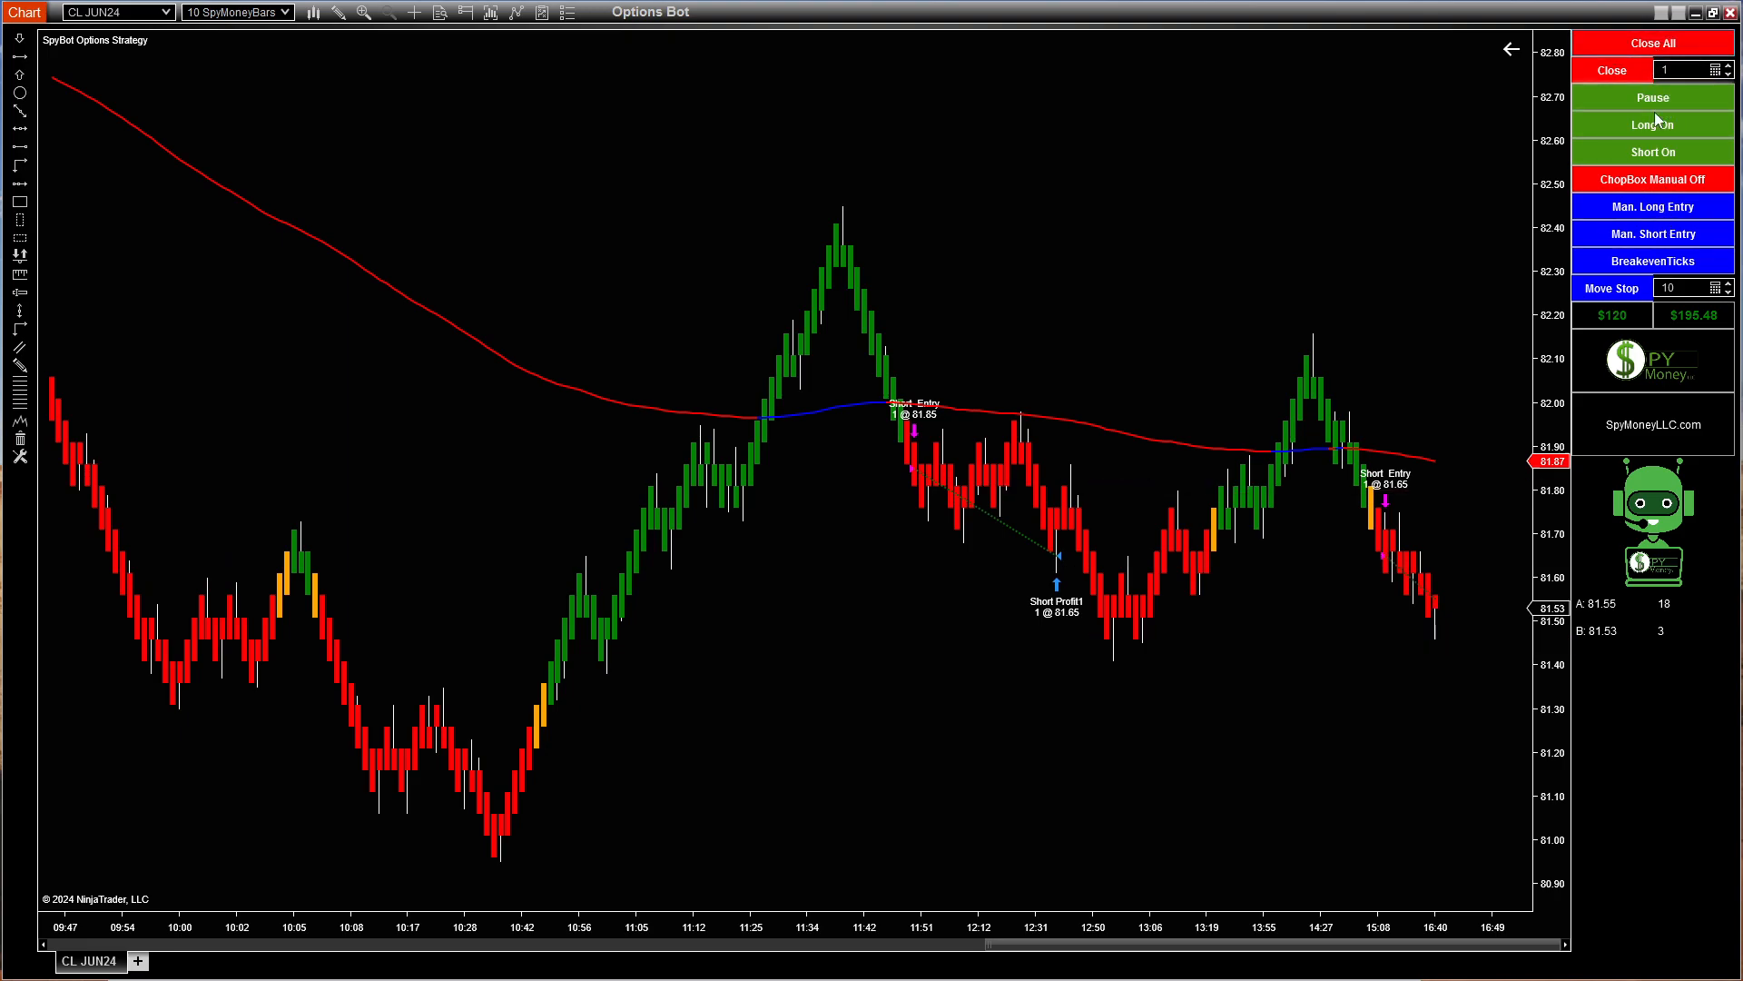
pyautogui.moveTo(1584, 465)
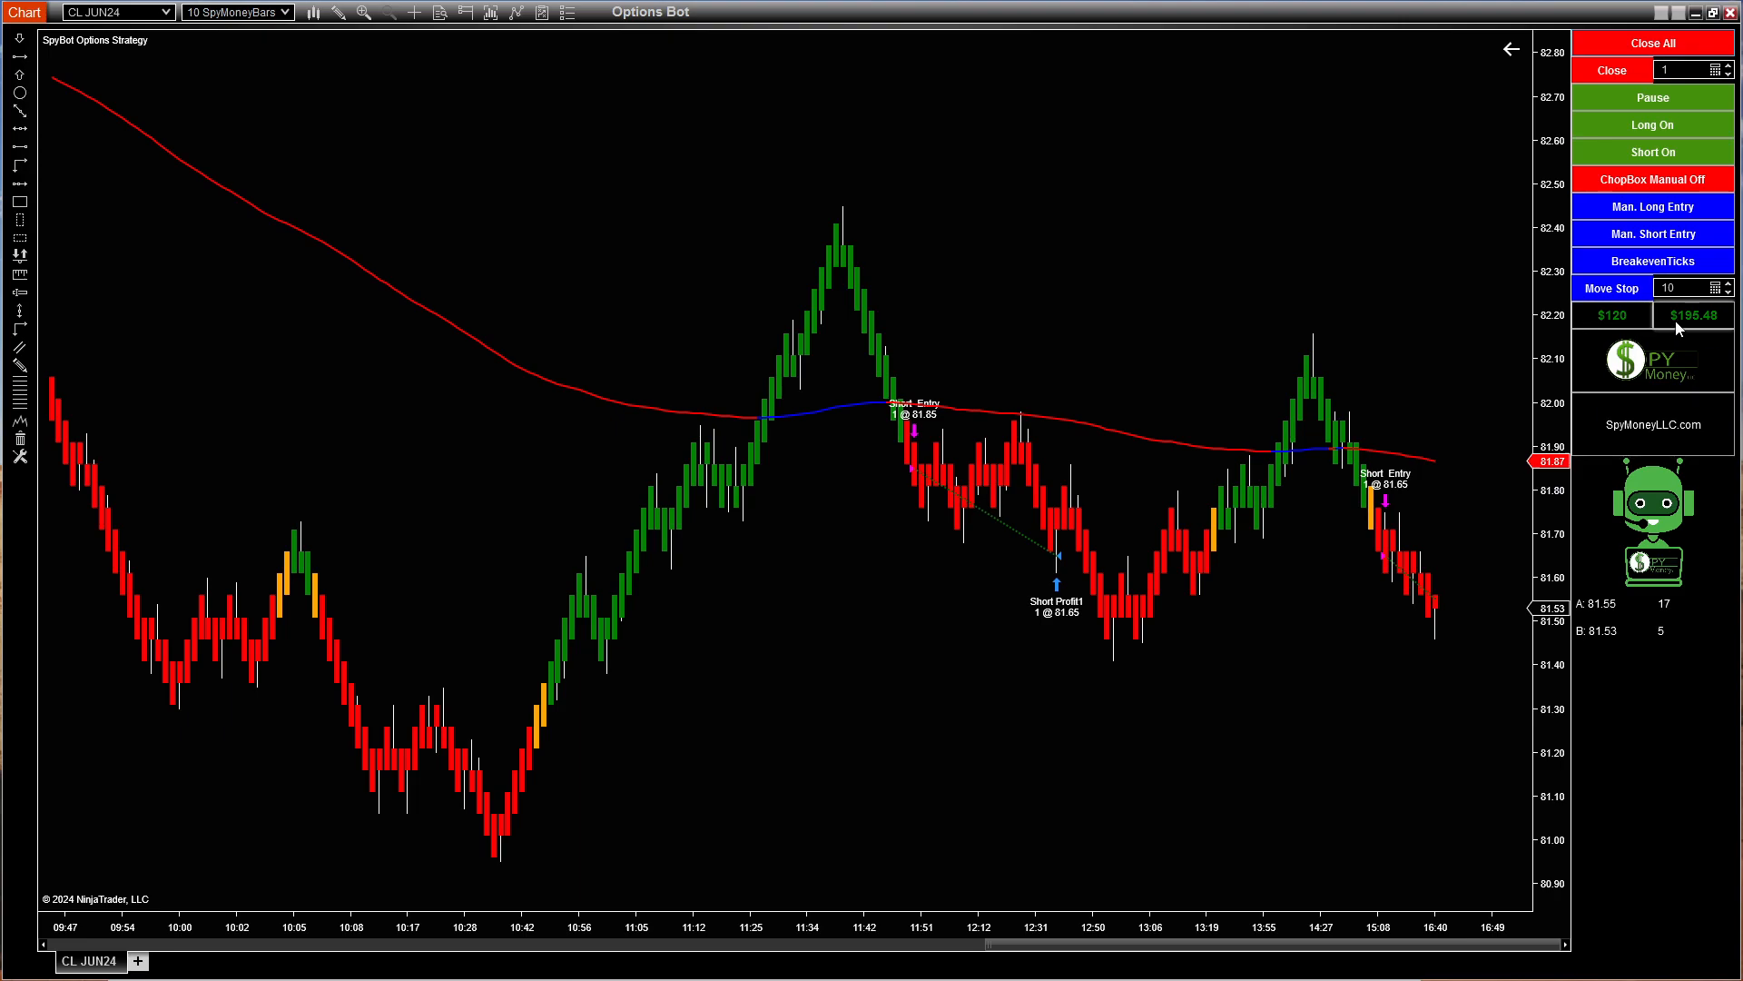
pyautogui.moveTo(1612, 324)
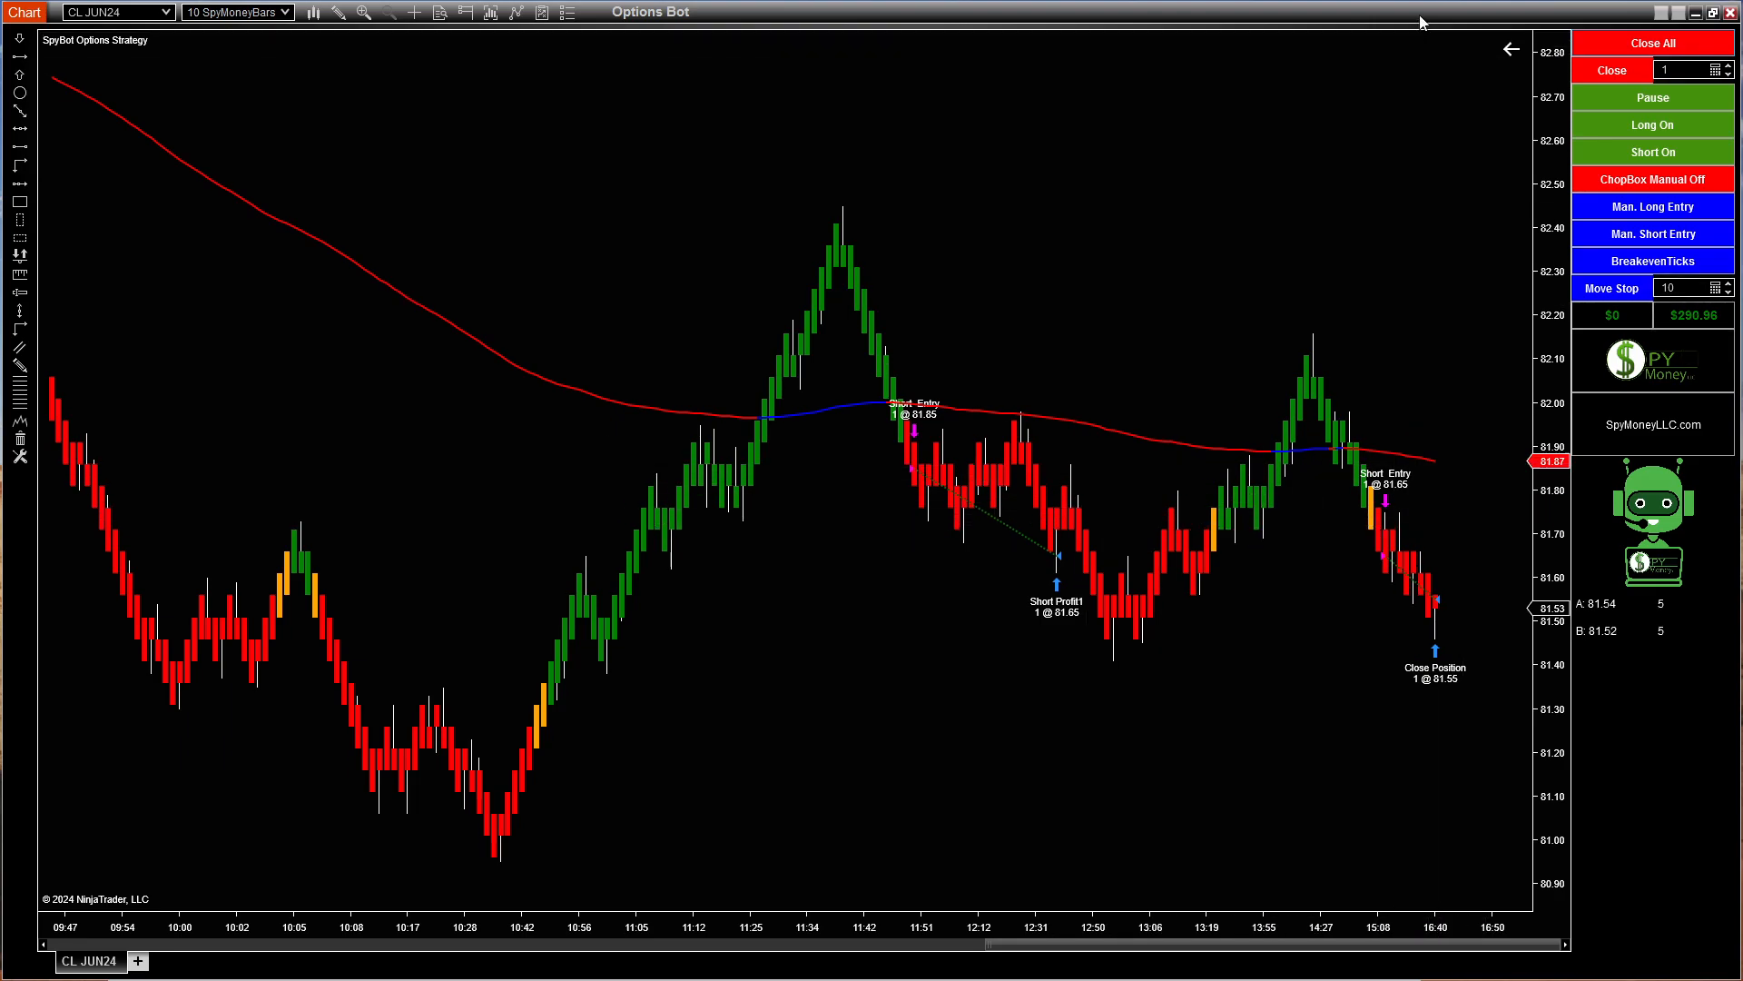
pyautogui.click(111, 13)
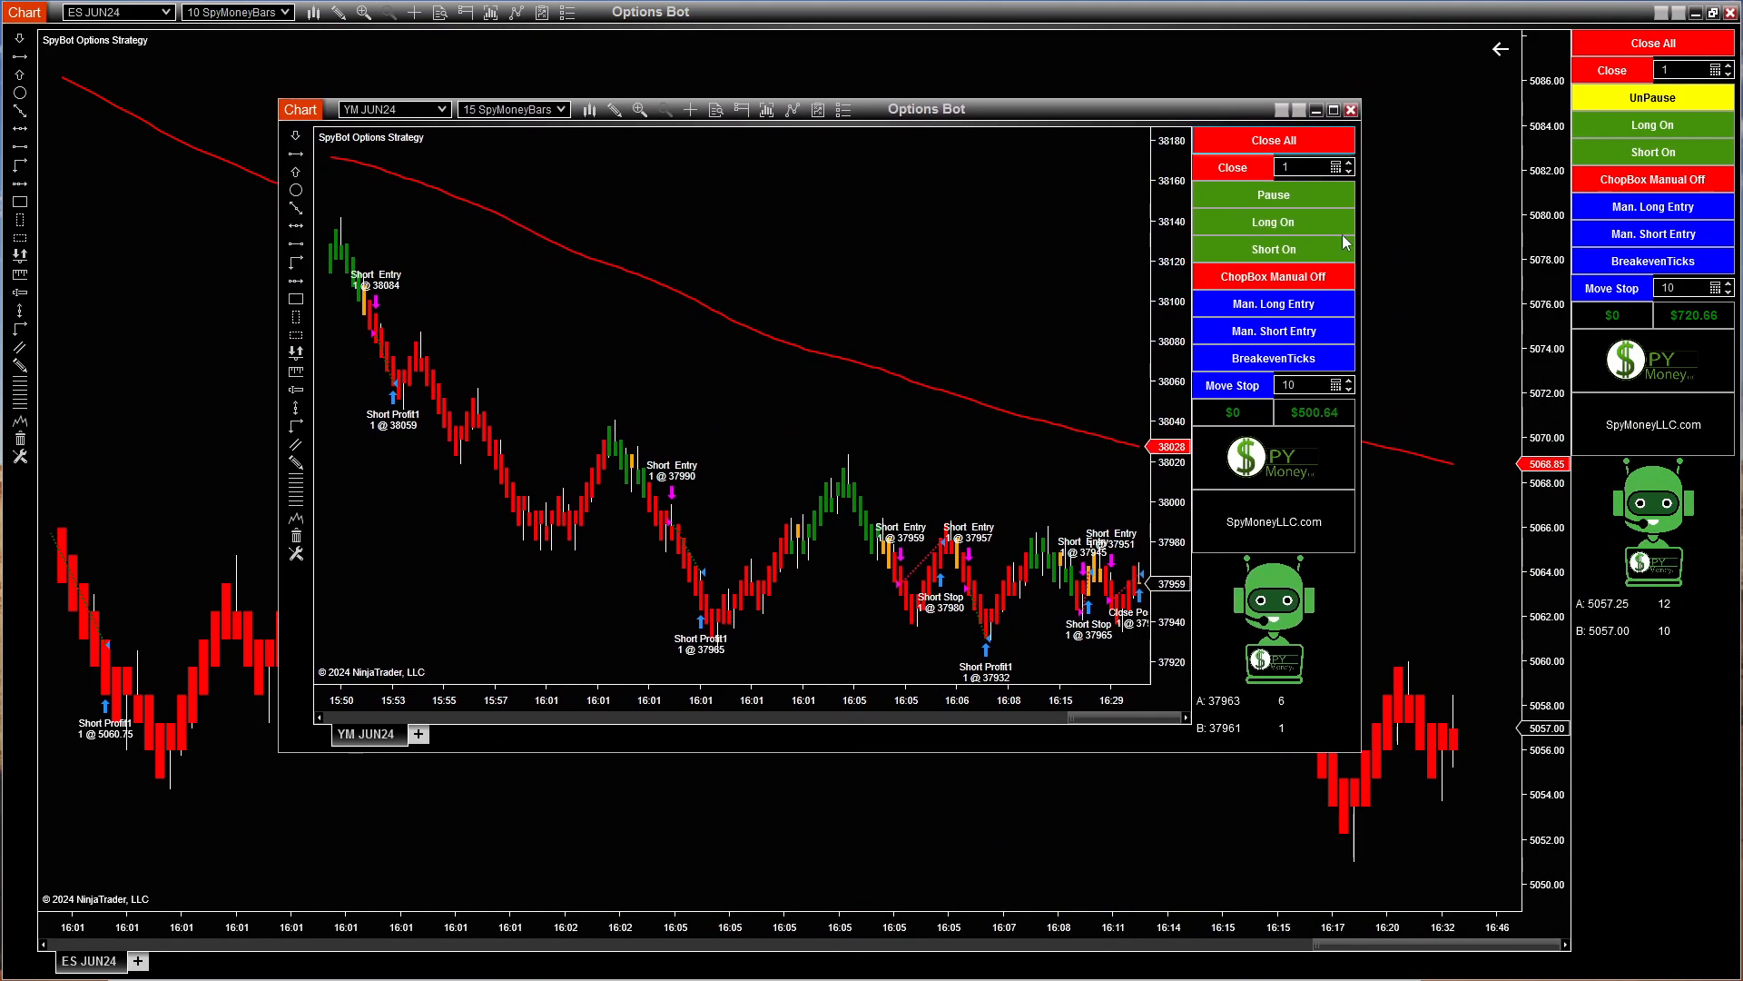
pyautogui.moveTo(1316, 413)
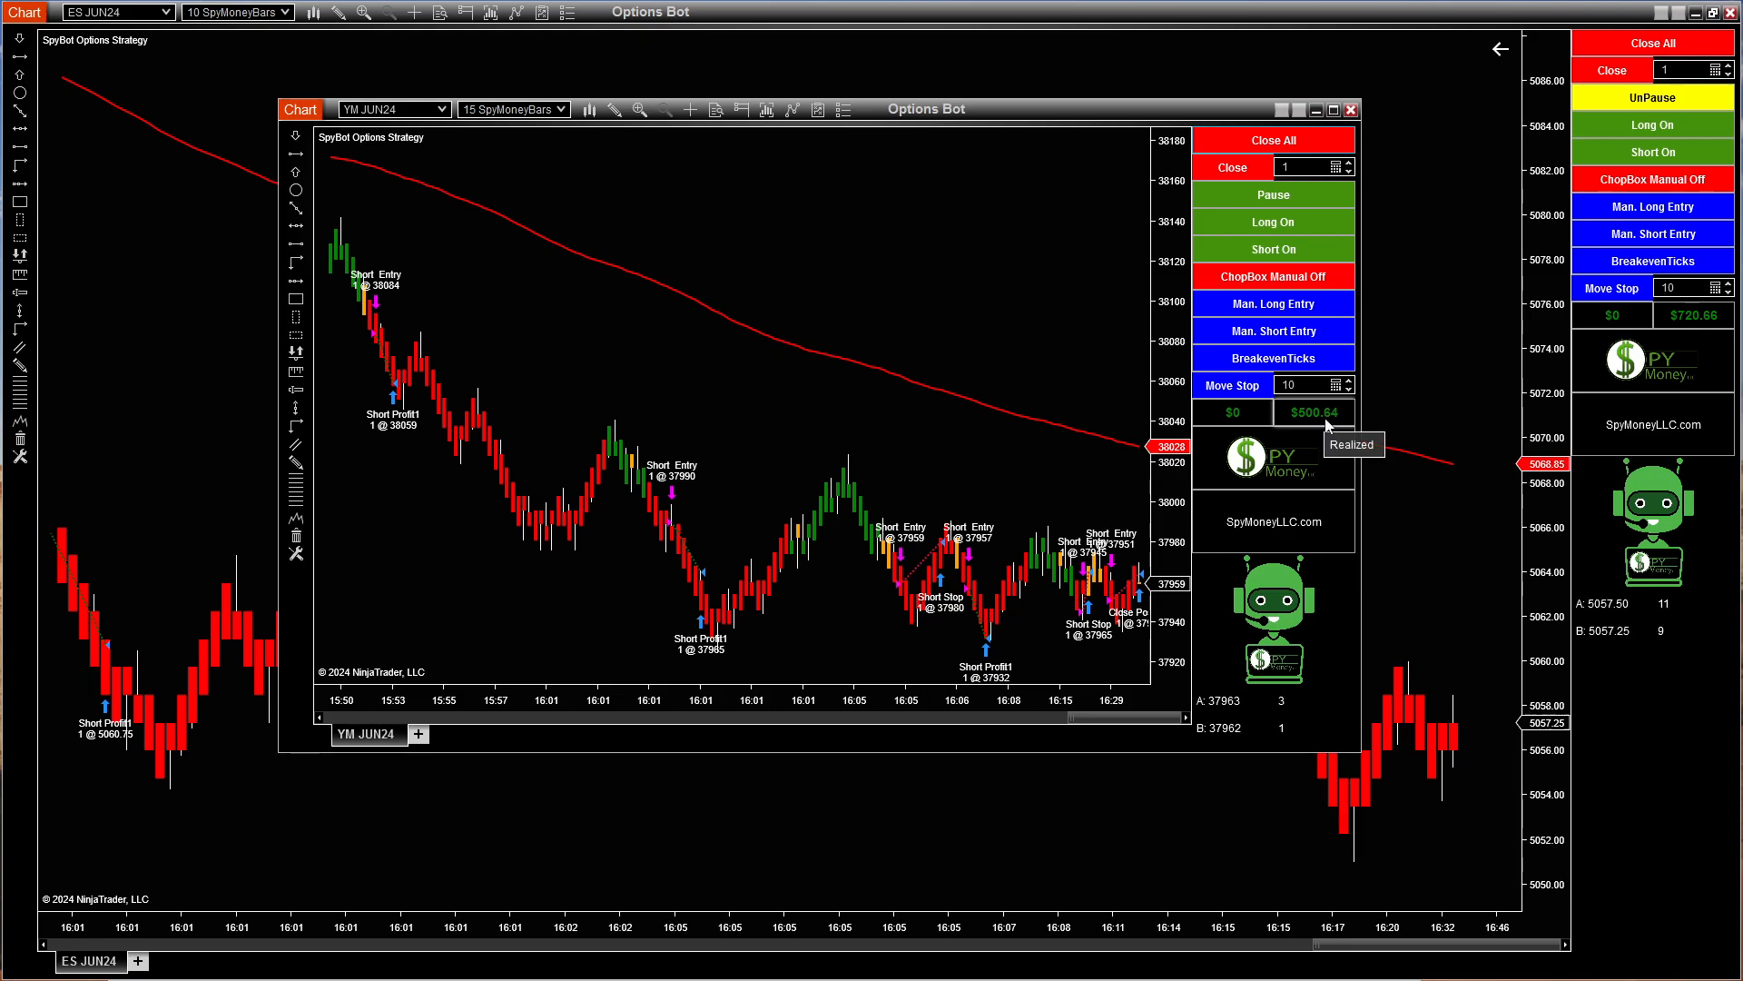
# - Move on from the YM JUN24 chart to HO JUN24, then on to ZB JUN24
pyautogui.click(1350, 107)
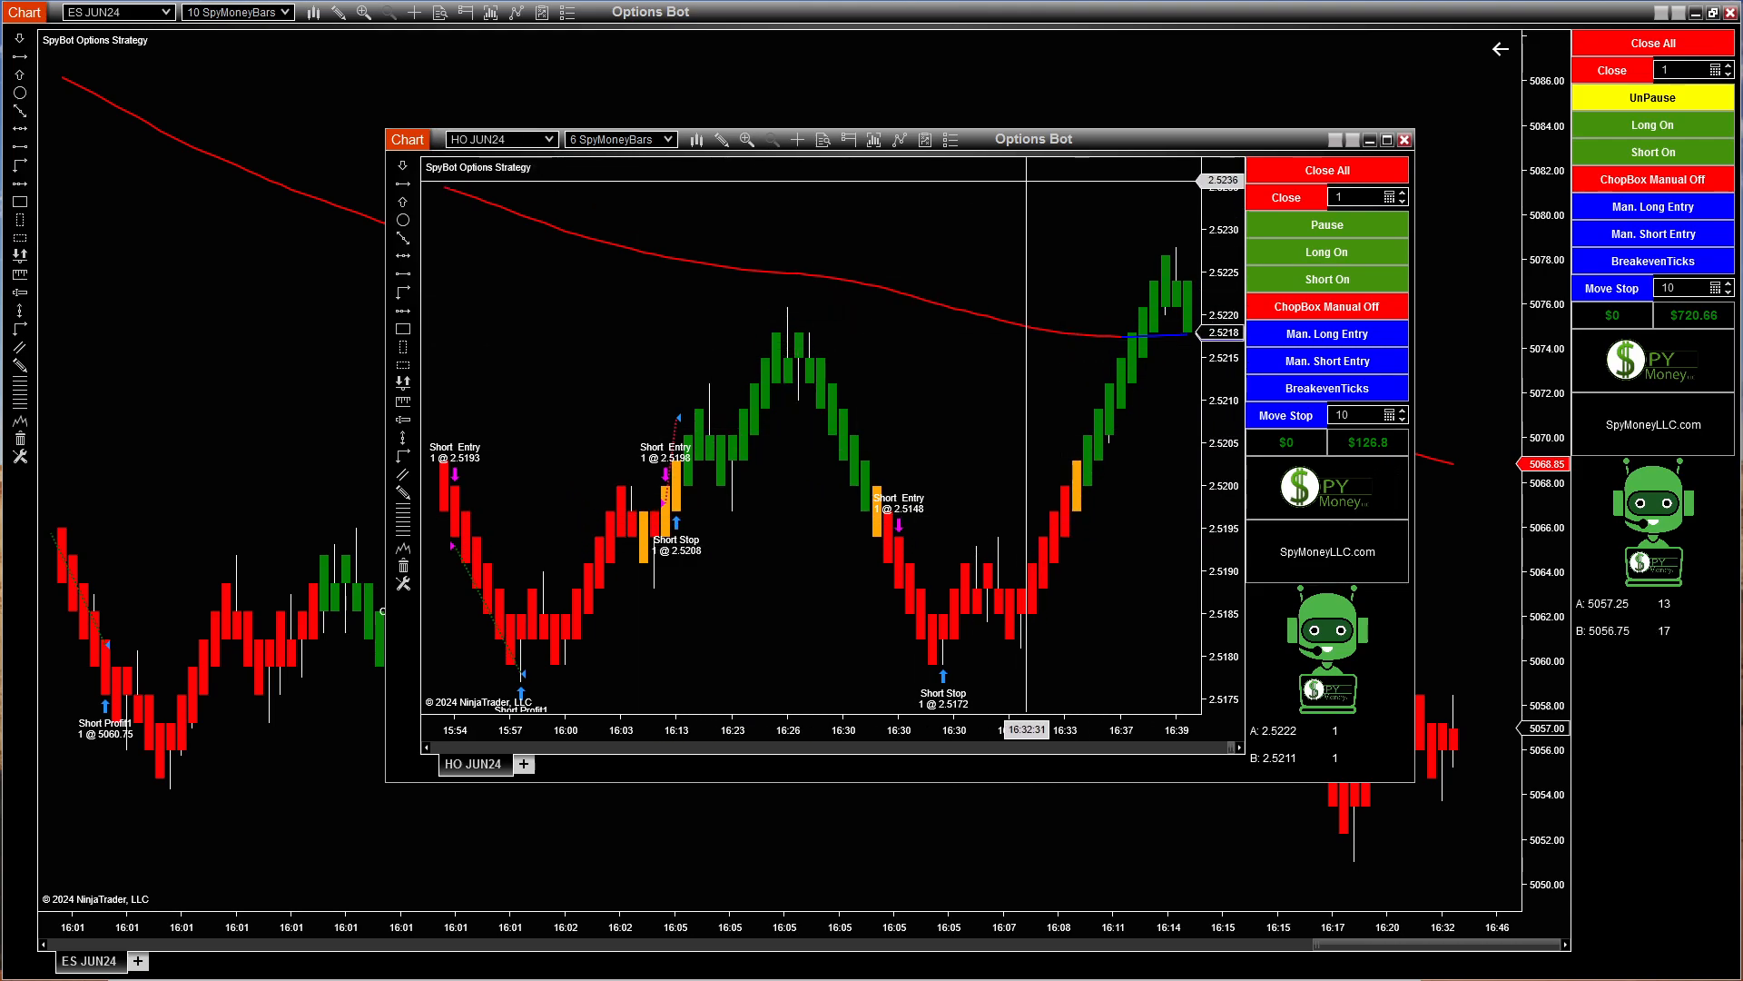
pyautogui.click(1403, 139)
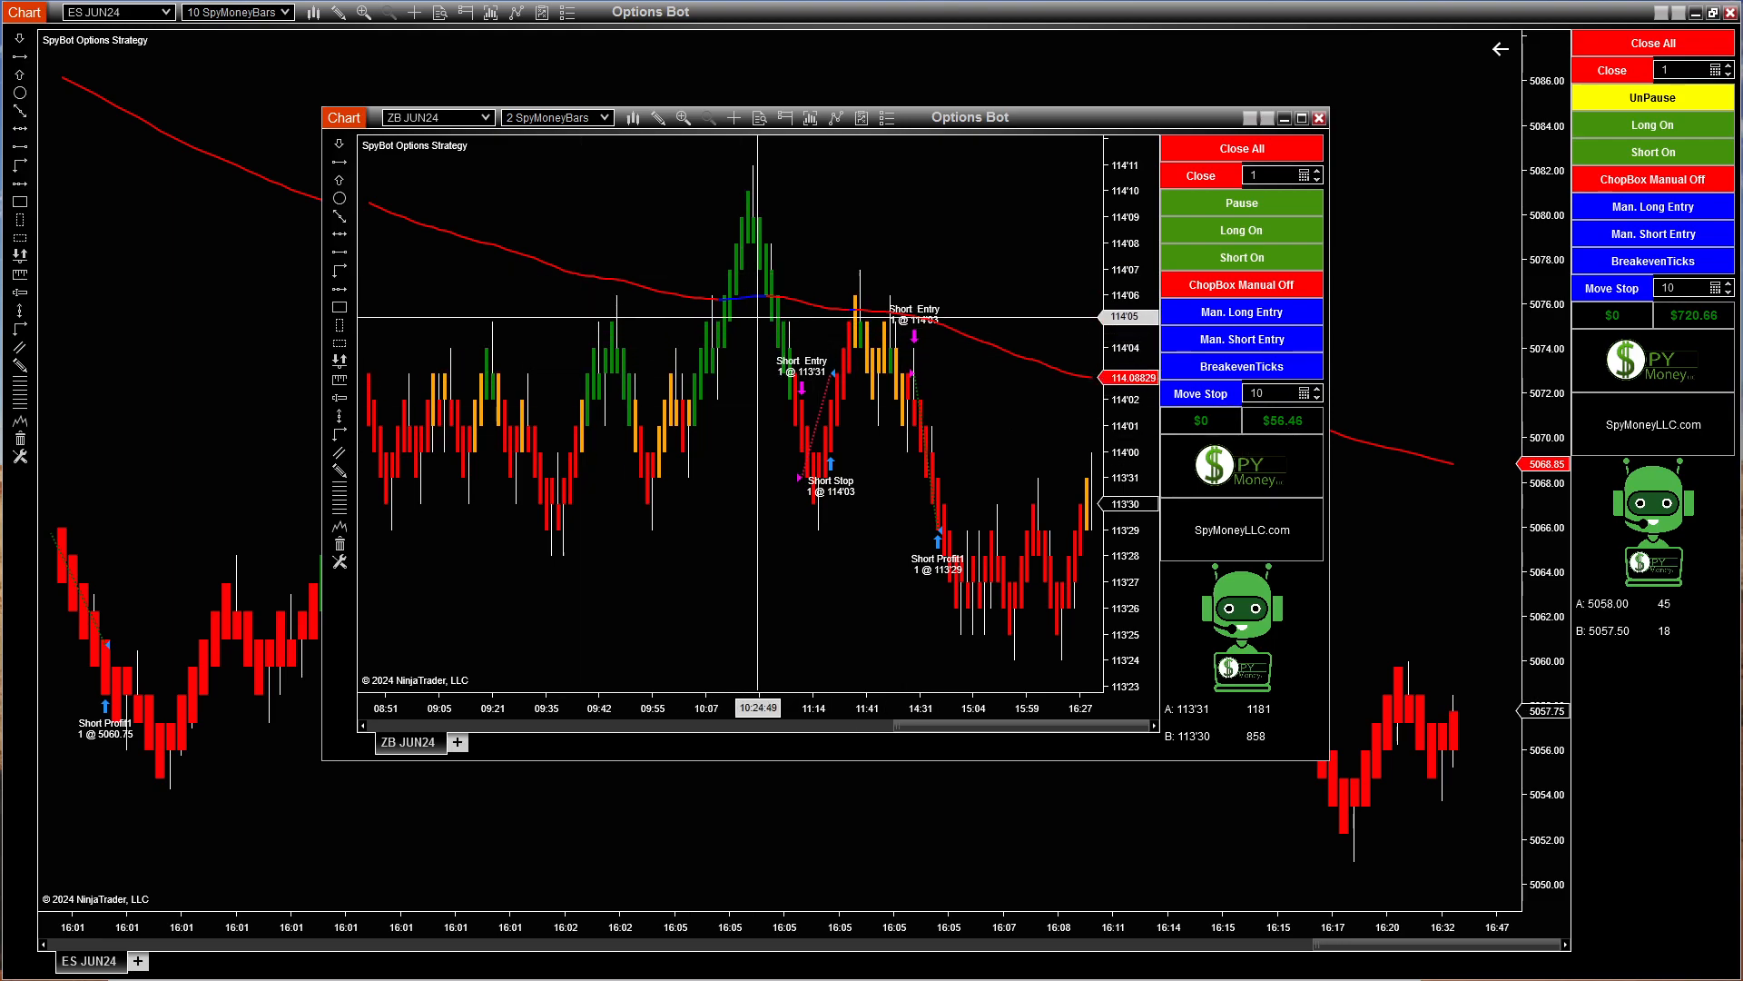
# - Move from ZB JUN24 to the NQ JUN24 chart, then dismiss it, leaving the ES chart
pyautogui.click(1318, 116)
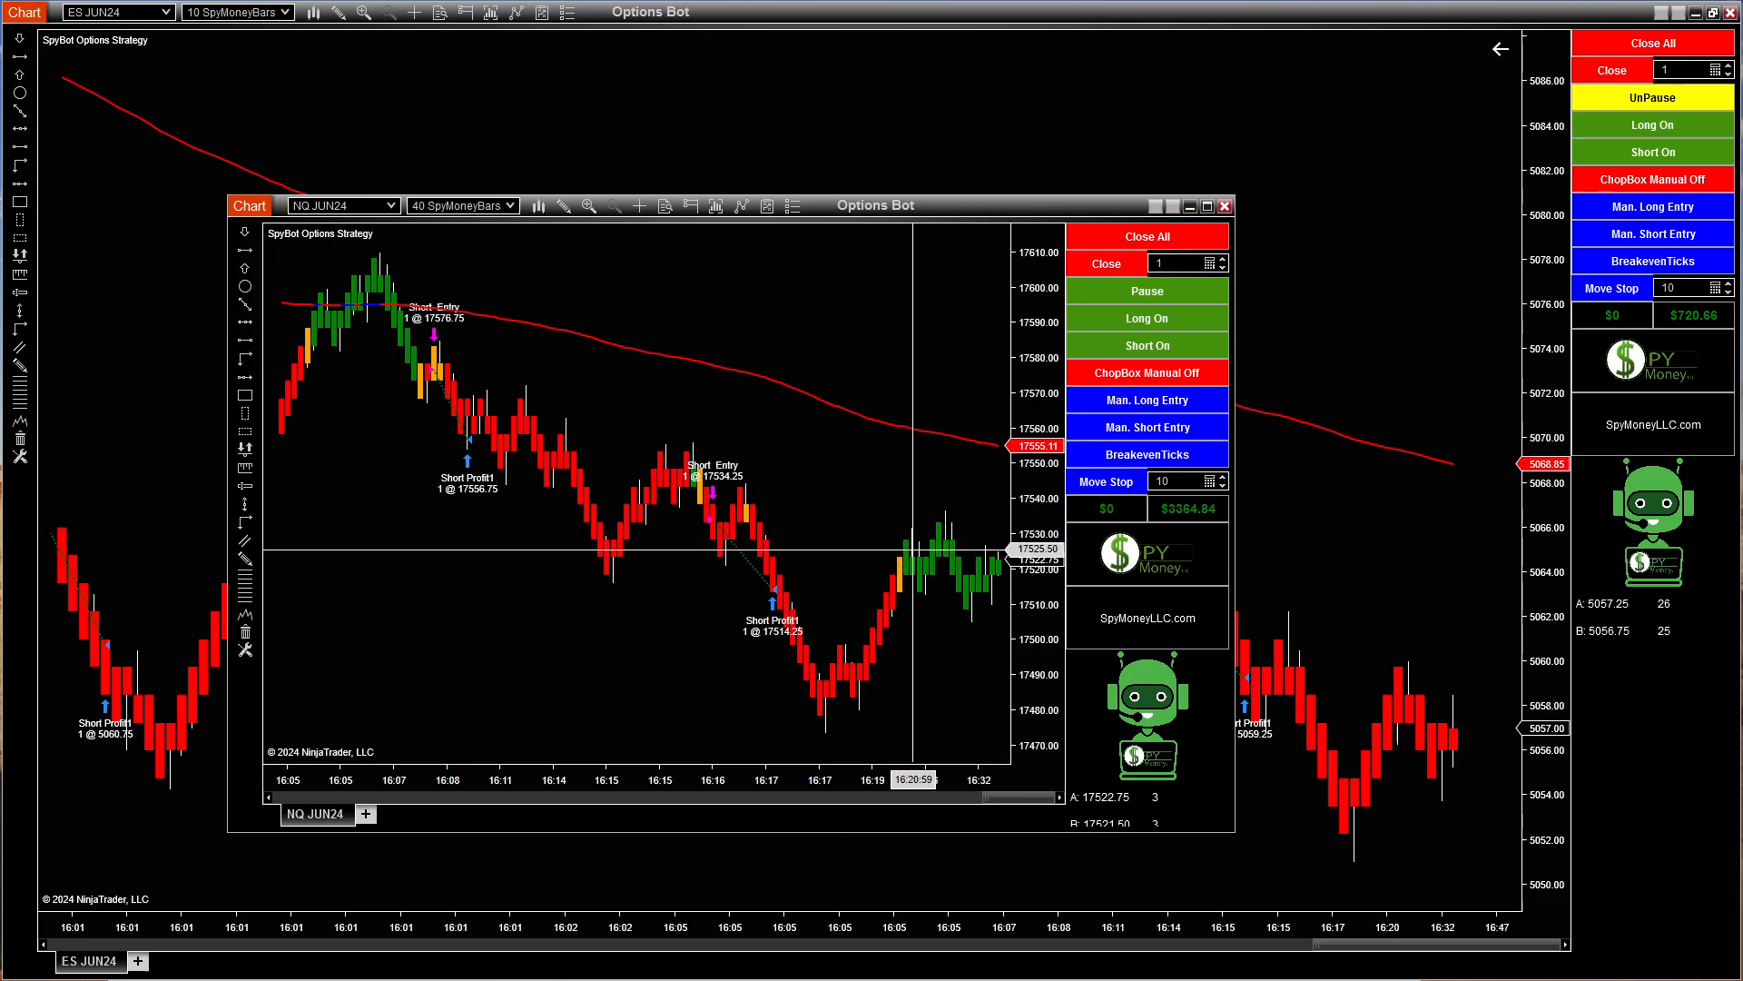
pyautogui.moveTo(1188, 509)
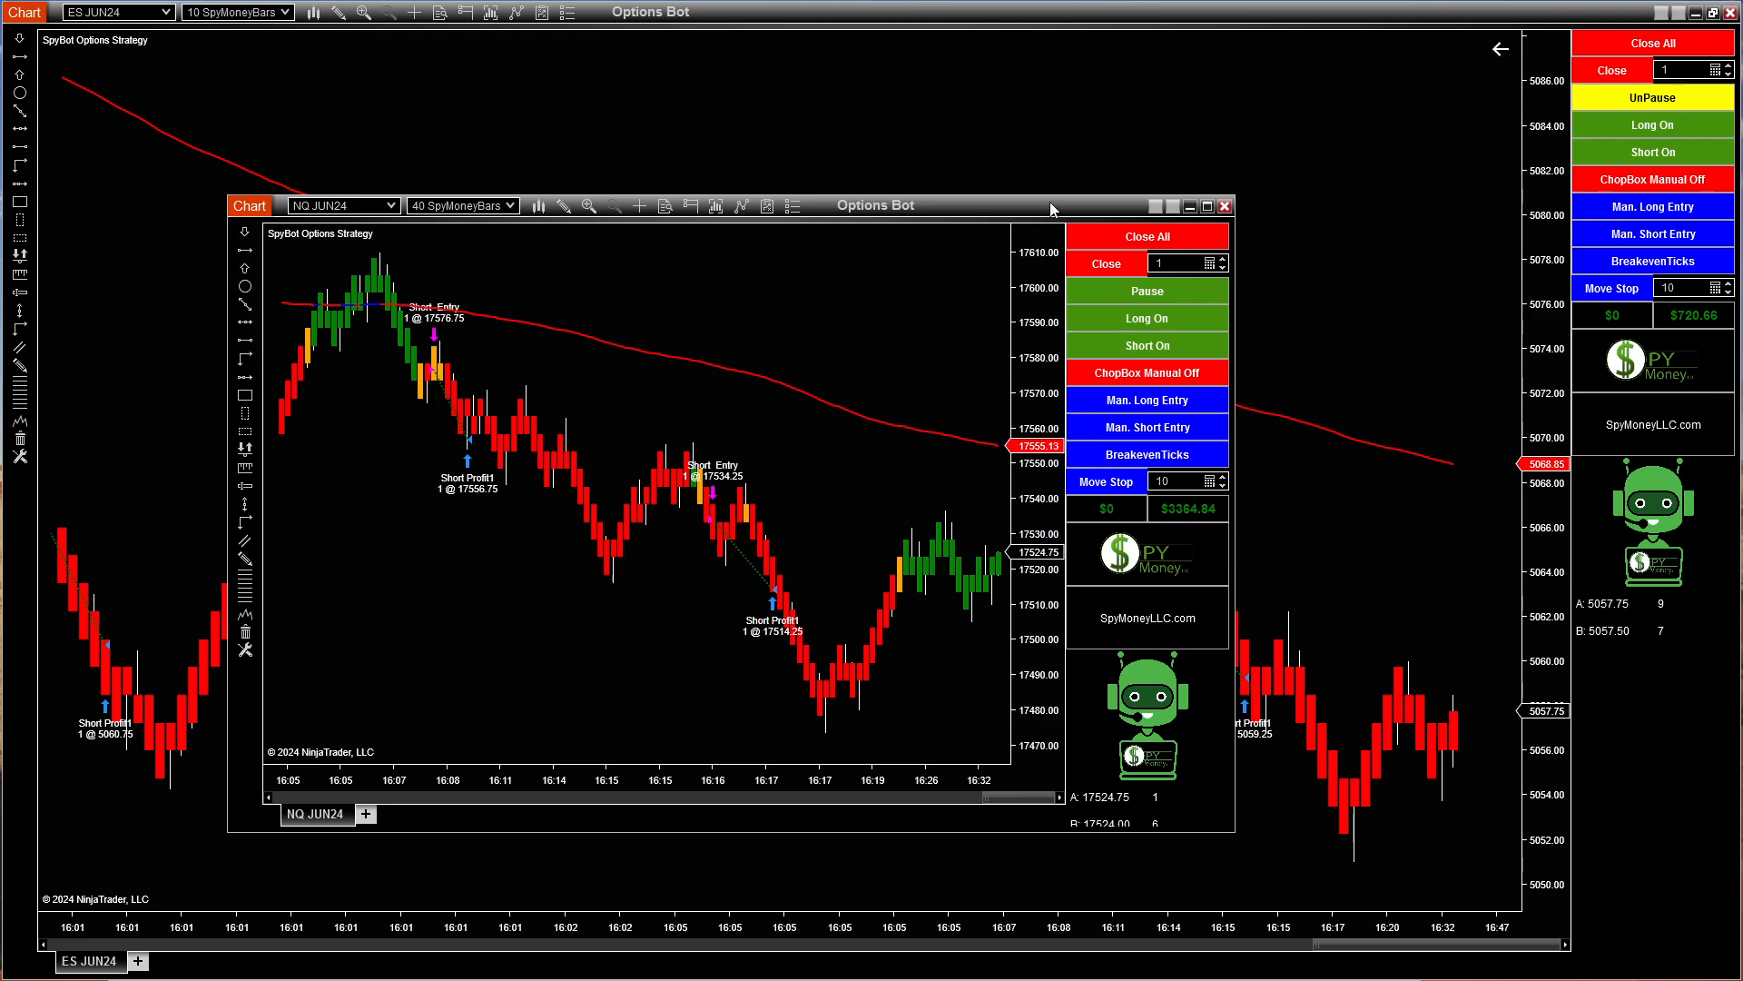
pyautogui.click(1222, 205)
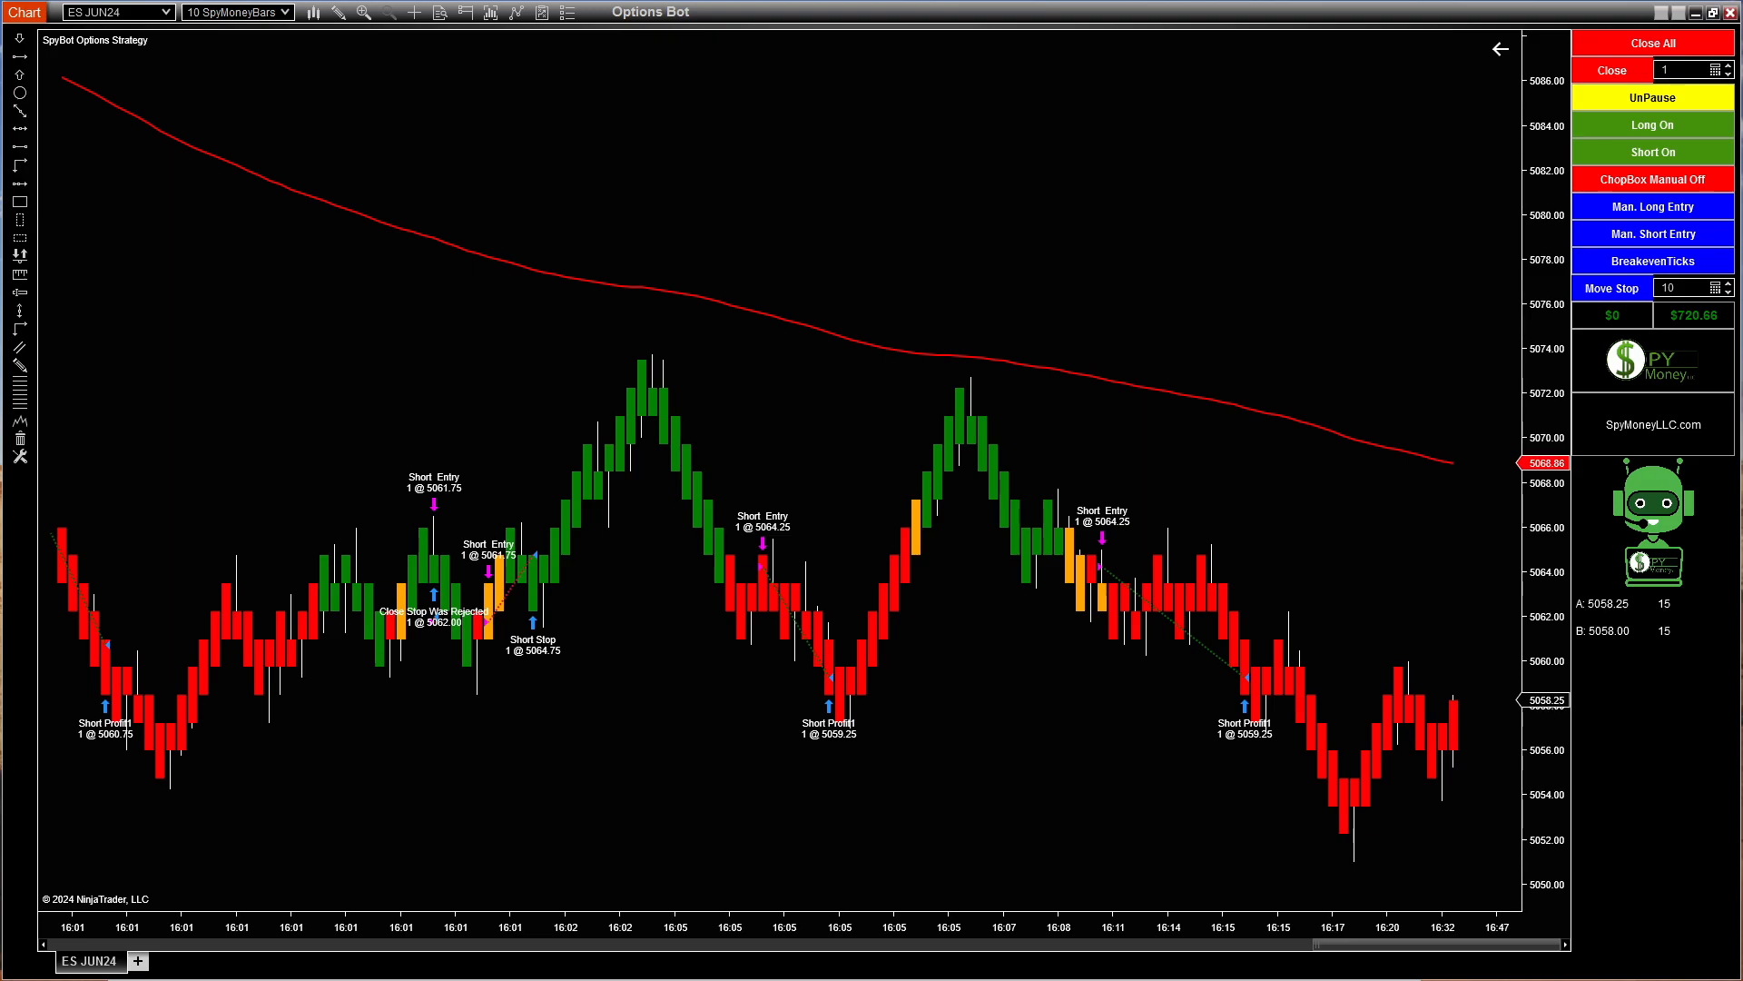
pyautogui.moveTo(1246, 676)
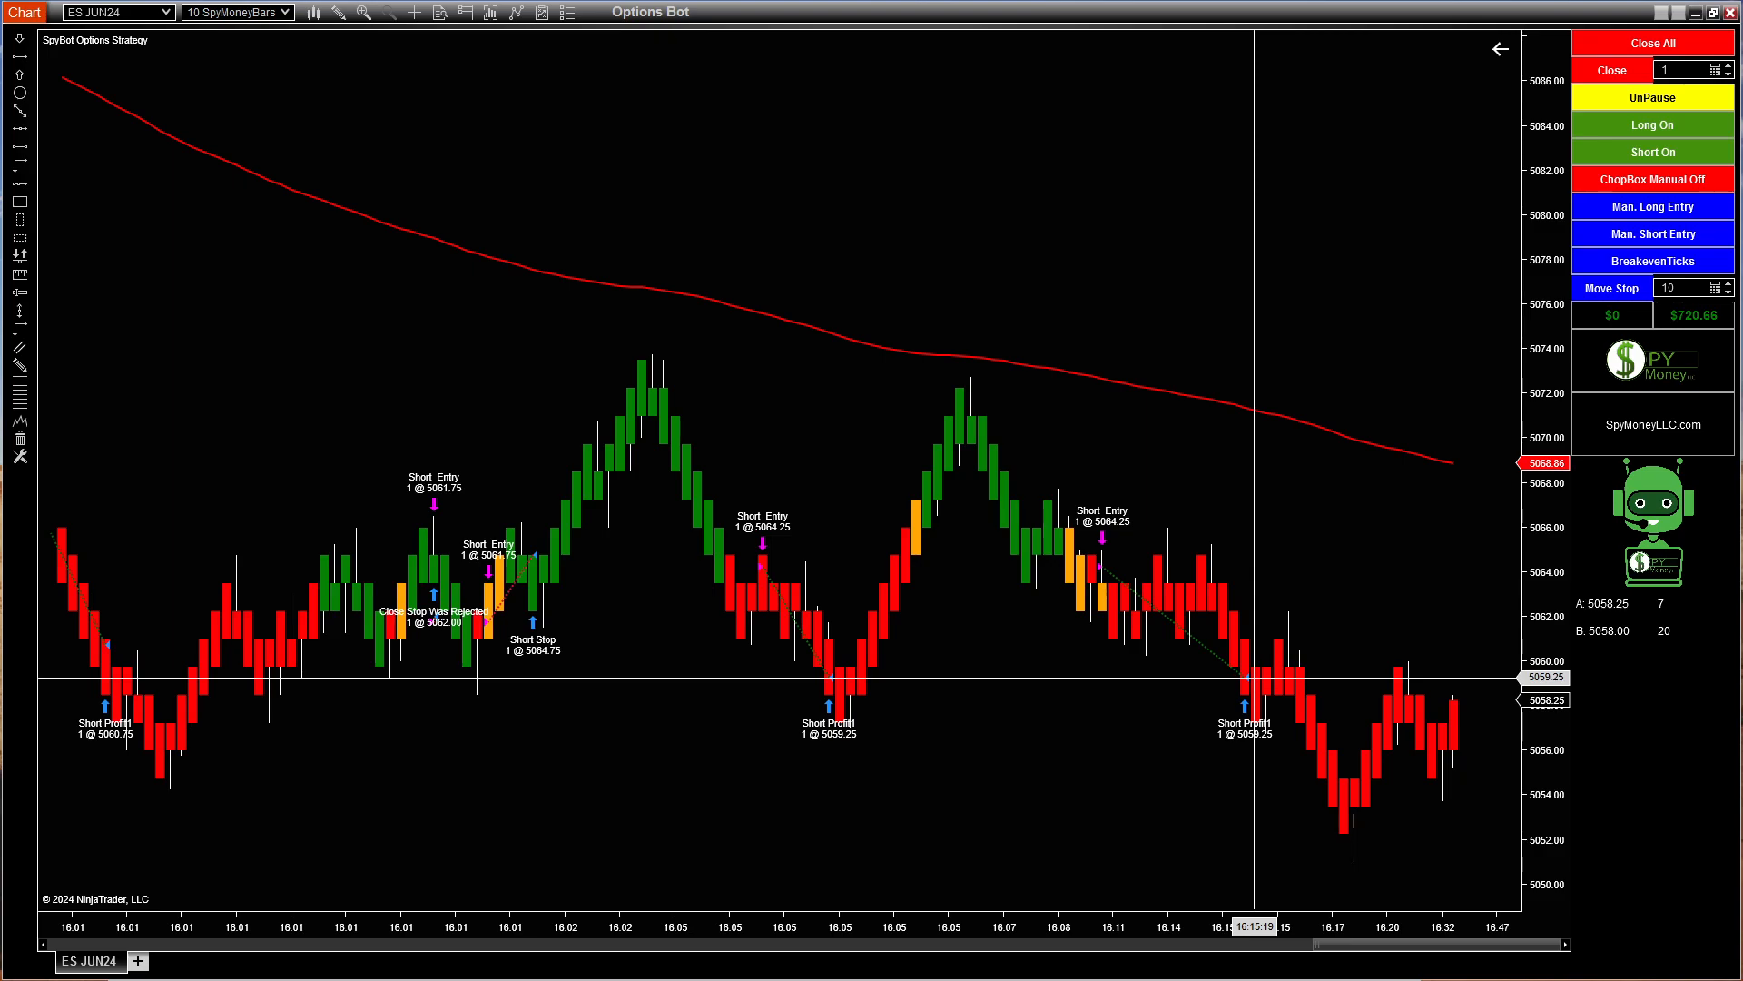
pyautogui.moveTo(1361, 828)
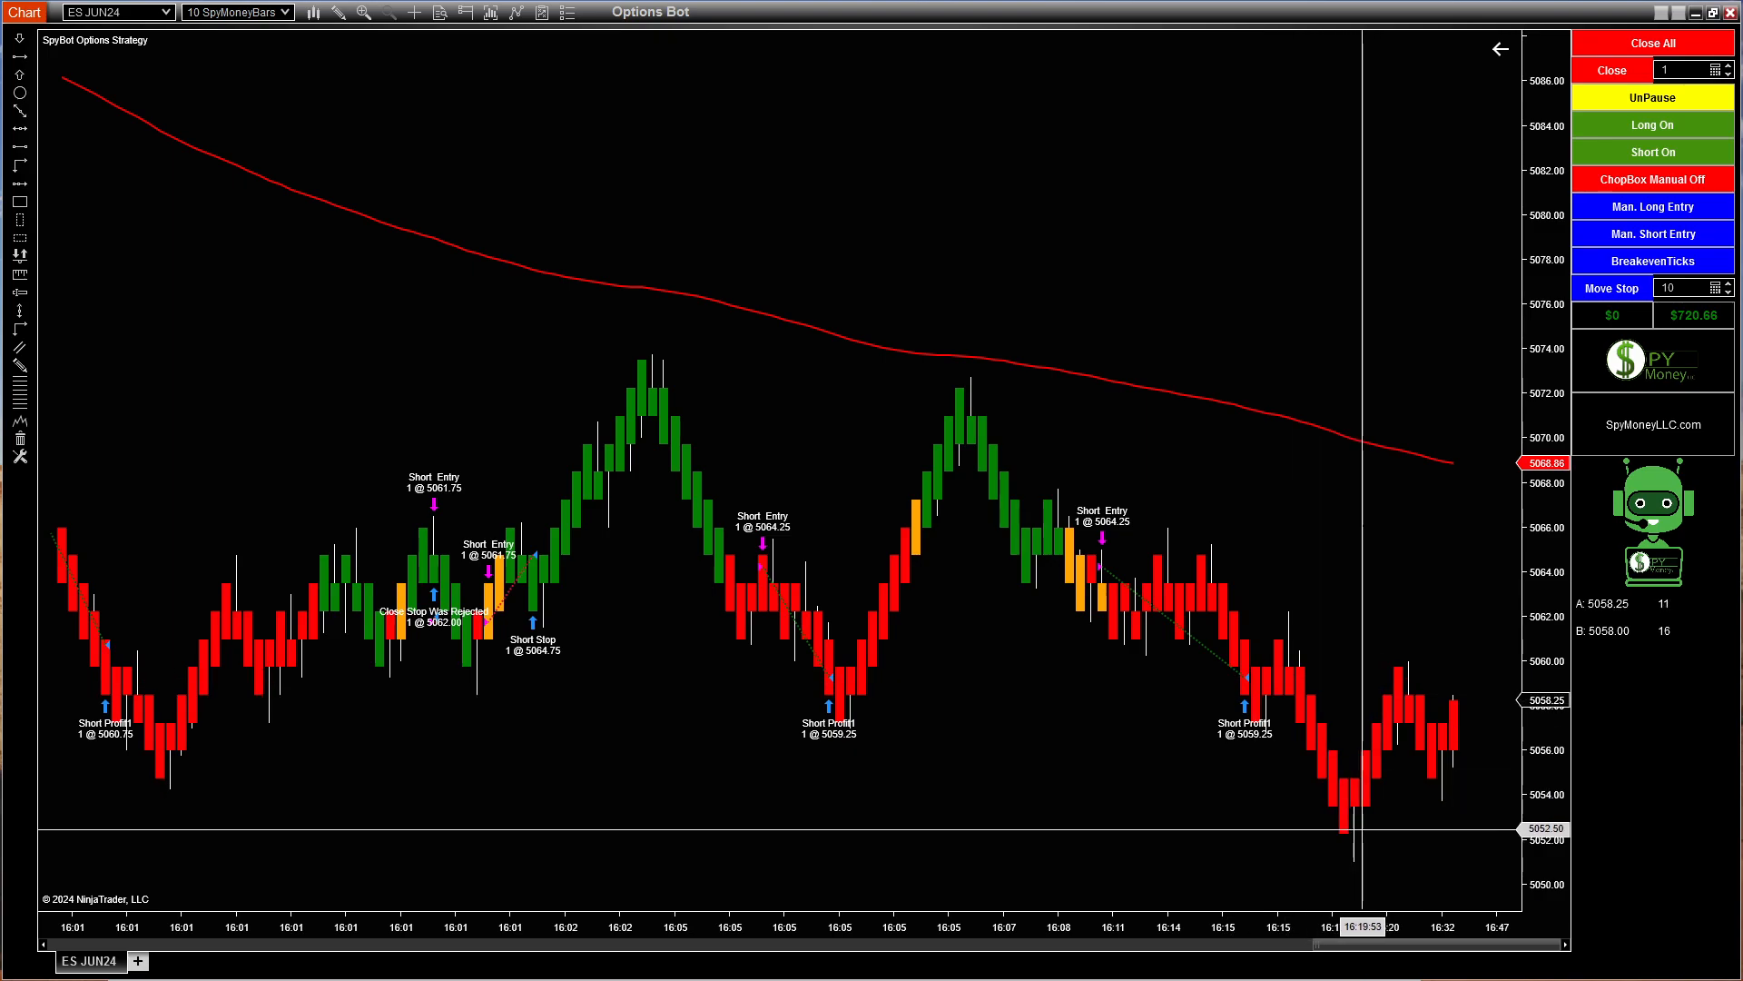
pyautogui.moveTo(1084, 654)
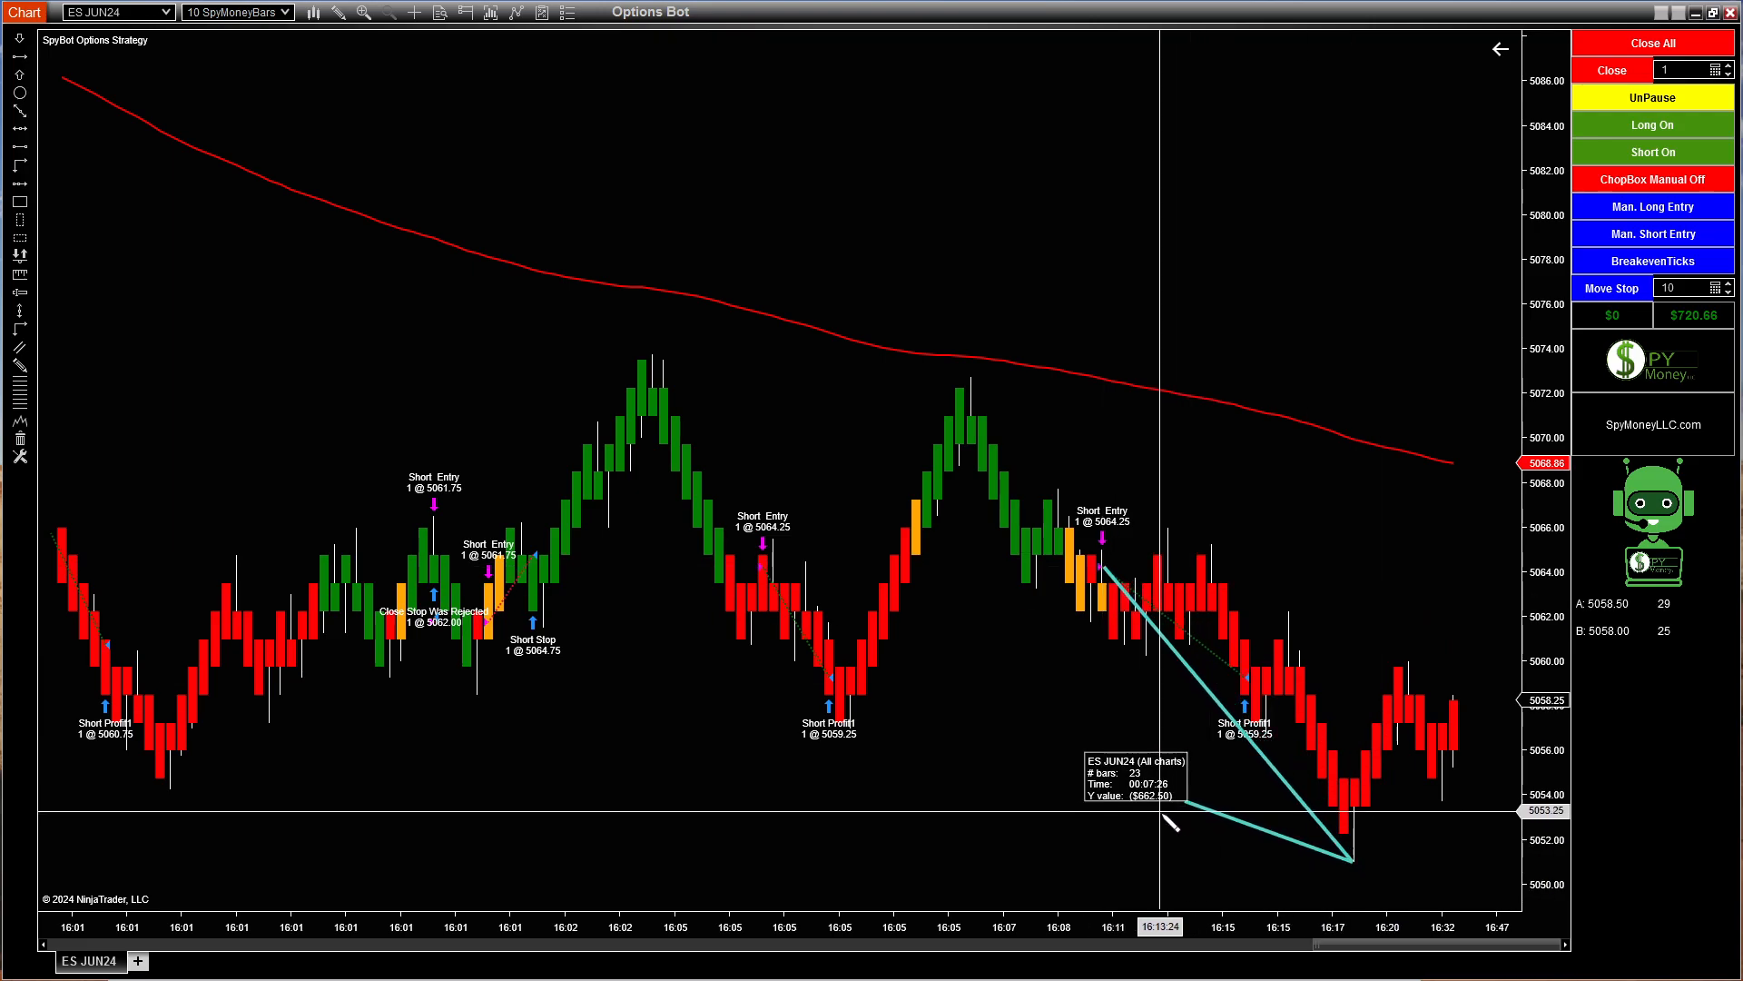
pyautogui.moveTo(1174, 570)
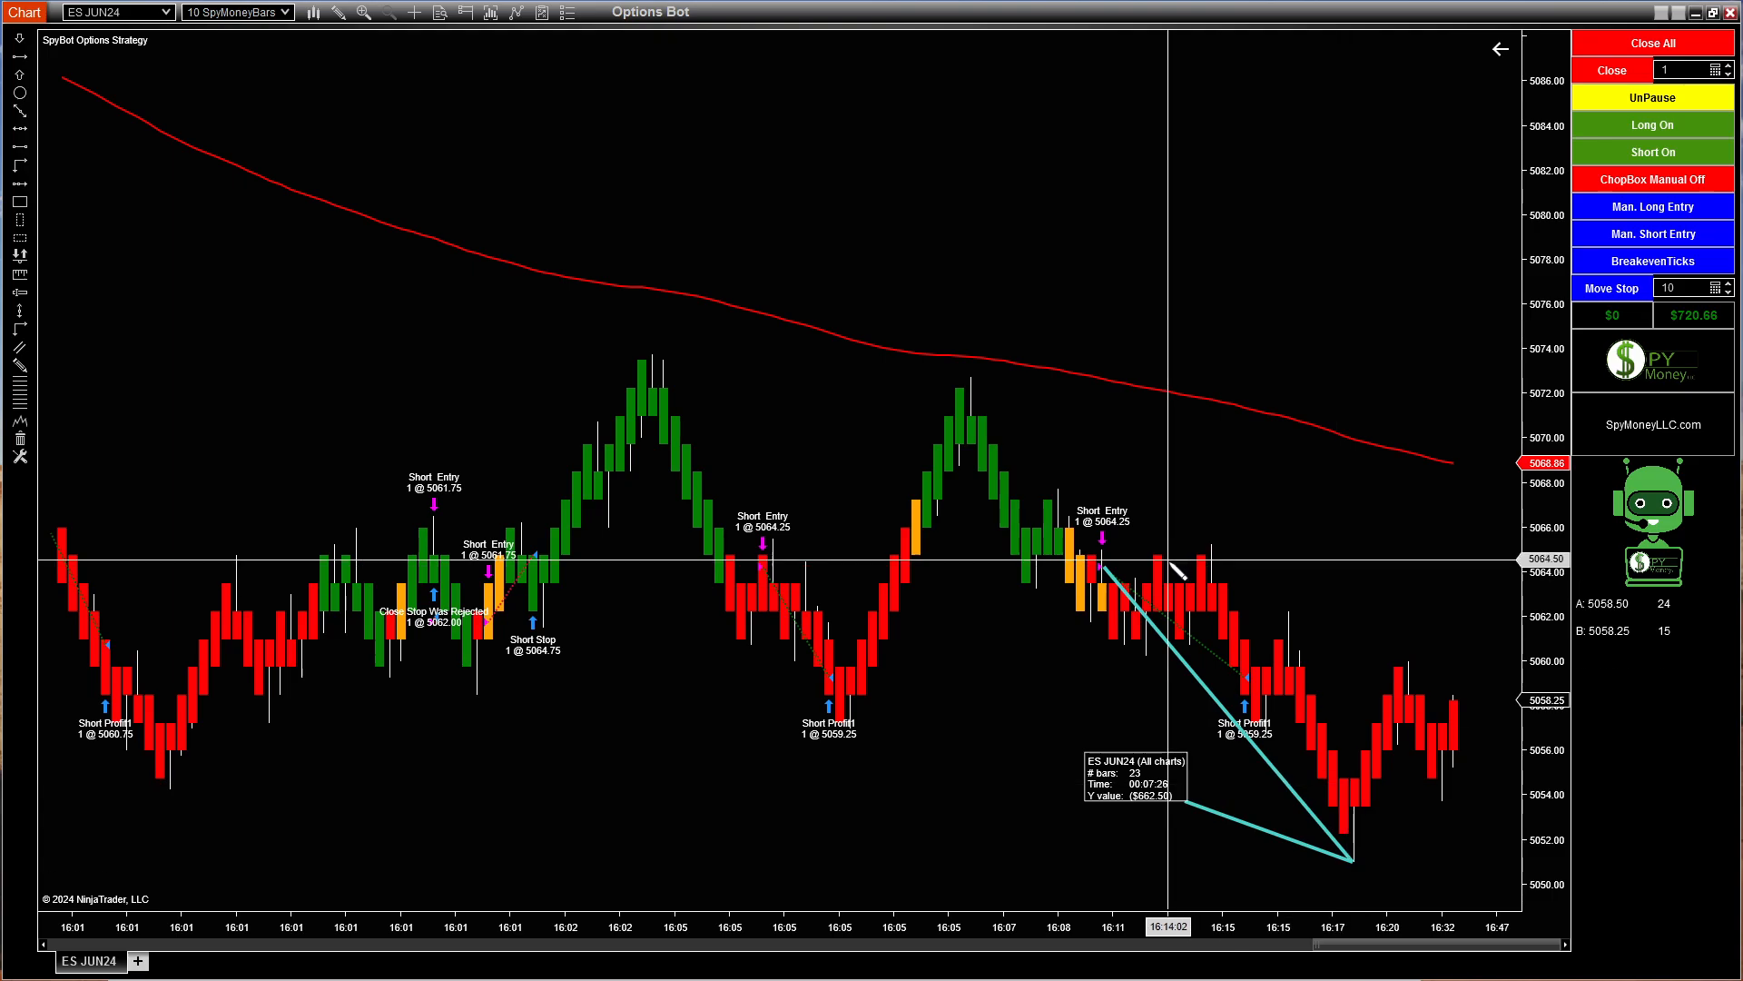
pyautogui.moveTo(1057, 577)
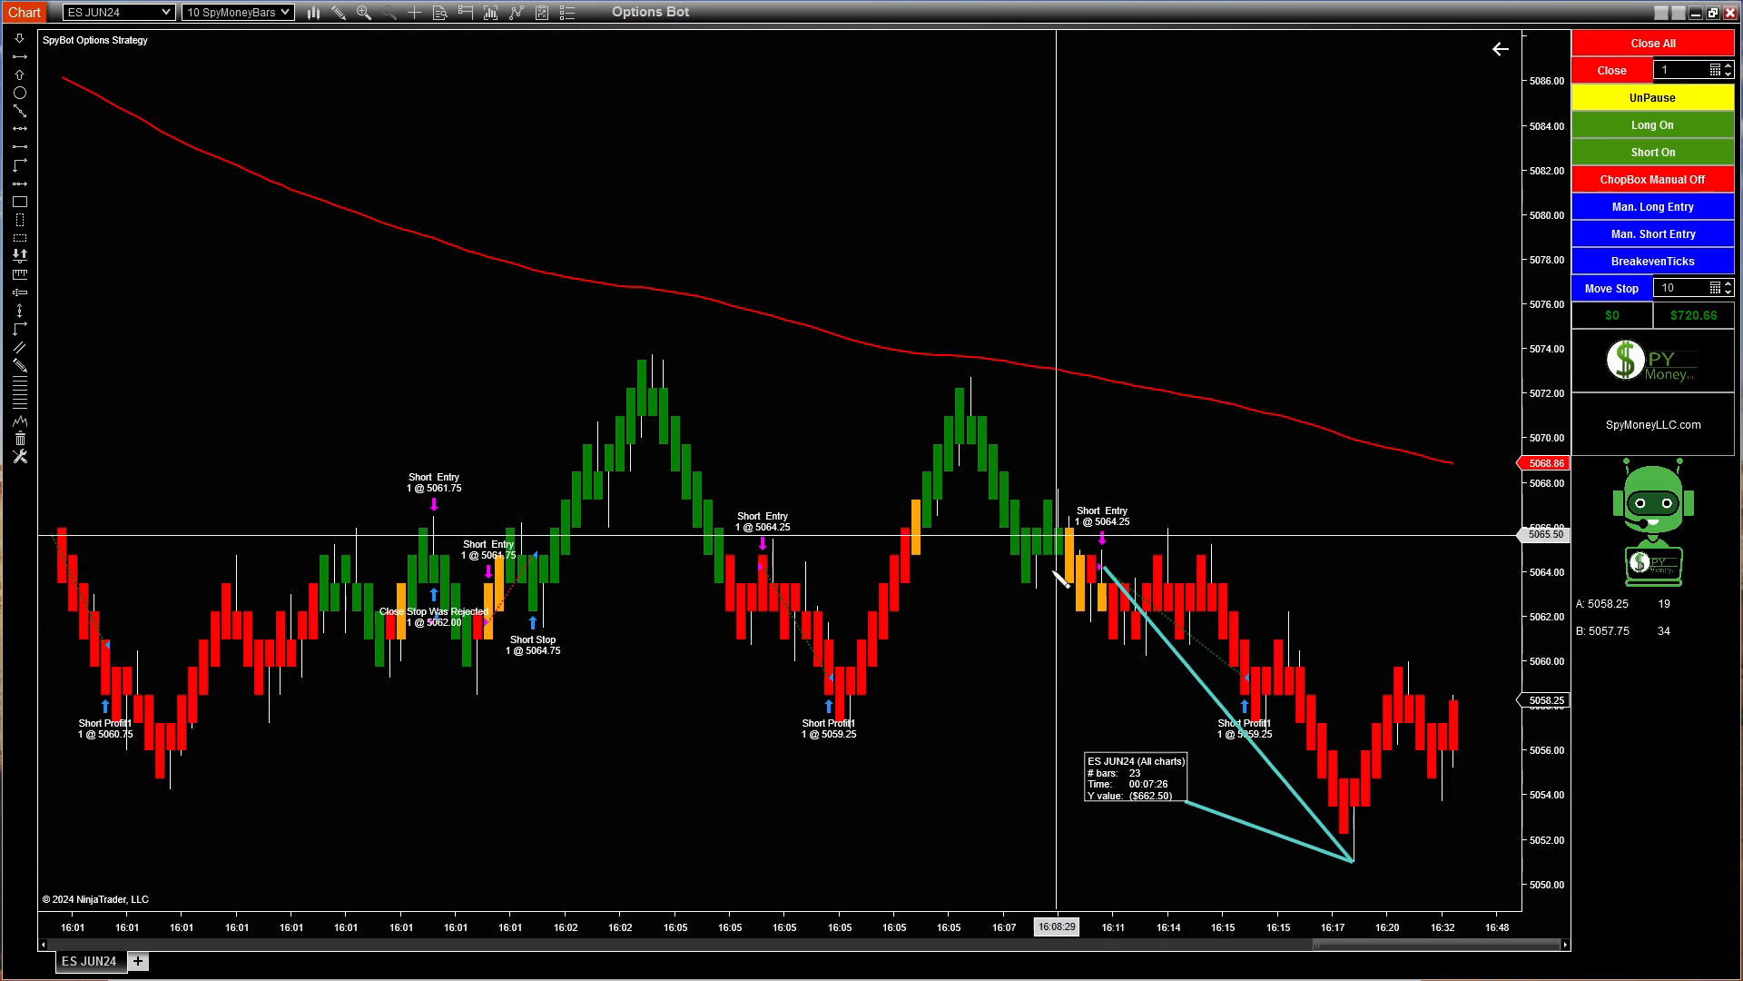
pyautogui.moveTo(1095, 556)
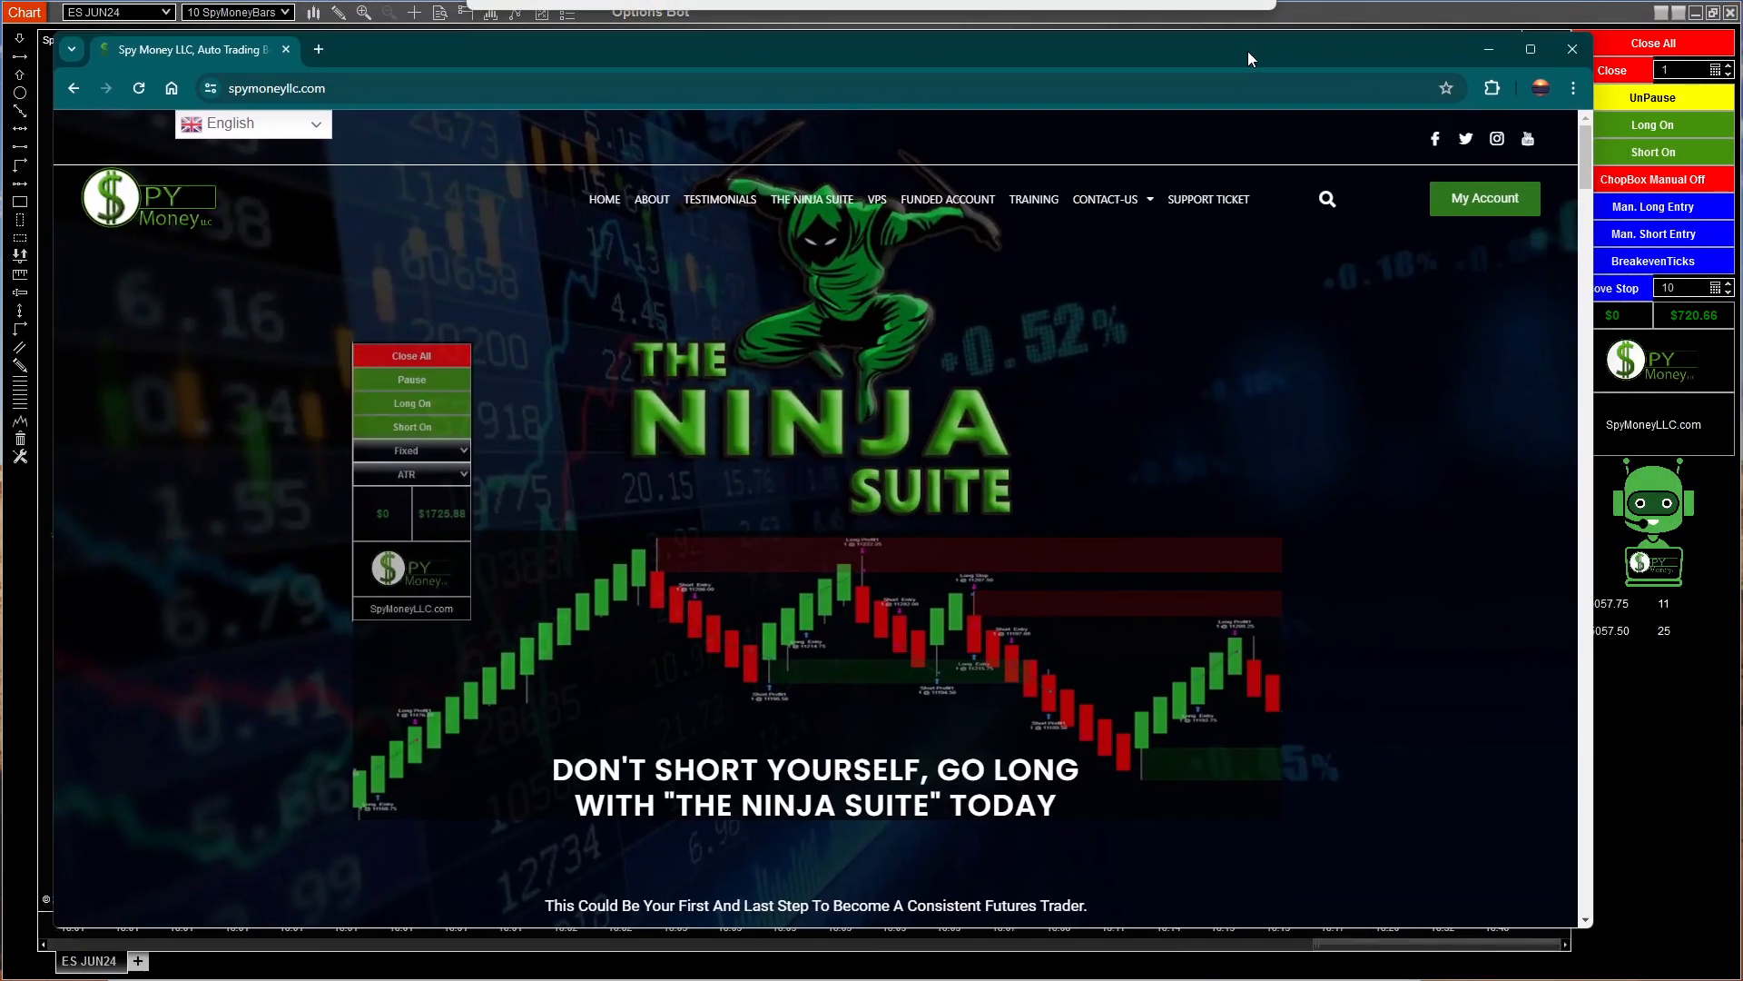
# - Maximize Chrome and browse The Ninja Suite page on the Spy Money site
pyautogui.click(1529, 49)
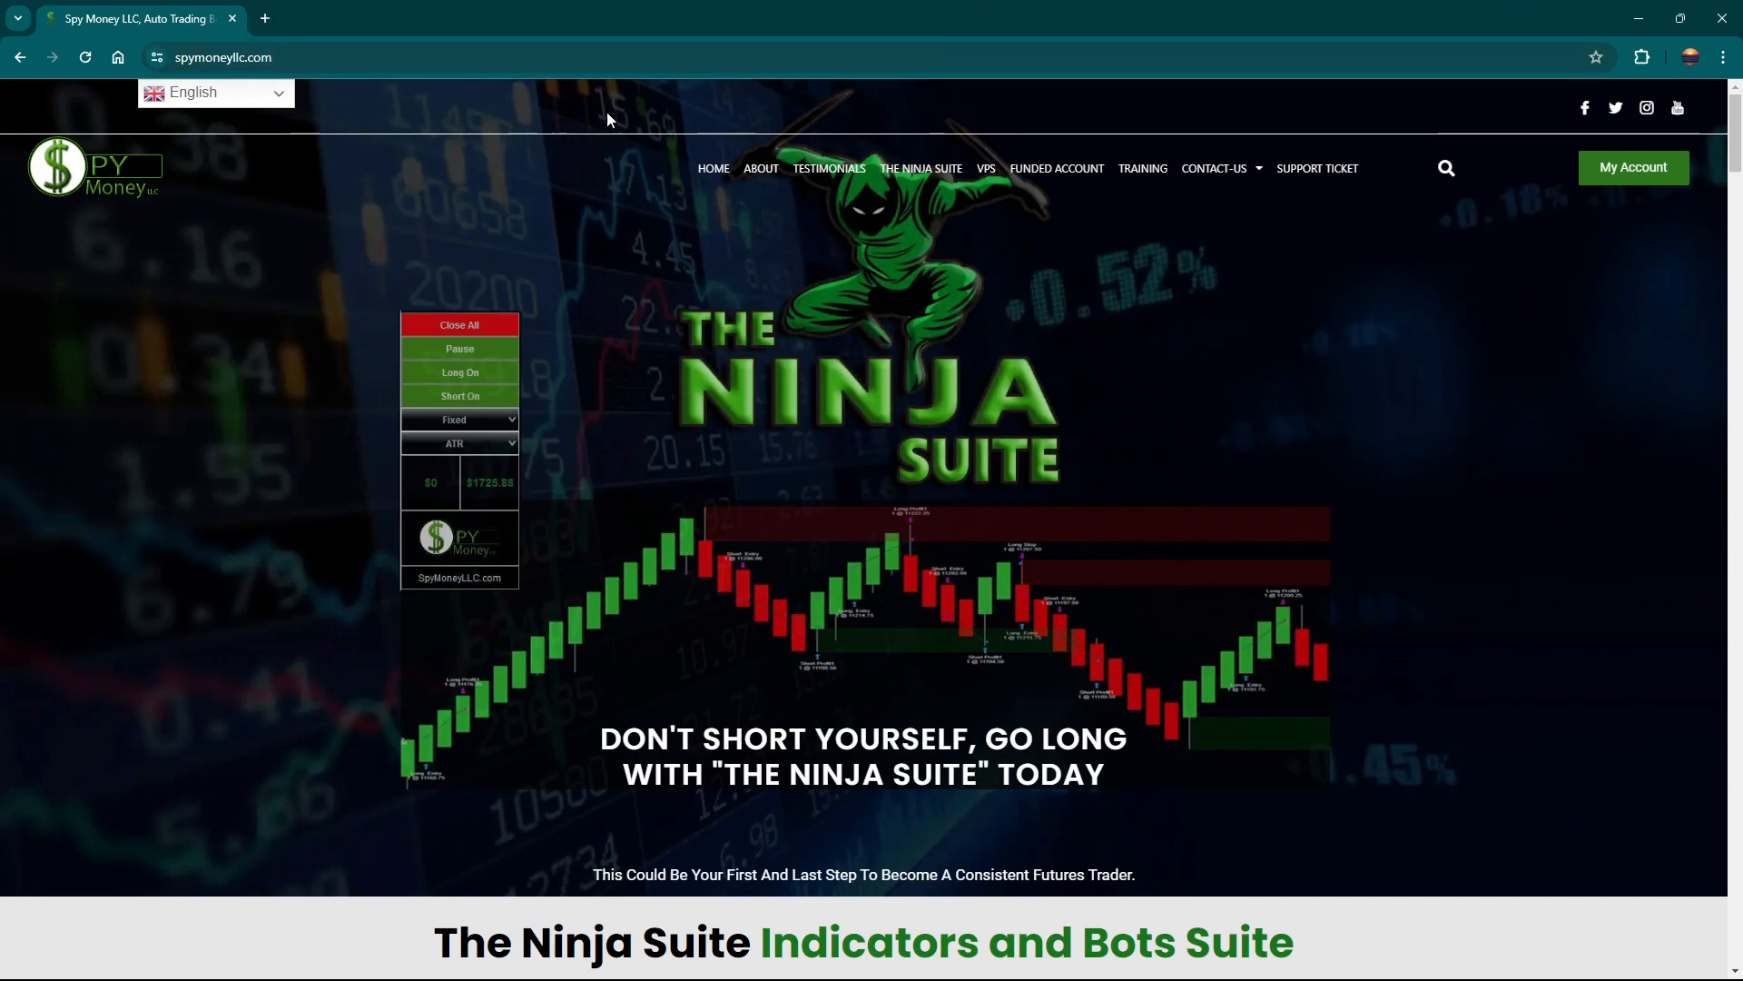
pyautogui.moveTo(944, 175)
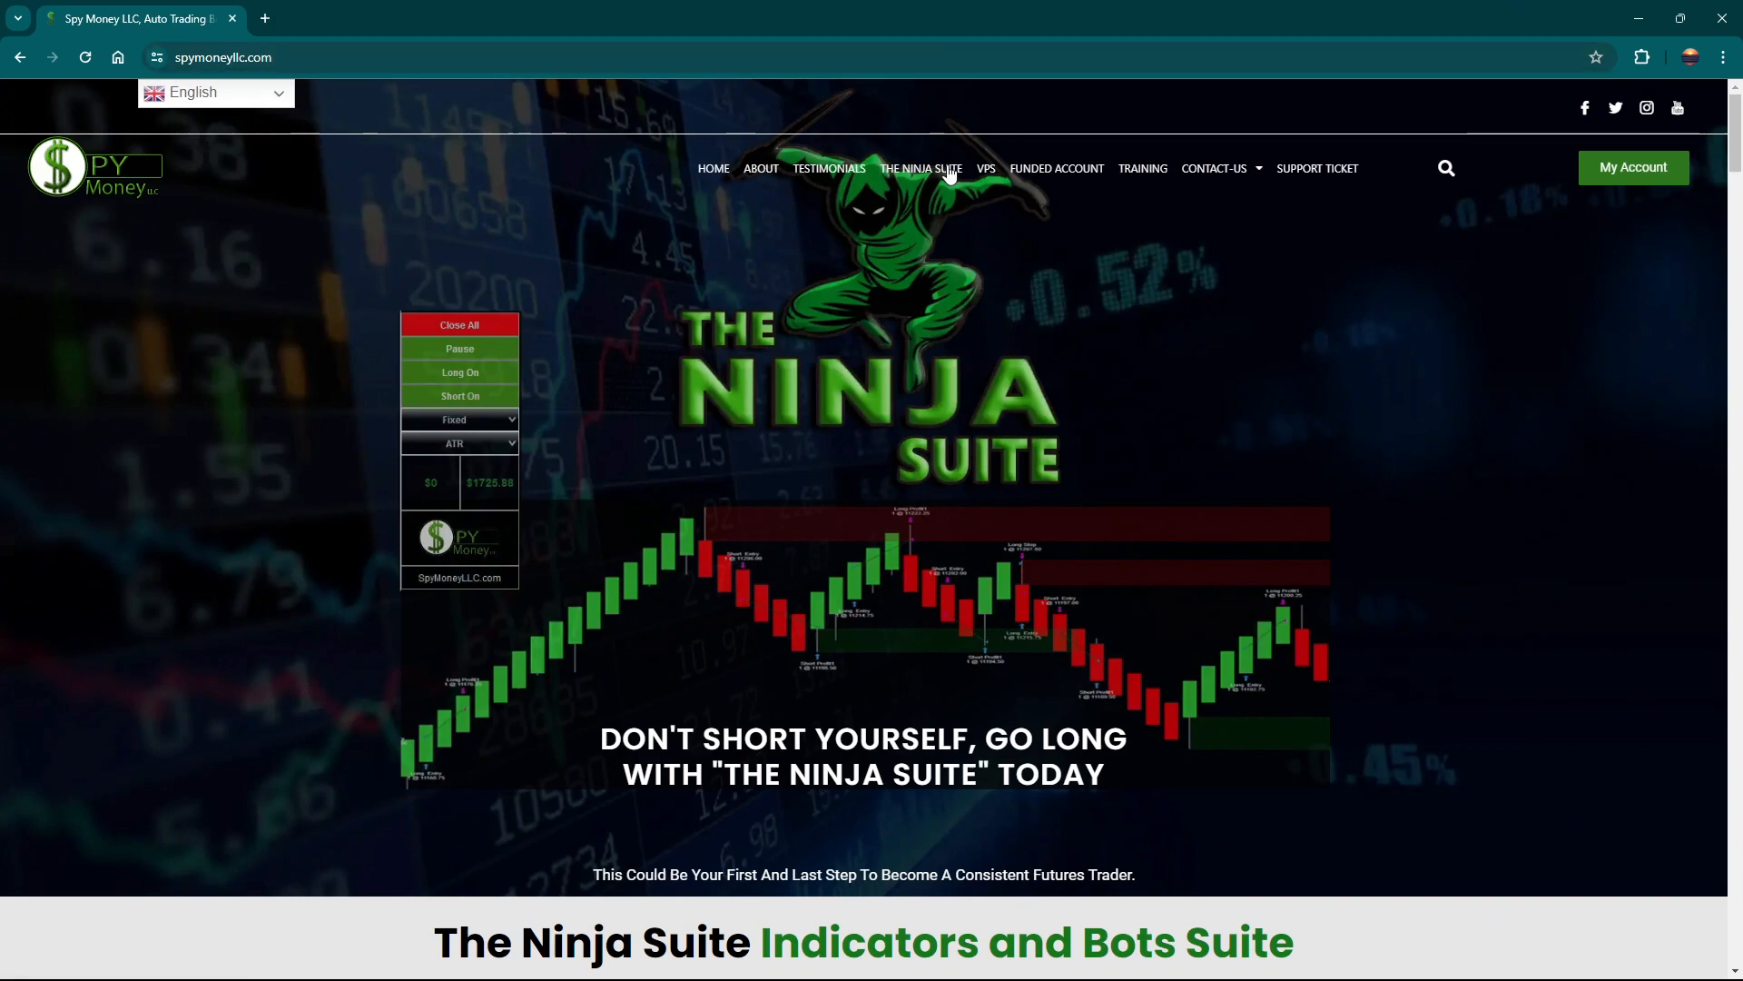
pyautogui.click(919, 168)
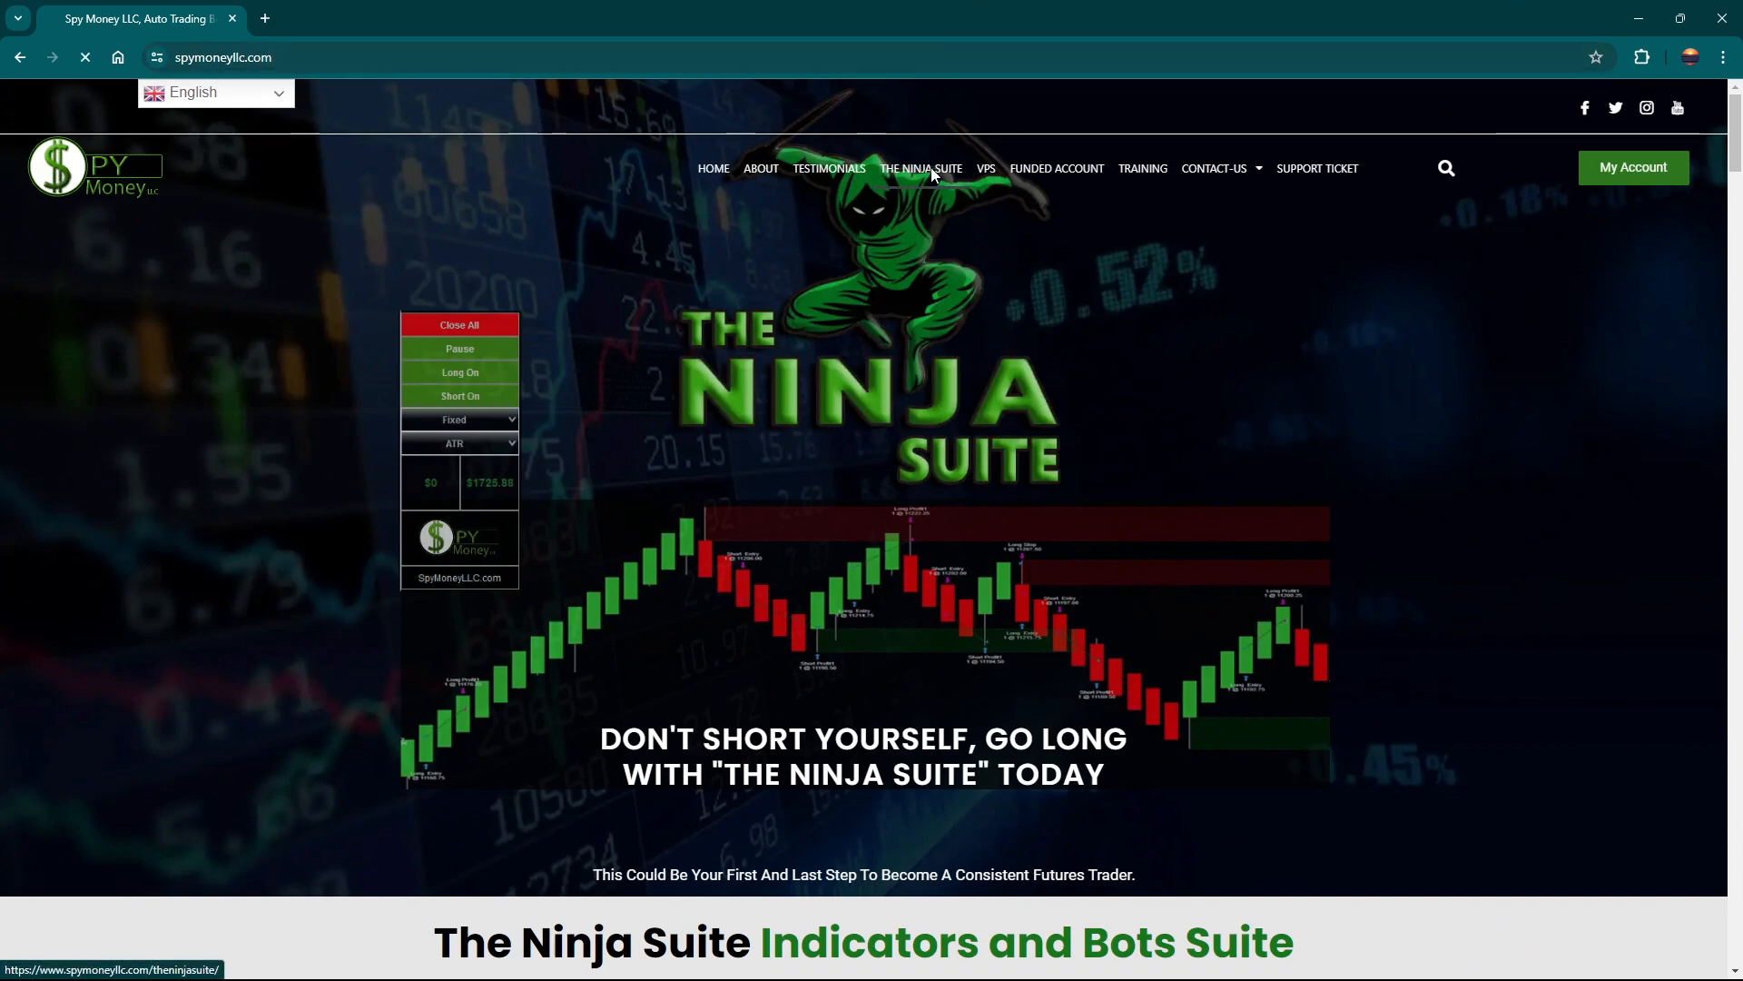
pyautogui.click(921, 167)
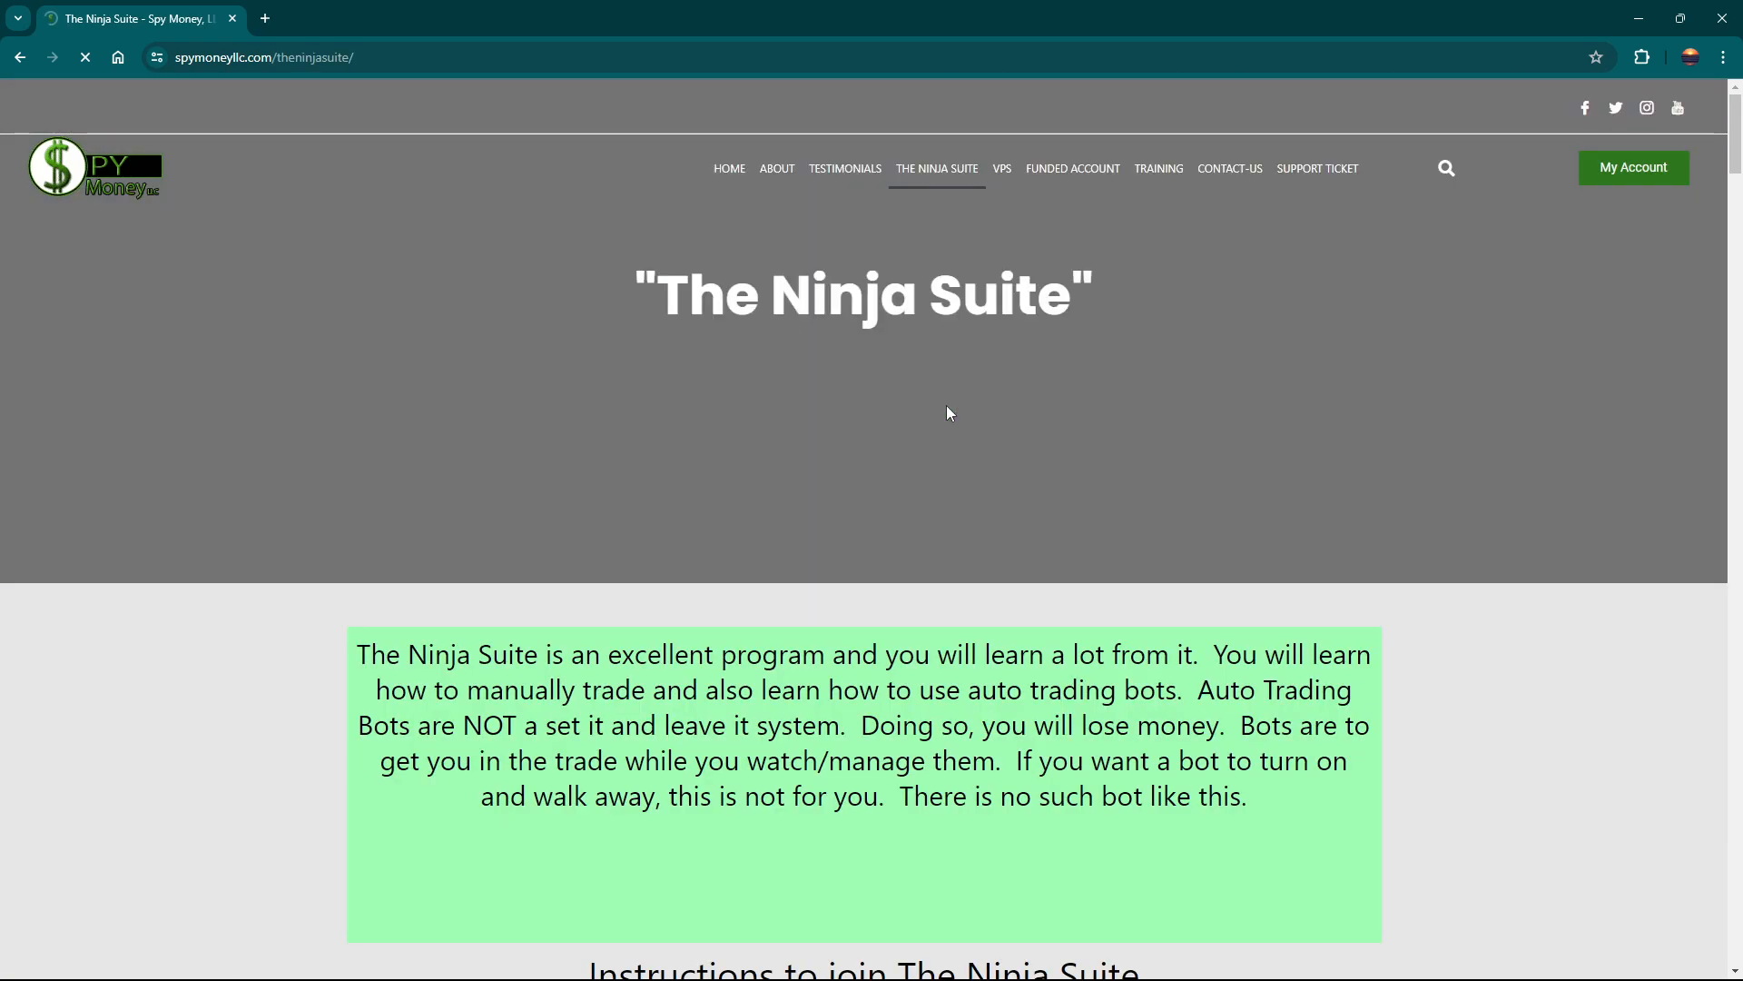
pyautogui.scroll(-3)
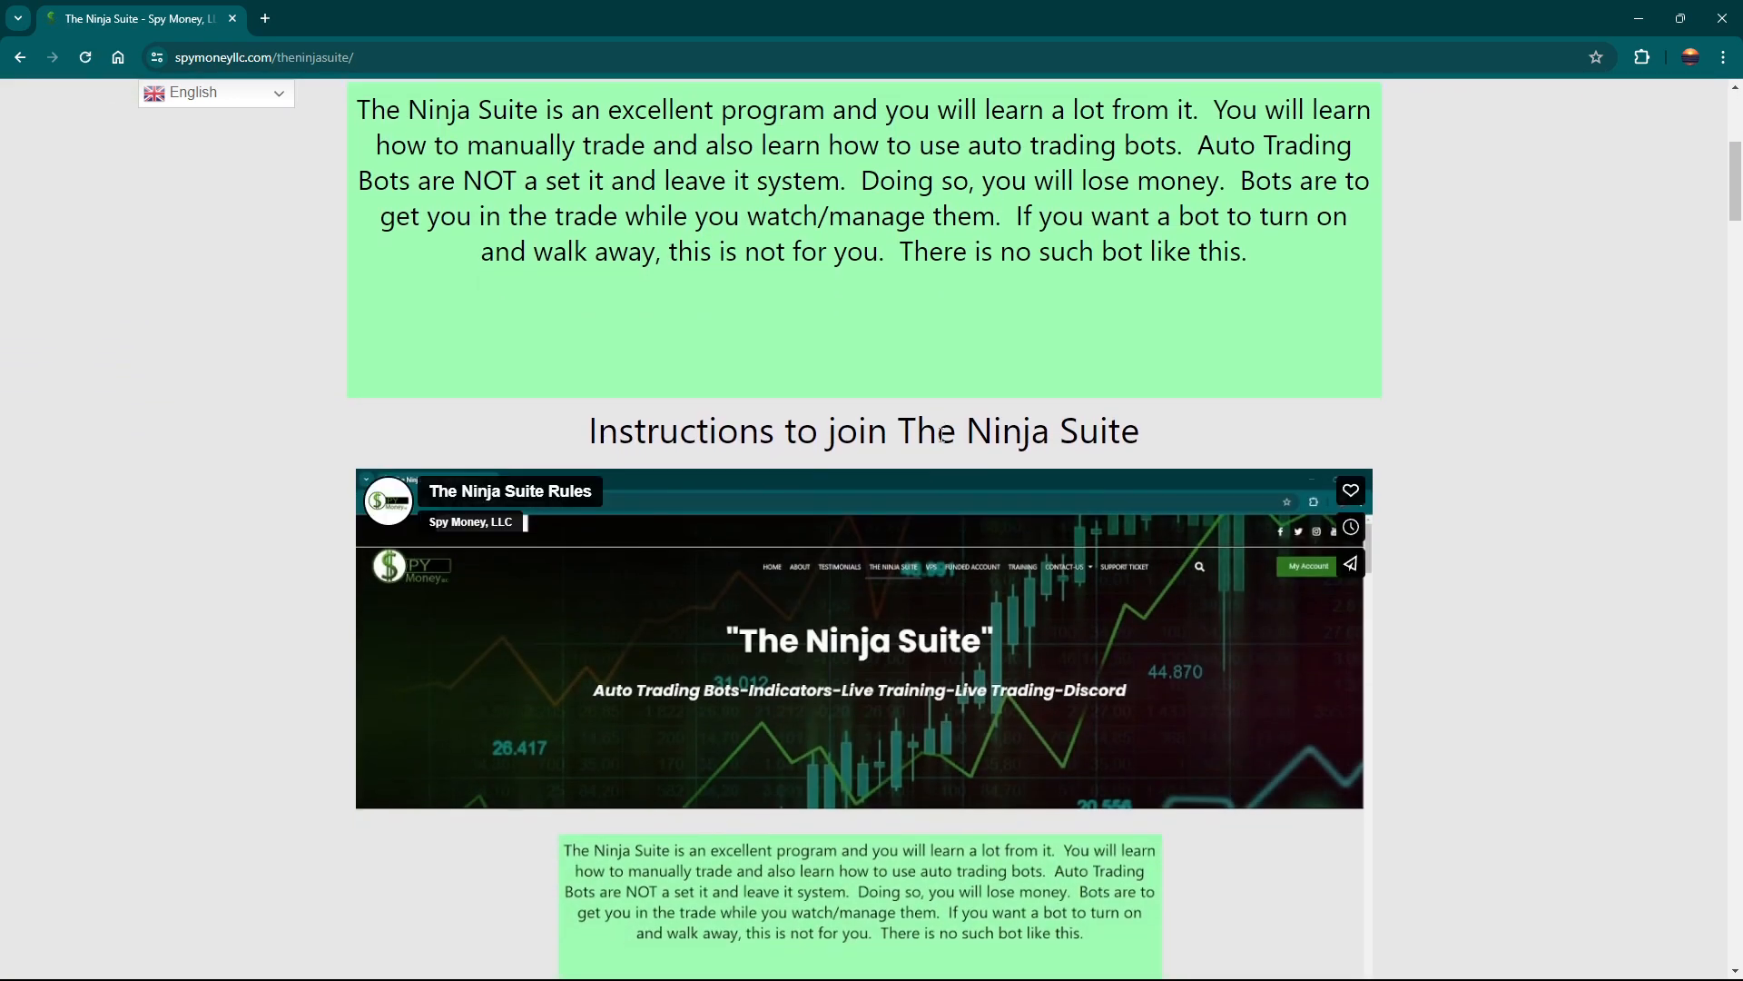
pyautogui.scroll(-3)
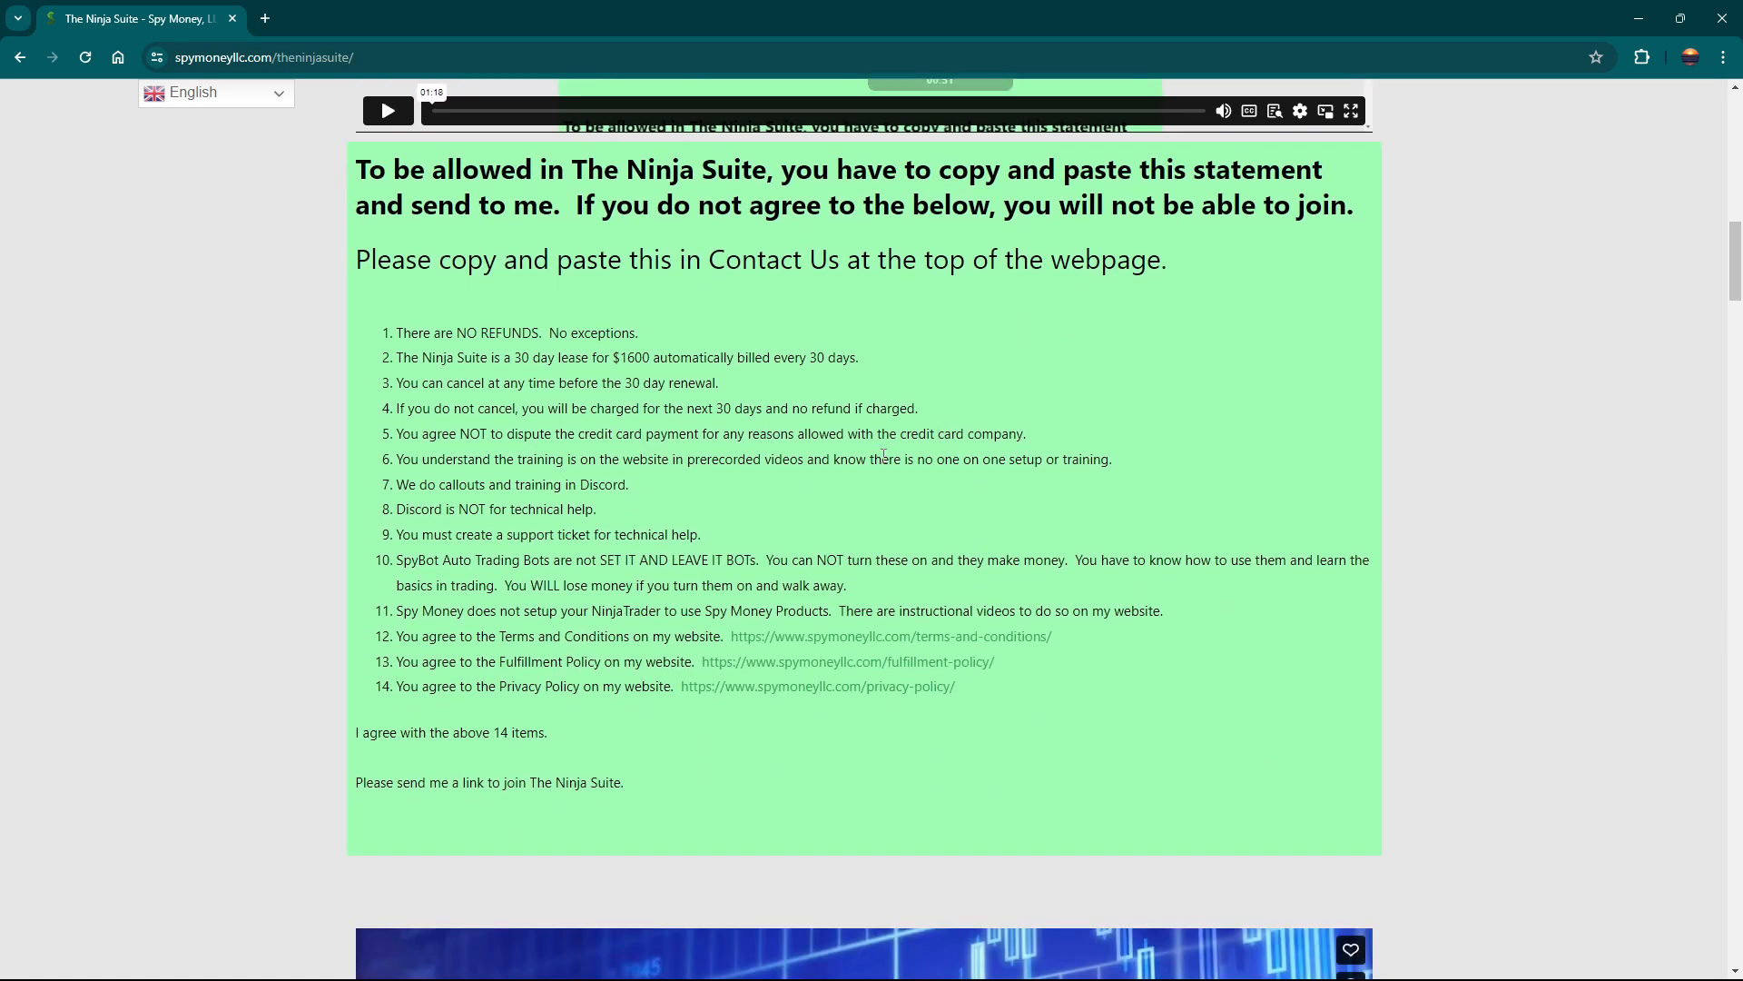
pyautogui.moveTo(626, 814)
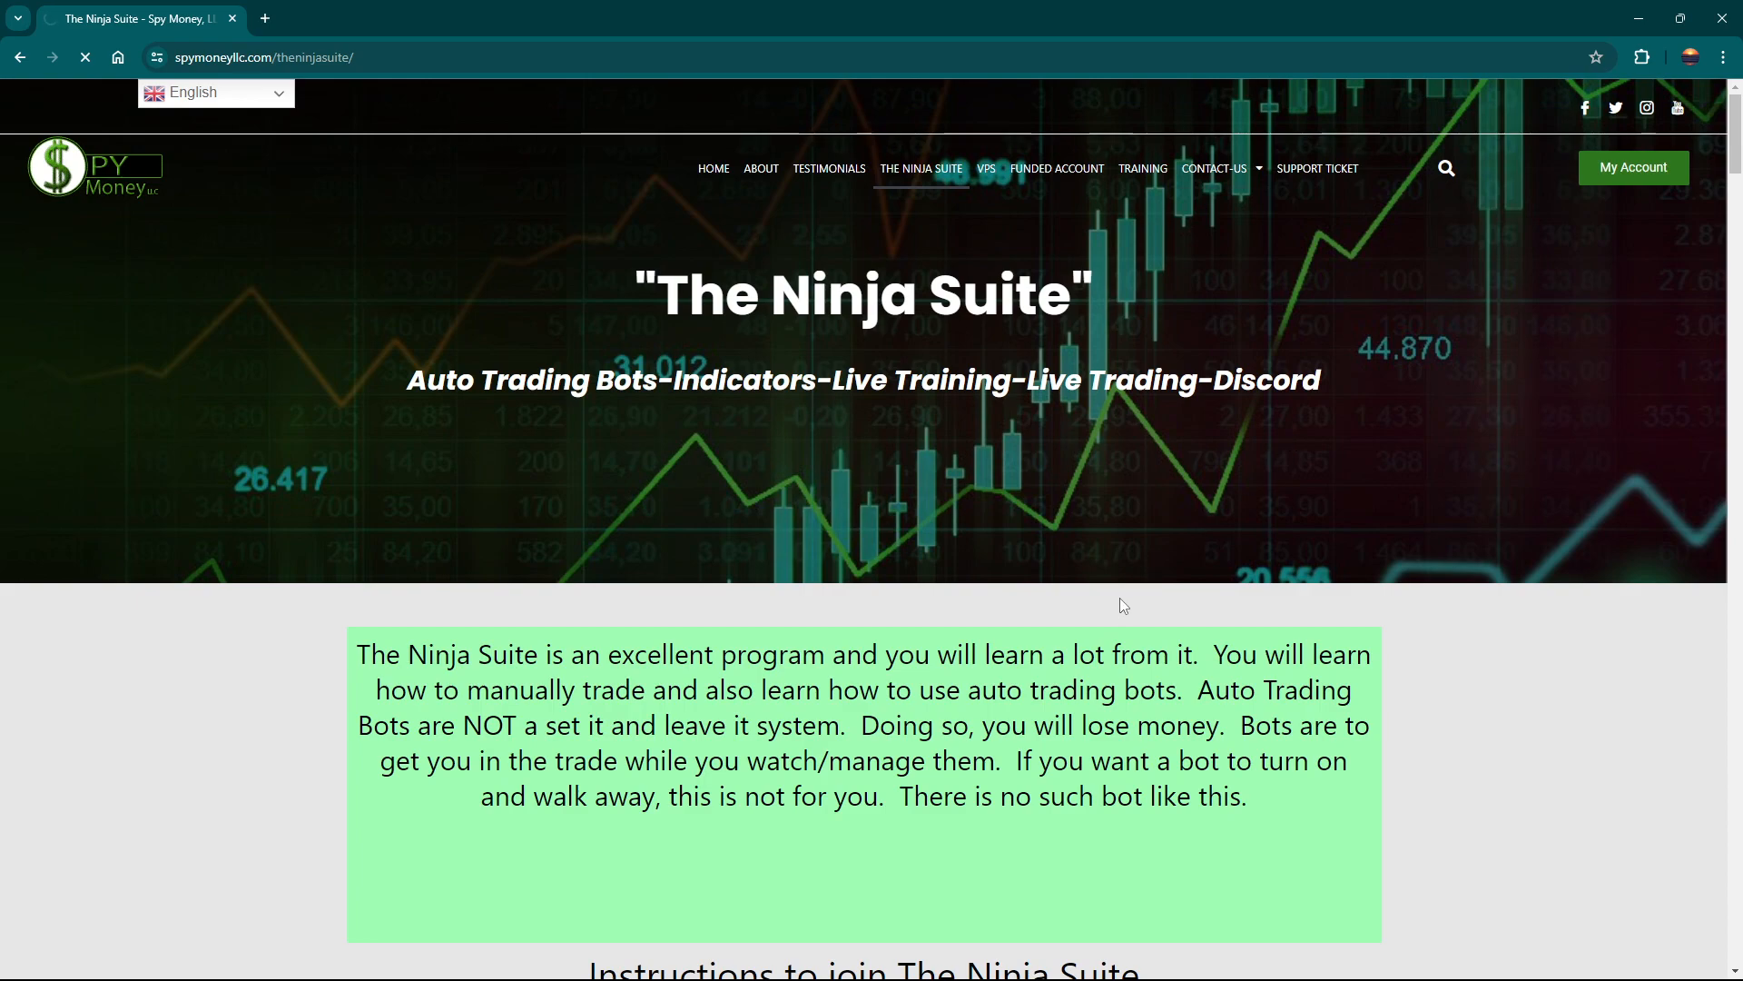
# - Go to the site's Contact Us page
pyautogui.click(1213, 167)
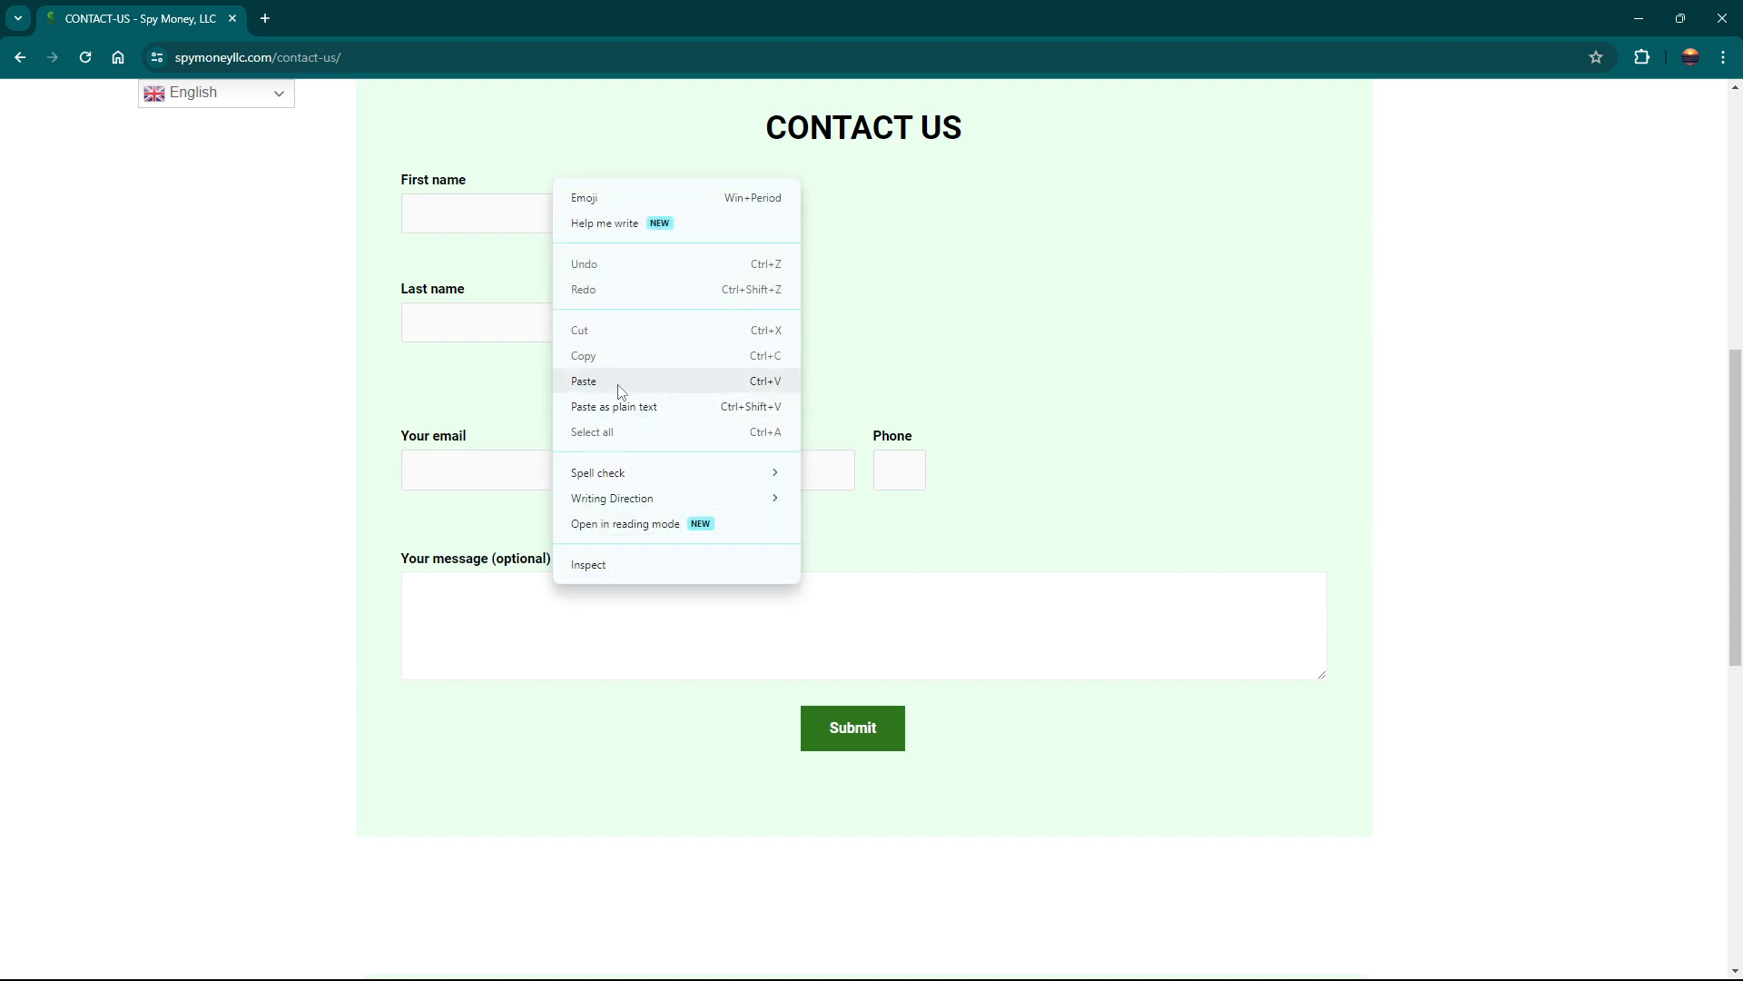
# - Paste the Ninja Suite join request into the Contact Us message field
pyautogui.click(583, 379)
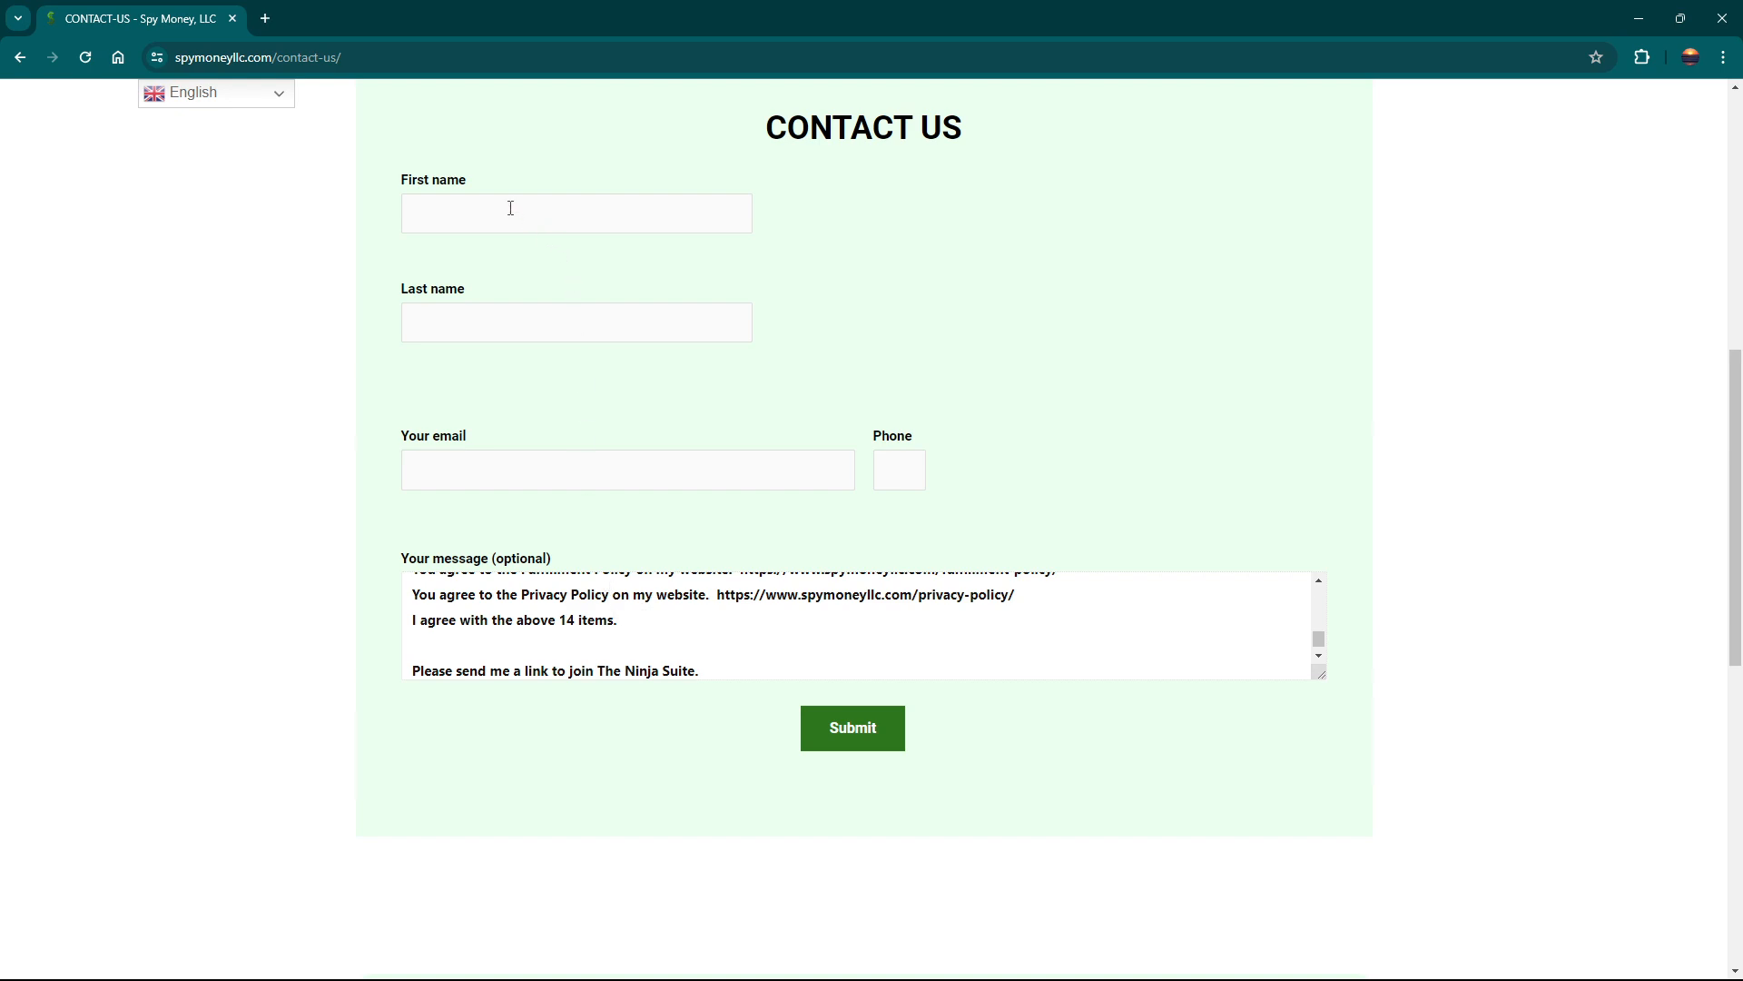
pyautogui.moveTo(1019, 710)
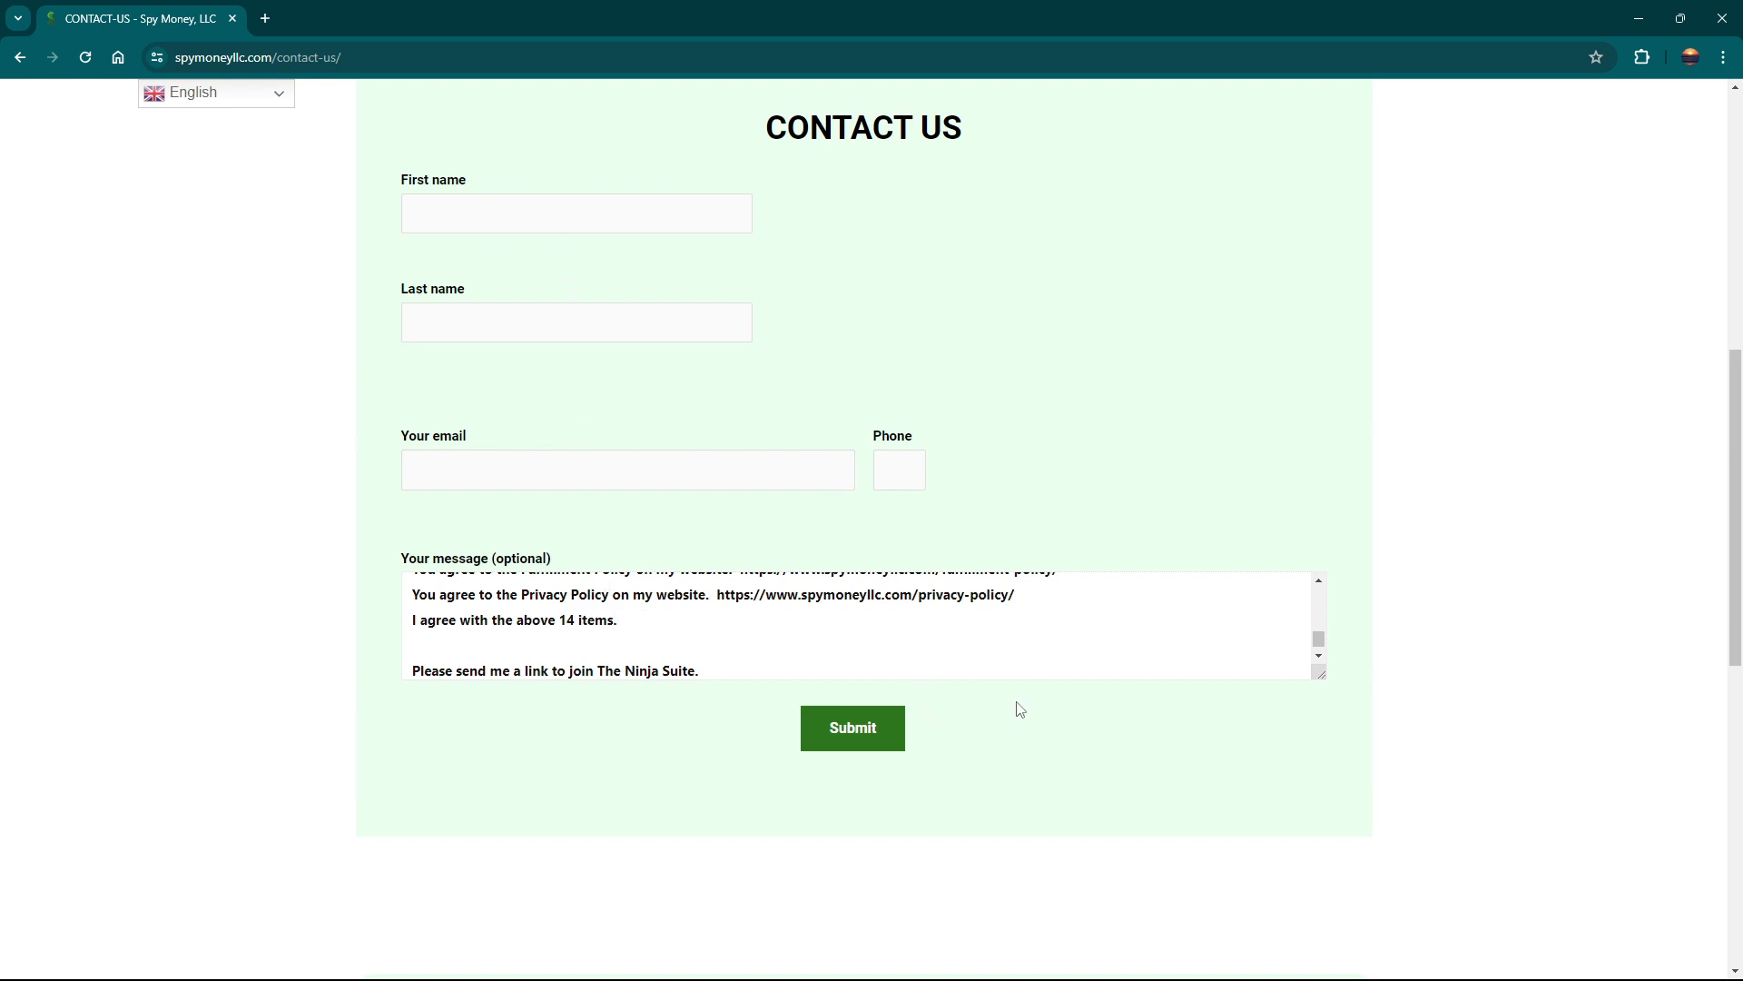
pyautogui.scroll(3)
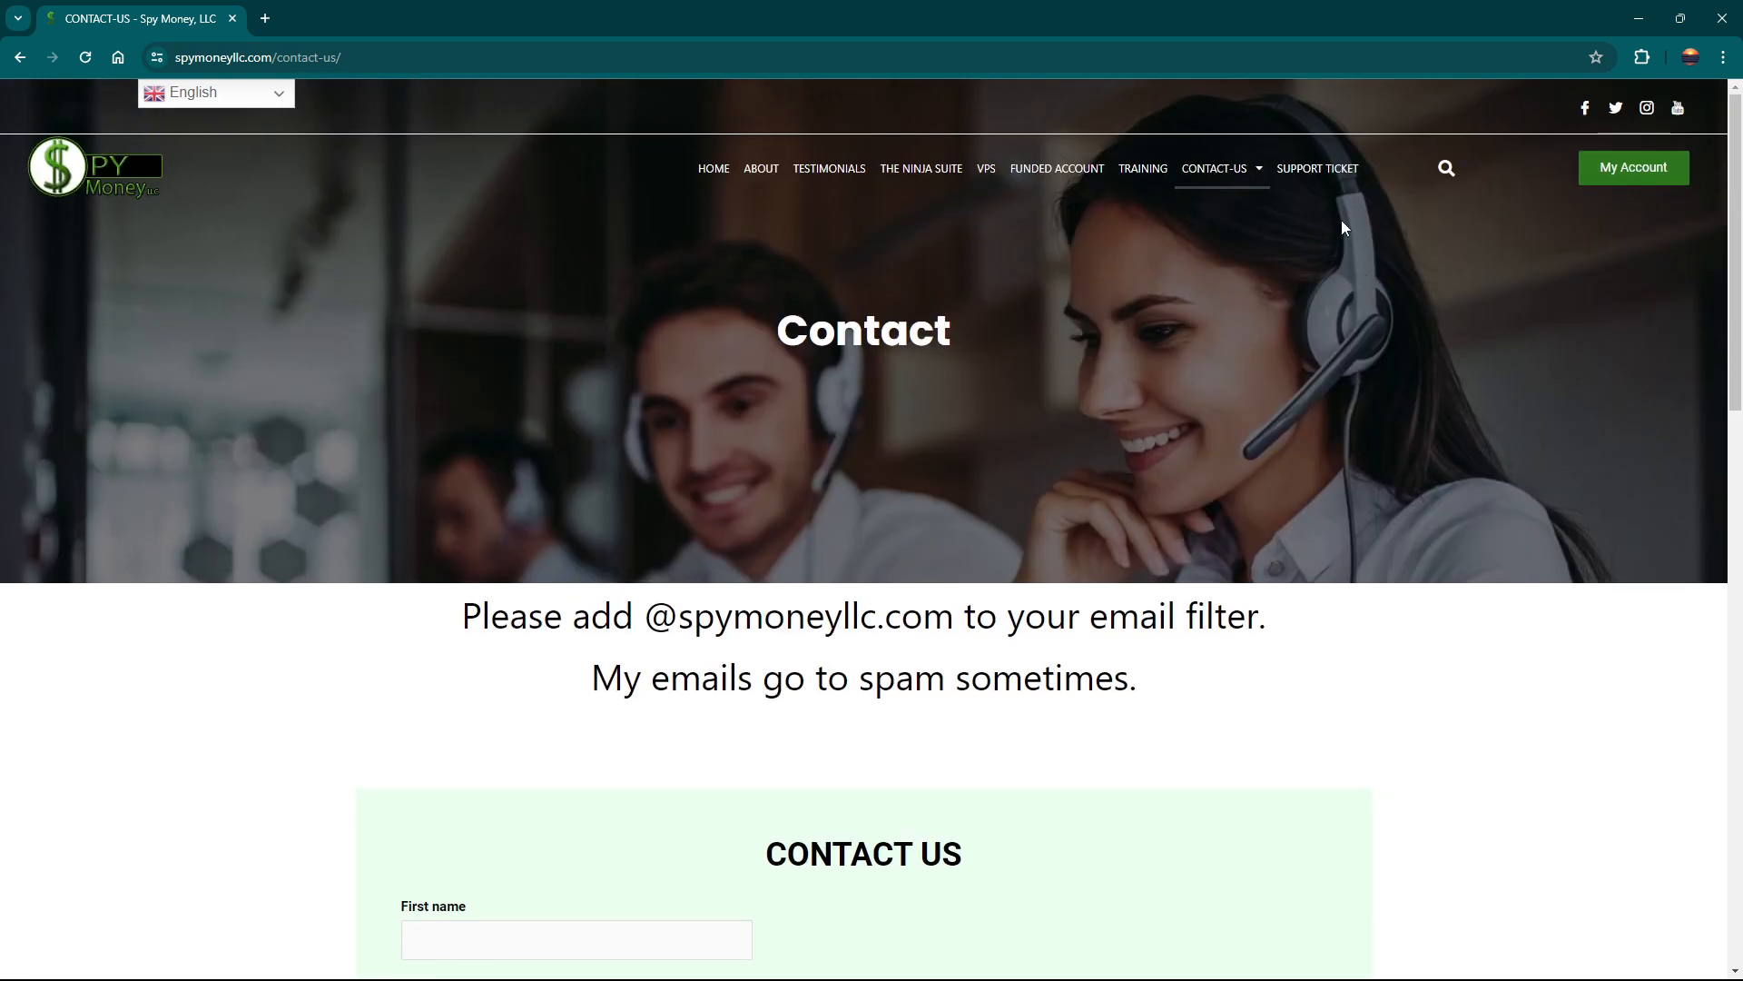
# - Browse the Funded Account page listing Apex, BluSky, TakeProfit and uProfit
pyautogui.click(1055, 167)
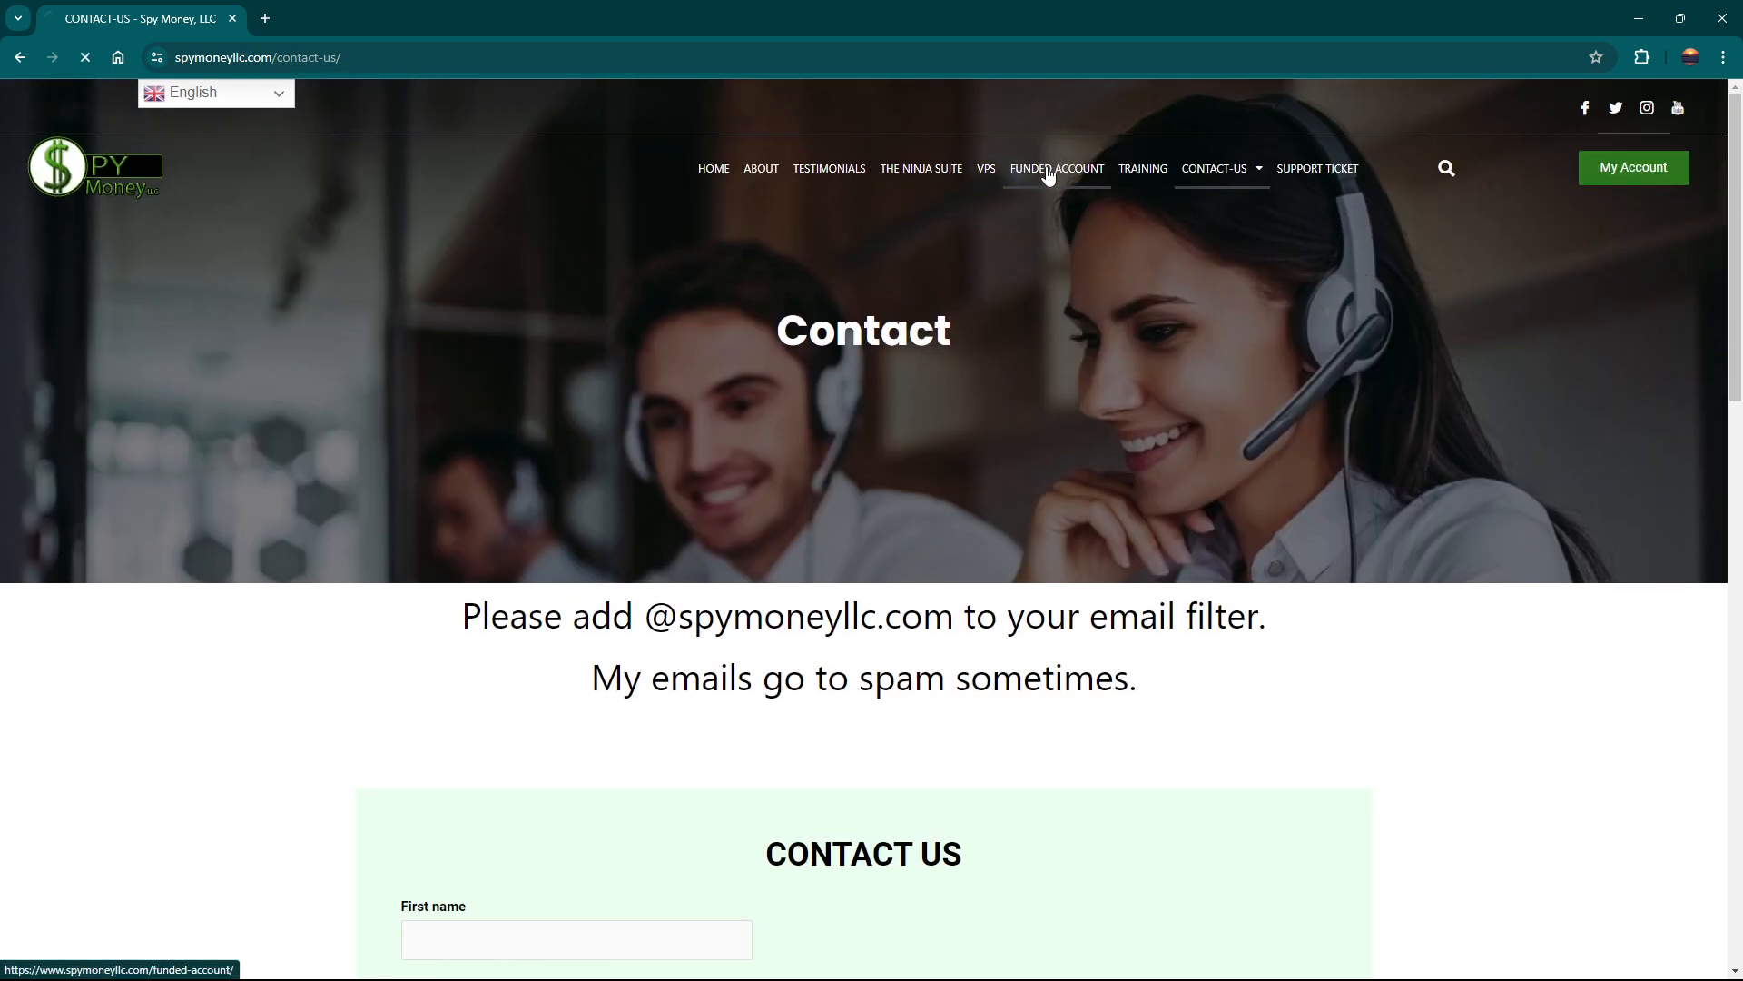
pyautogui.moveTo(948, 554)
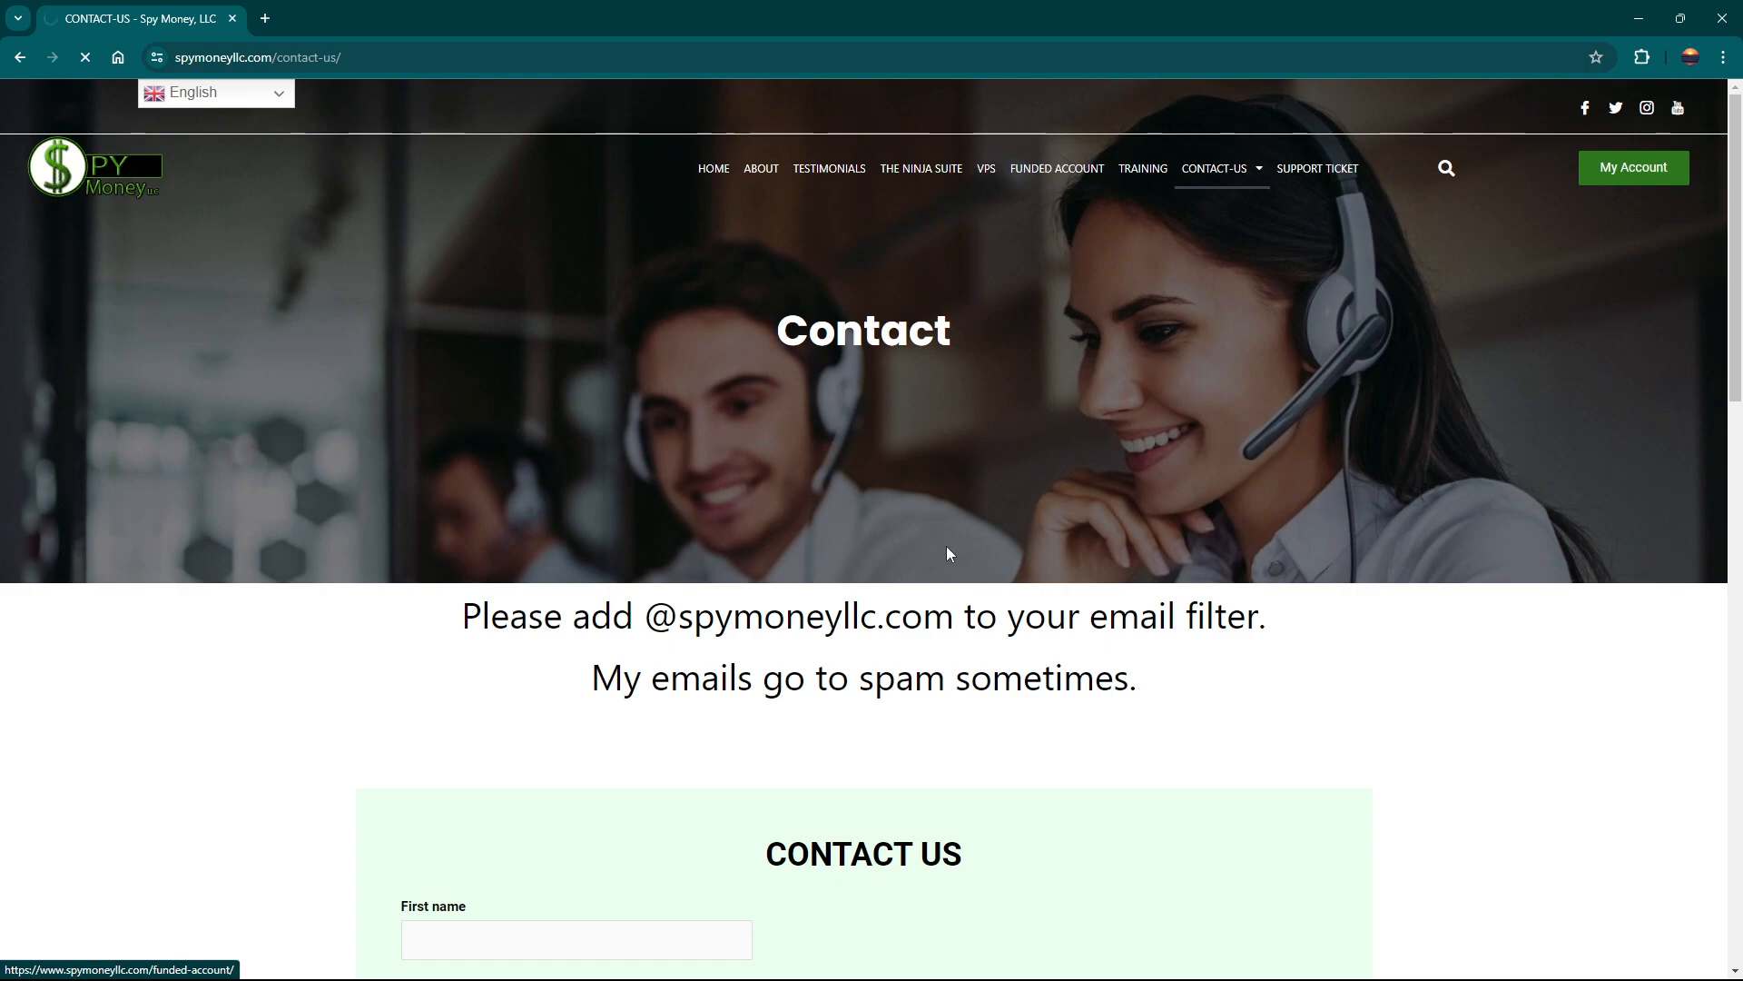
pyautogui.click(1055, 167)
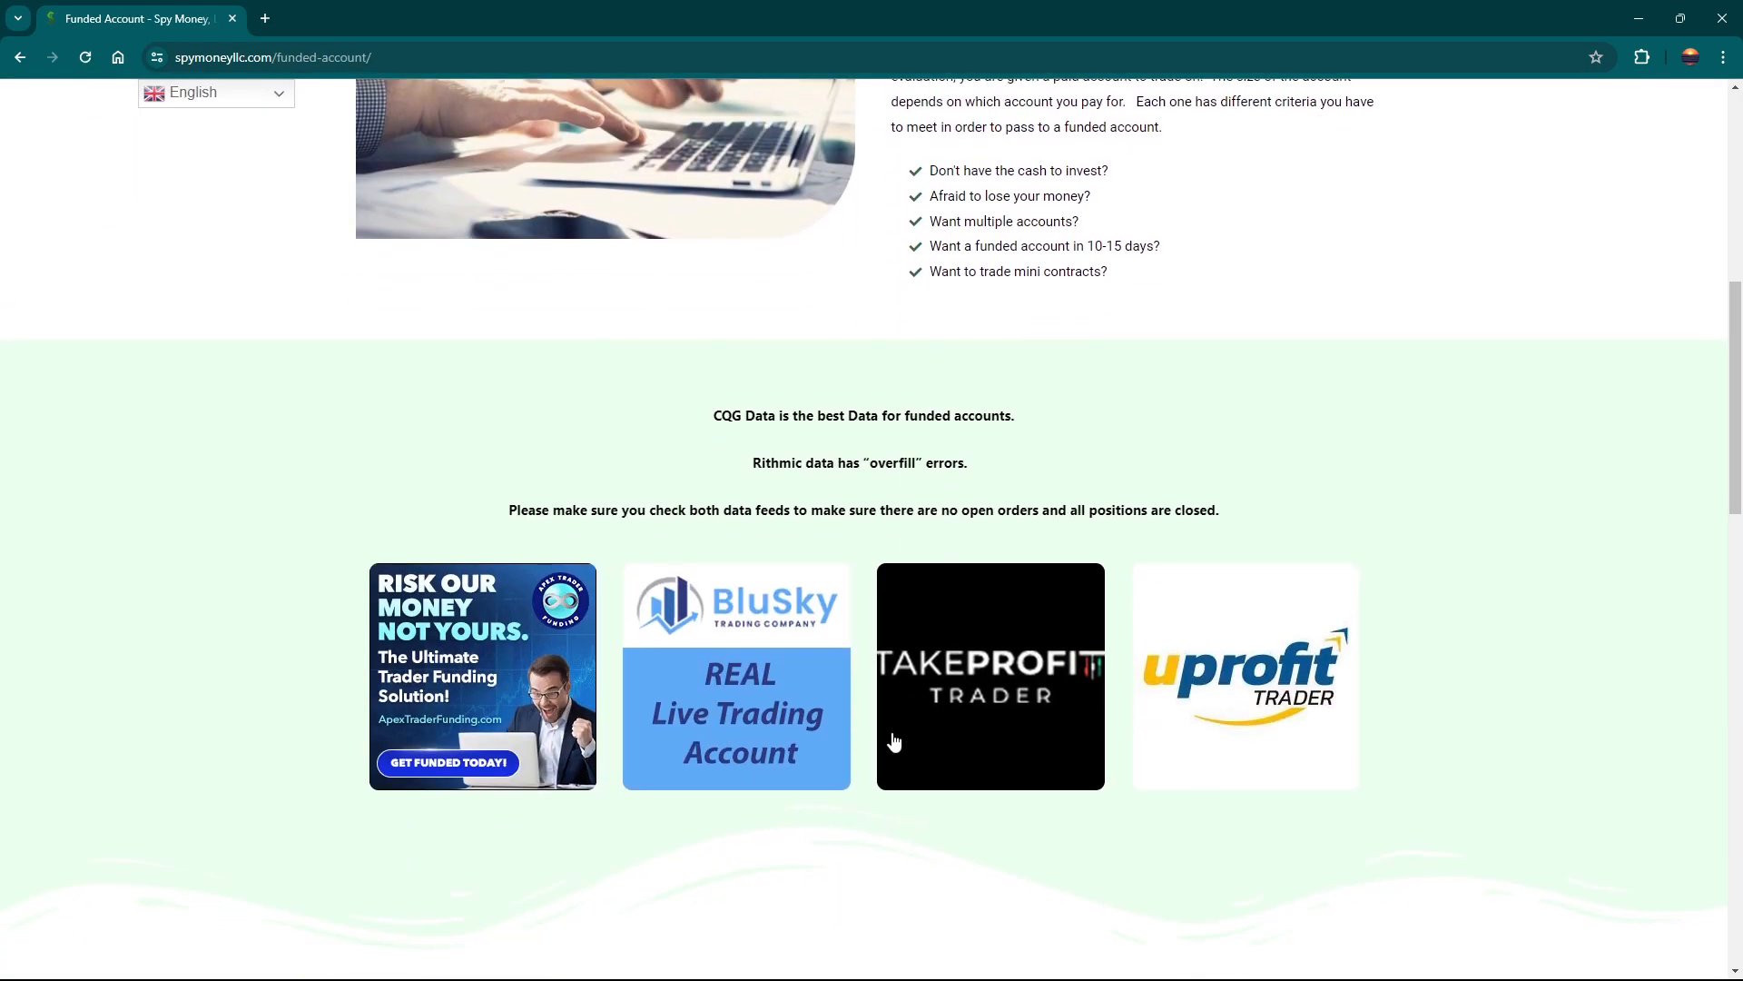
pyautogui.moveTo(546, 703)
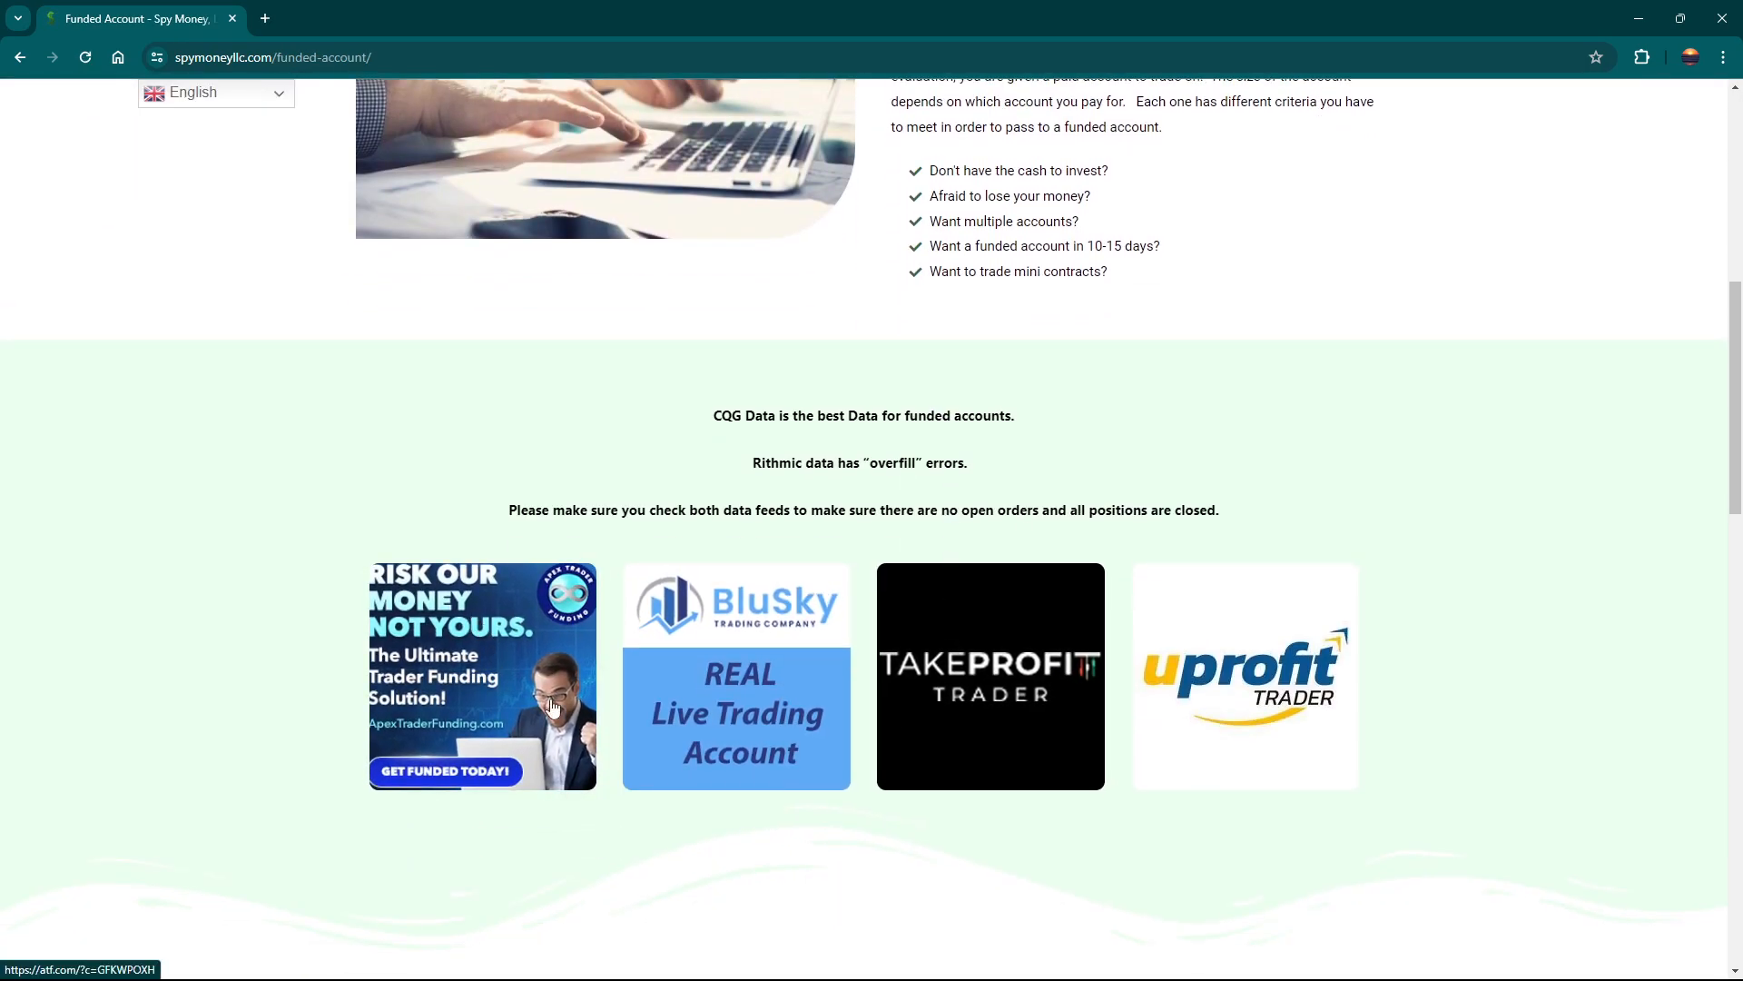
pyautogui.moveTo(1271, 666)
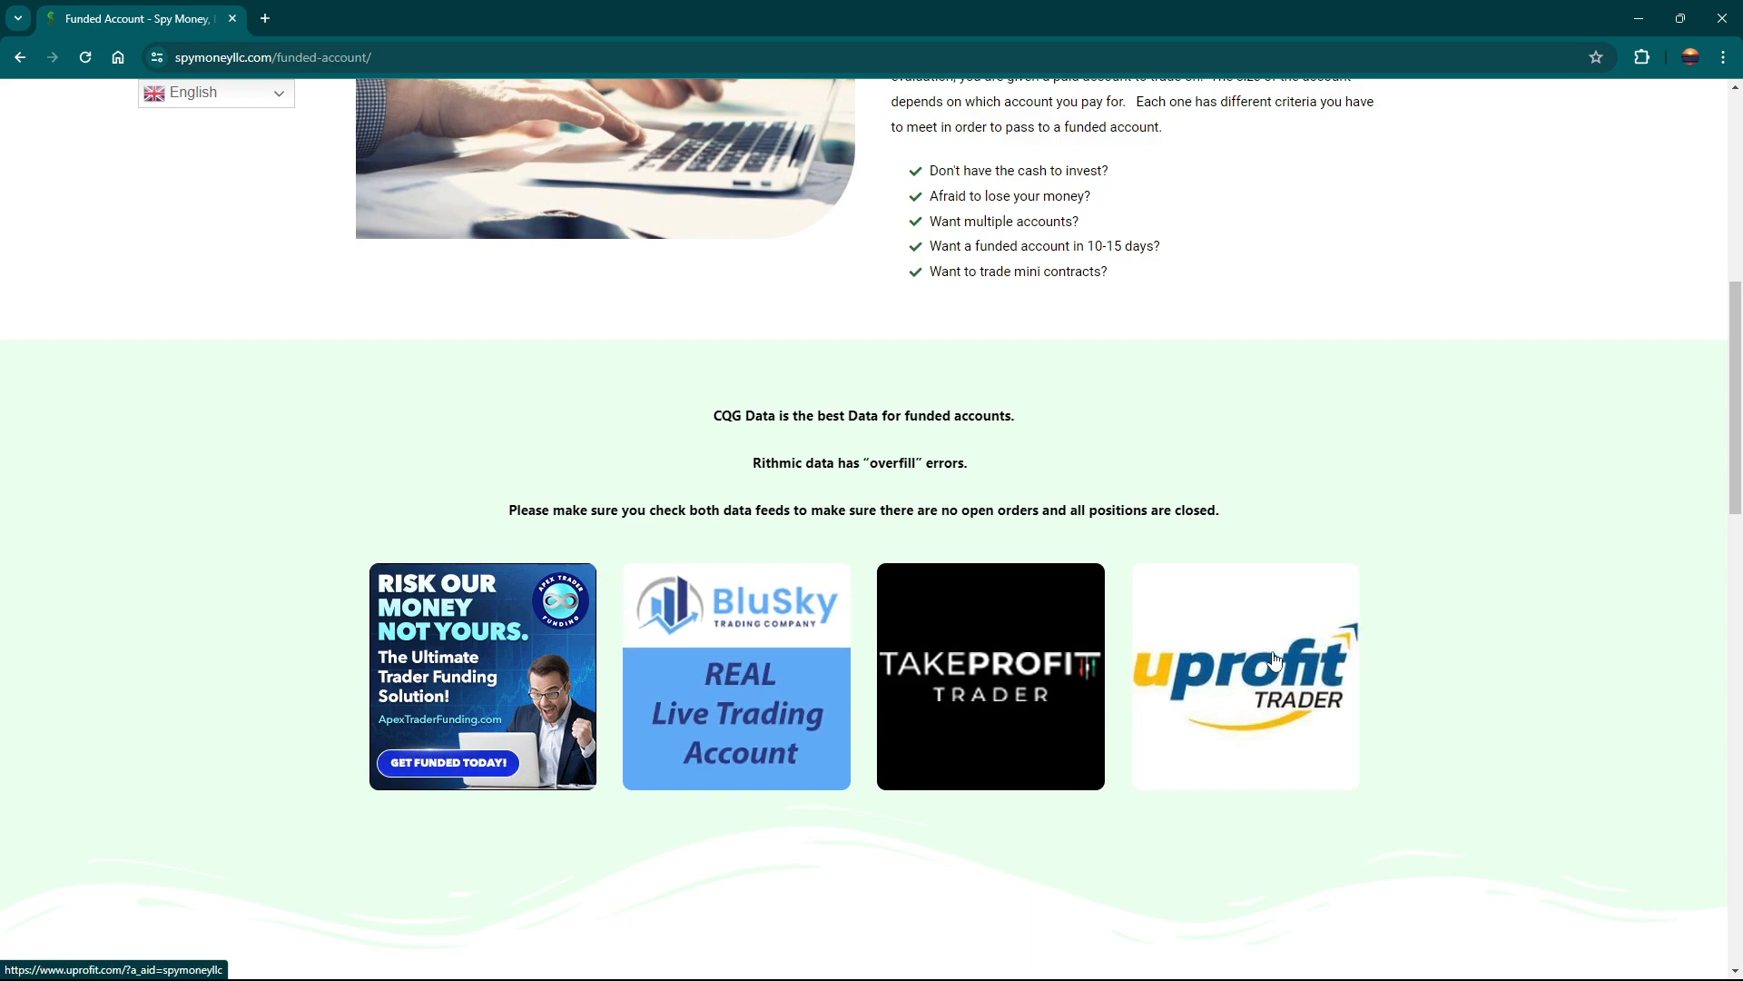
pyautogui.moveTo(1277, 647)
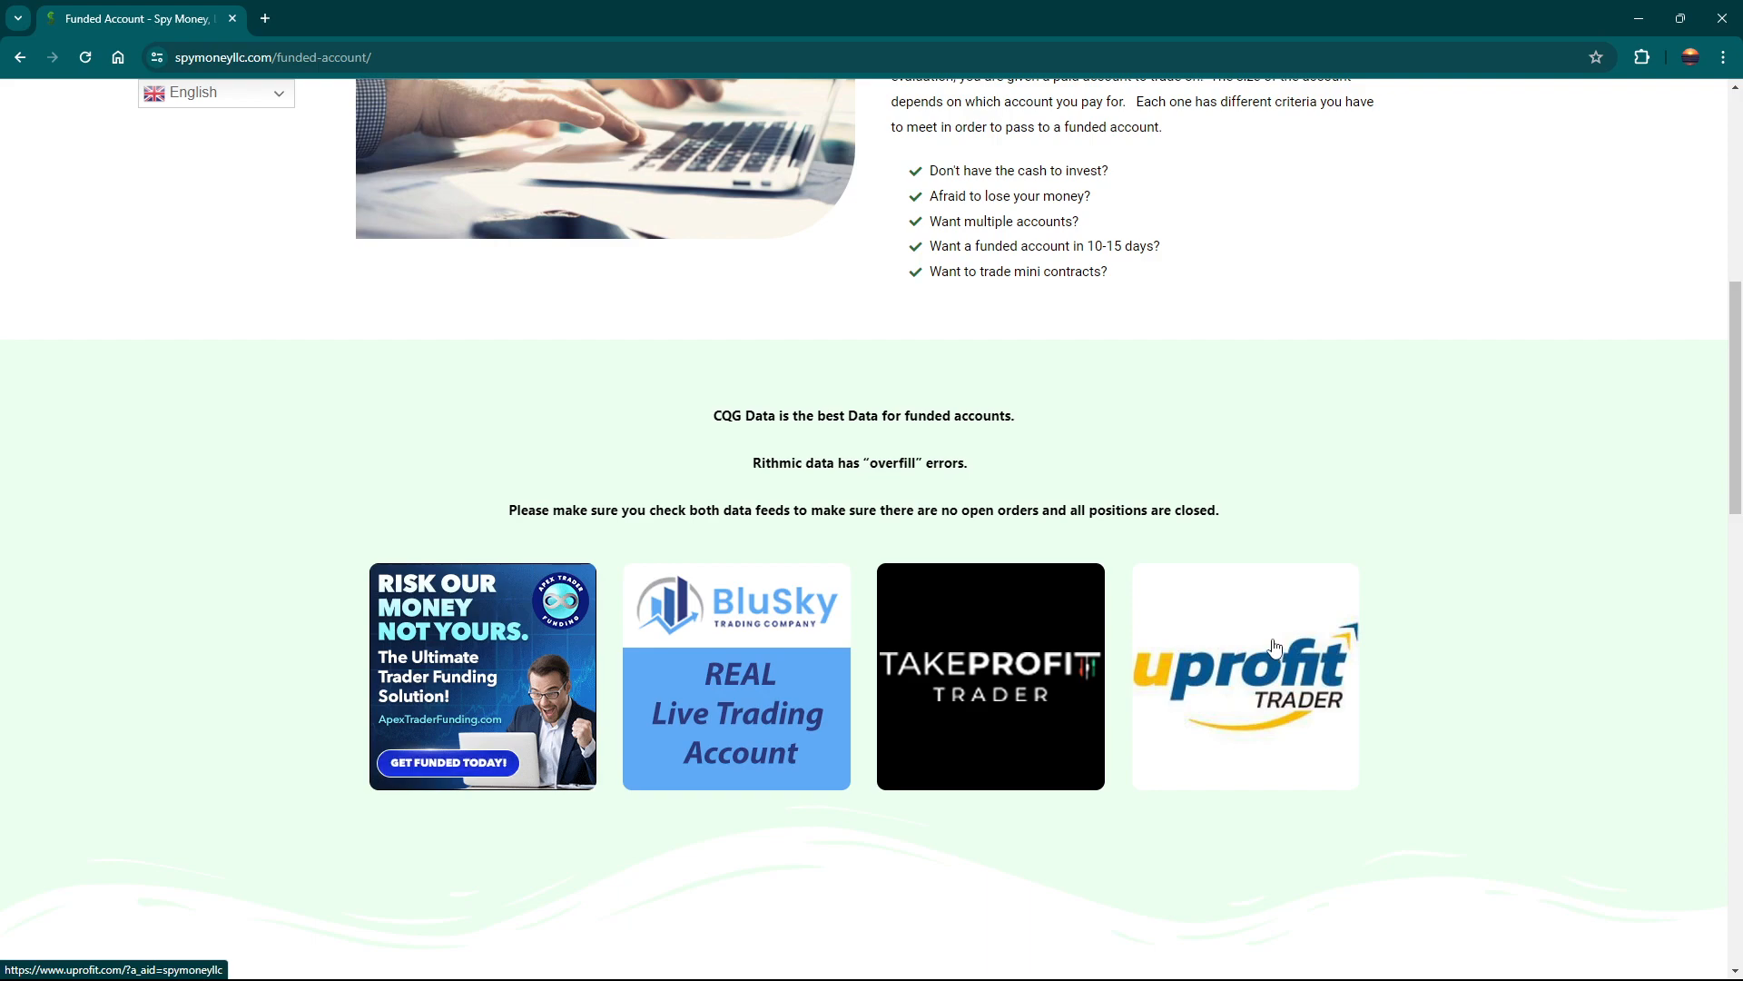
pyautogui.moveTo(799, 677)
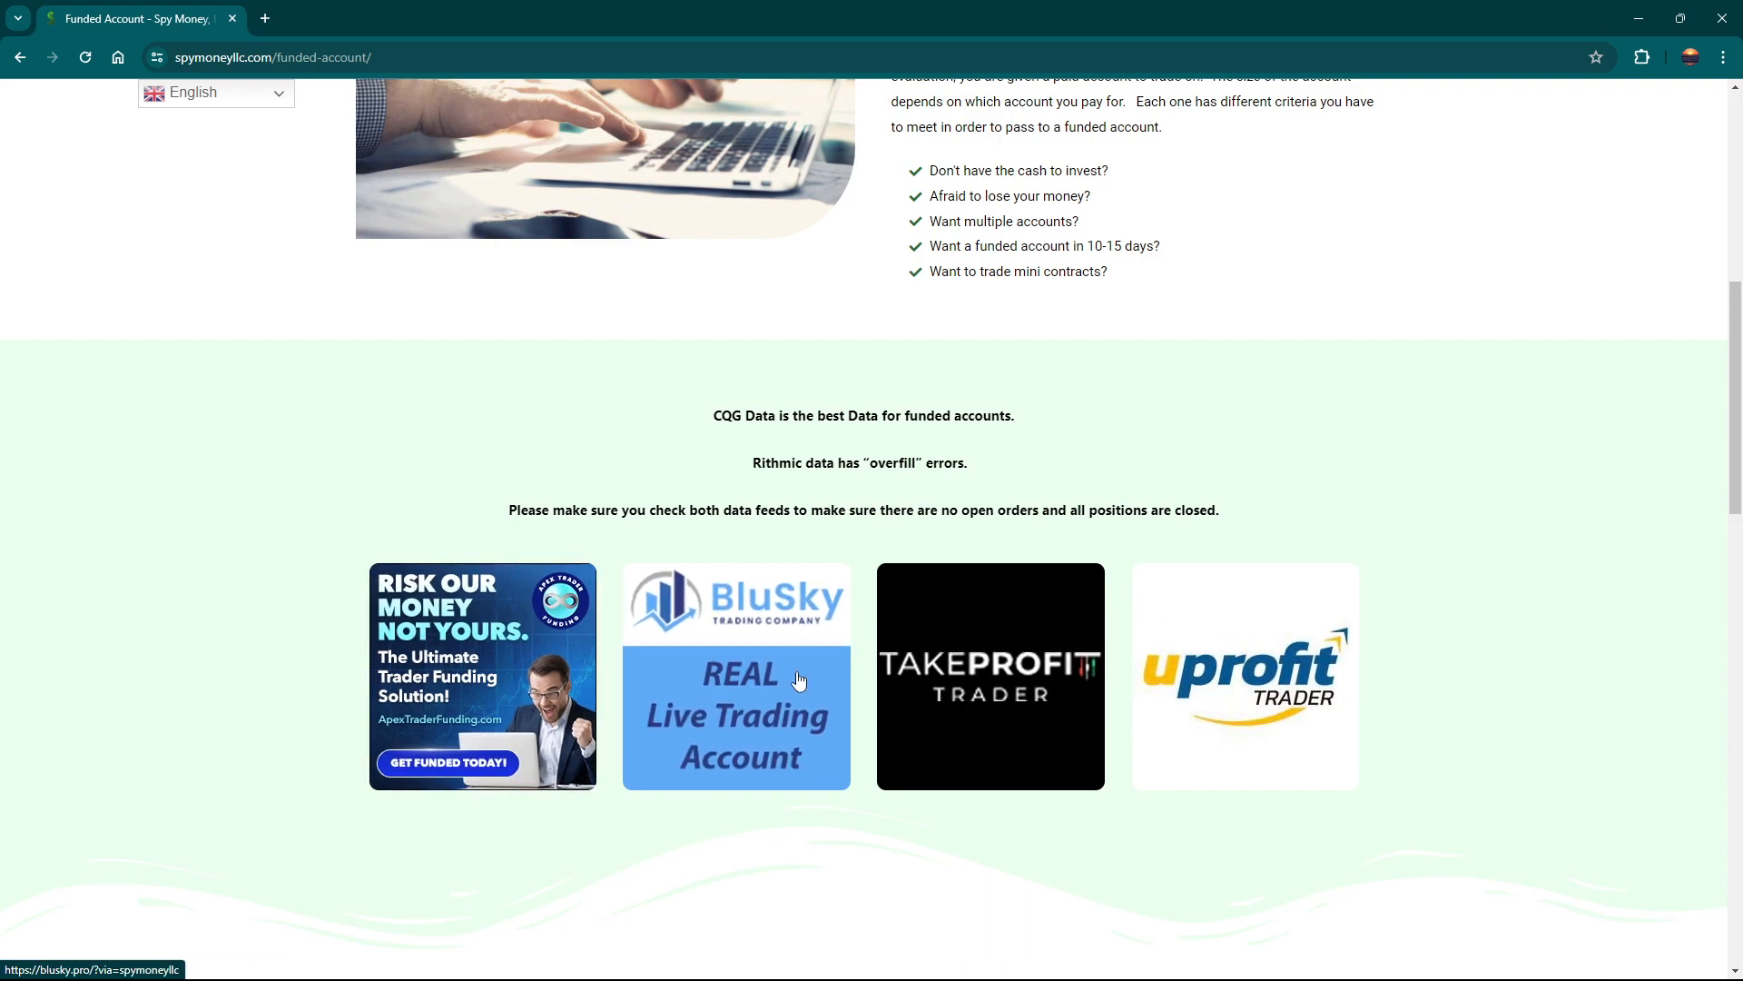
pyautogui.moveTo(906, 681)
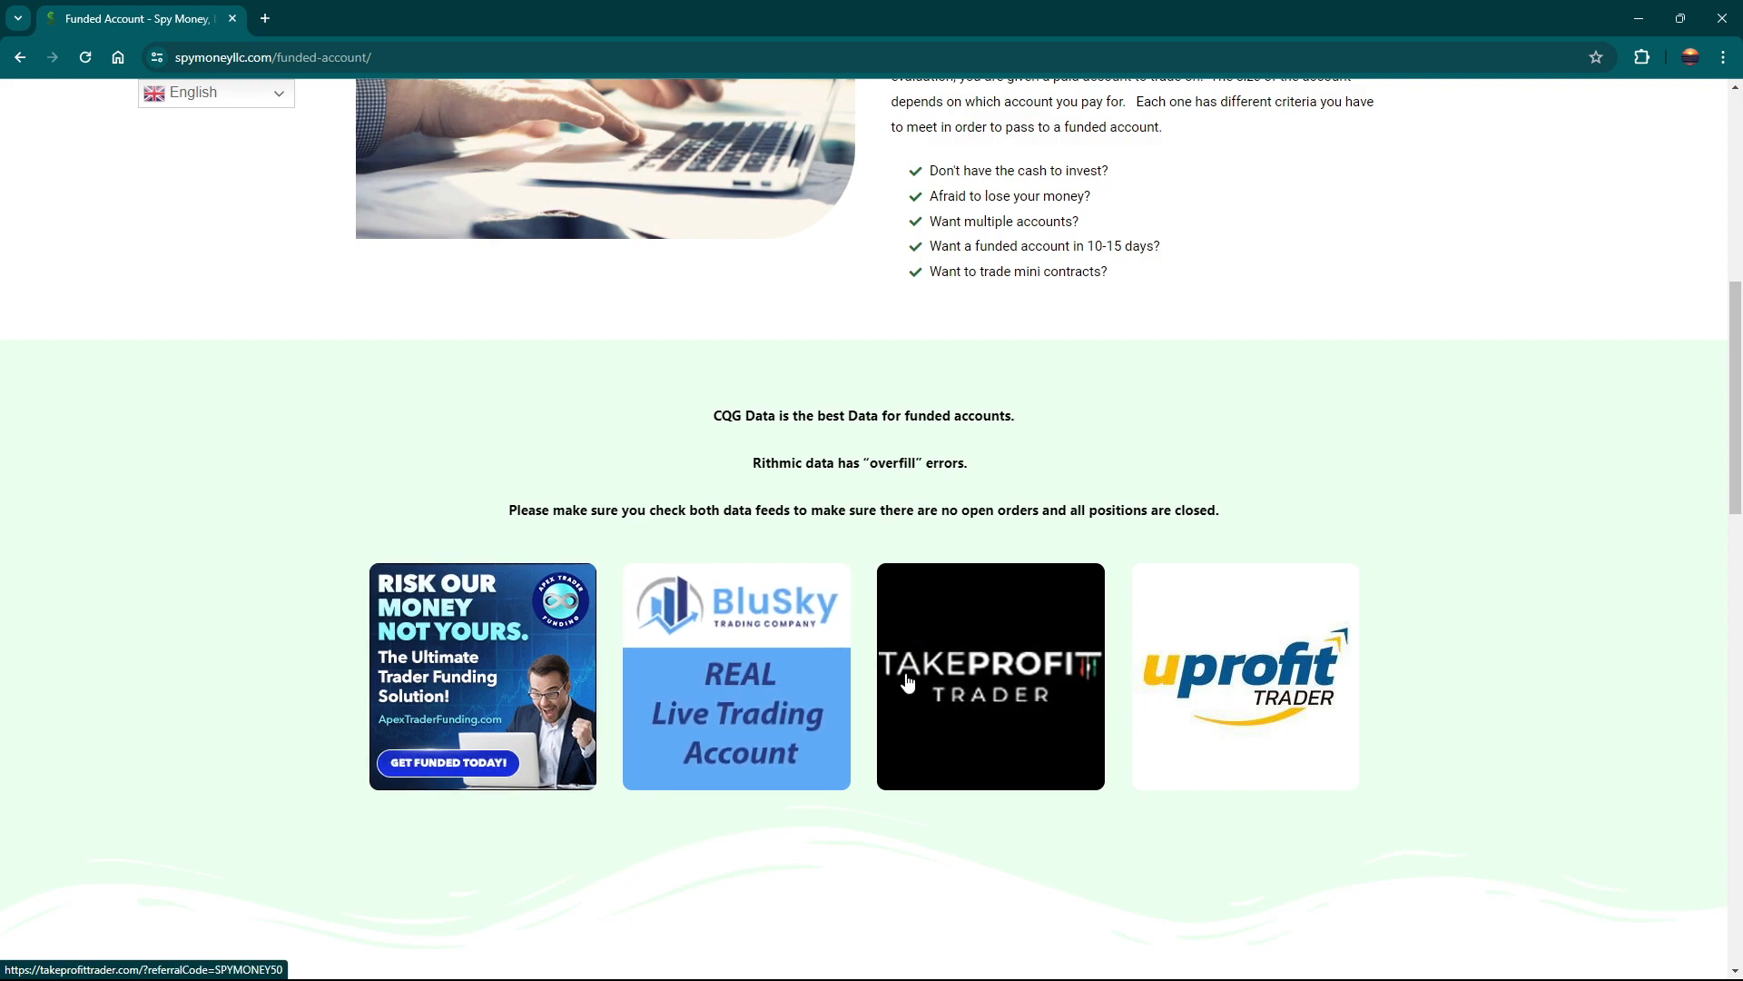
pyautogui.moveTo(878, 552)
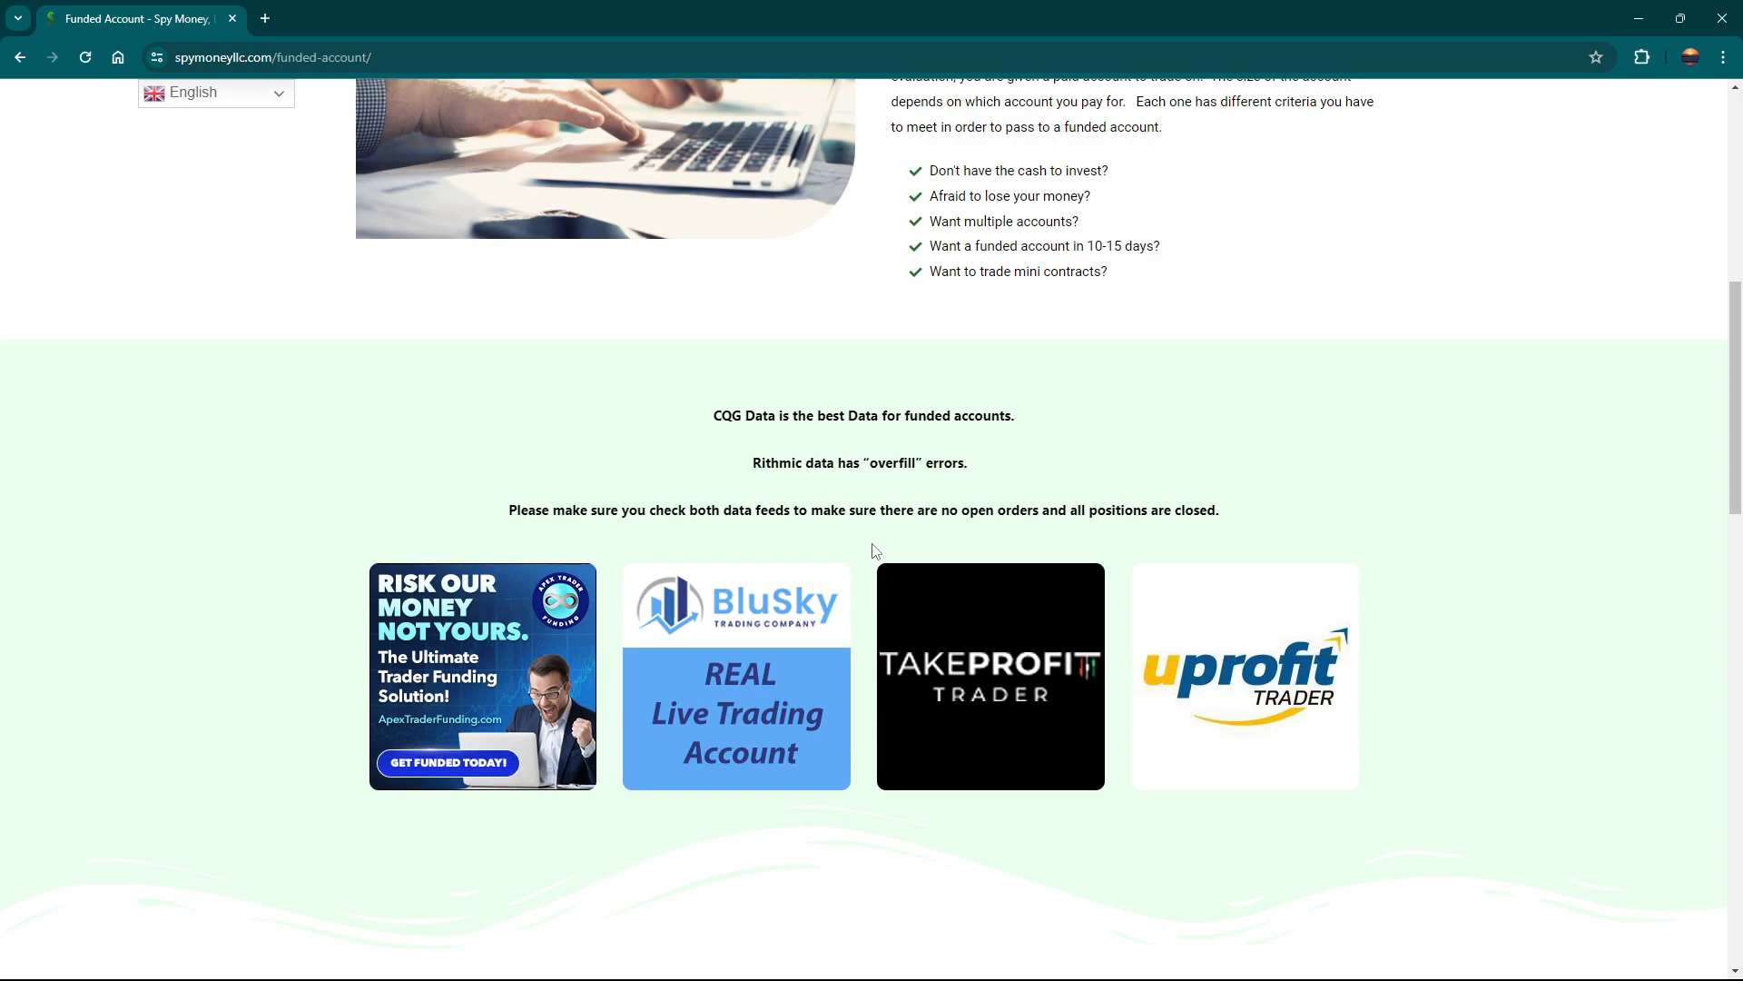
pyautogui.scroll(3)
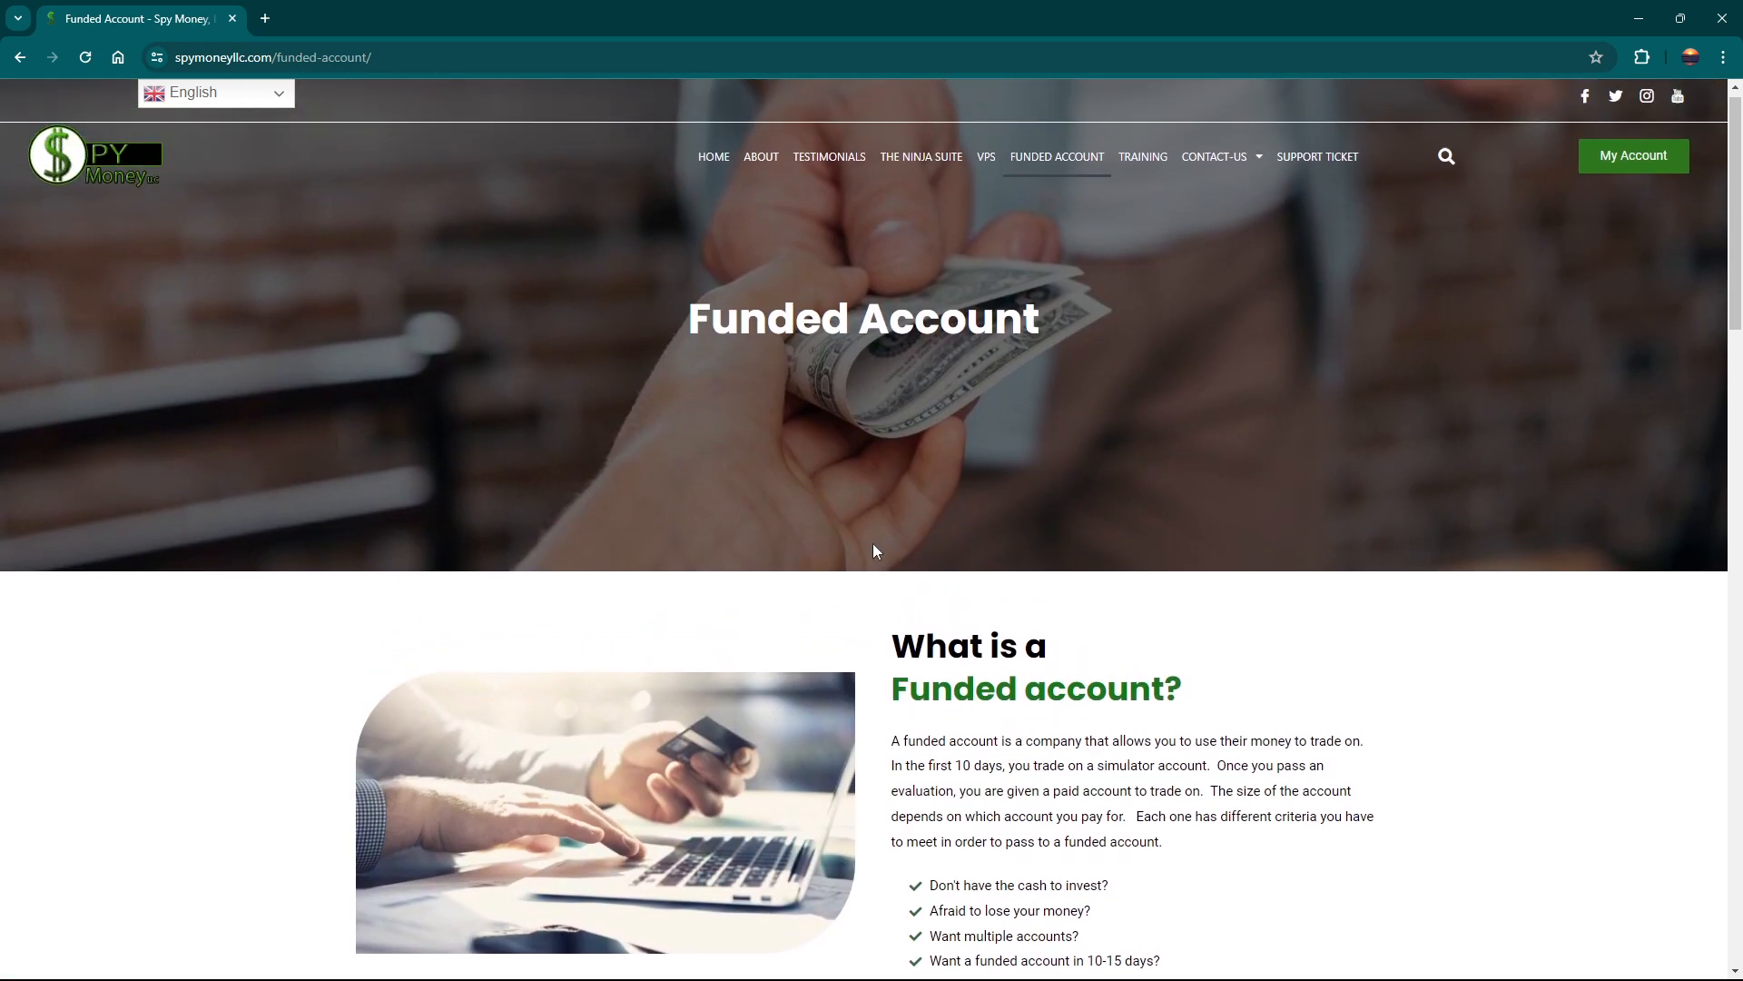
pyautogui.scroll(-3)
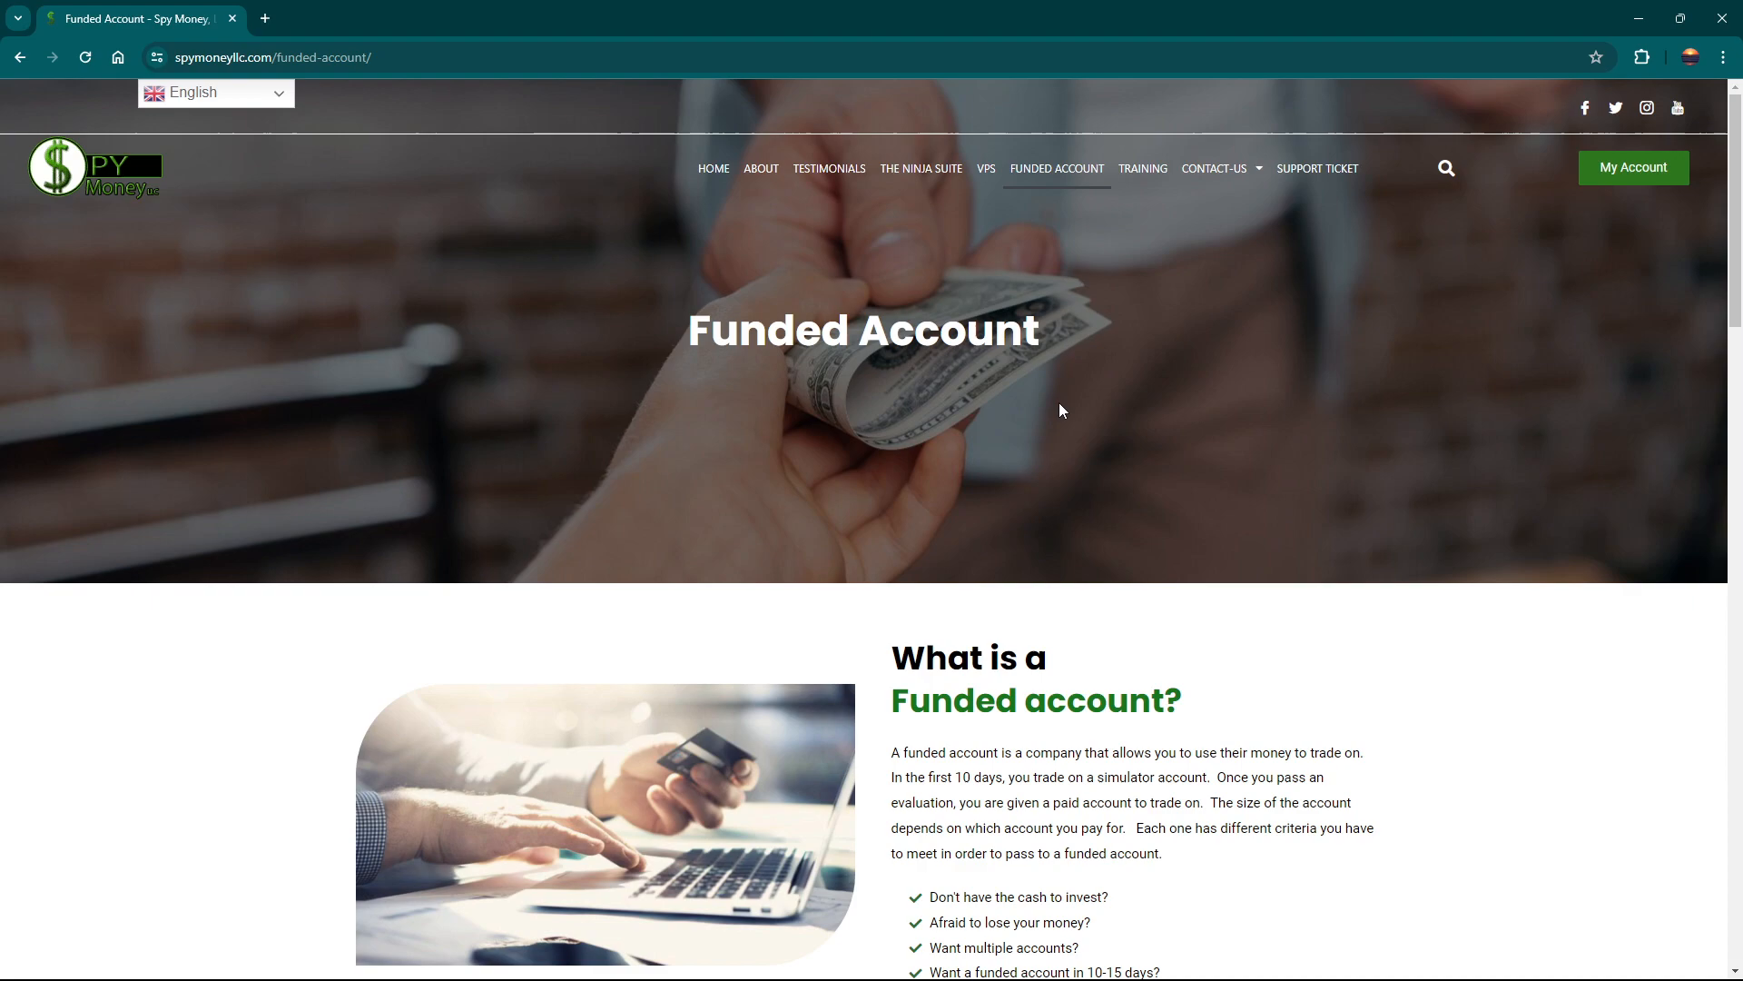
pyautogui.moveTo(1079, 377)
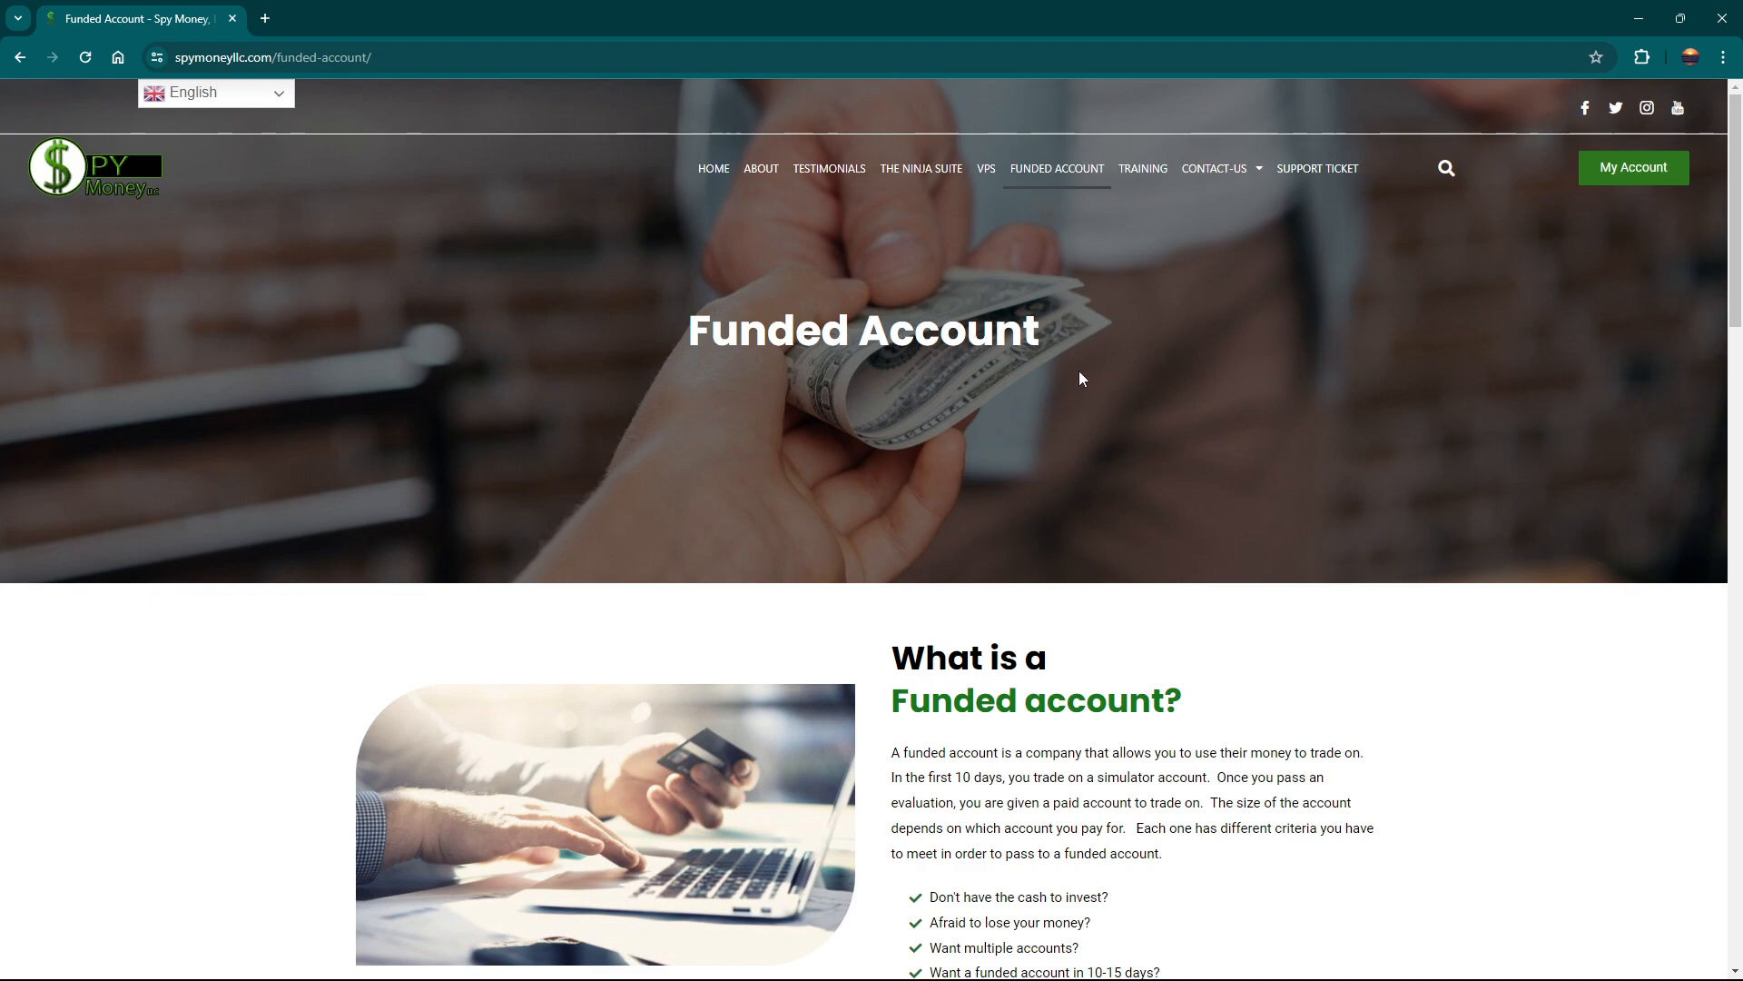
pyautogui.moveTo(921, 167)
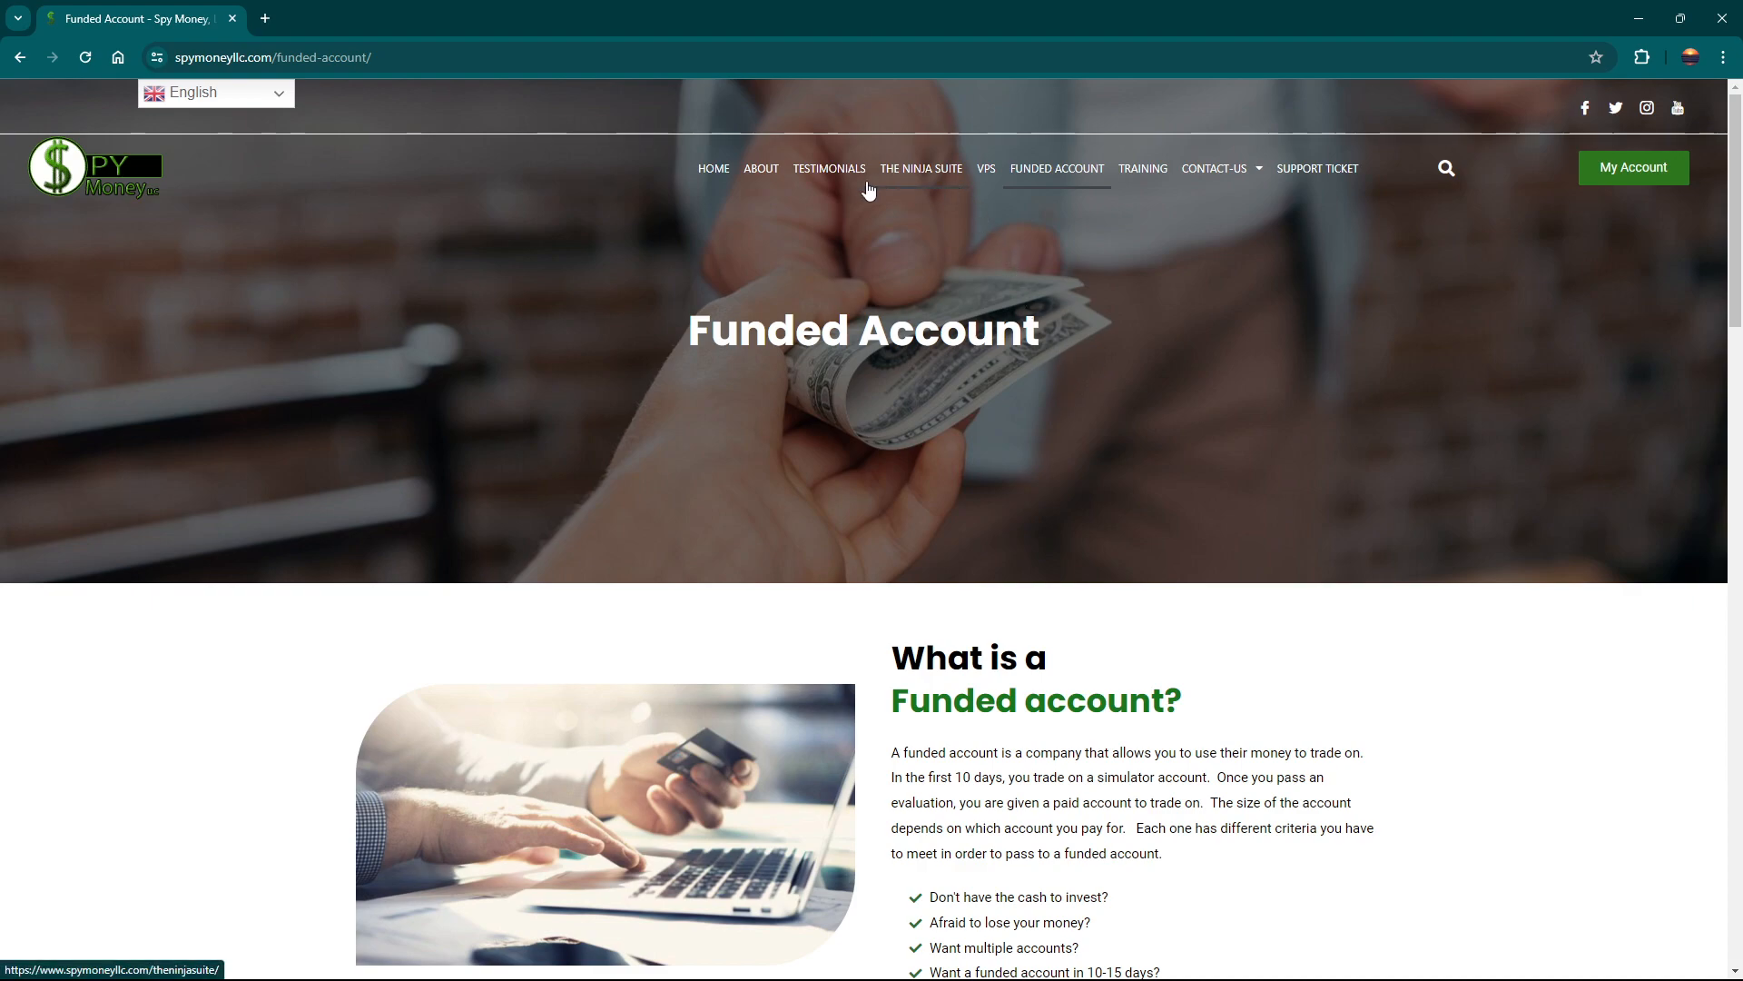
pyautogui.moveTo(1222, 252)
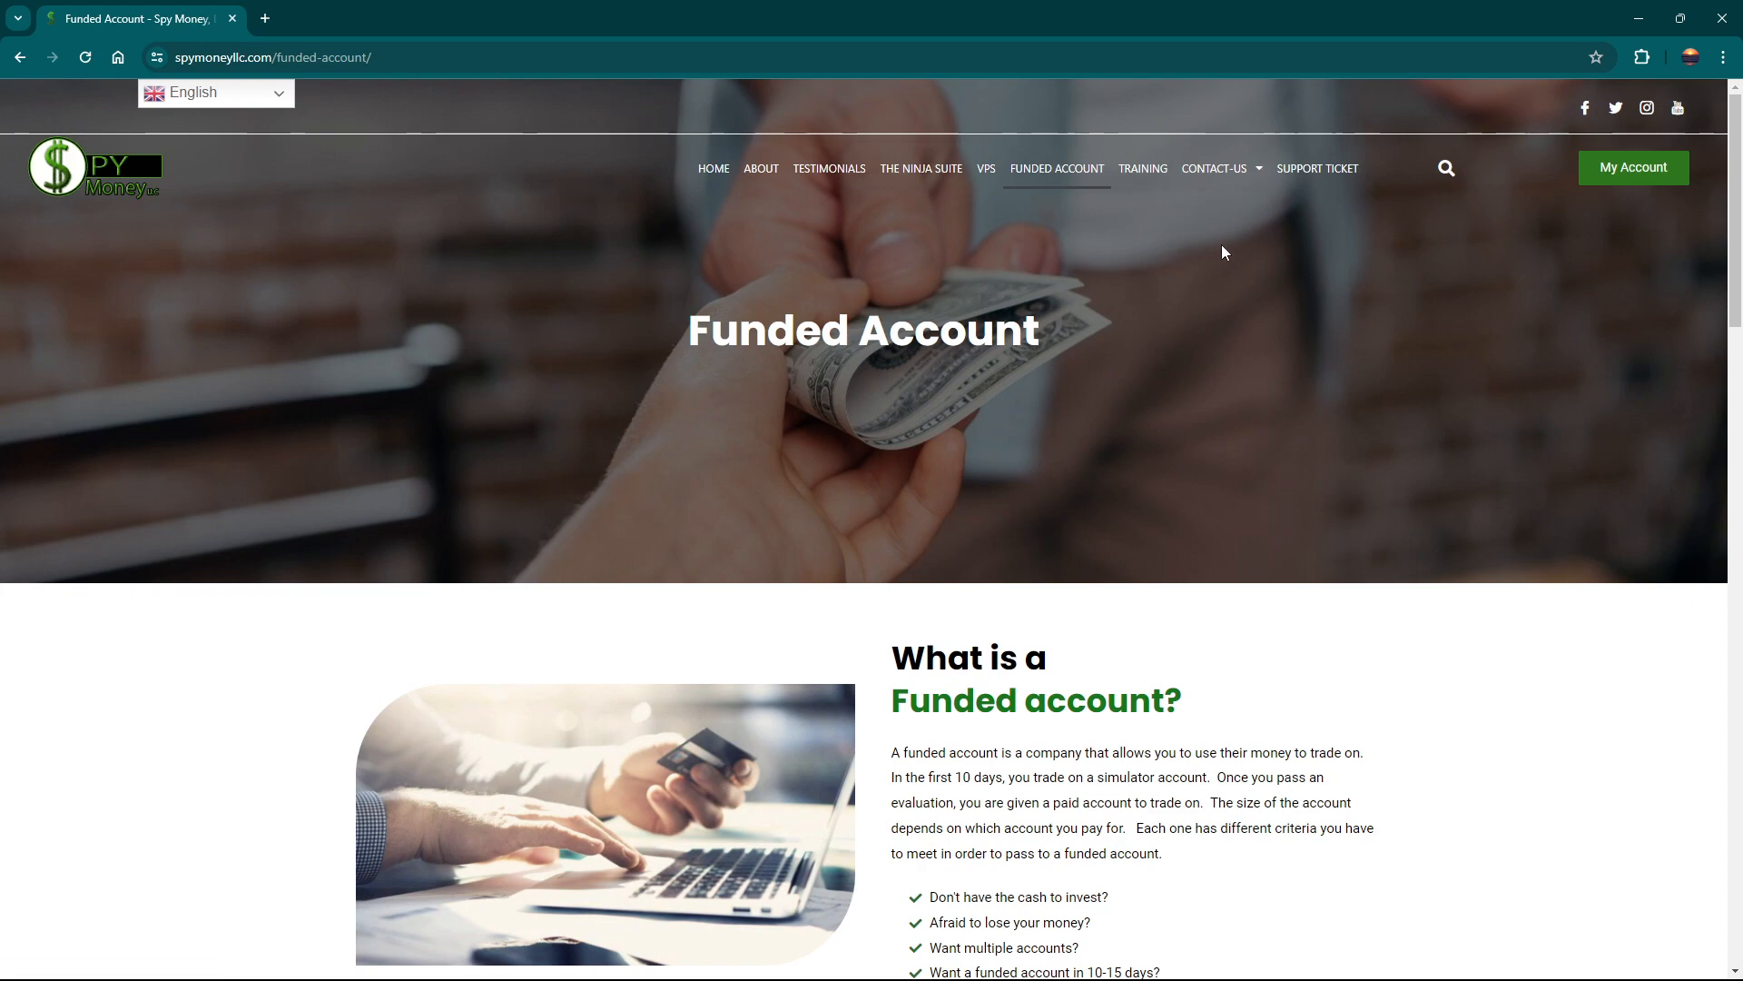
pyautogui.moveTo(1603, 180)
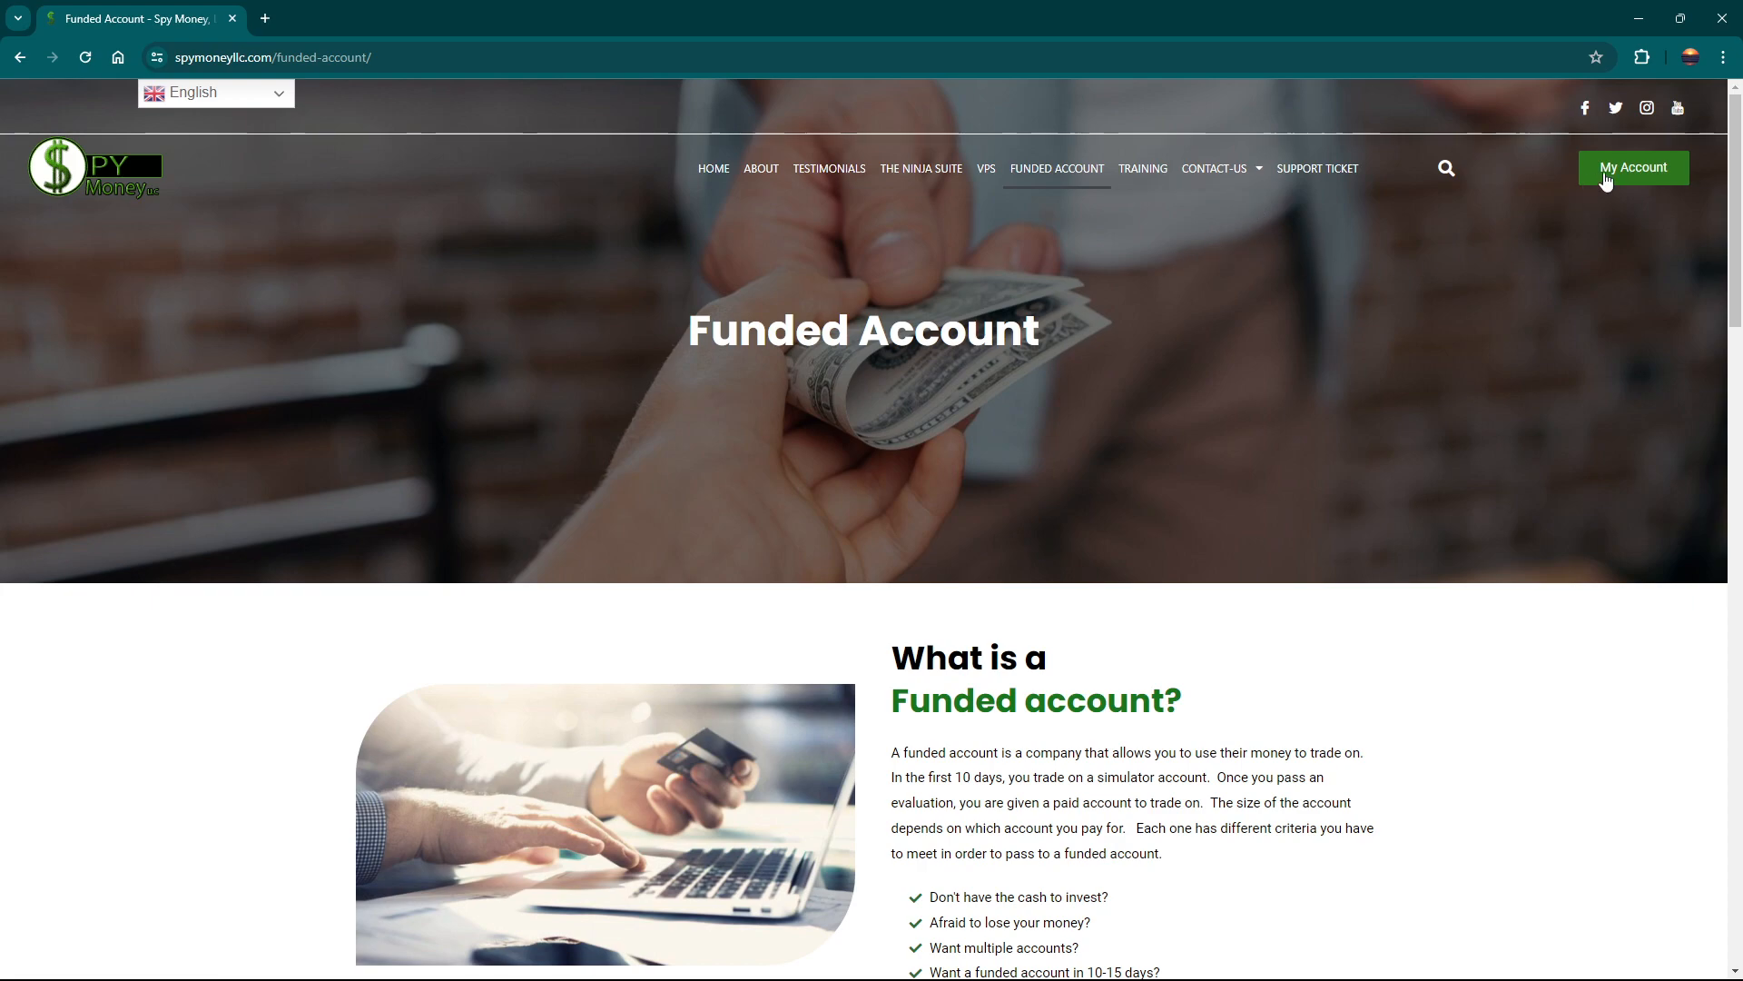
# - Go to the My Account member dashboard
pyautogui.click(1633, 167)
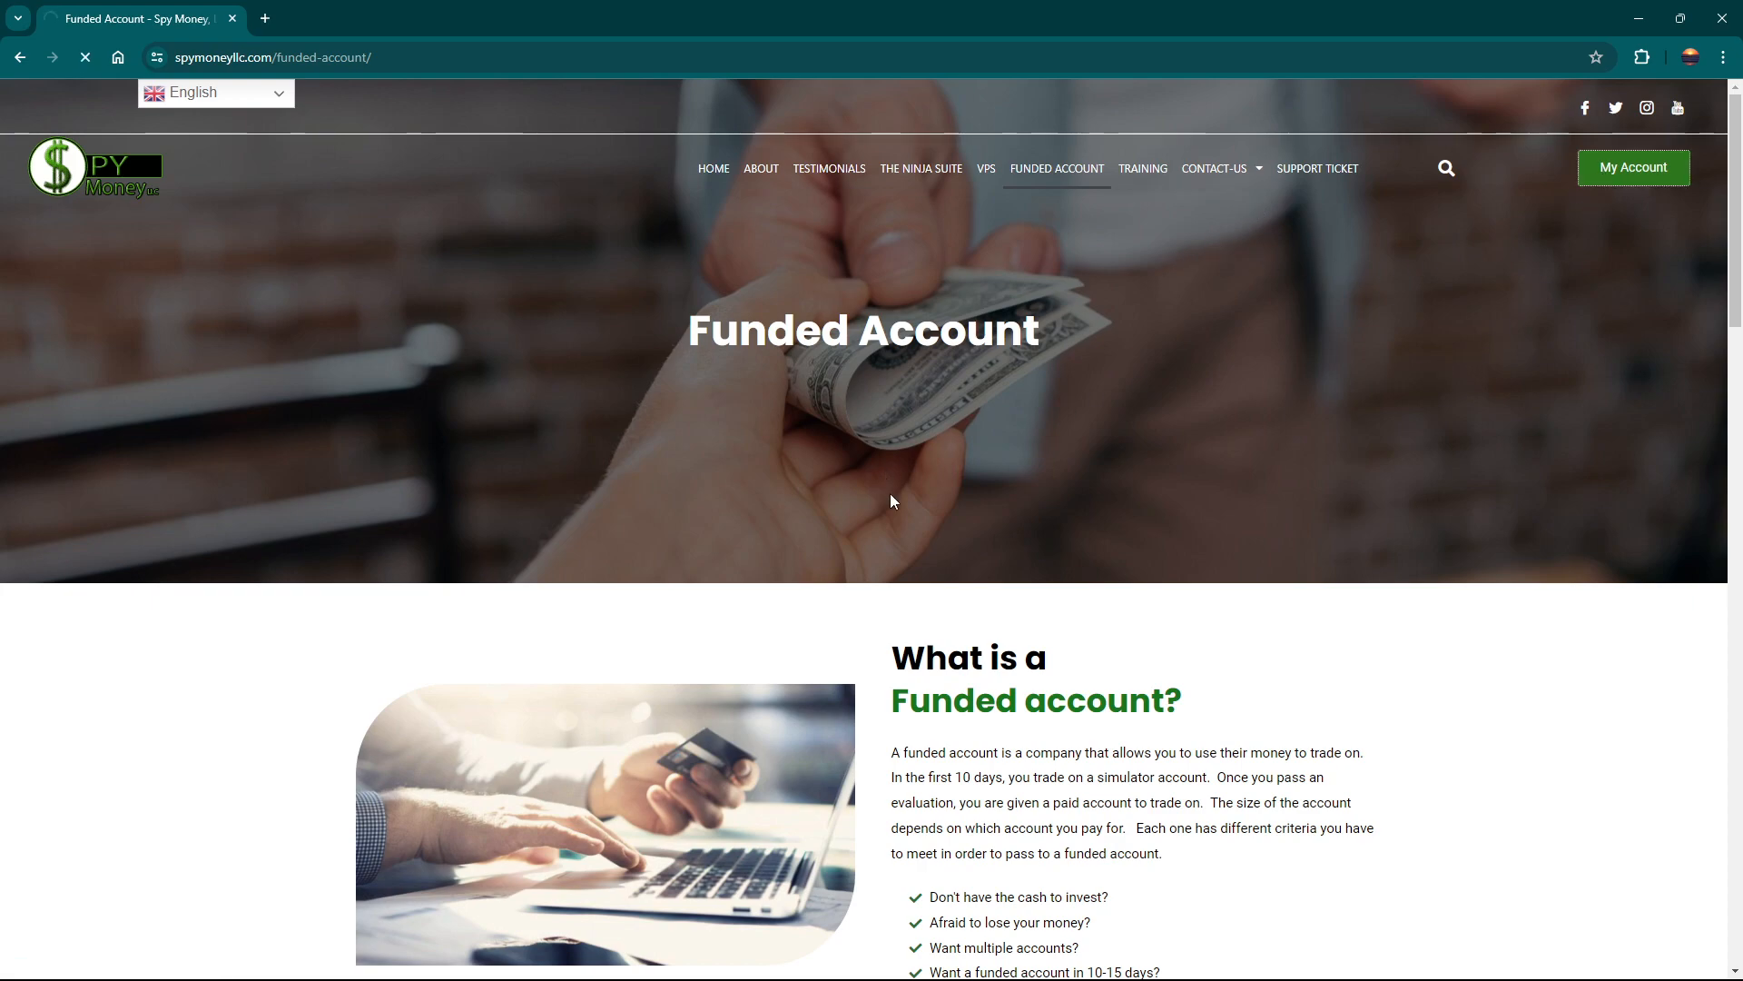
# - Review the My account dashboard, then switch back to the NinjaTrader chart
pyautogui.click(1632, 167)
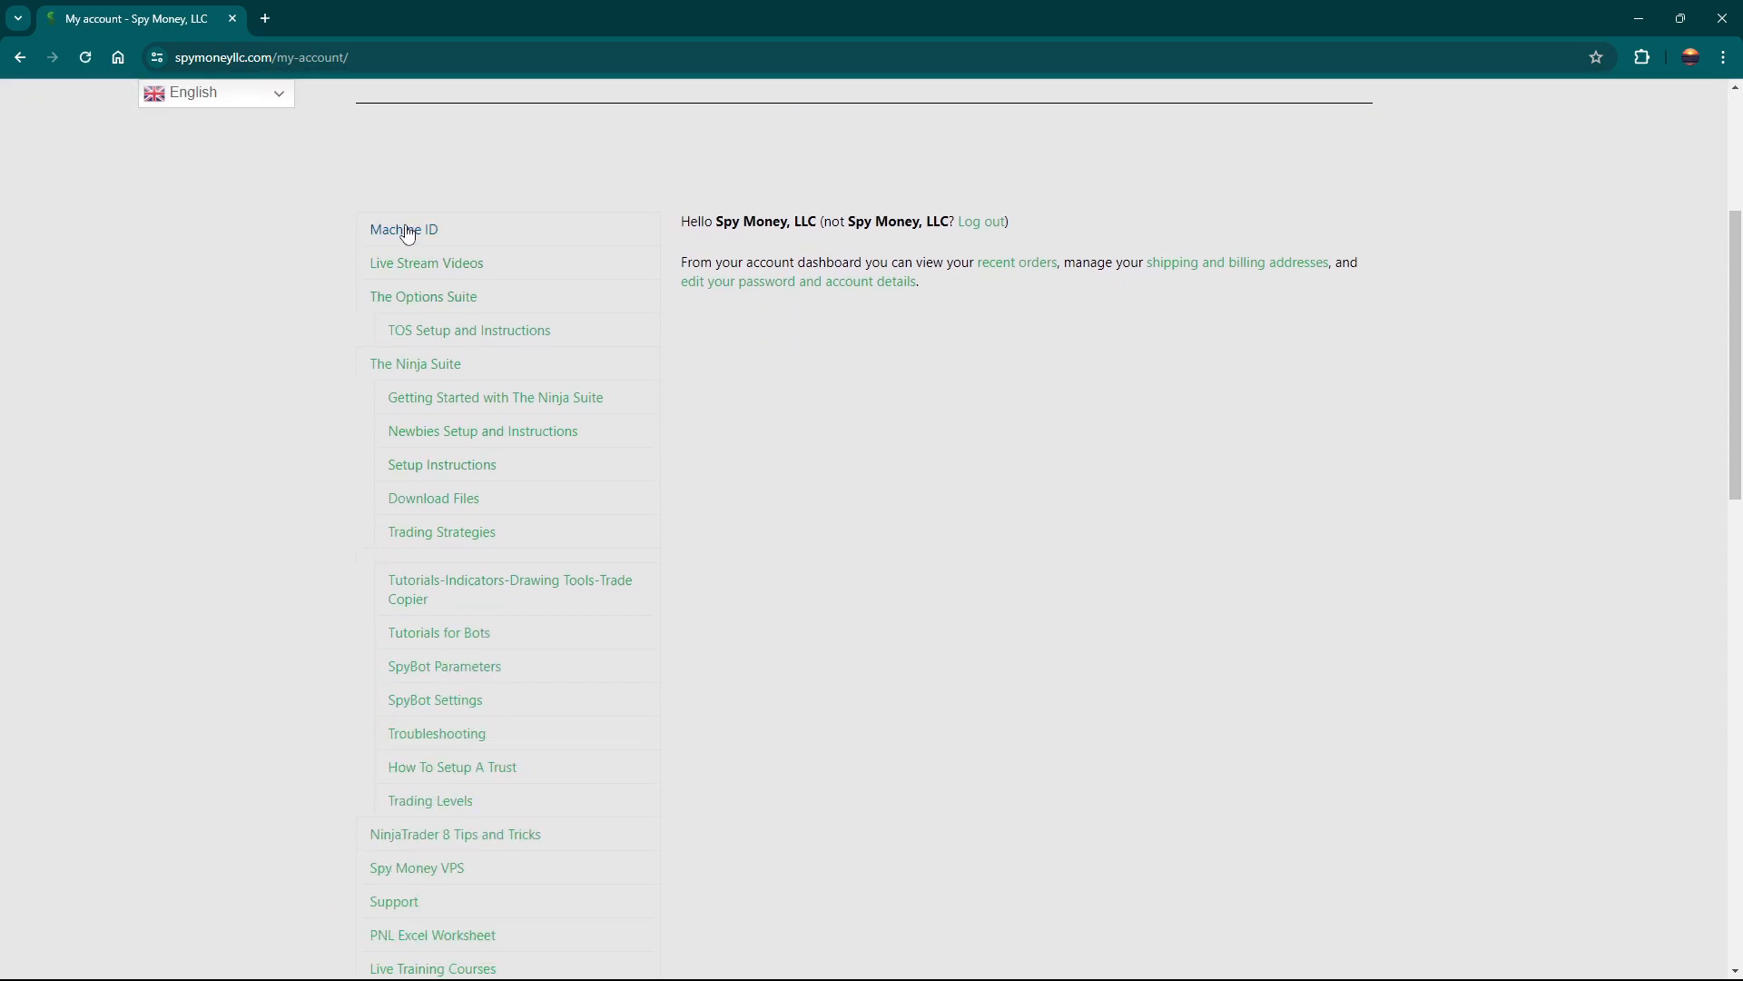
pyautogui.moveTo(434, 498)
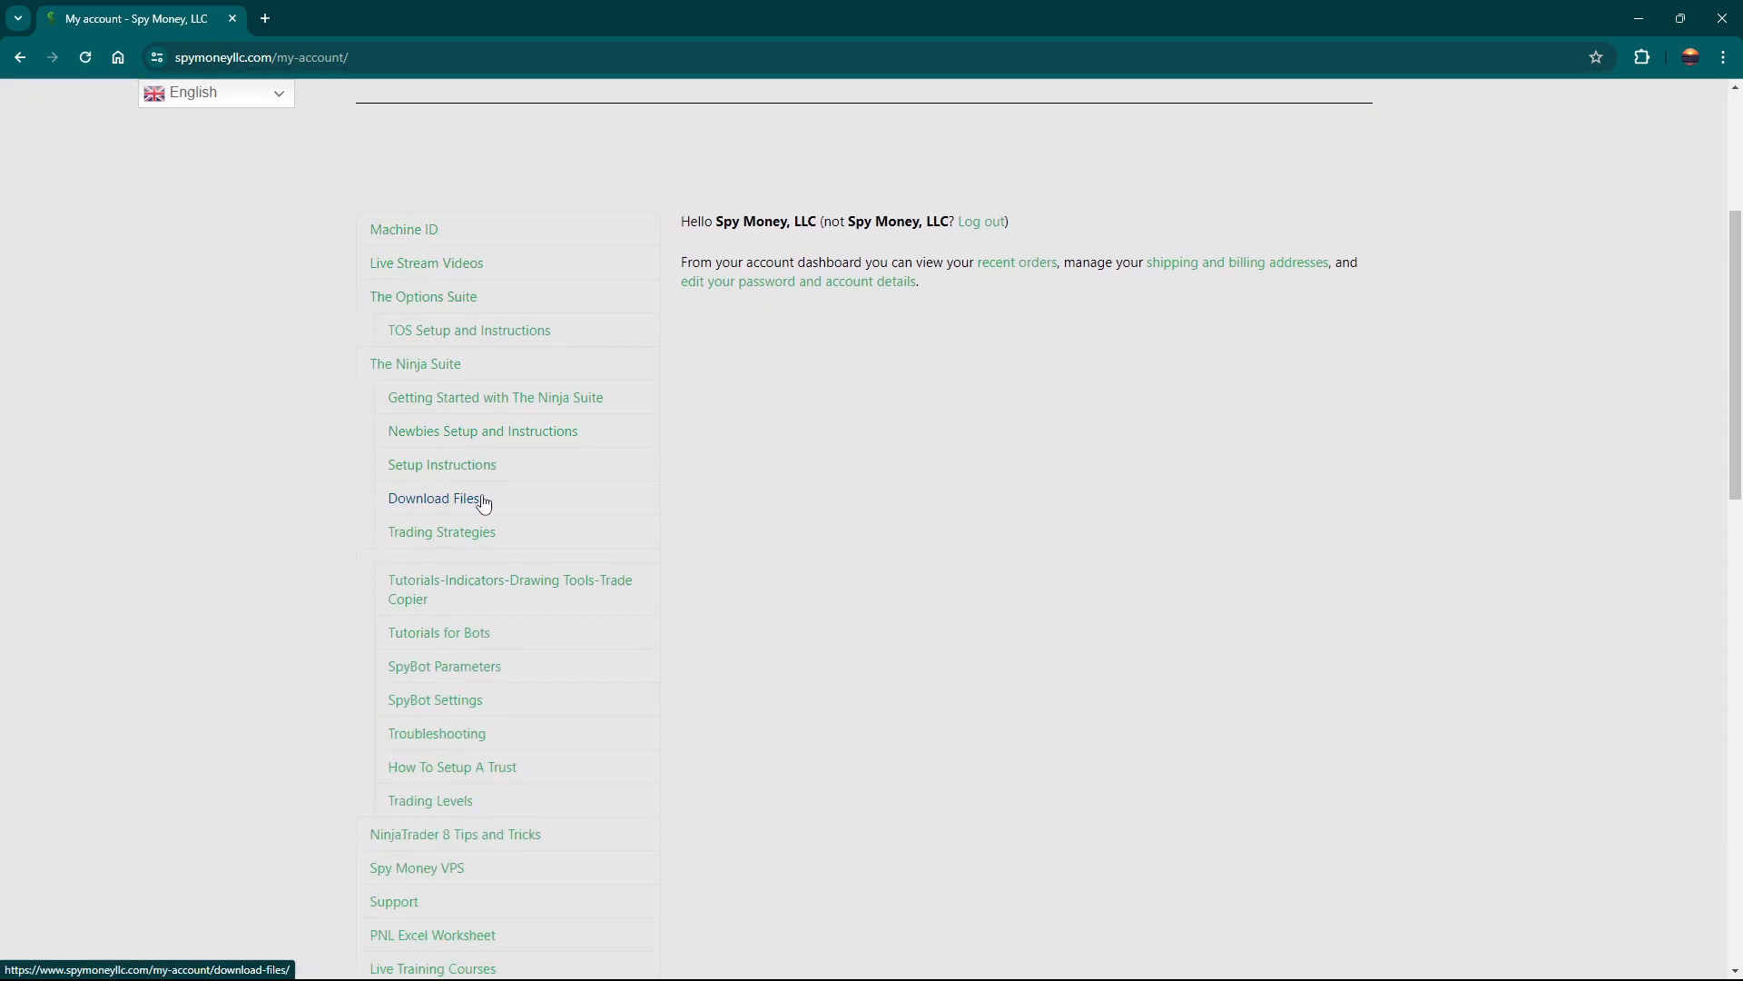
pyautogui.moveTo(436, 700)
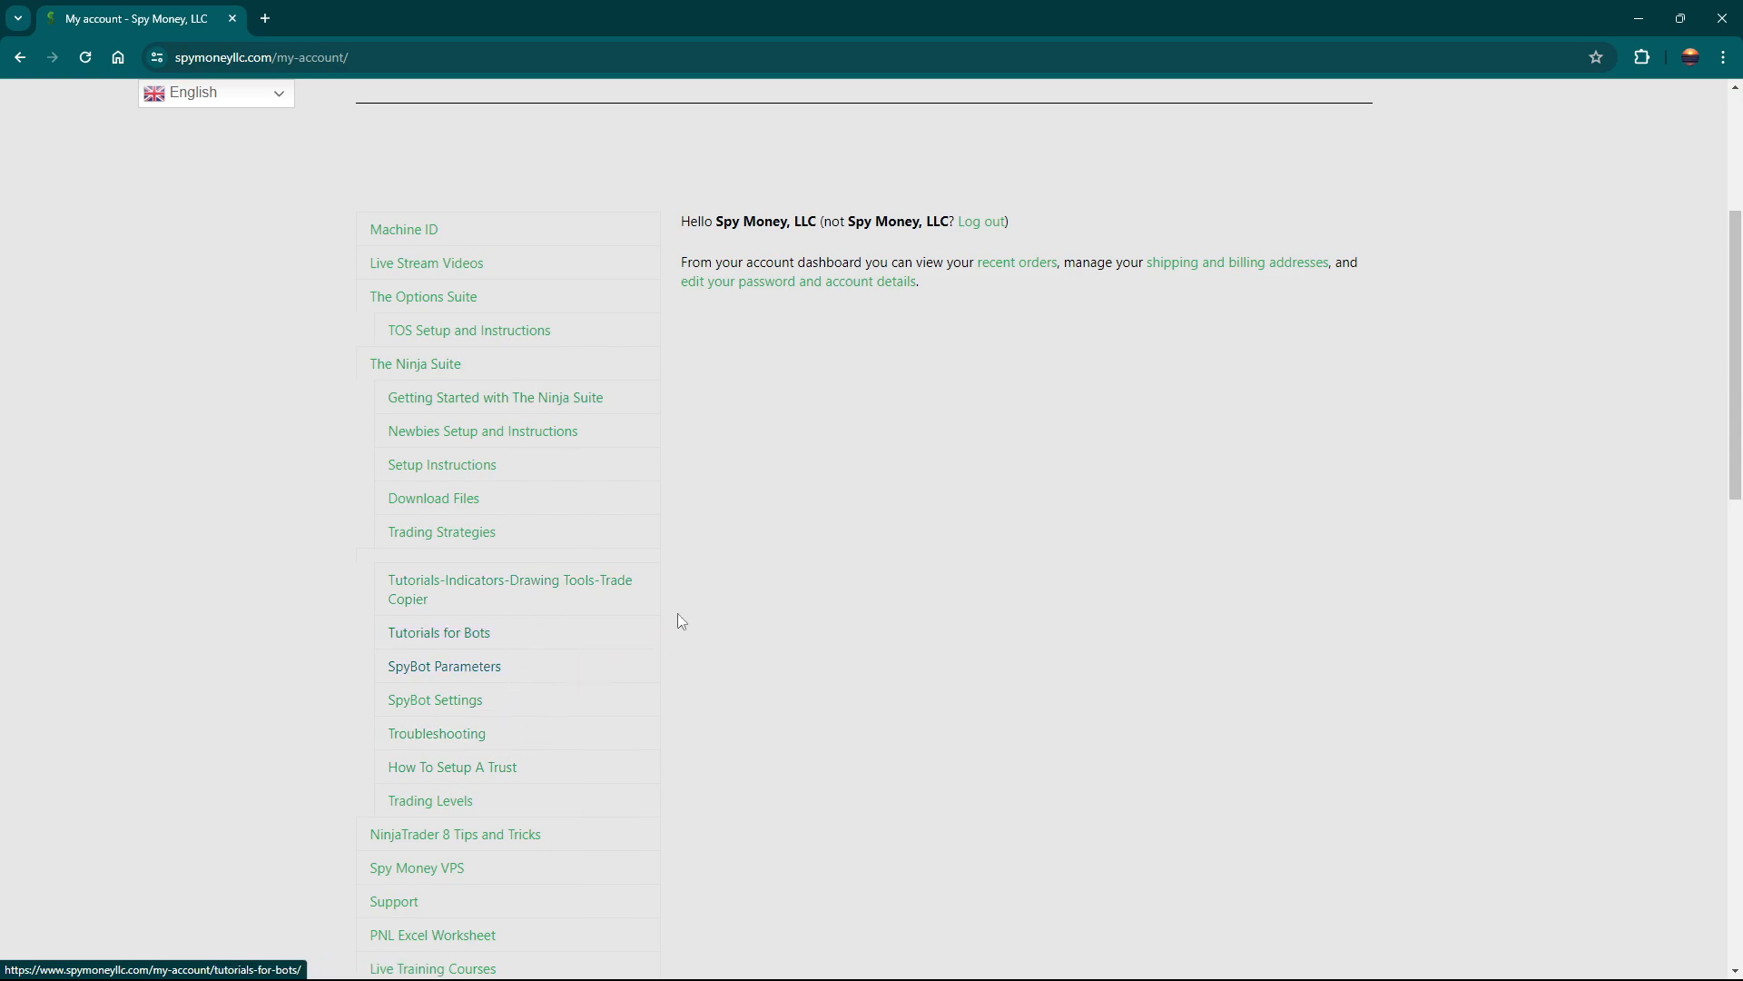
pyautogui.moveTo(568, 478)
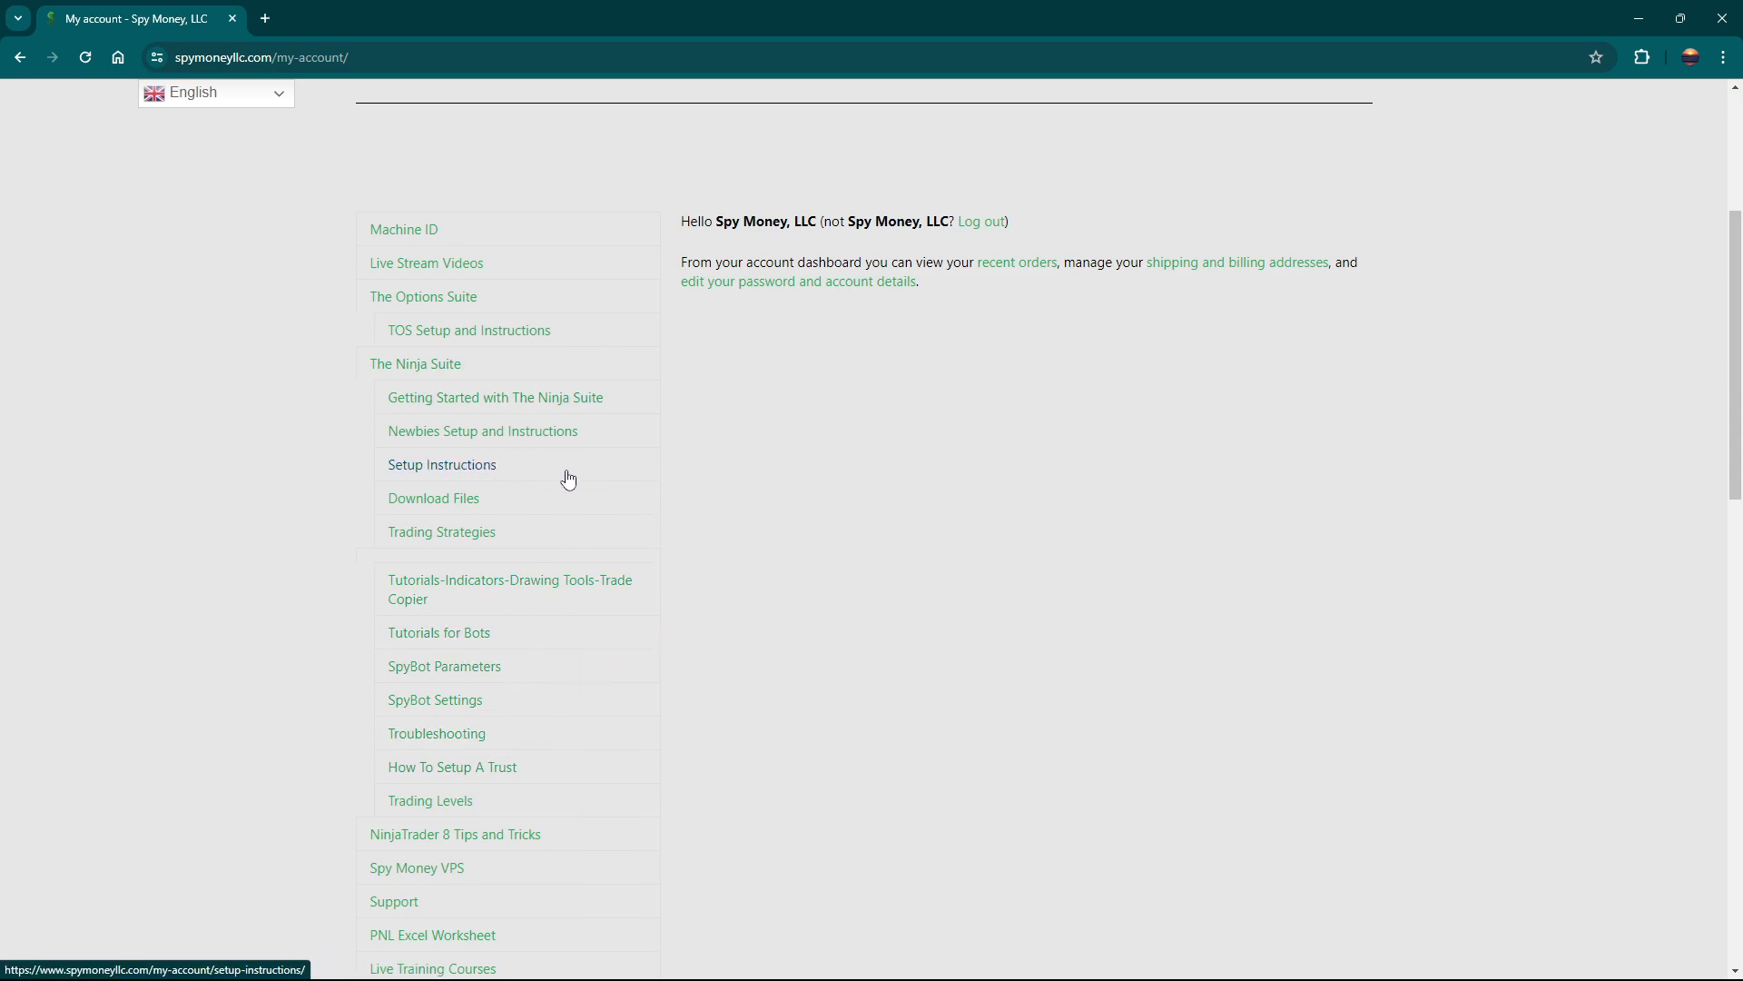
pyautogui.moveTo(598, 467)
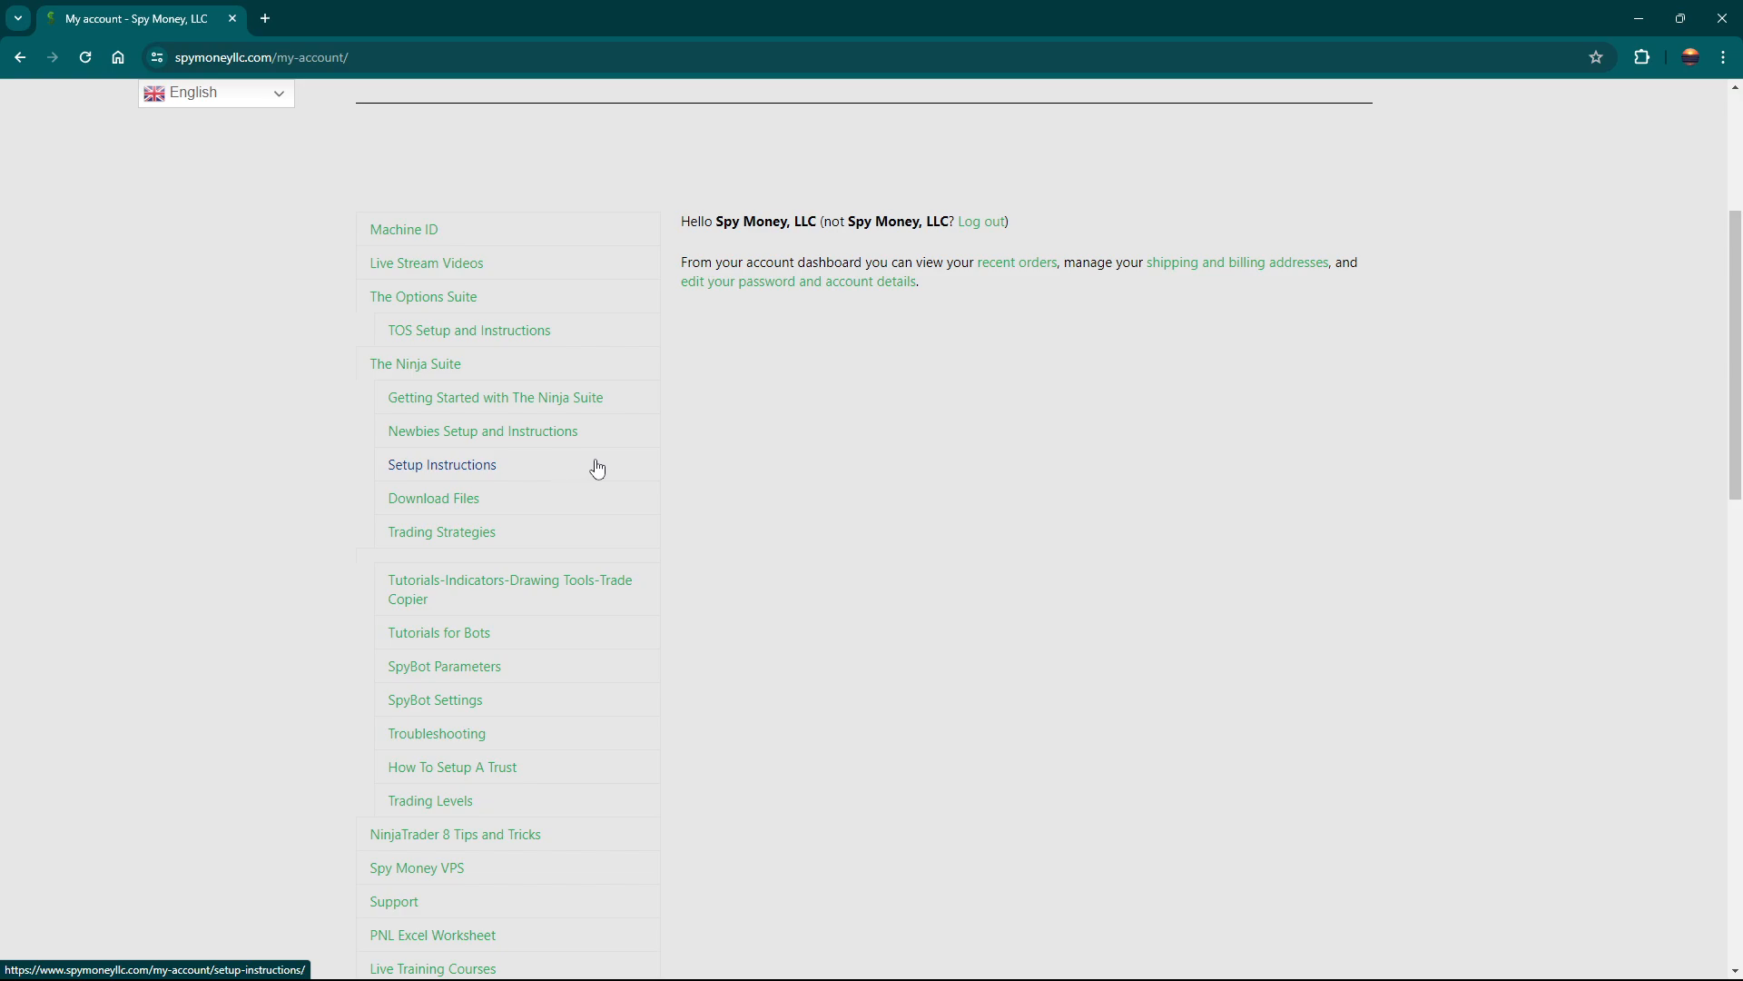
pyautogui.moveTo(1528, 200)
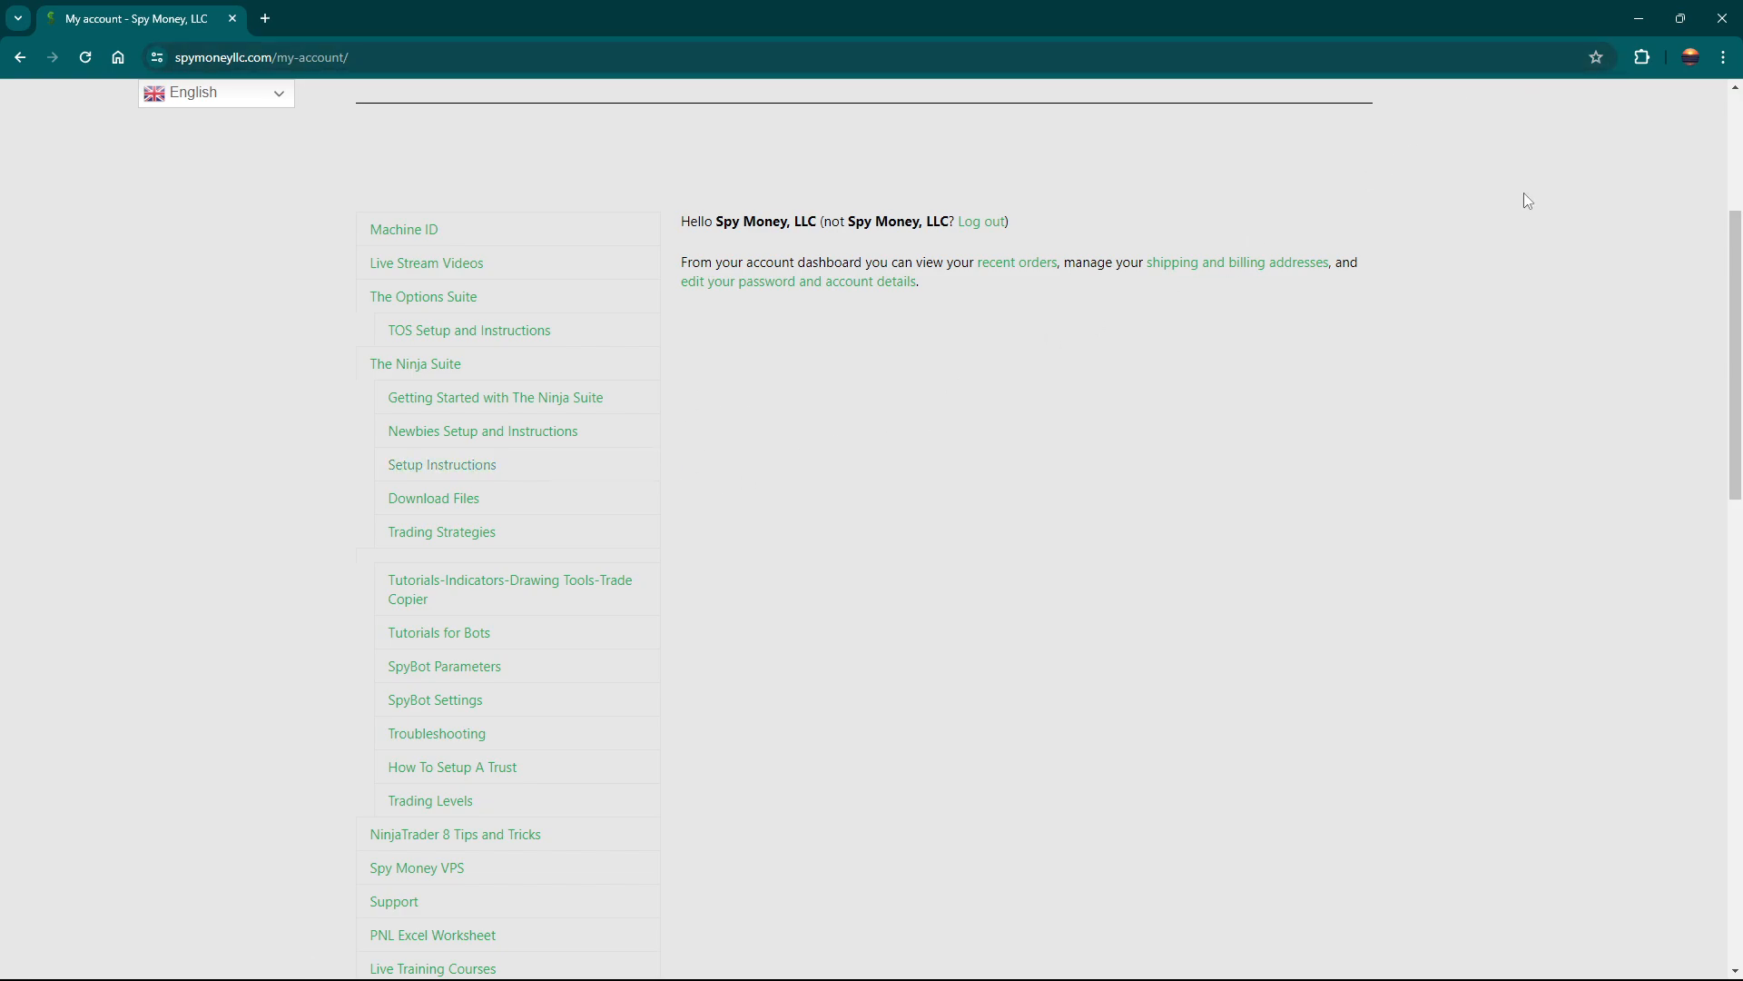
pyautogui.scroll(3)
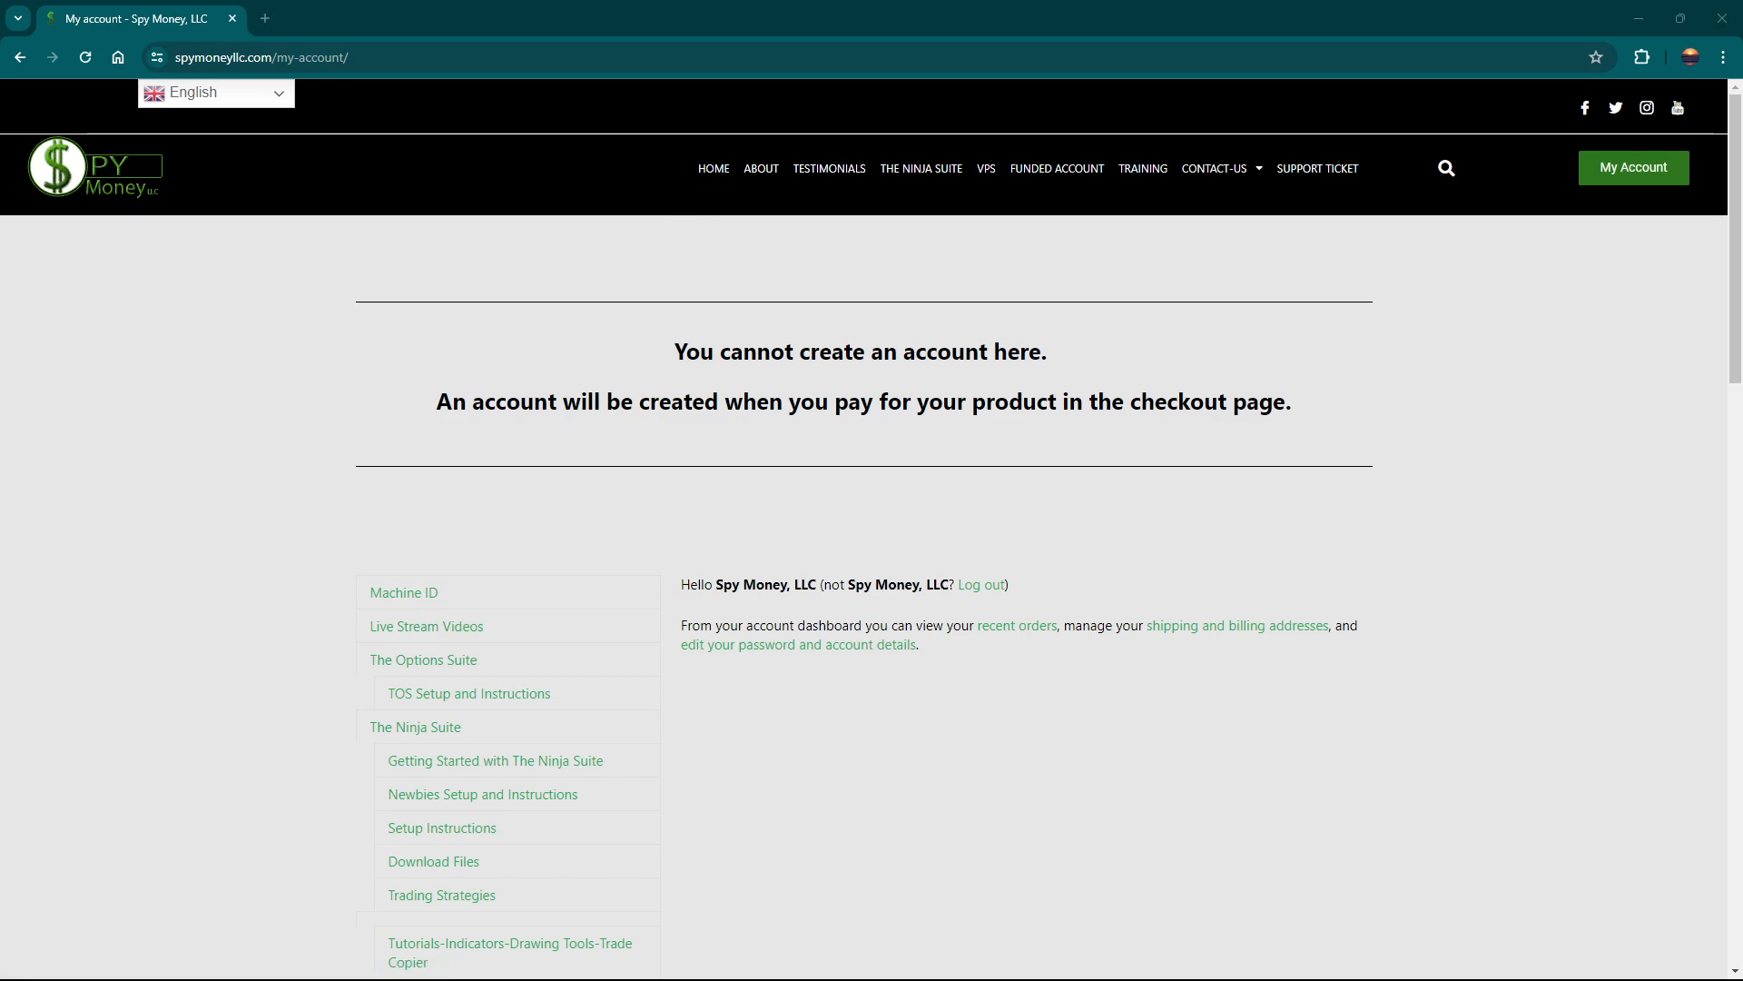
pyautogui.moveTo(509, 950)
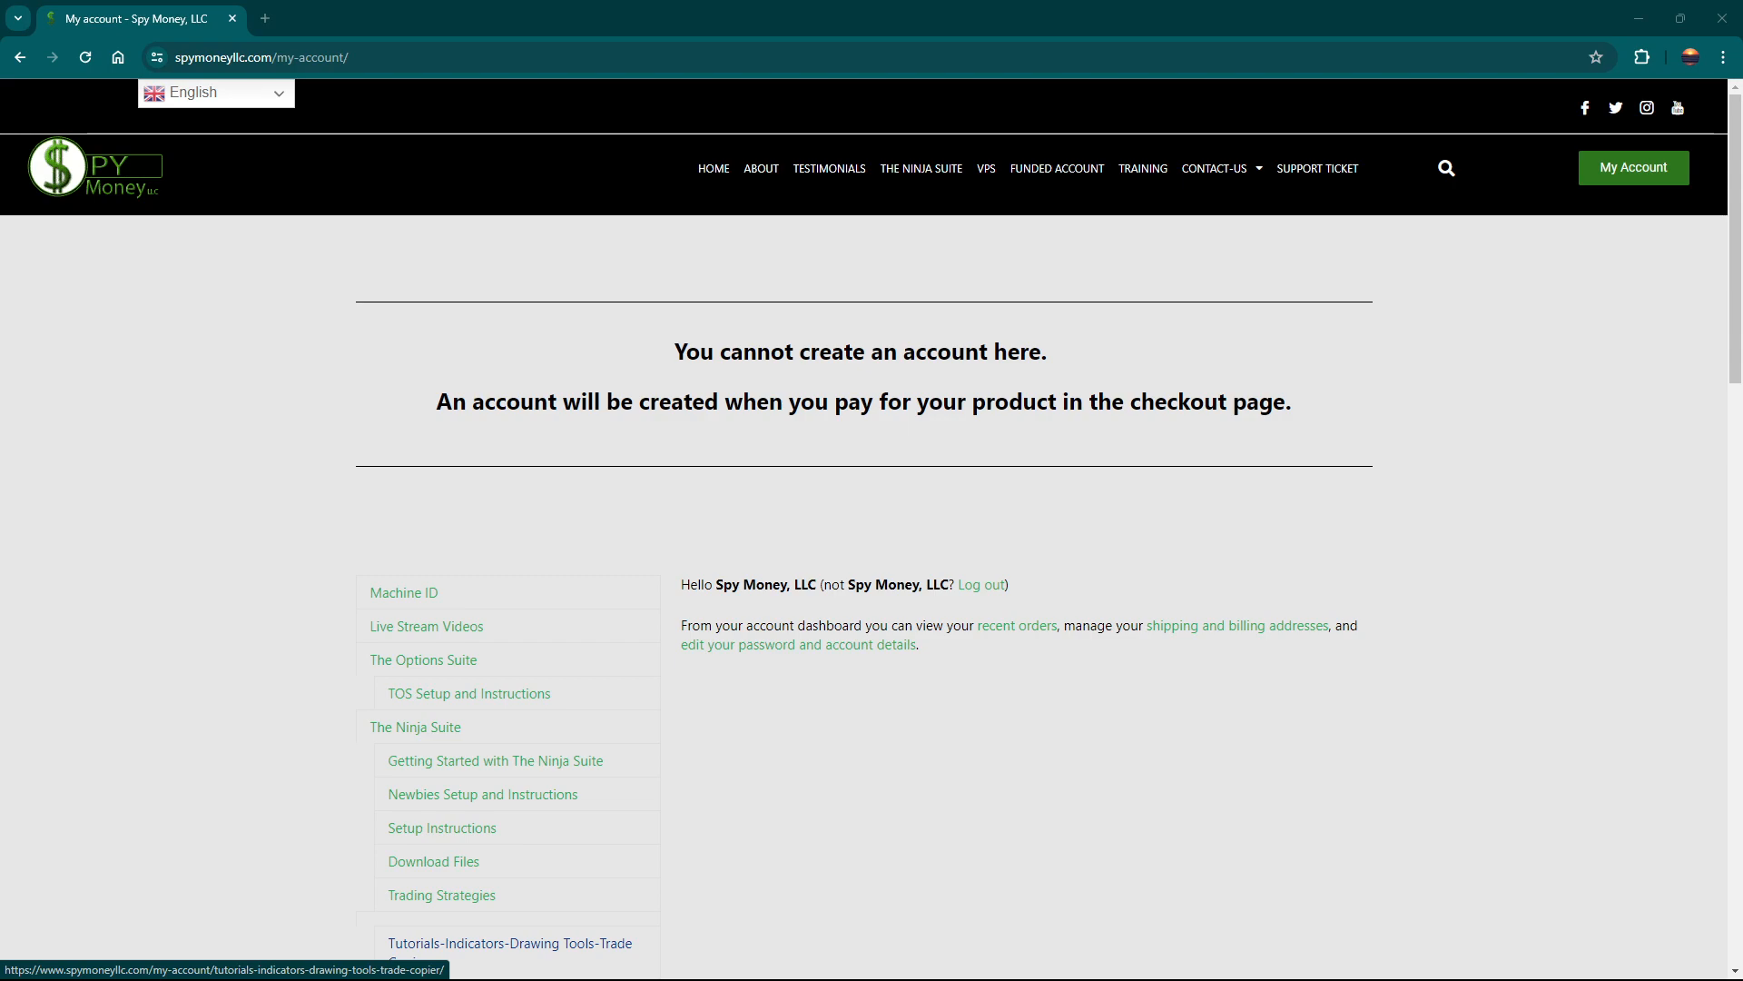
pyautogui.press('alt+tab')
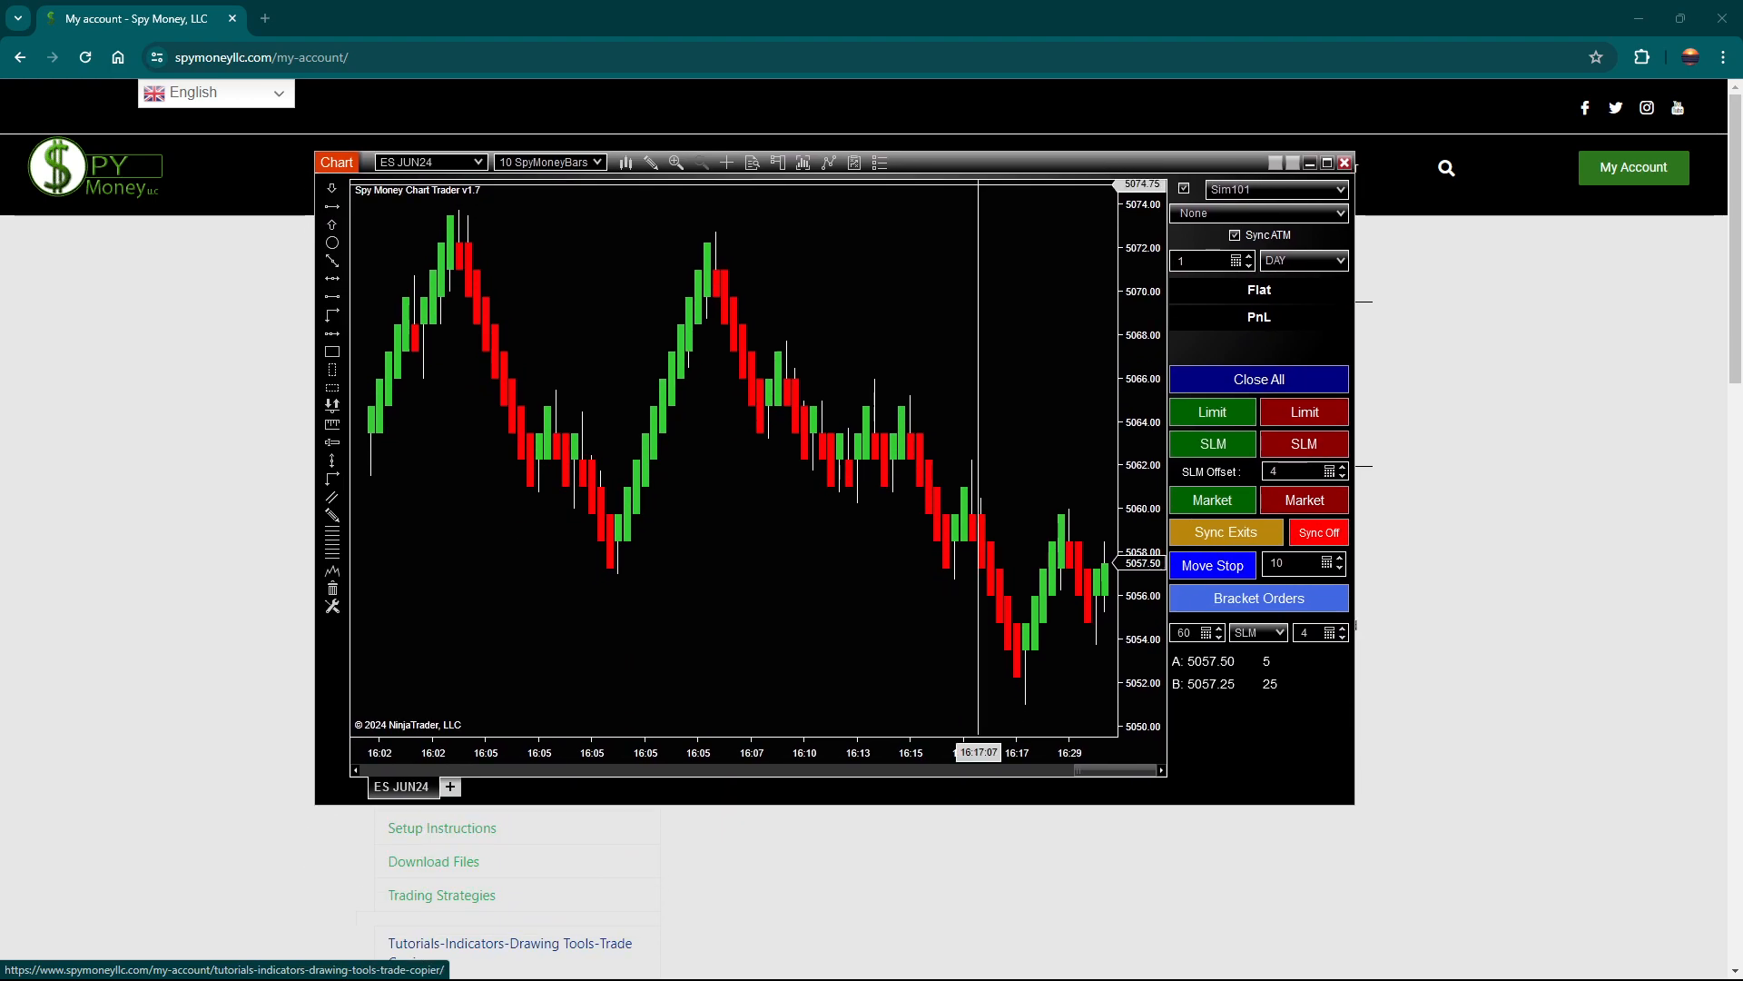
# - Switch the Chart Trader chart to NQ JUN24 and maximize it
pyautogui.click(430, 161)
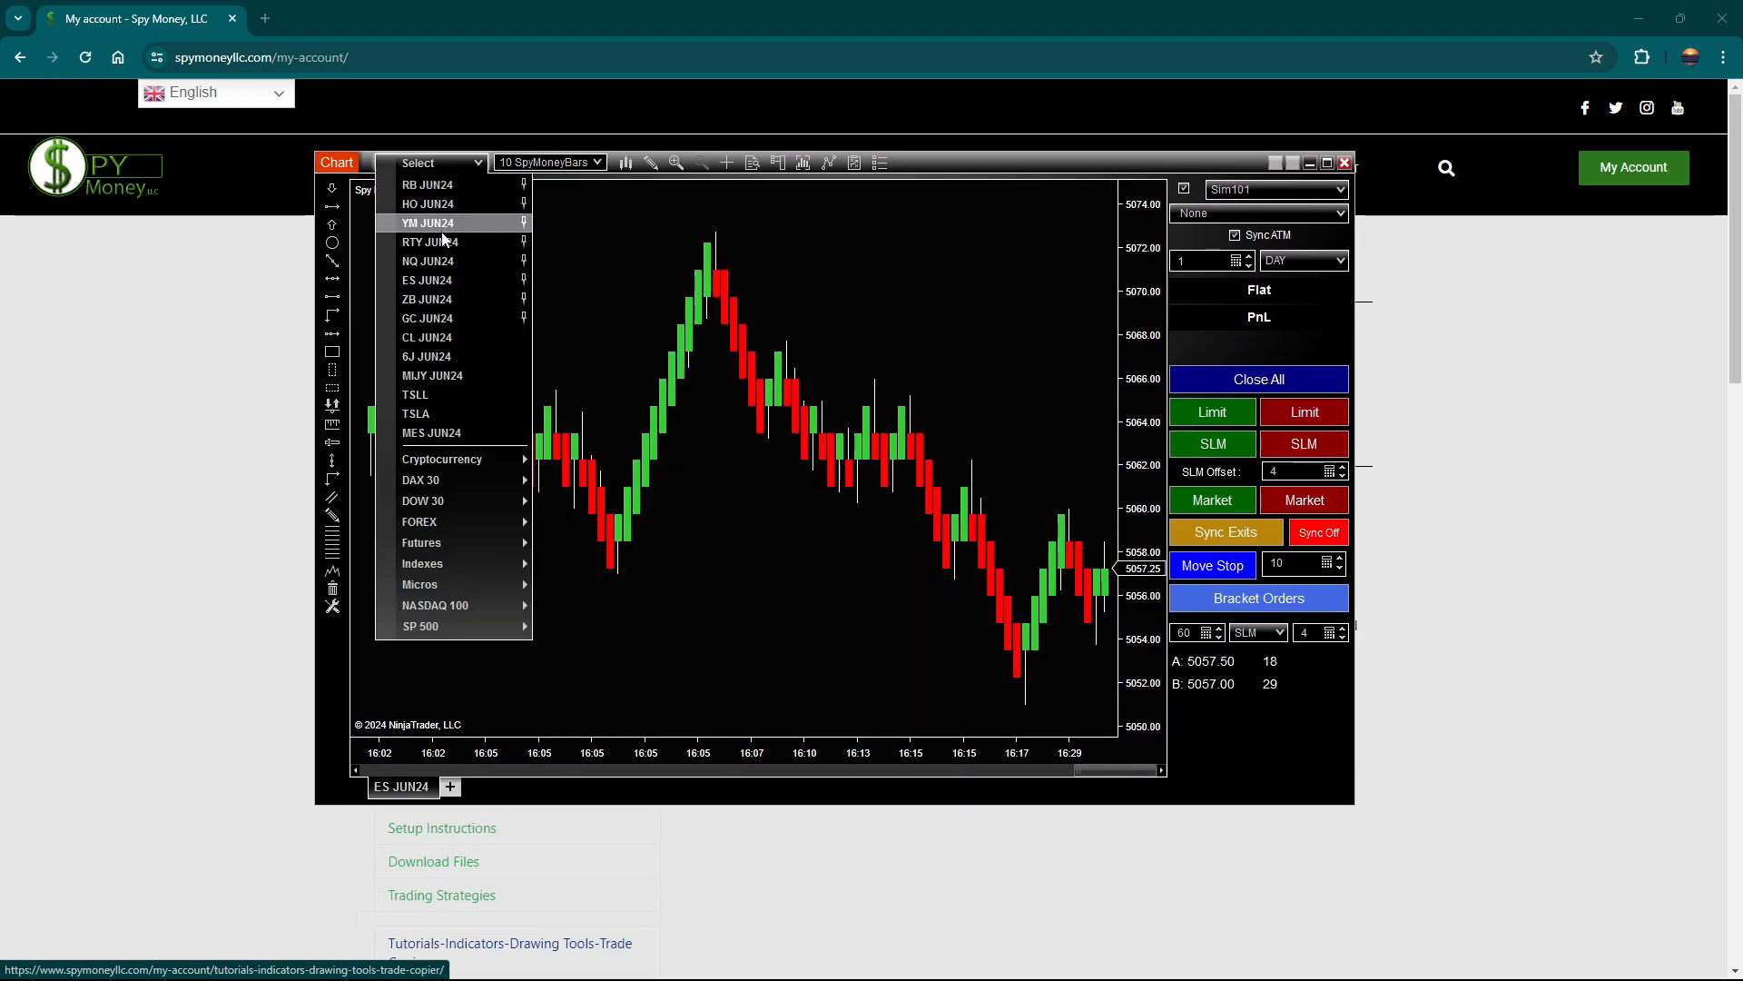
pyautogui.click(427, 260)
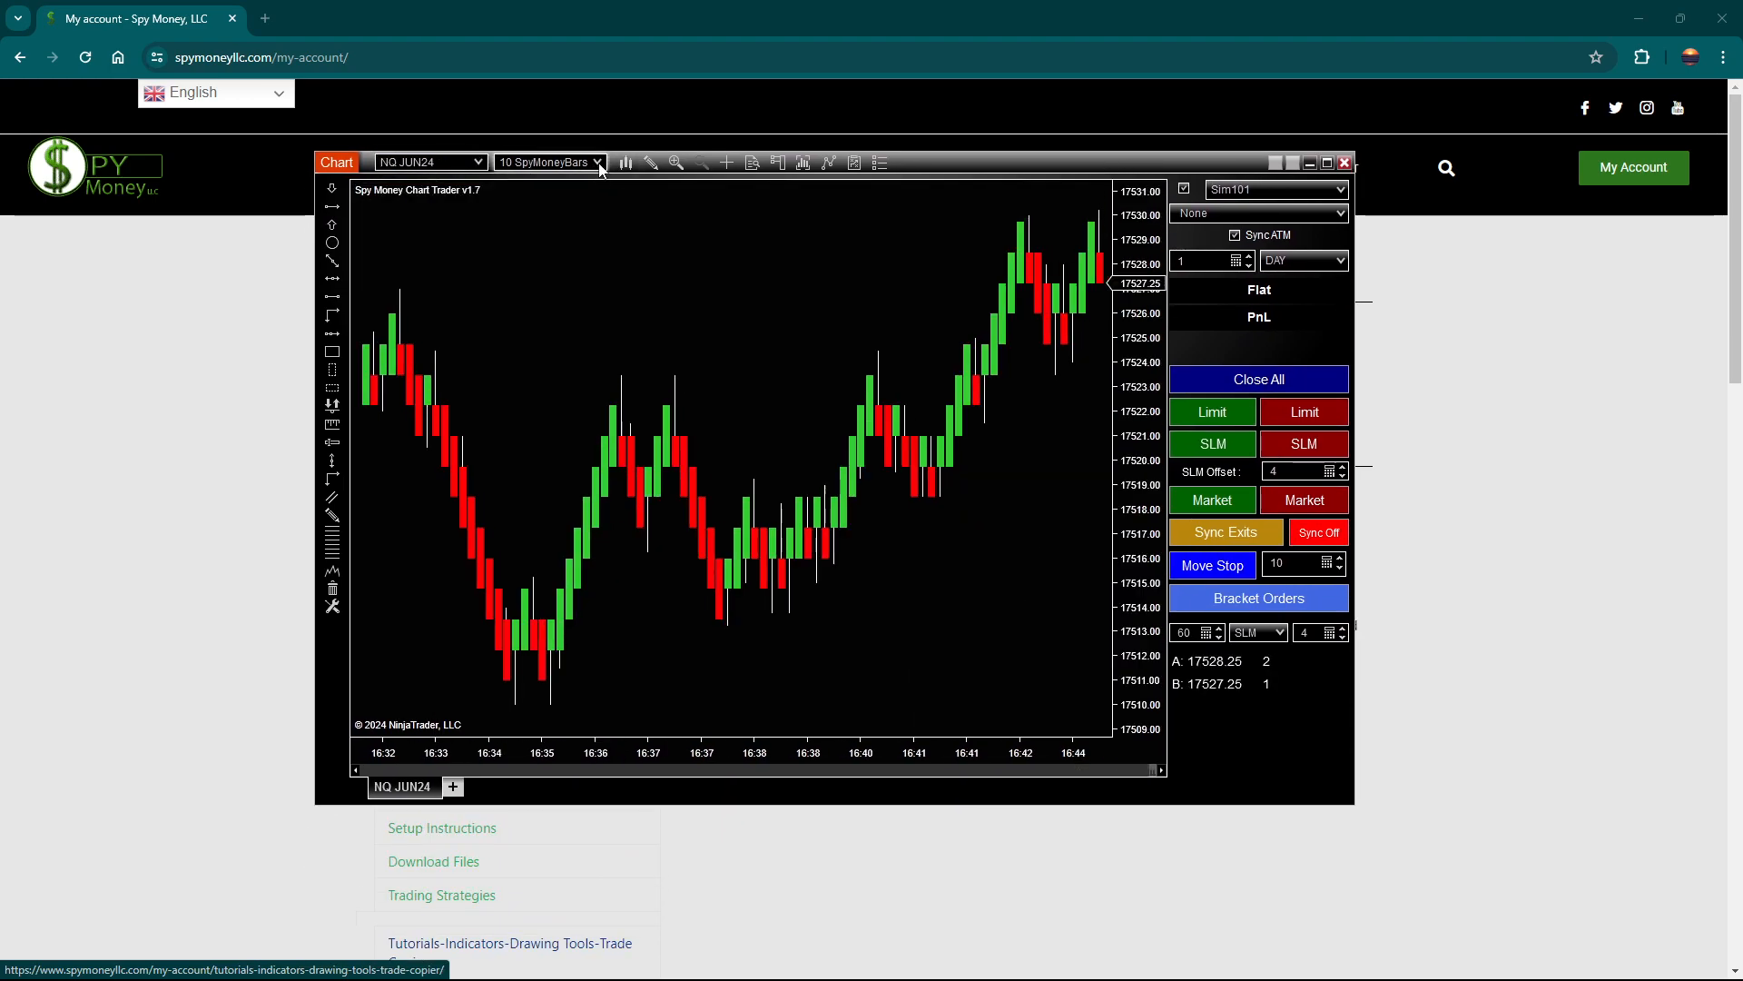
pyautogui.hscroll(-3)
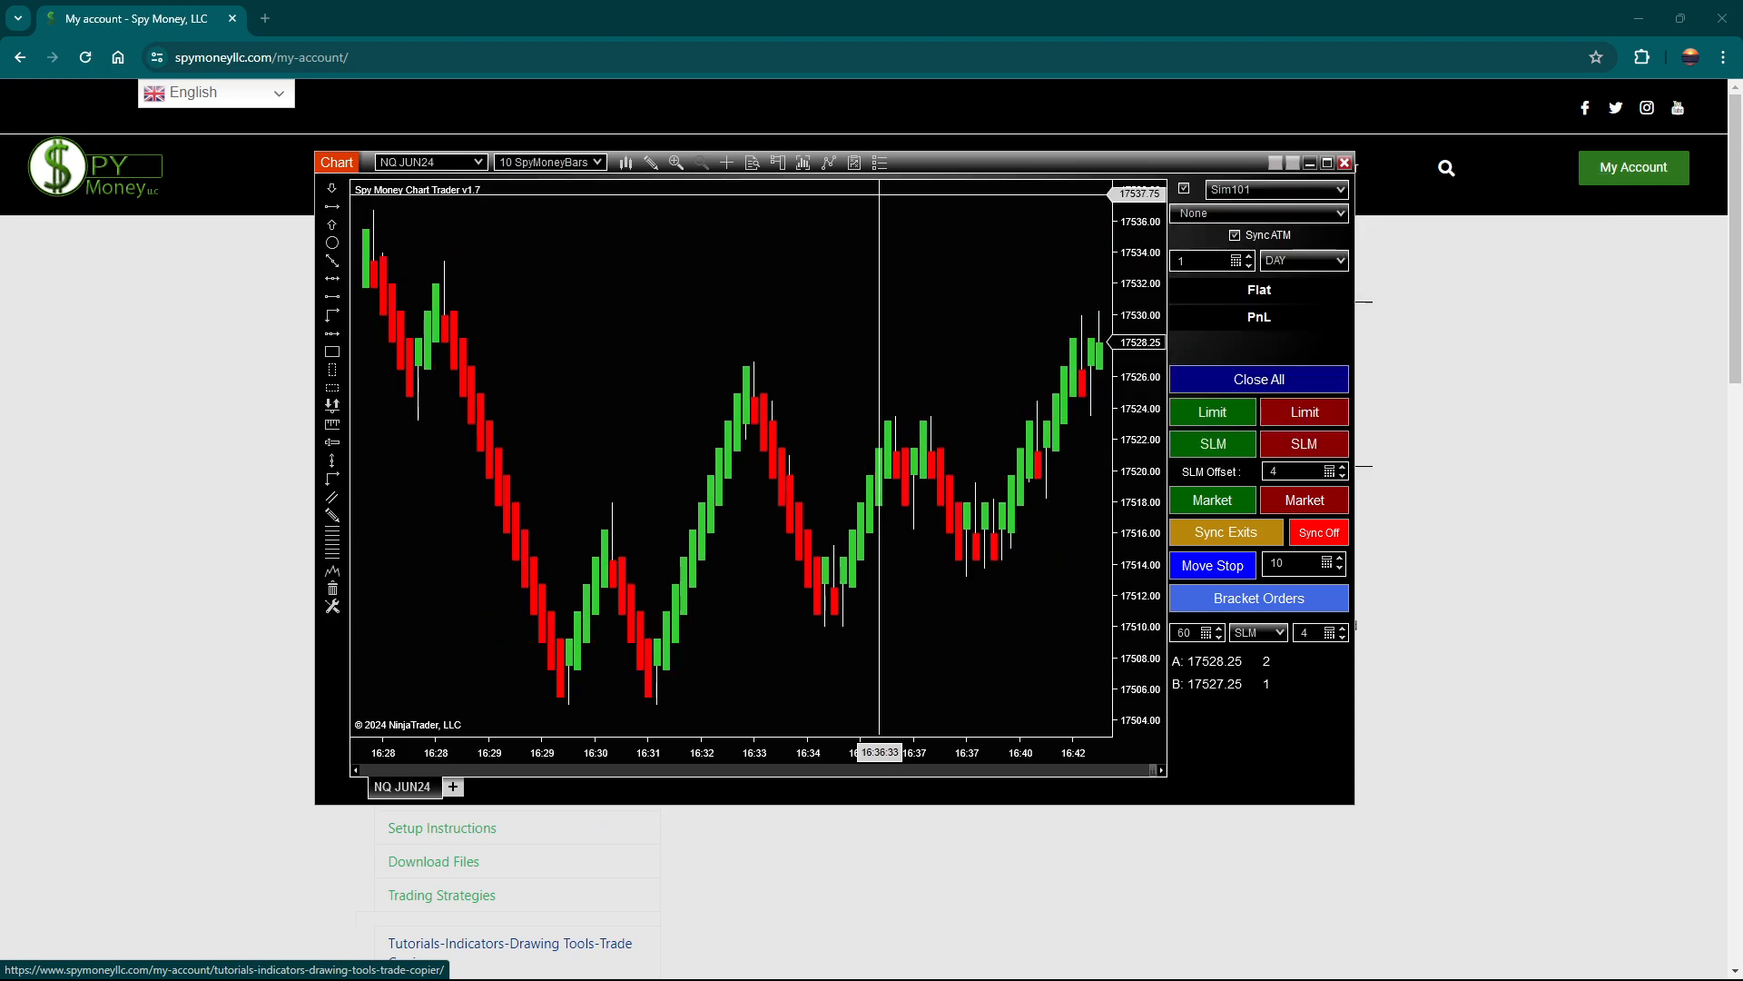
pyautogui.click(1326, 161)
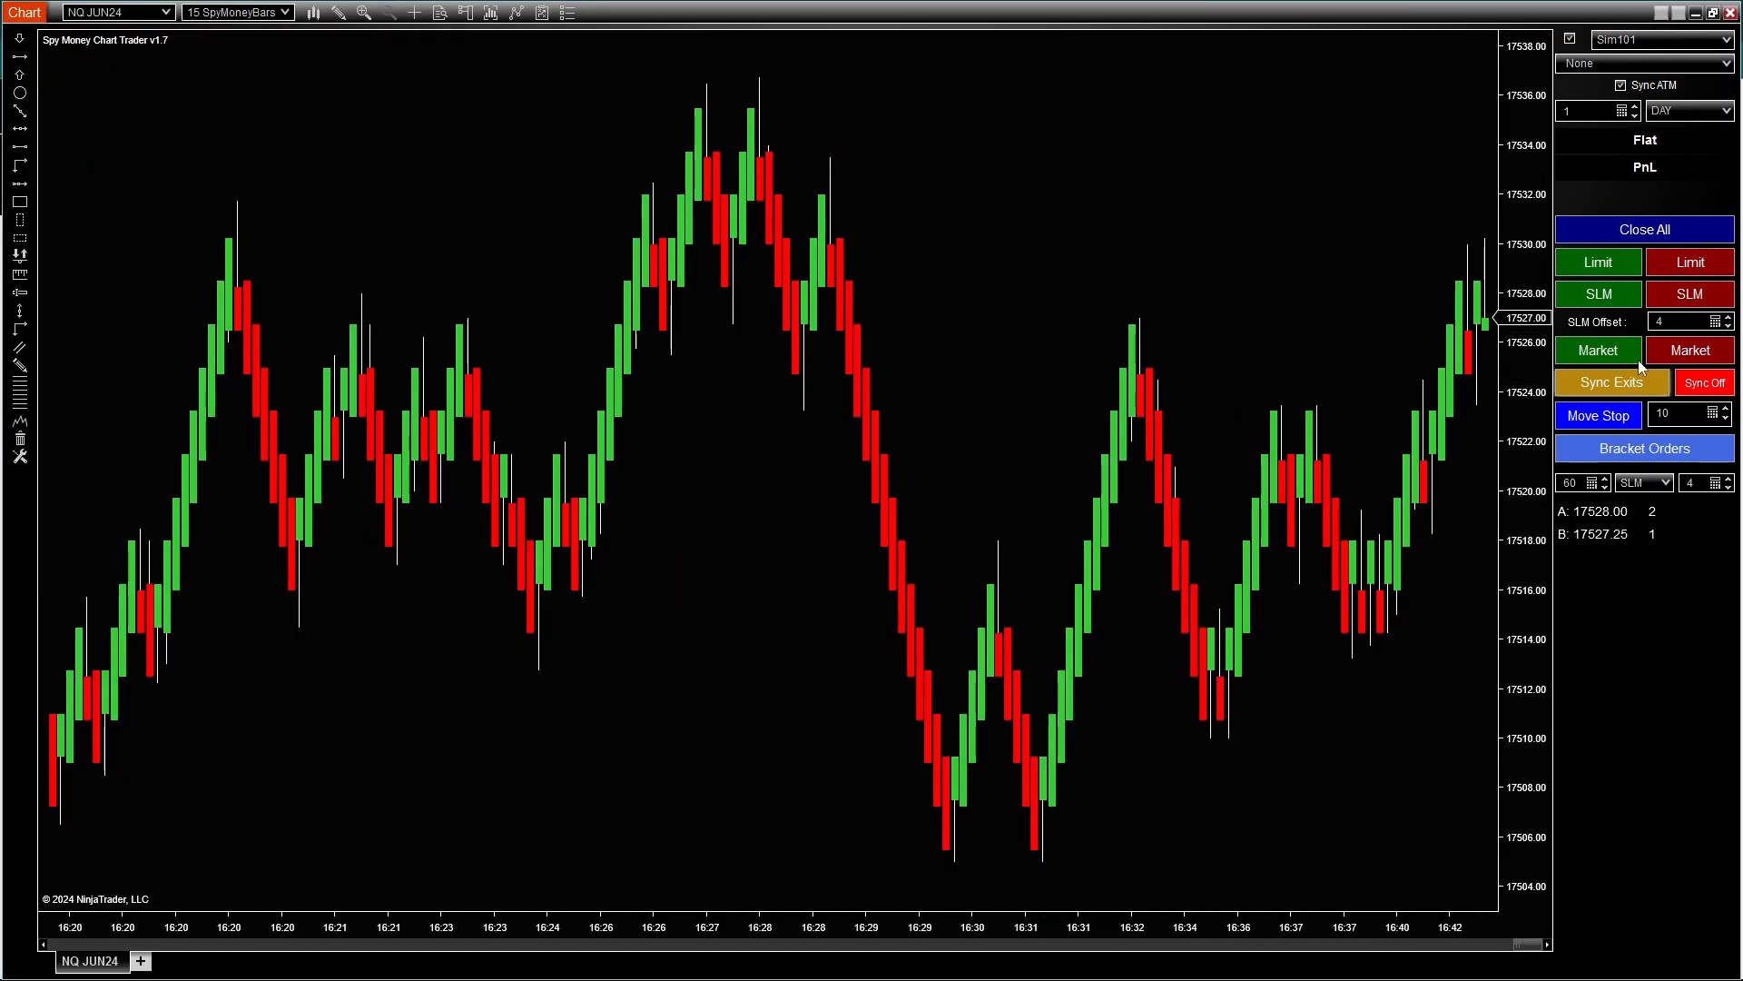
# - Select the 20sl 100pt 2c ATM strategy for 2 contracts
pyautogui.click(1644, 64)
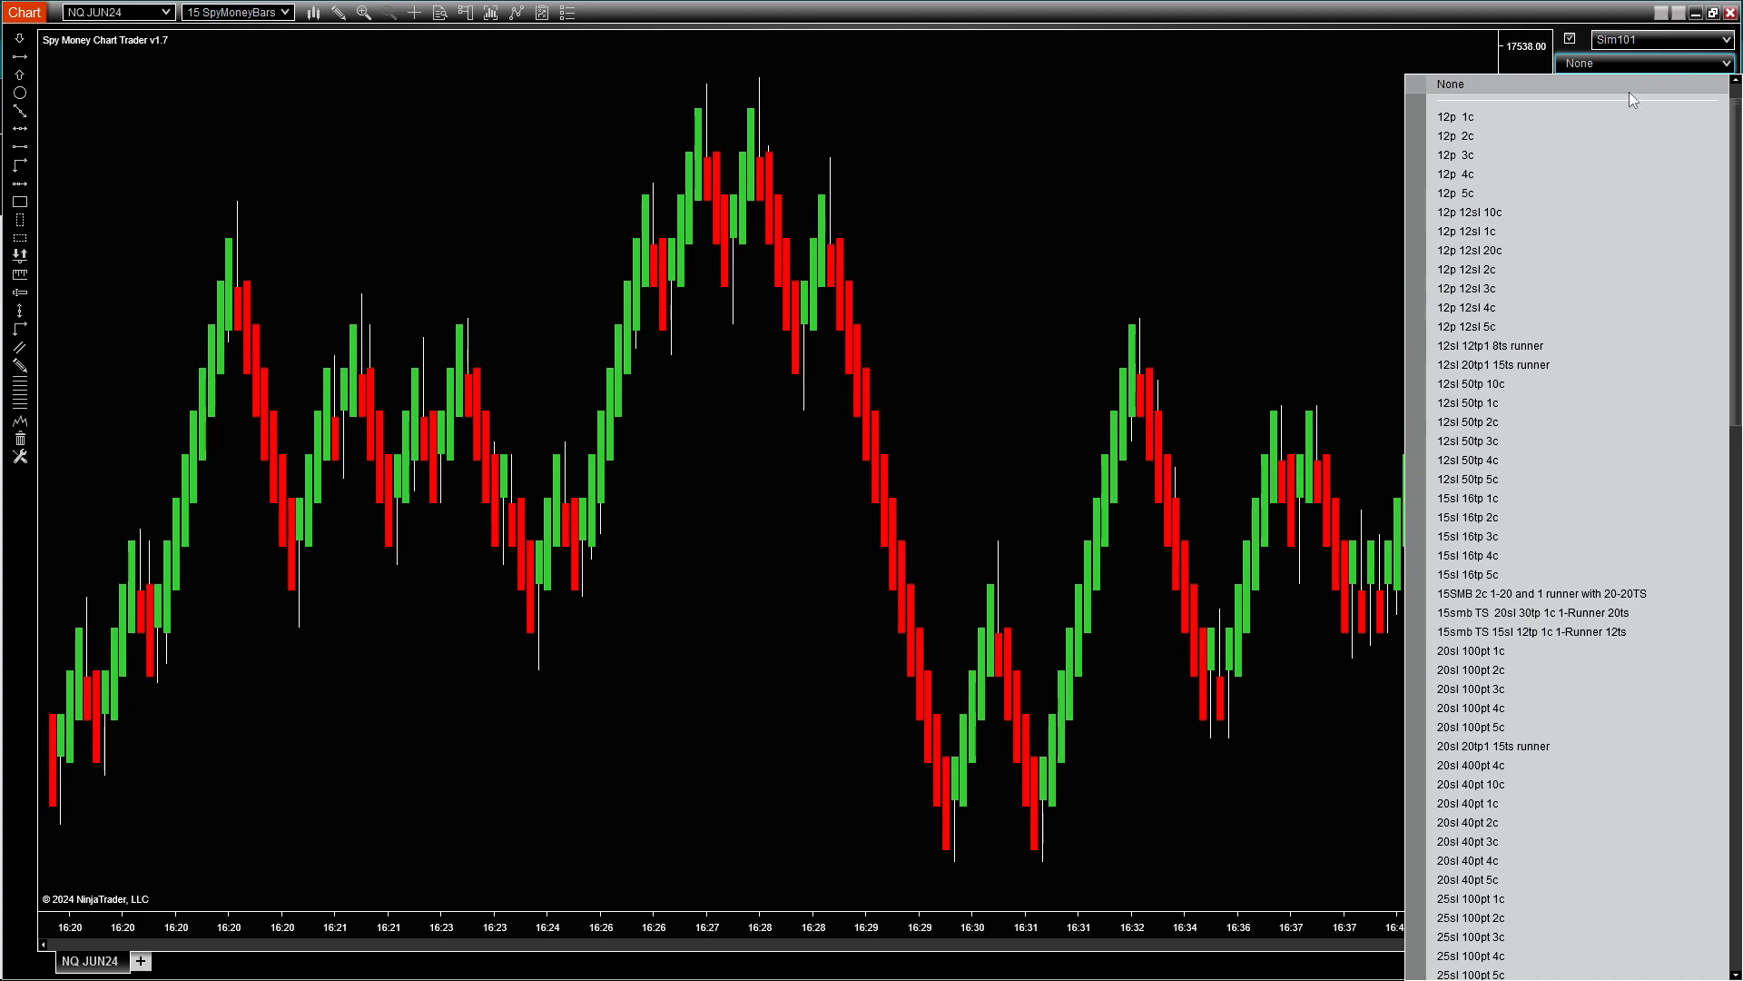
pyautogui.moveTo(1494, 212)
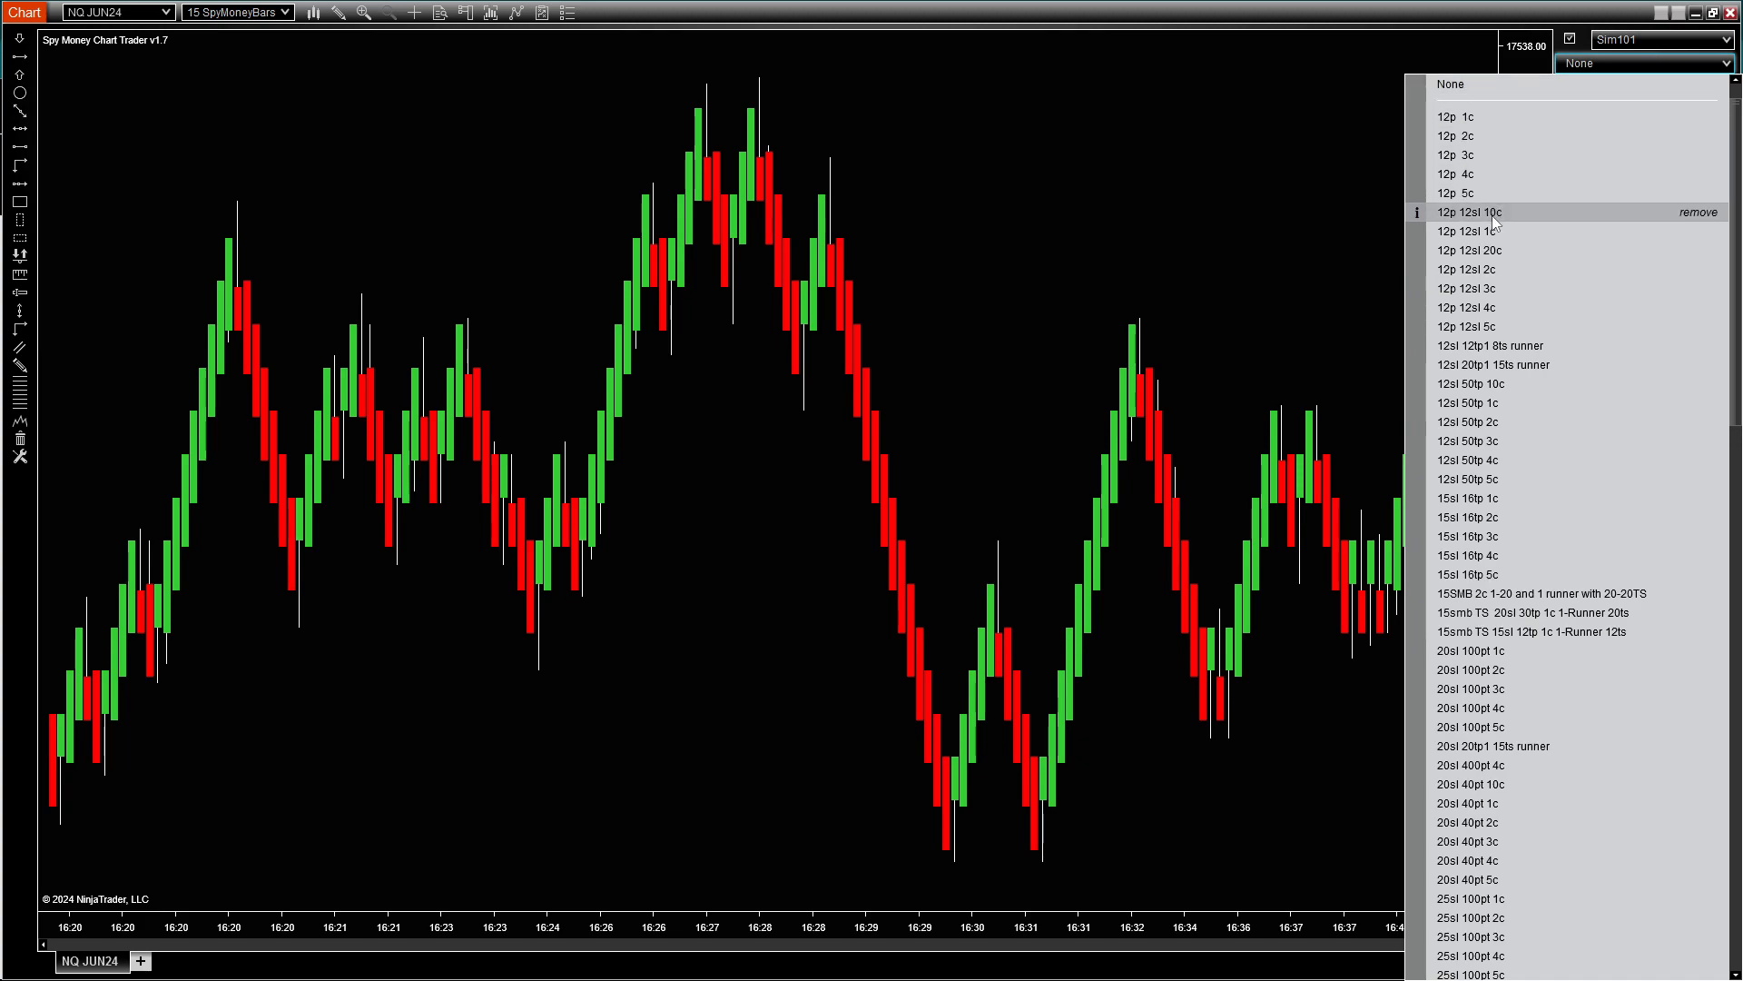
pyautogui.moveTo(1494, 801)
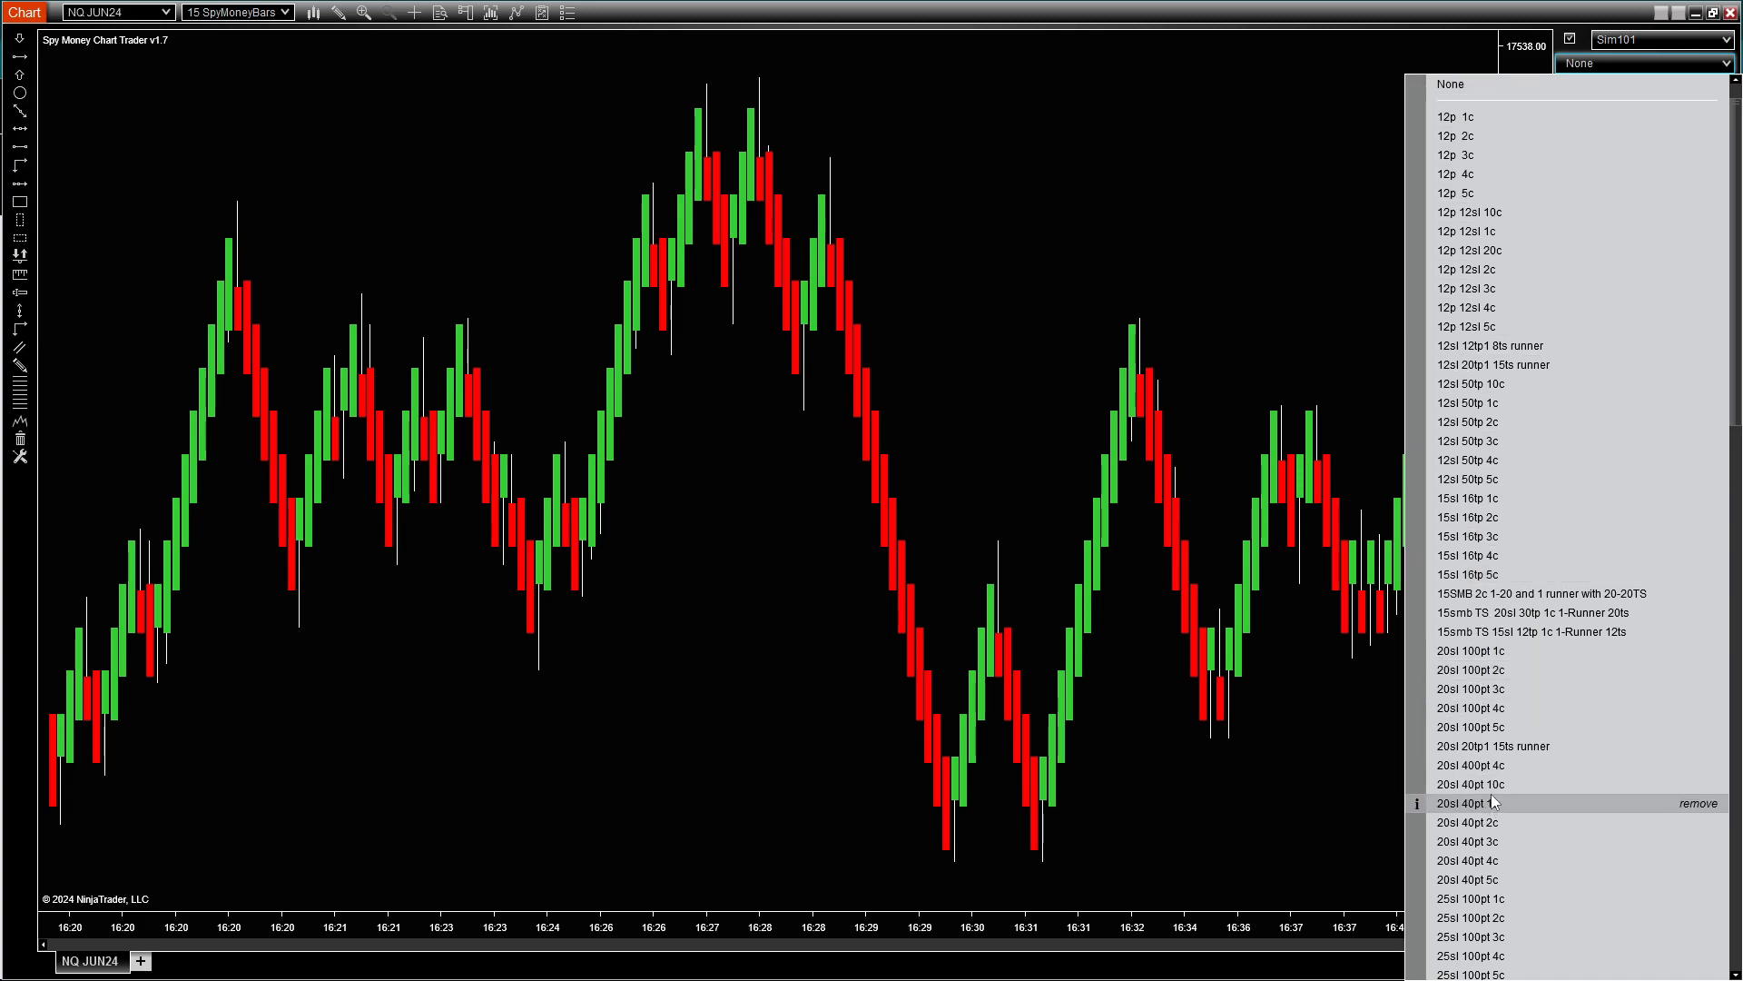
pyautogui.moveTo(1489, 671)
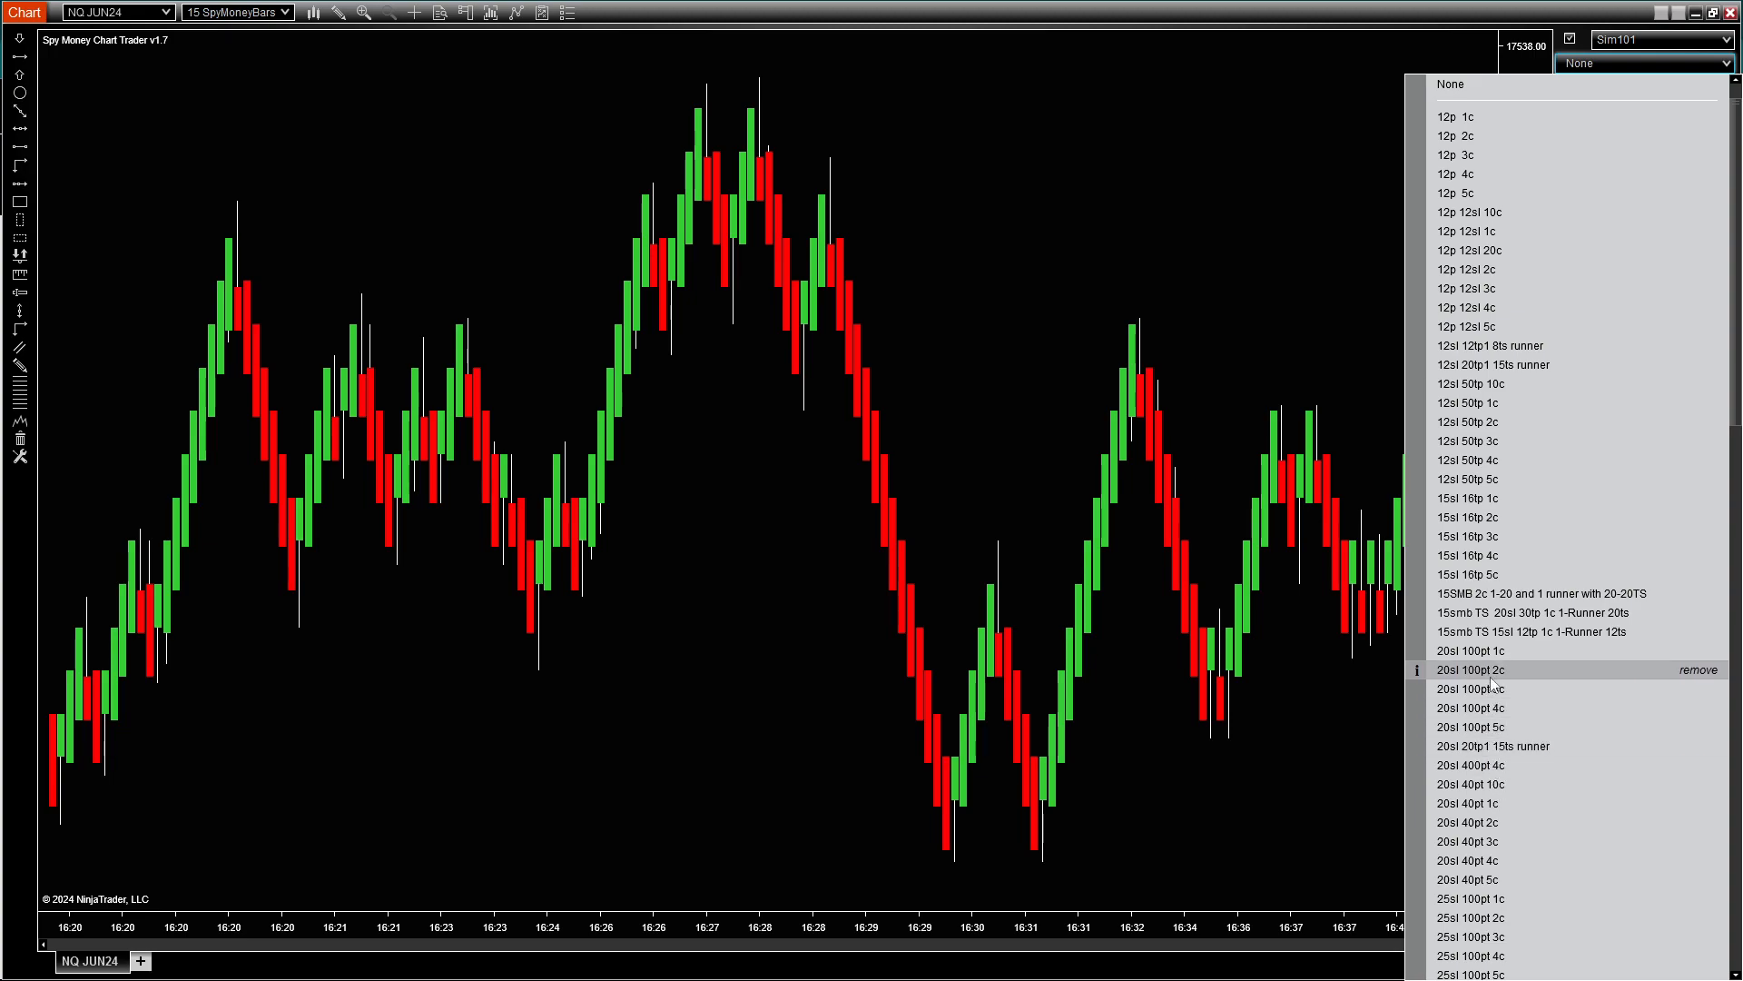
pyautogui.click(1467, 670)
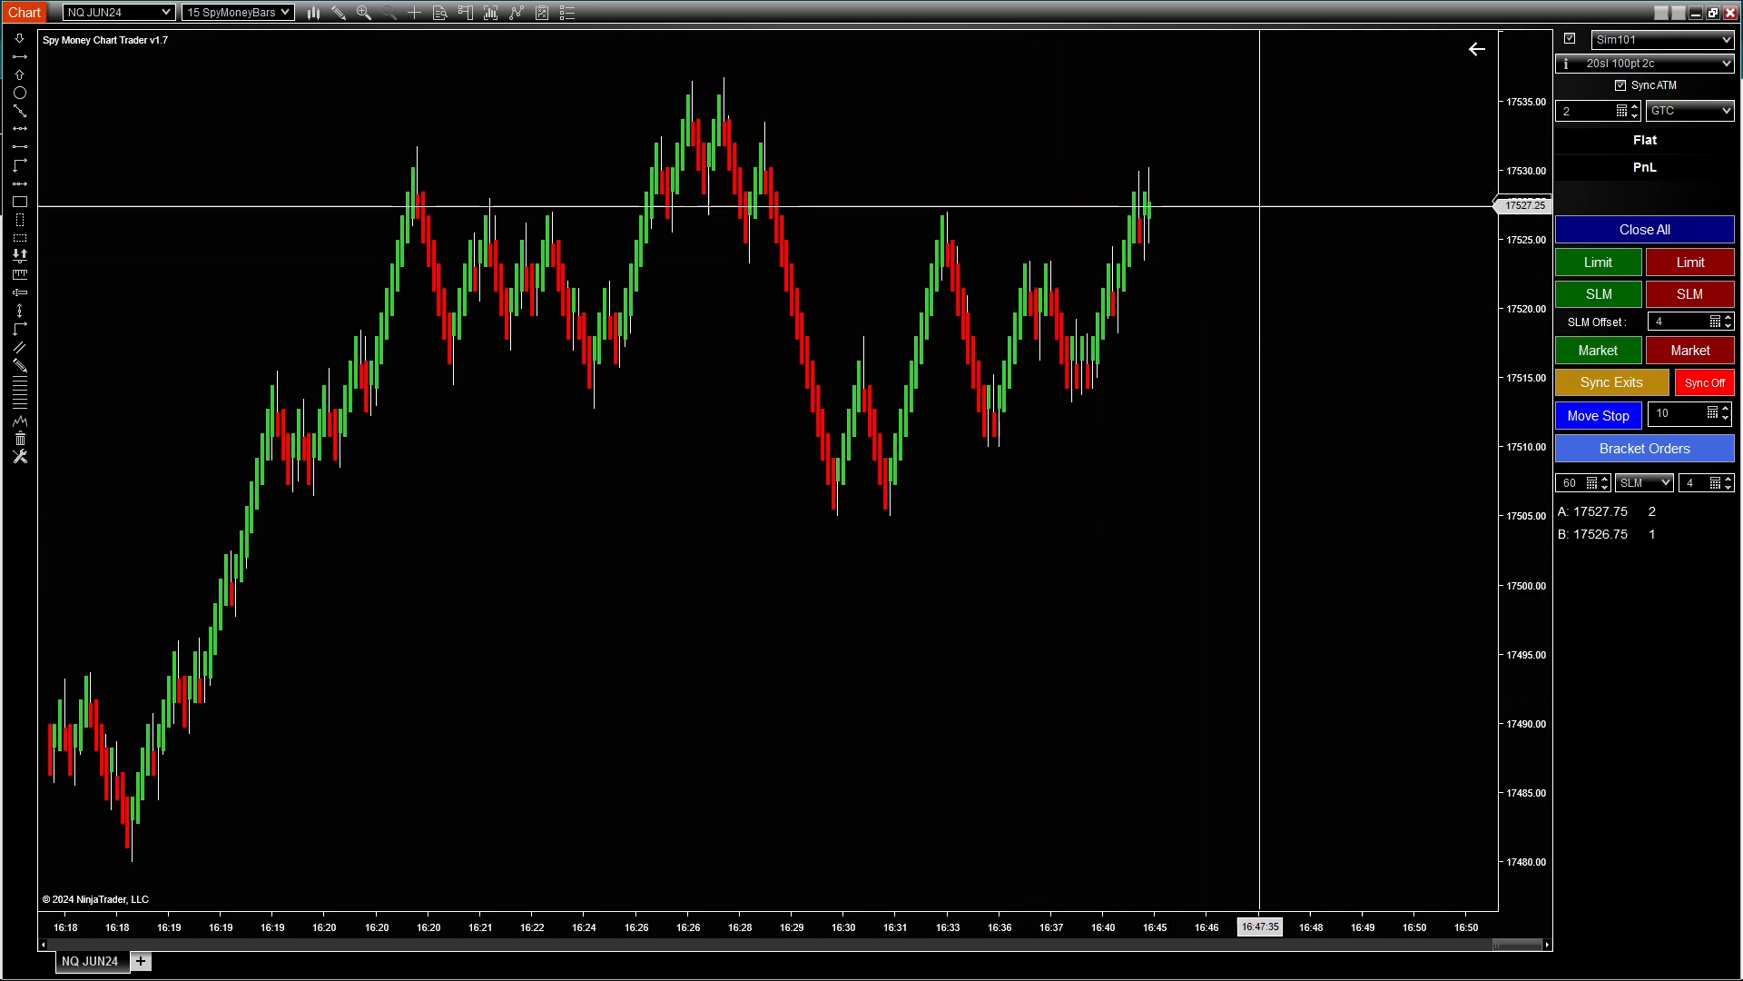
# - Buy 2 NQ at market with target and stop attached and turn exit syncing on
pyautogui.click(1598, 348)
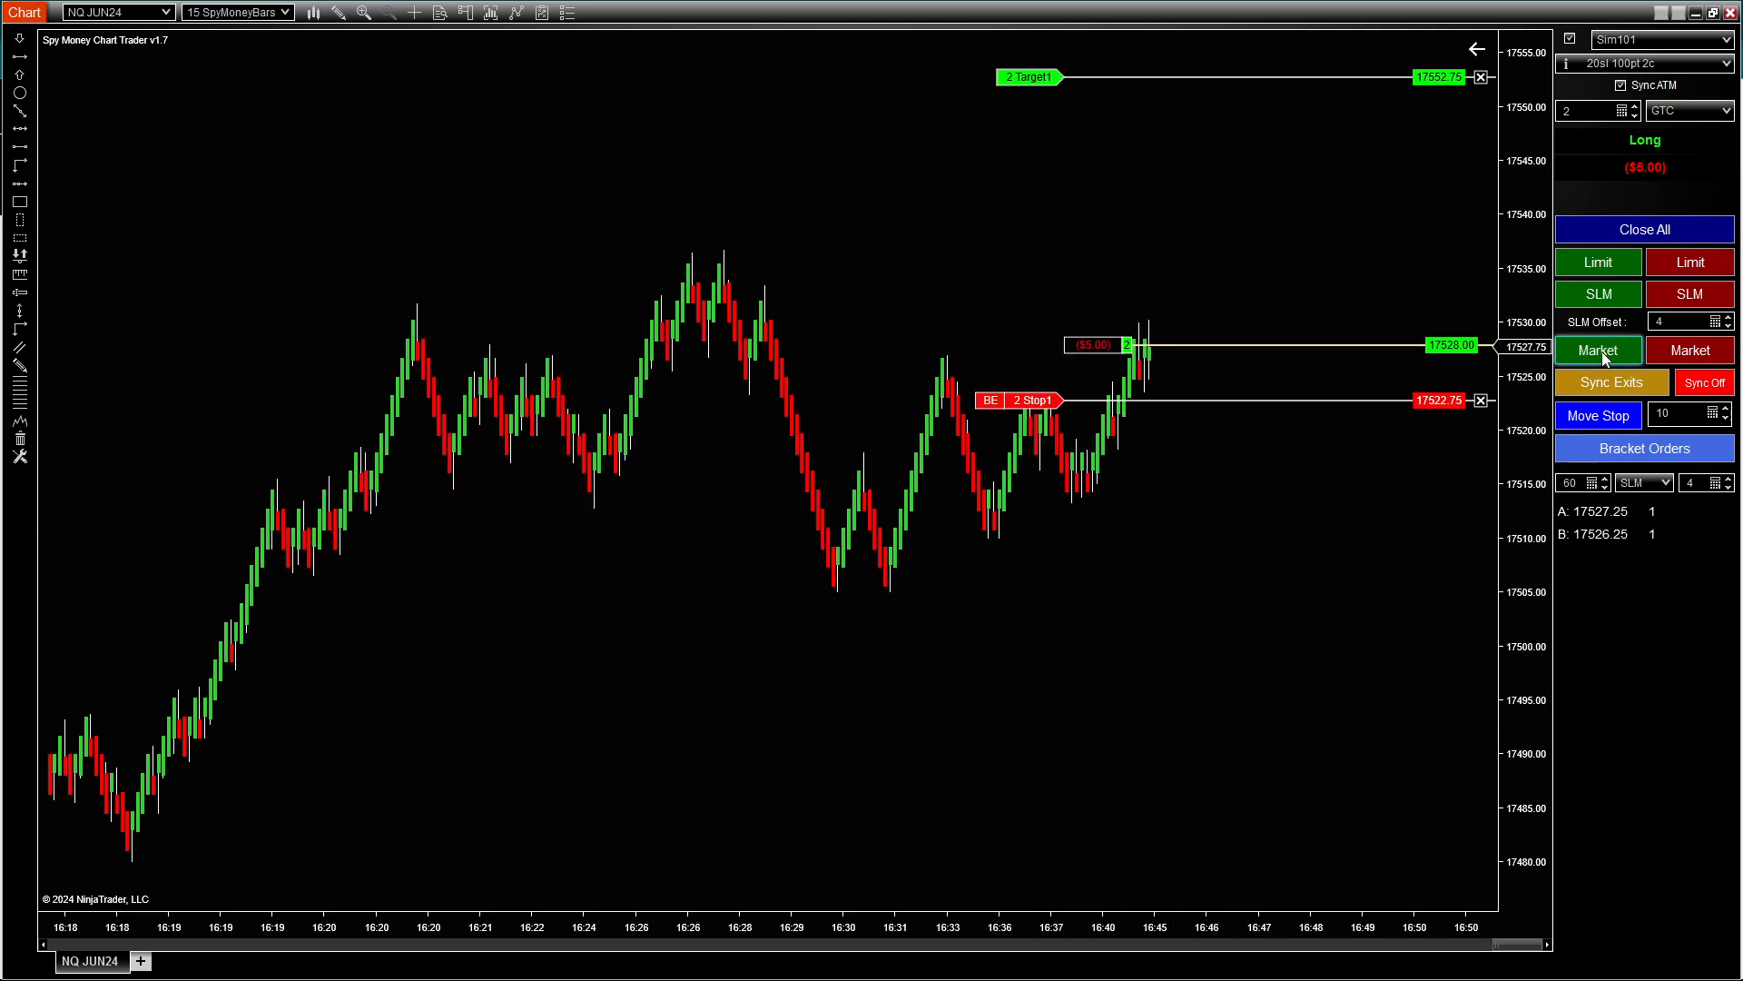
pyautogui.click(1704, 381)
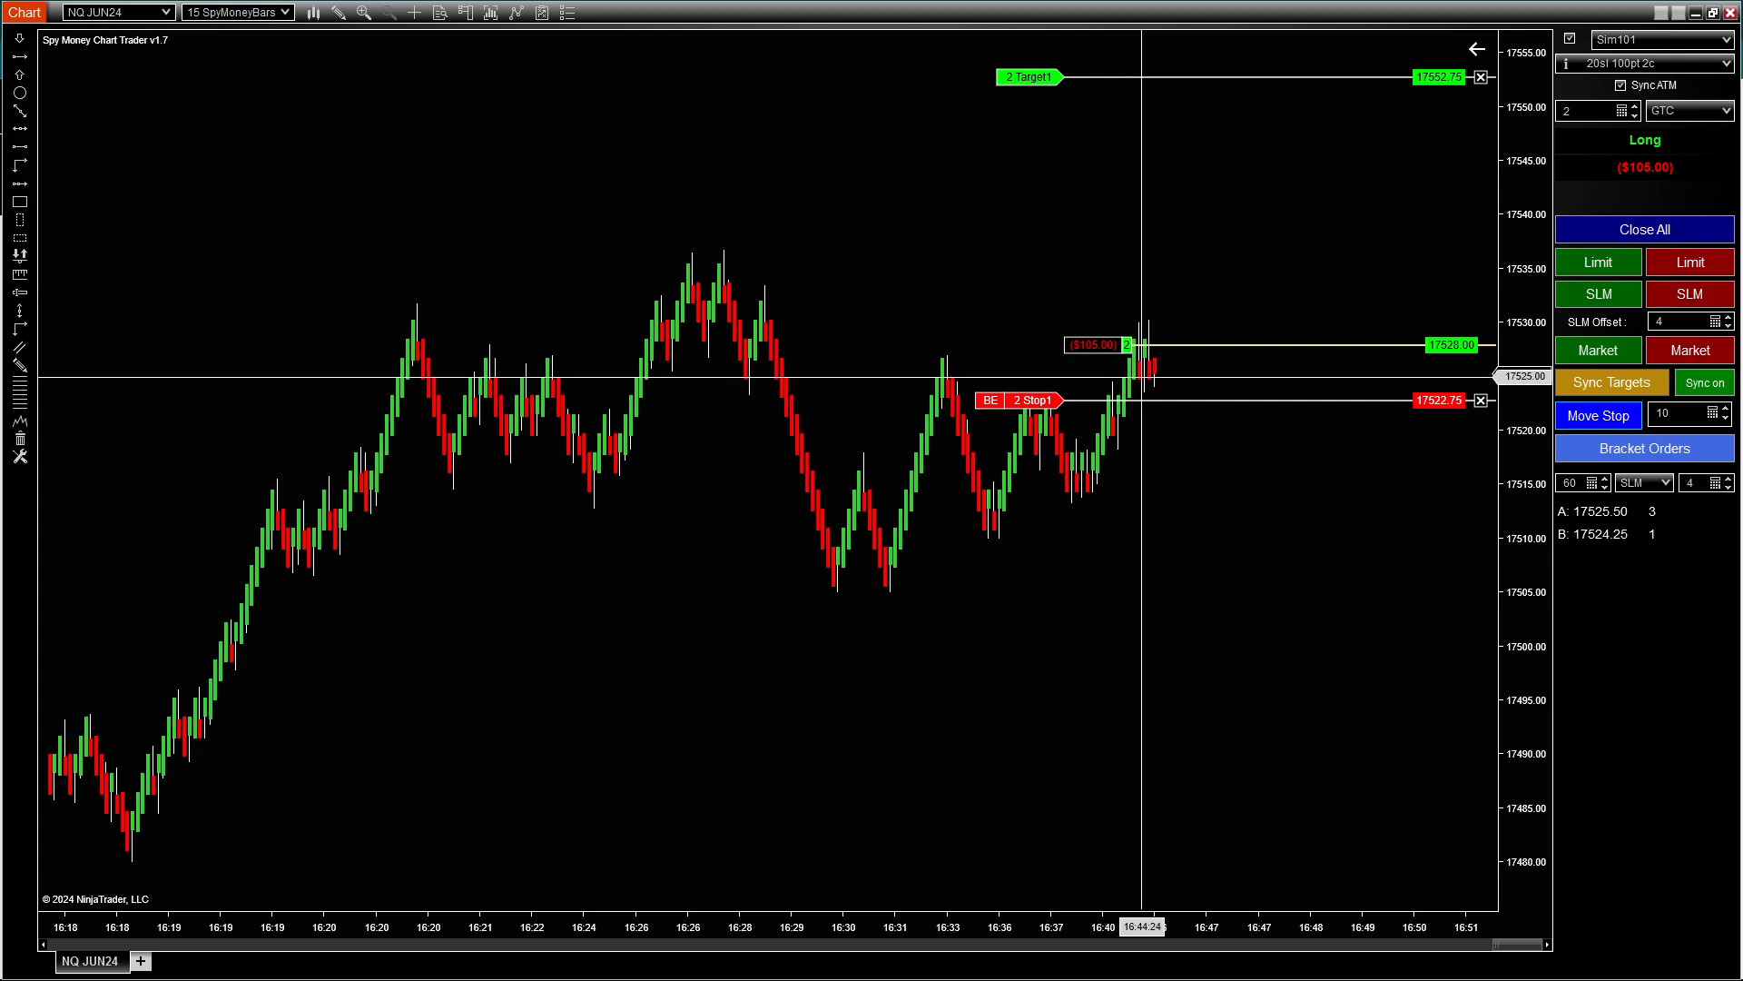
# - Move the protective stop closer to price, to 17523.75
pyautogui.click(1598, 414)
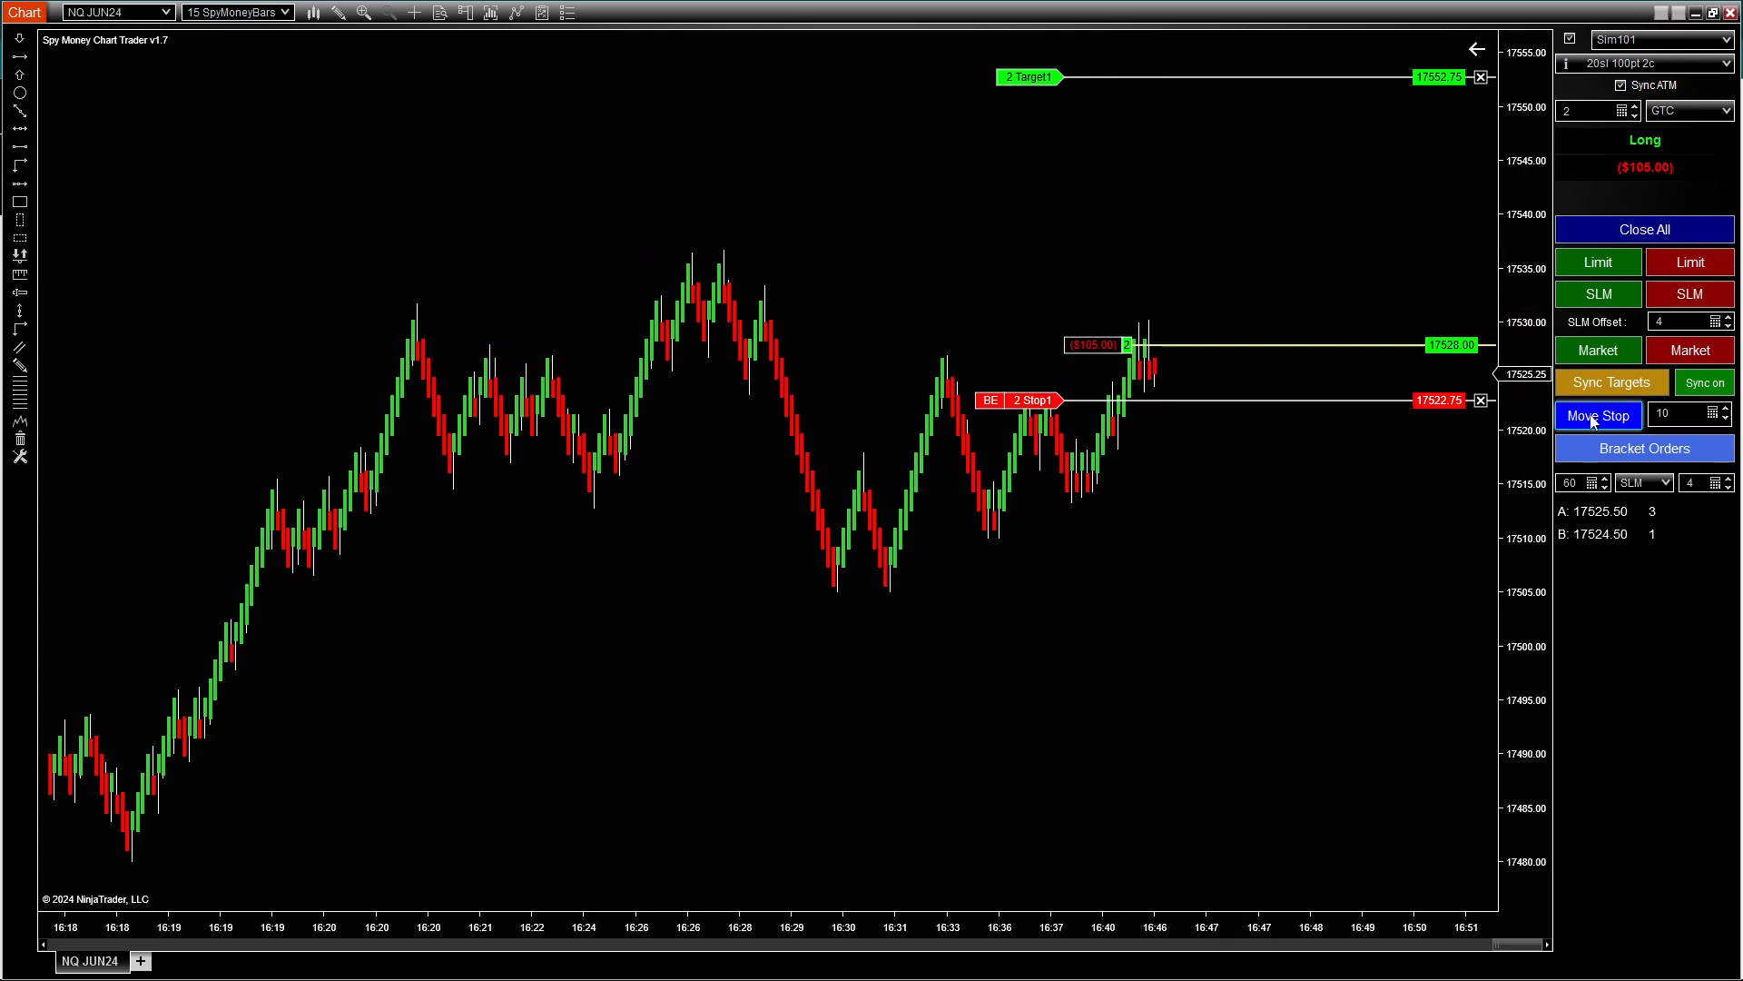
pyautogui.click(1598, 414)
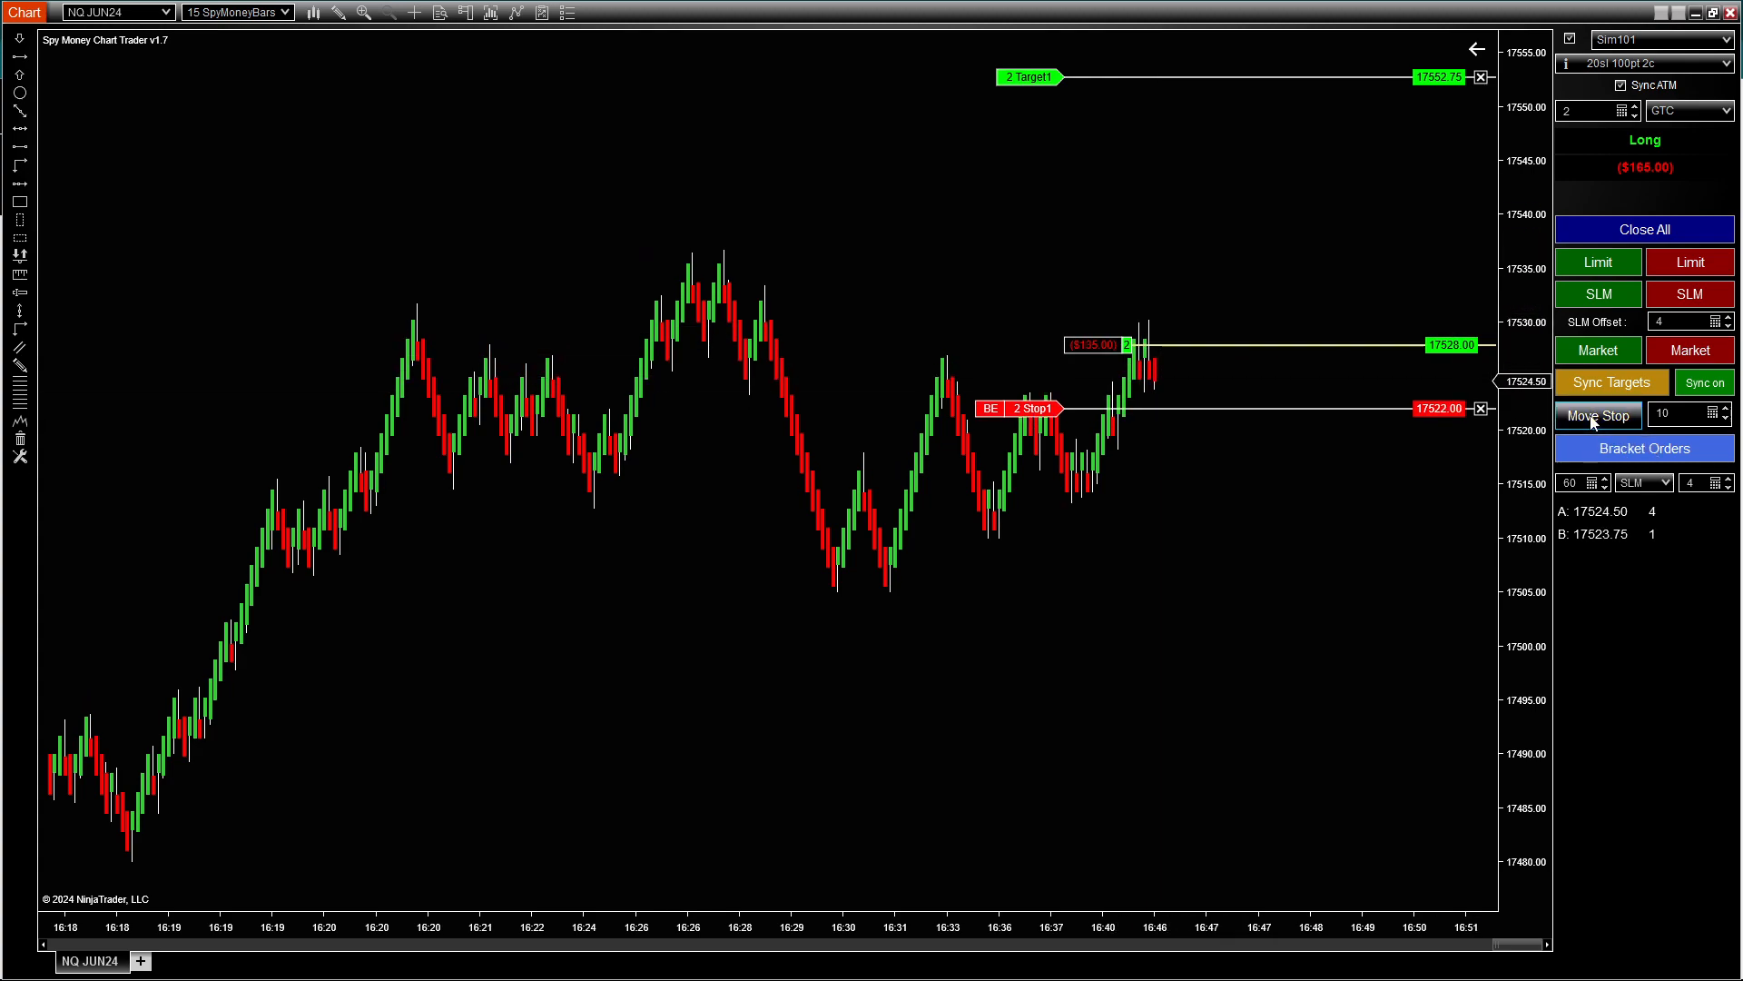
pyautogui.click(1598, 414)
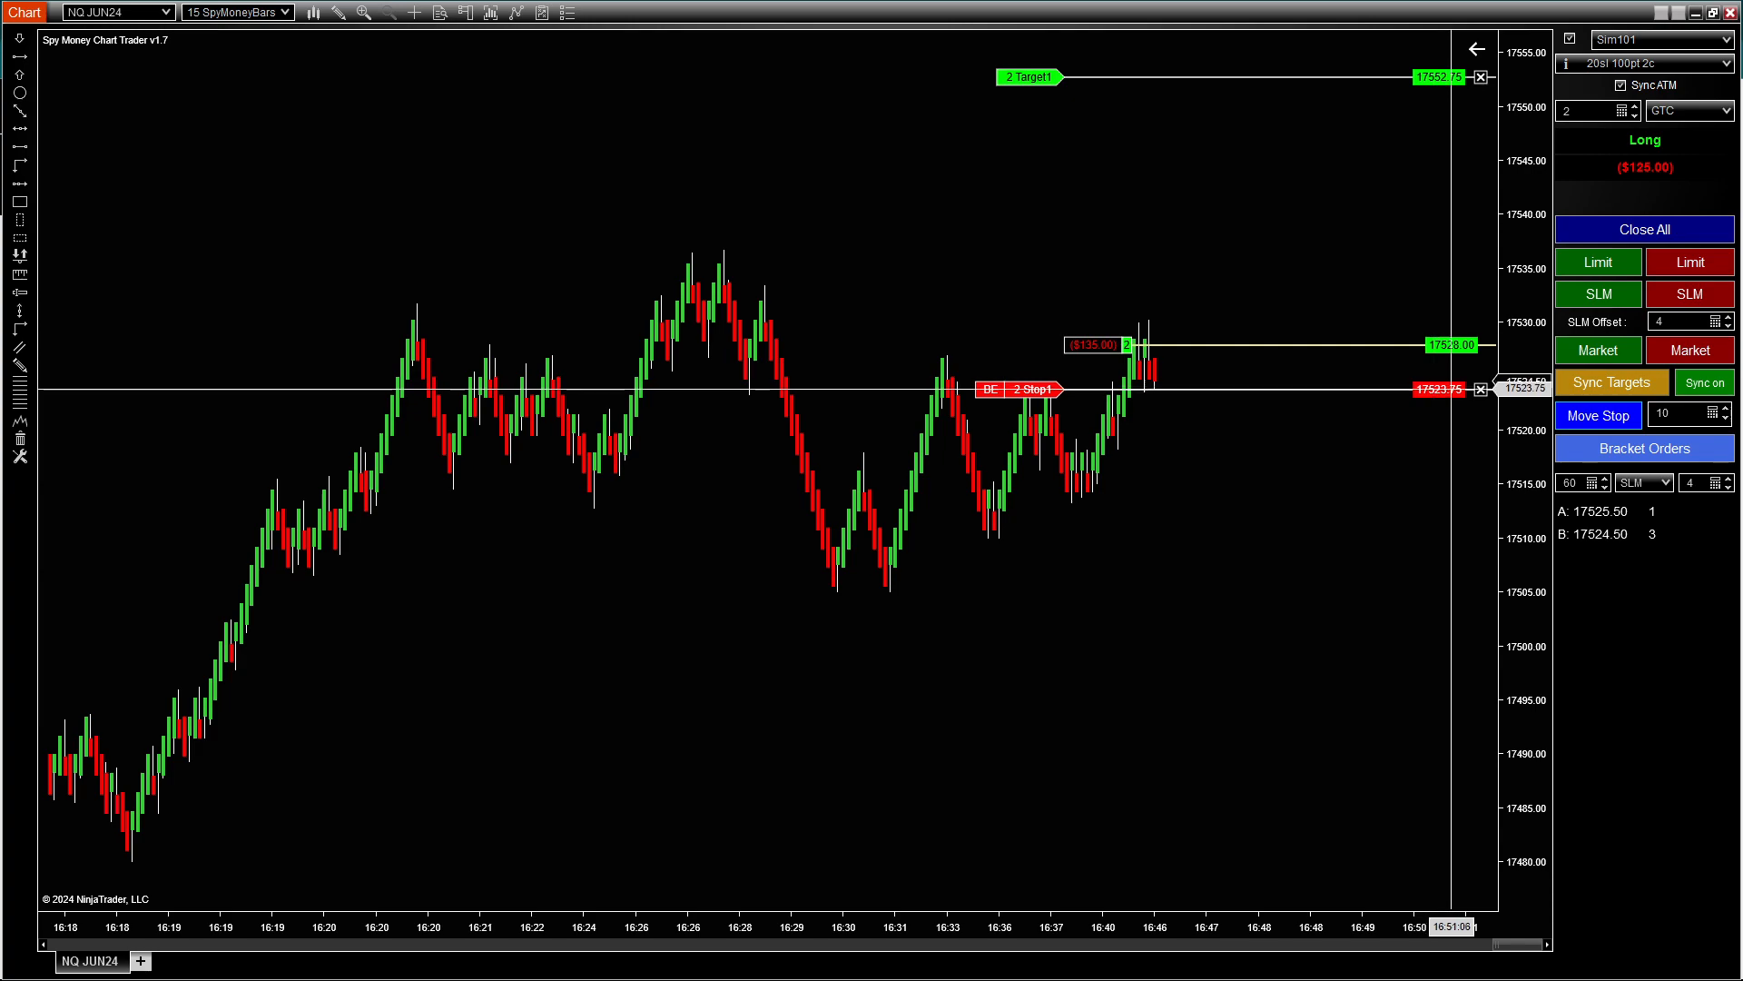
# - Enter a stop-limit buy that fills long at 17522.00, switch Sync off, then flatten with Close All
pyautogui.click(1644, 229)
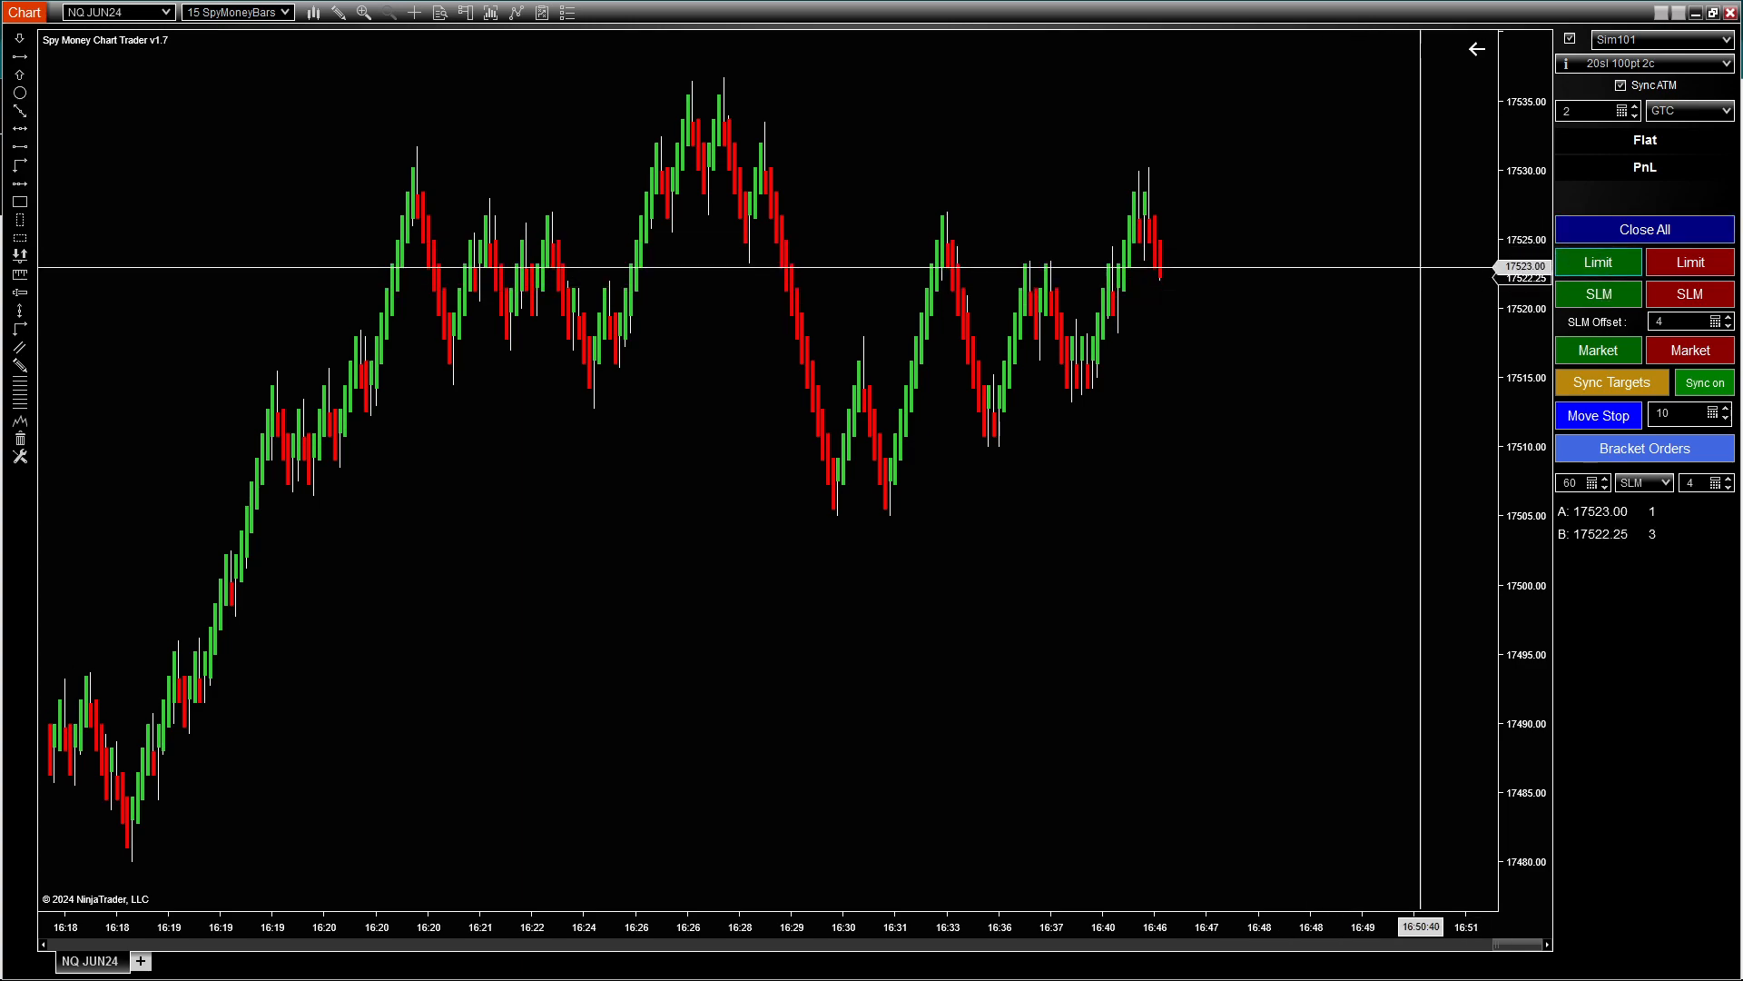
pyautogui.click(1598, 262)
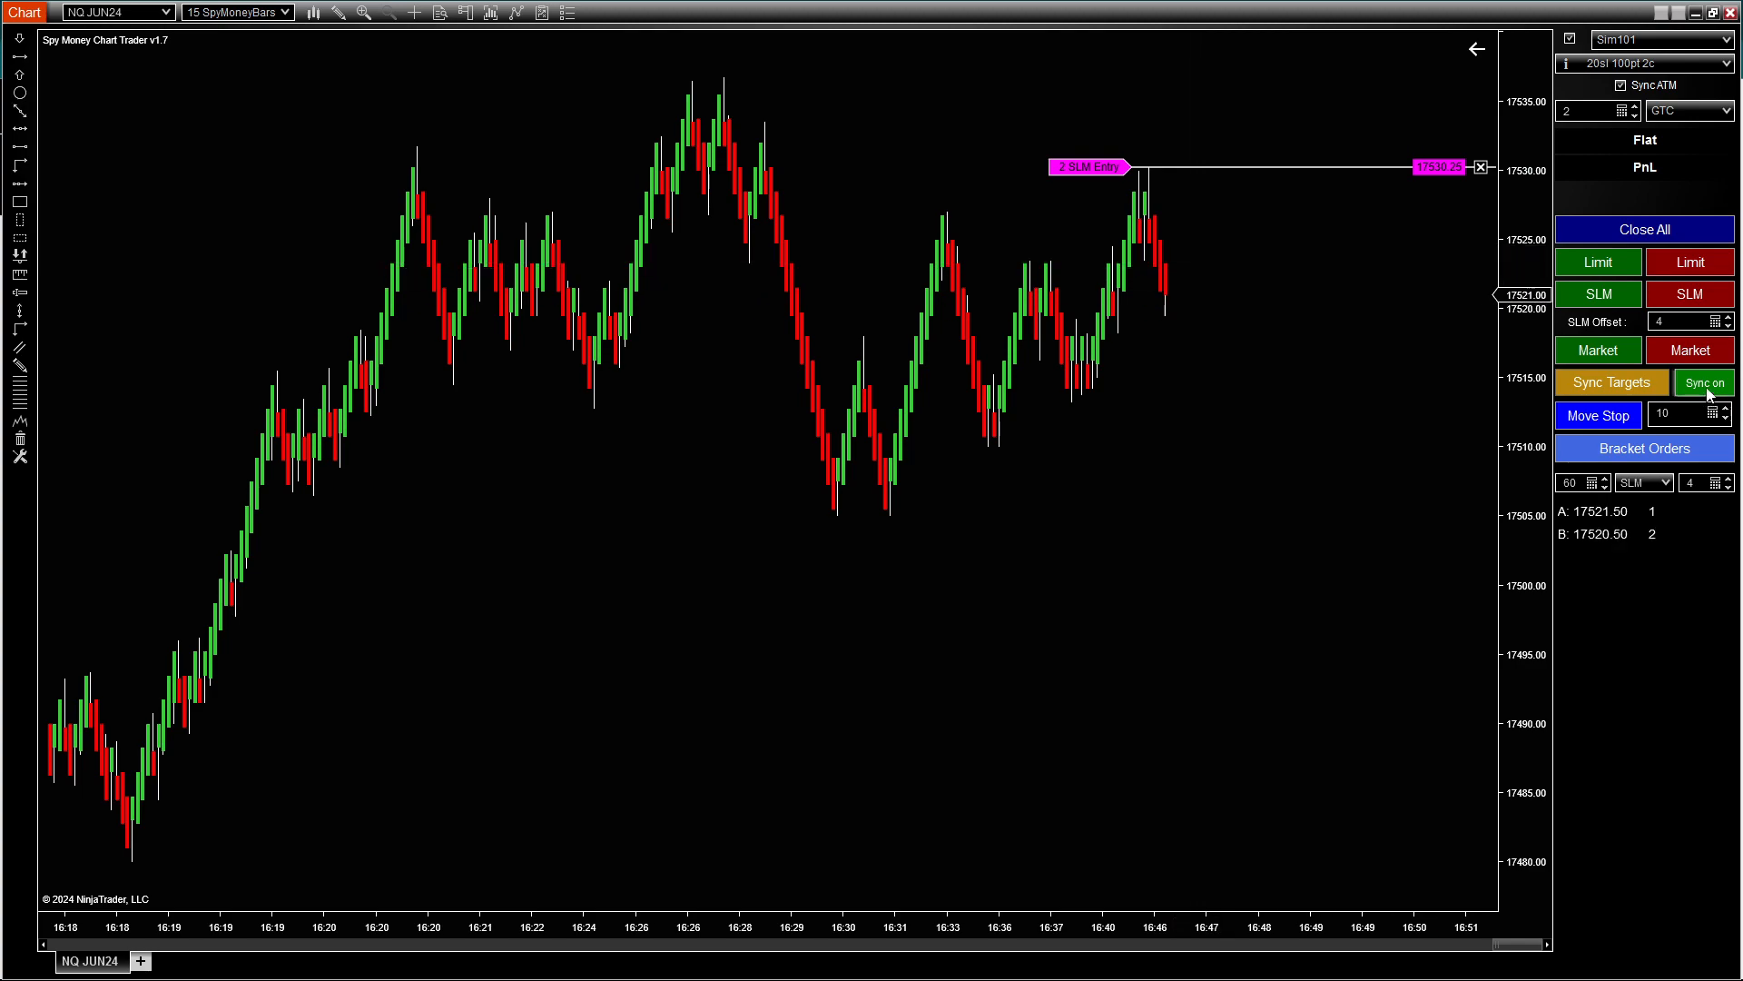
pyautogui.click(1704, 381)
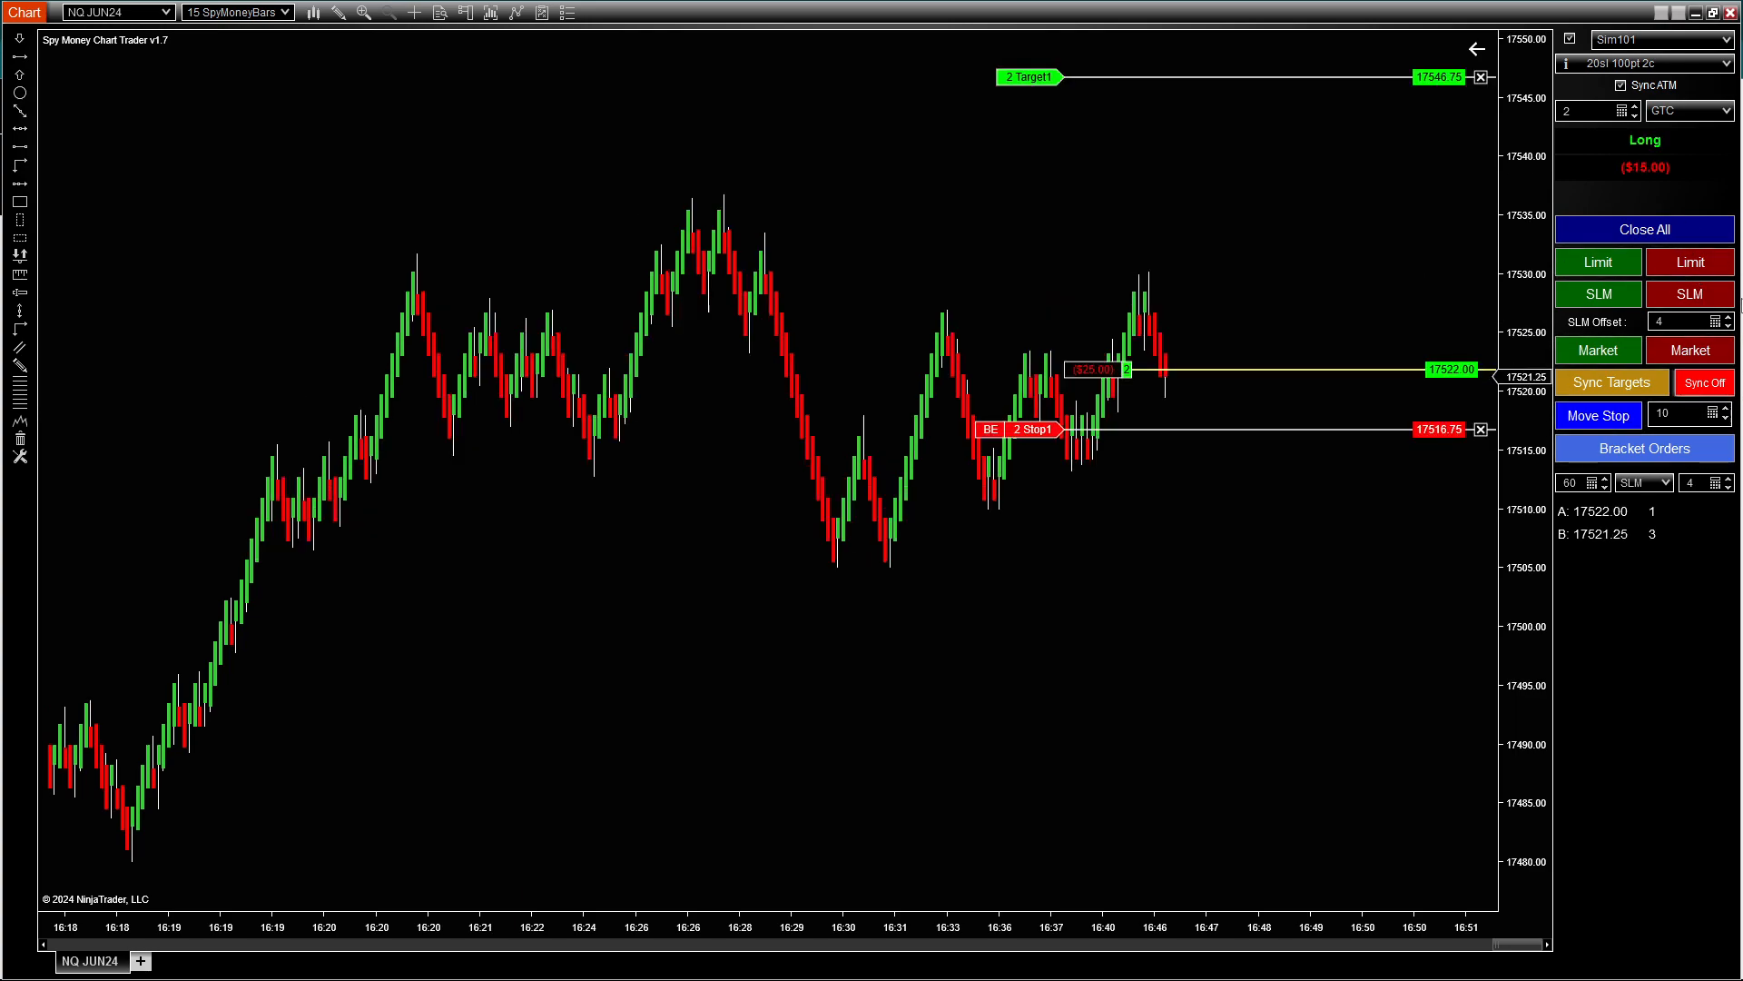
pyautogui.click(1598, 348)
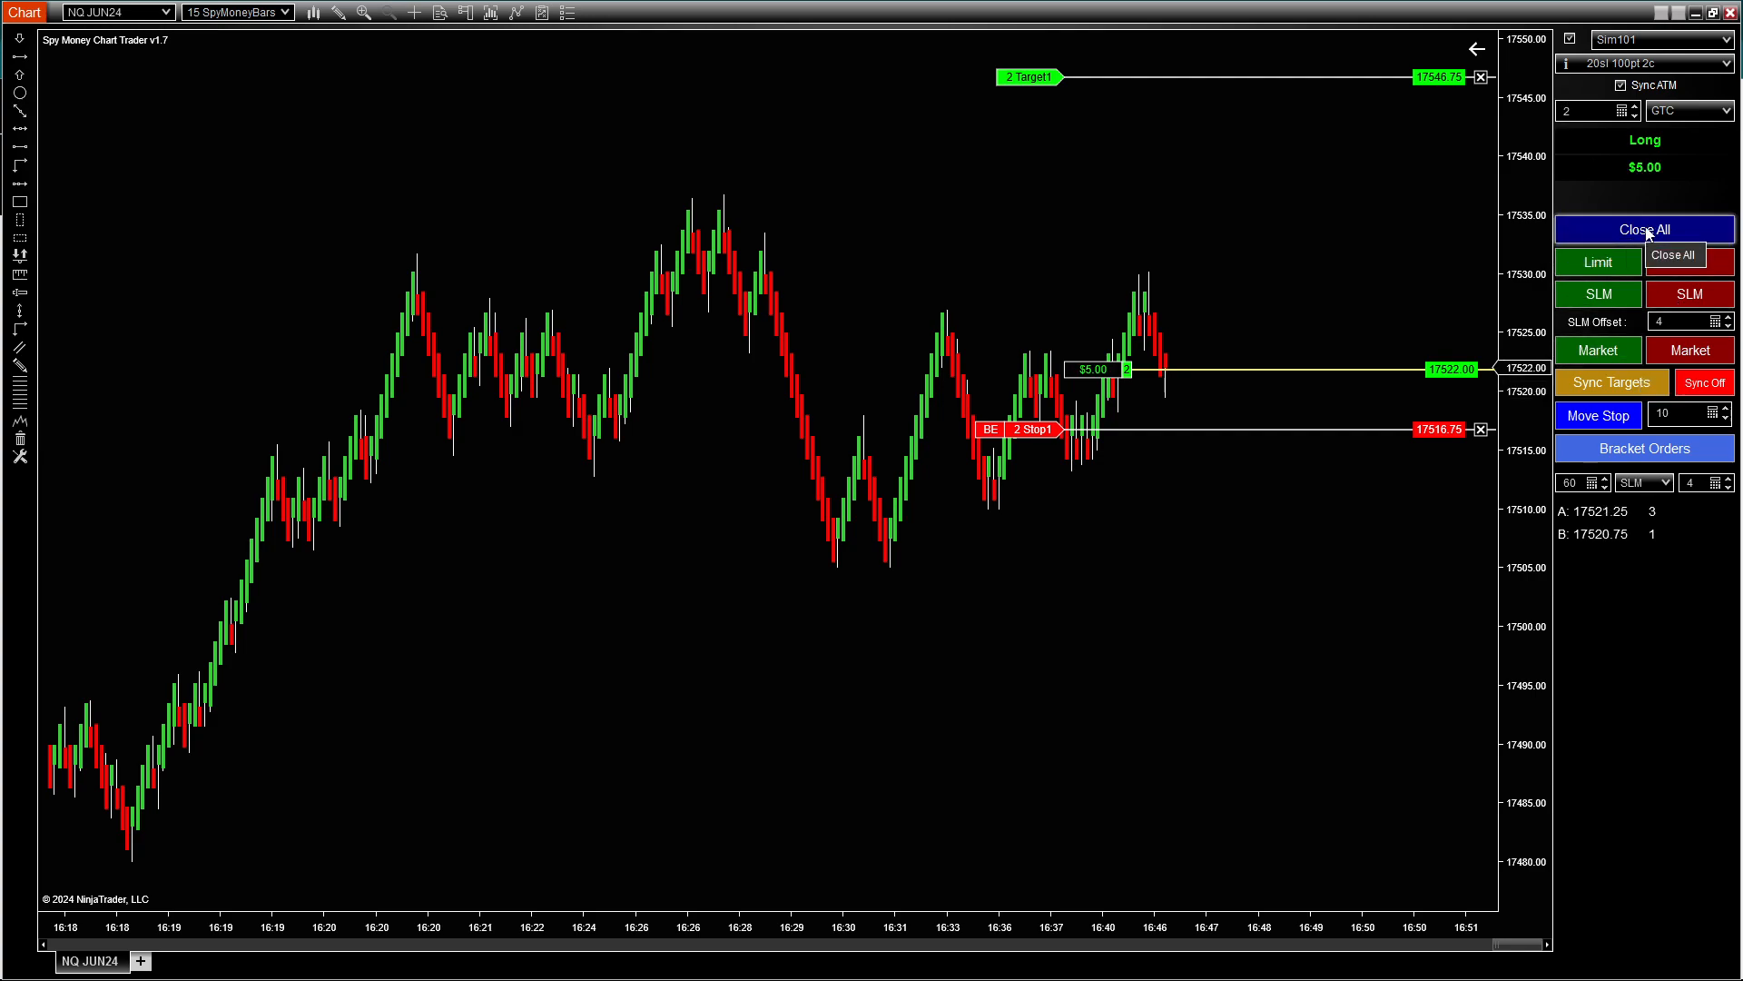
pyautogui.click(1645, 229)
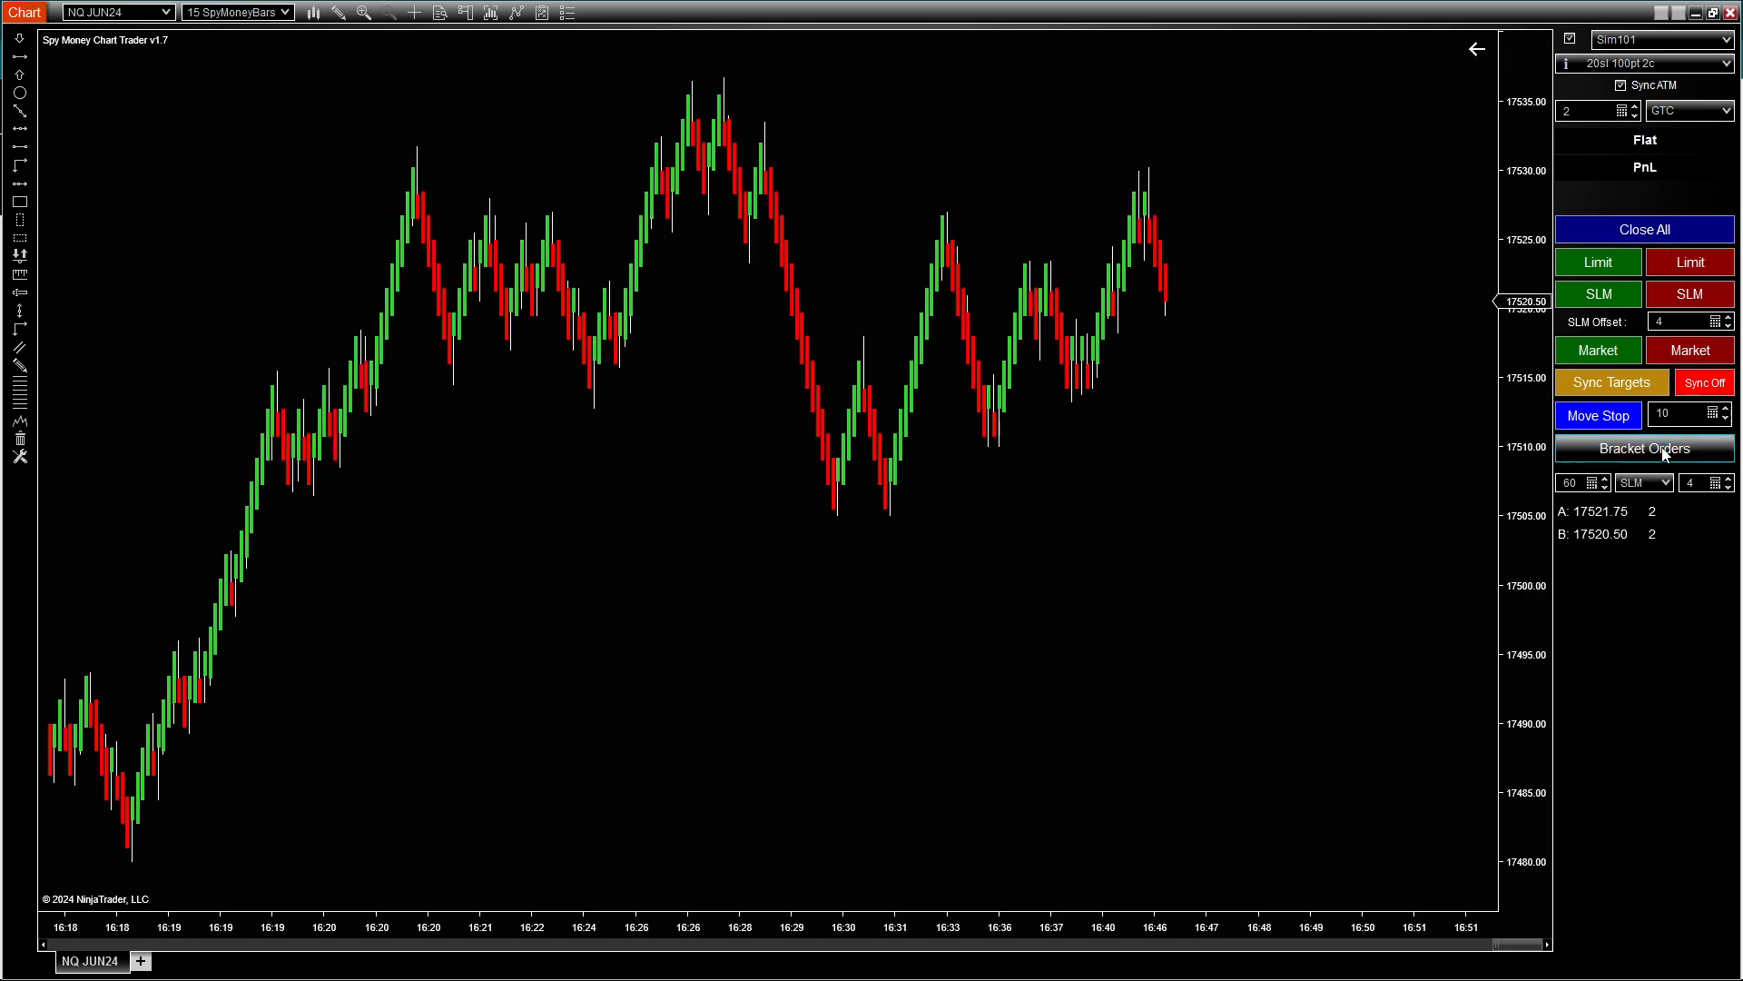
# - Enter a 2-contract bracket long on NQ at 17524.50
pyautogui.click(1645, 449)
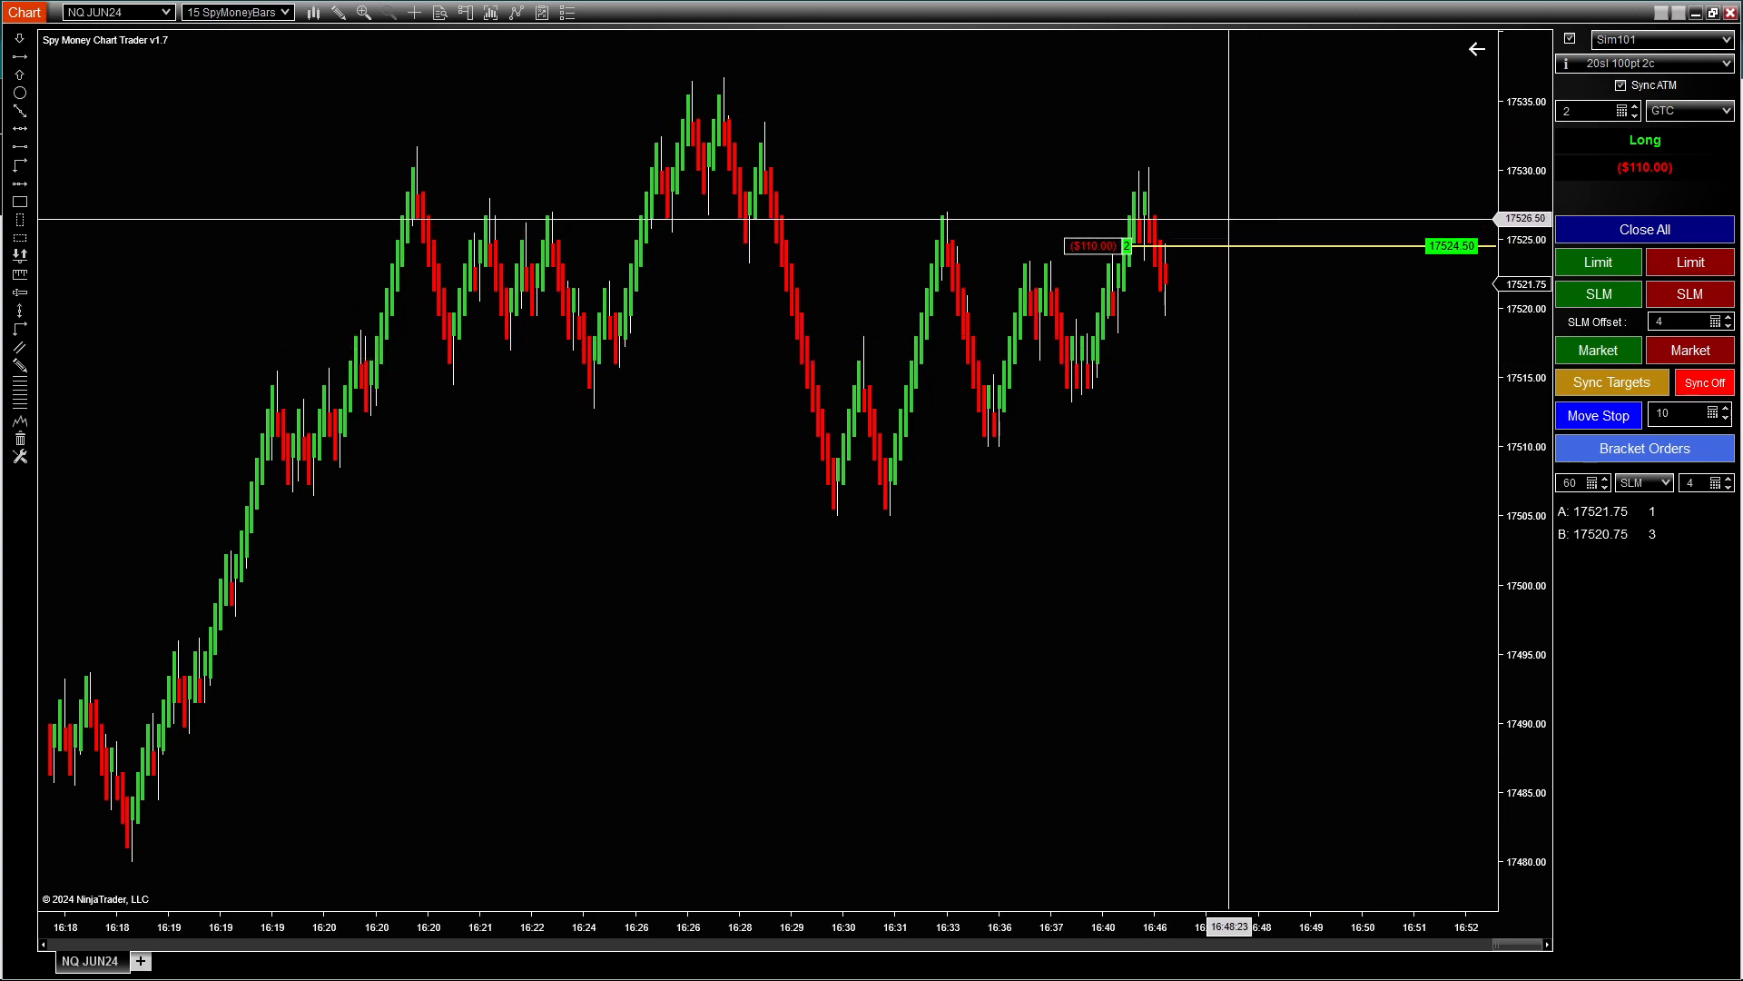
pyautogui.moveTo(1132, 272)
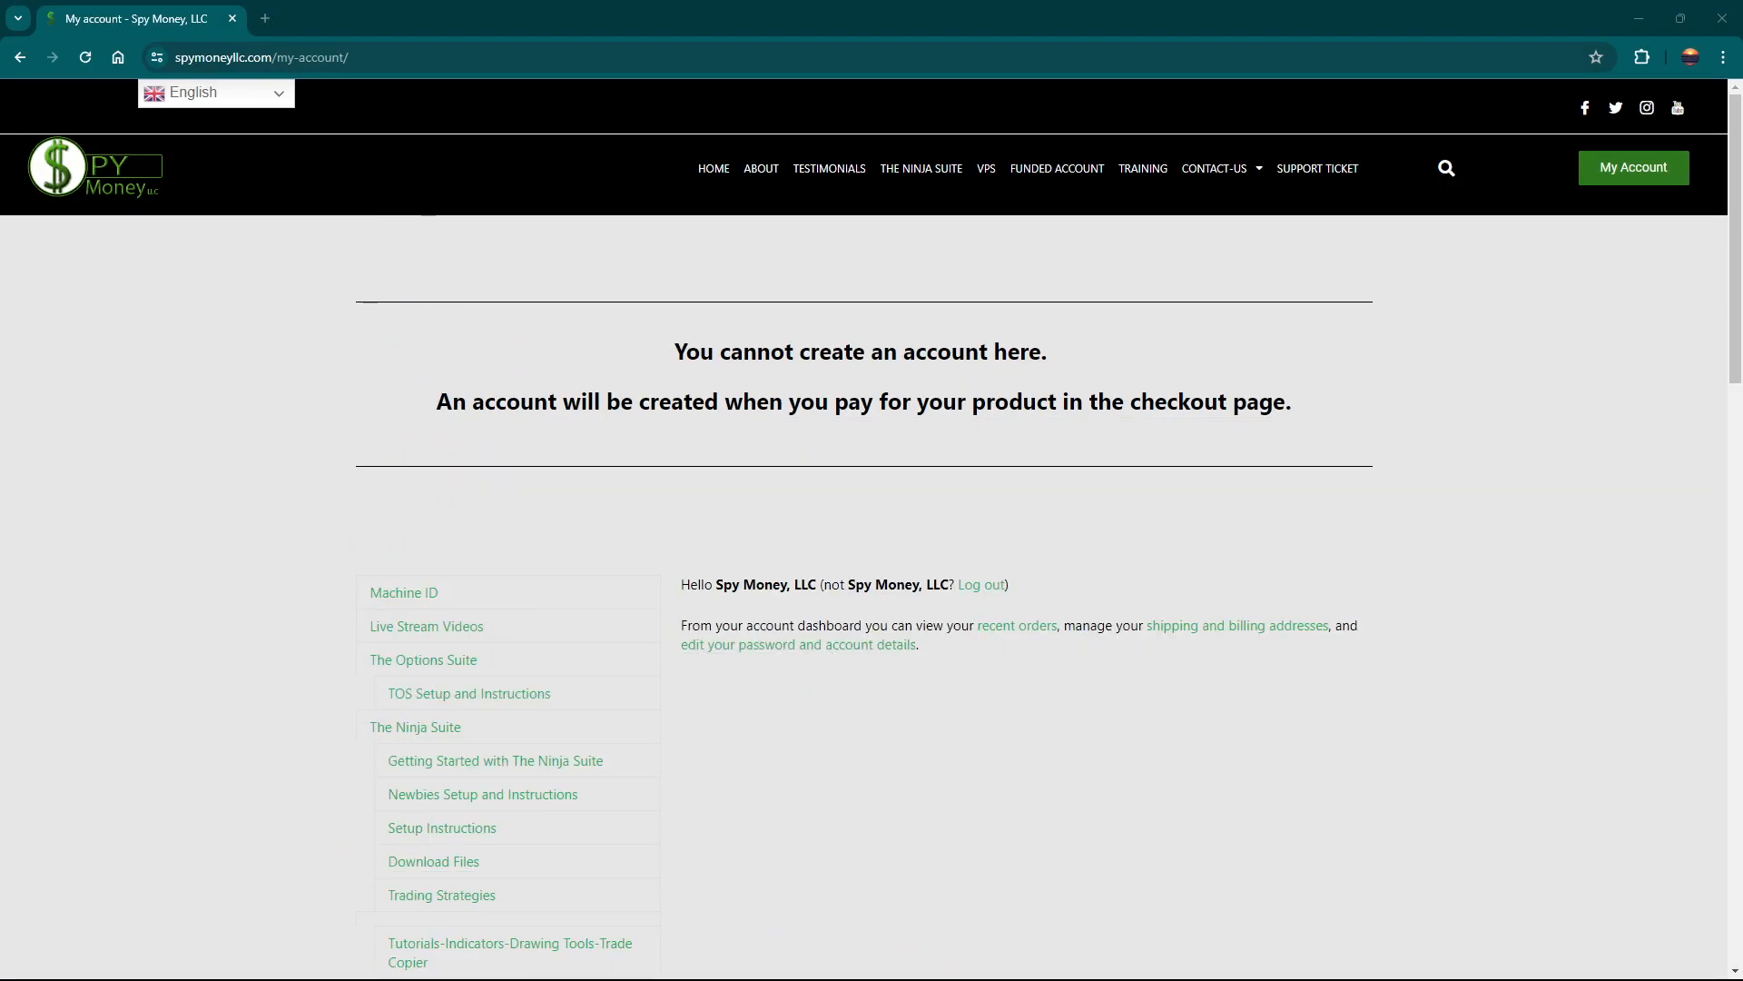
pyautogui.moveTo(1459, 338)
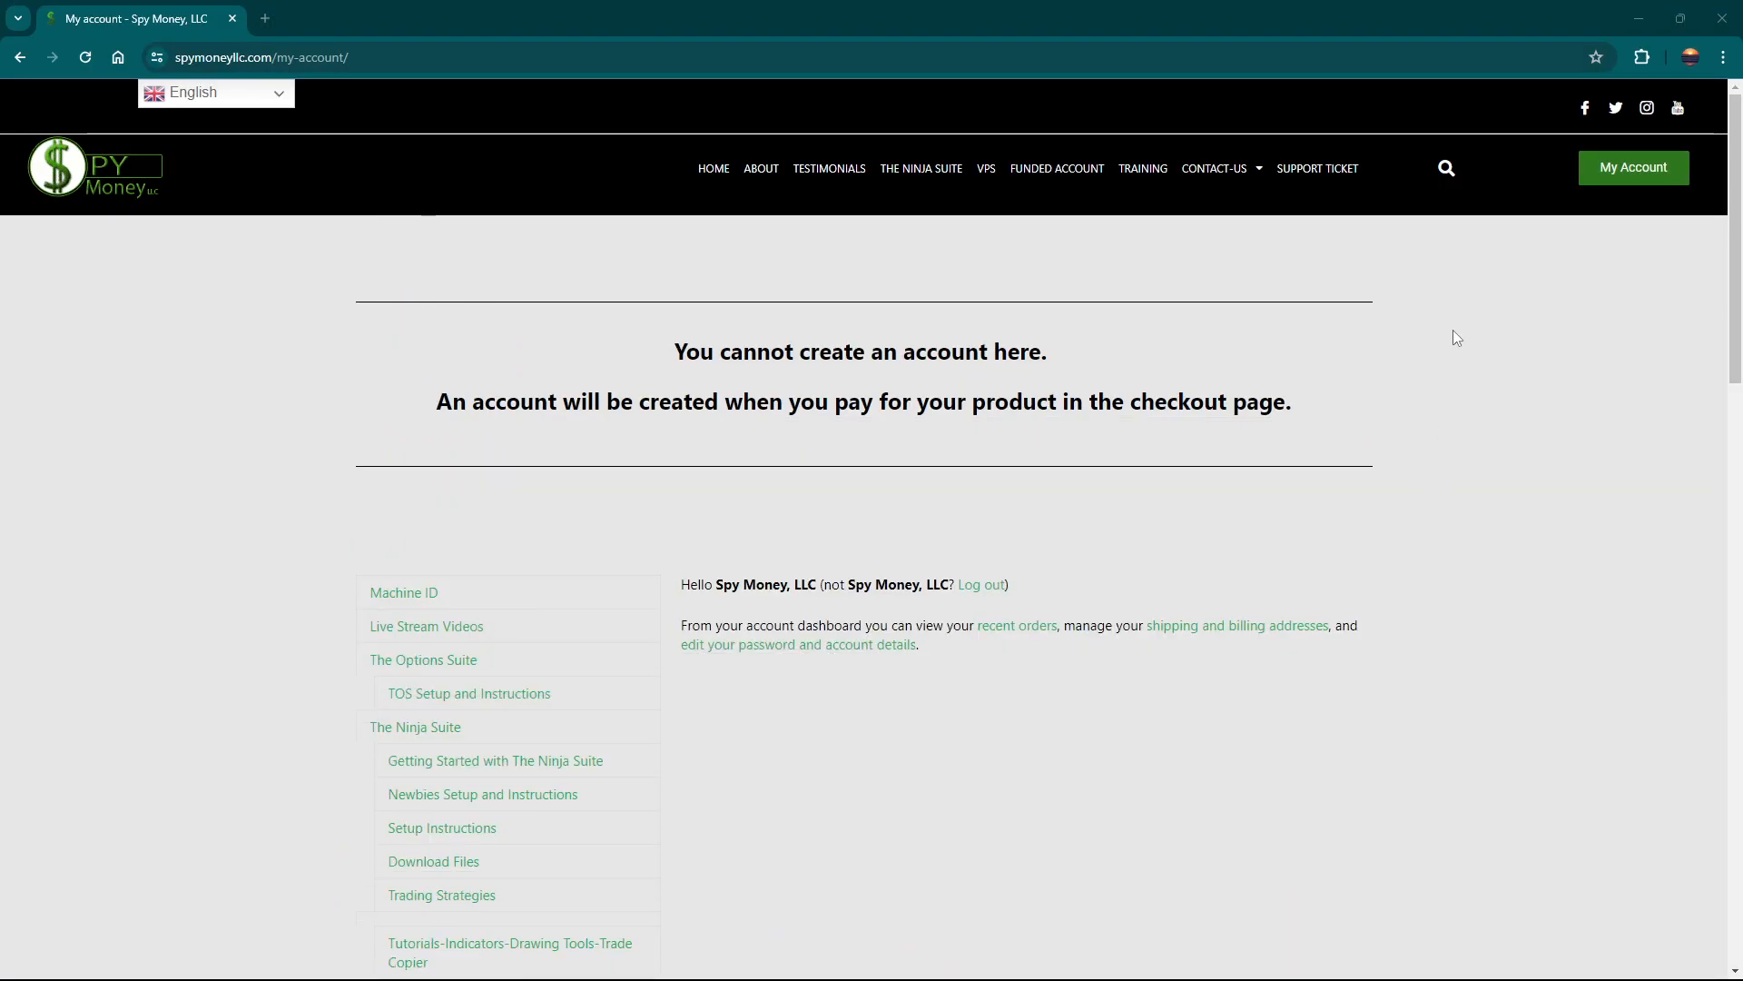
pyautogui.moveTo(489, 833)
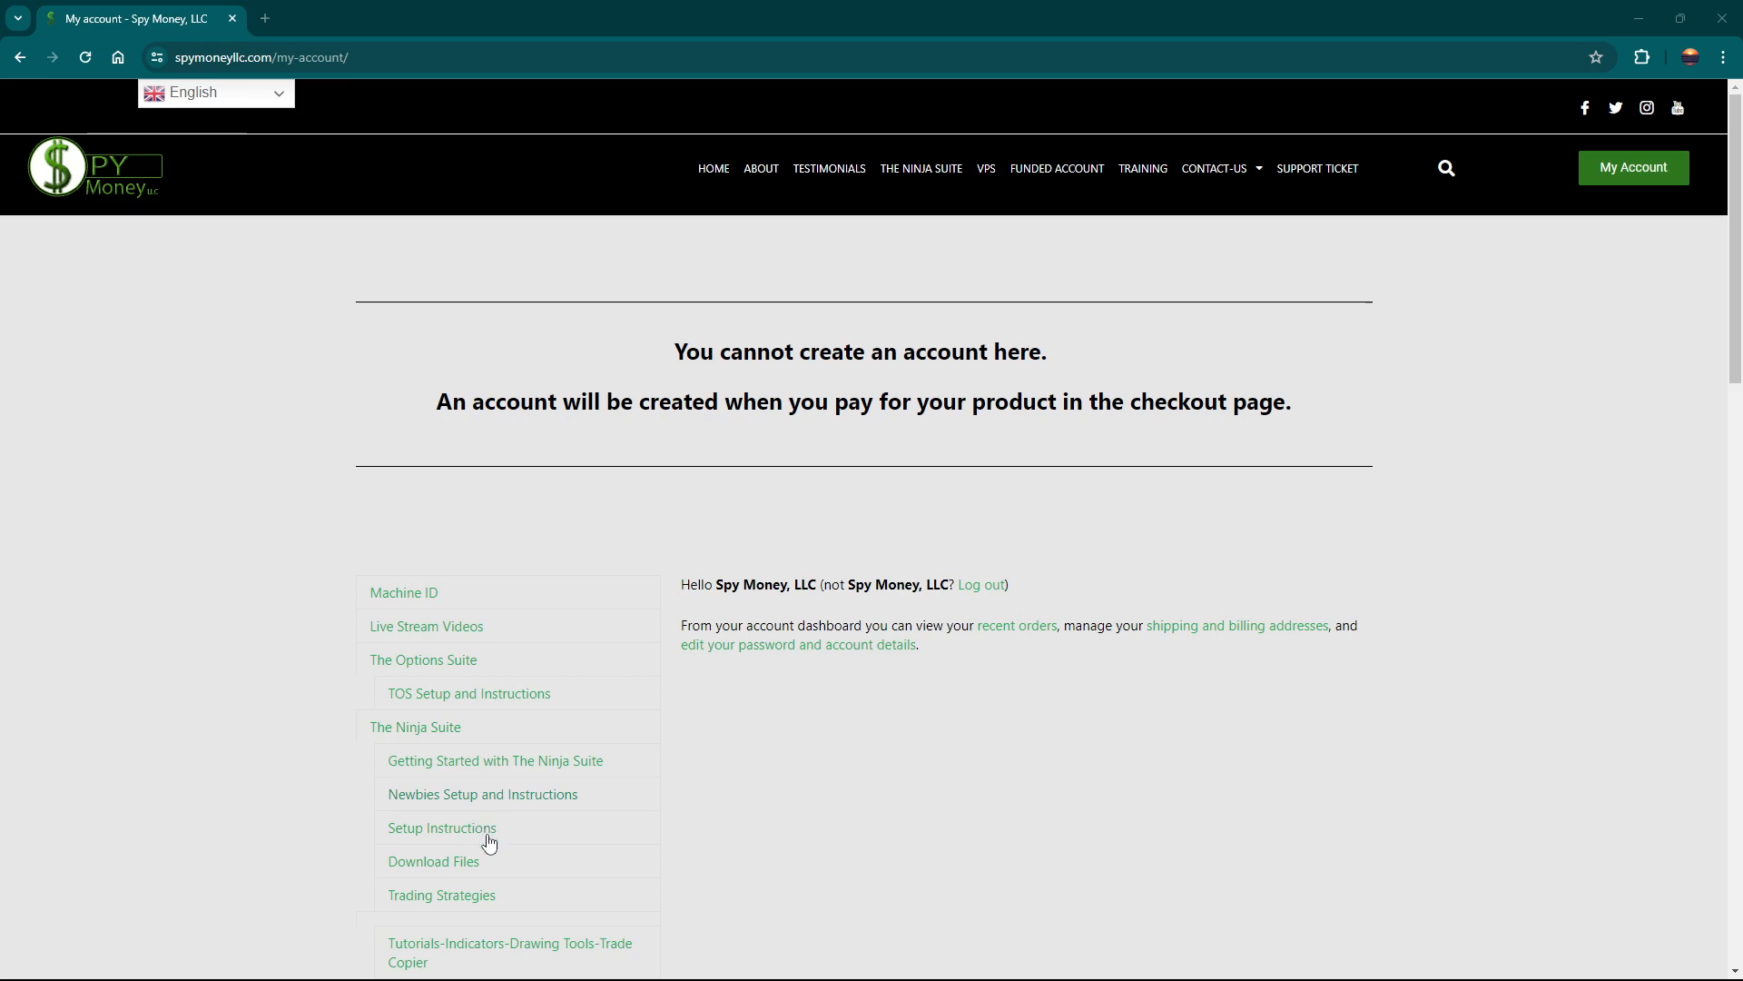
pyautogui.moveTo(432, 860)
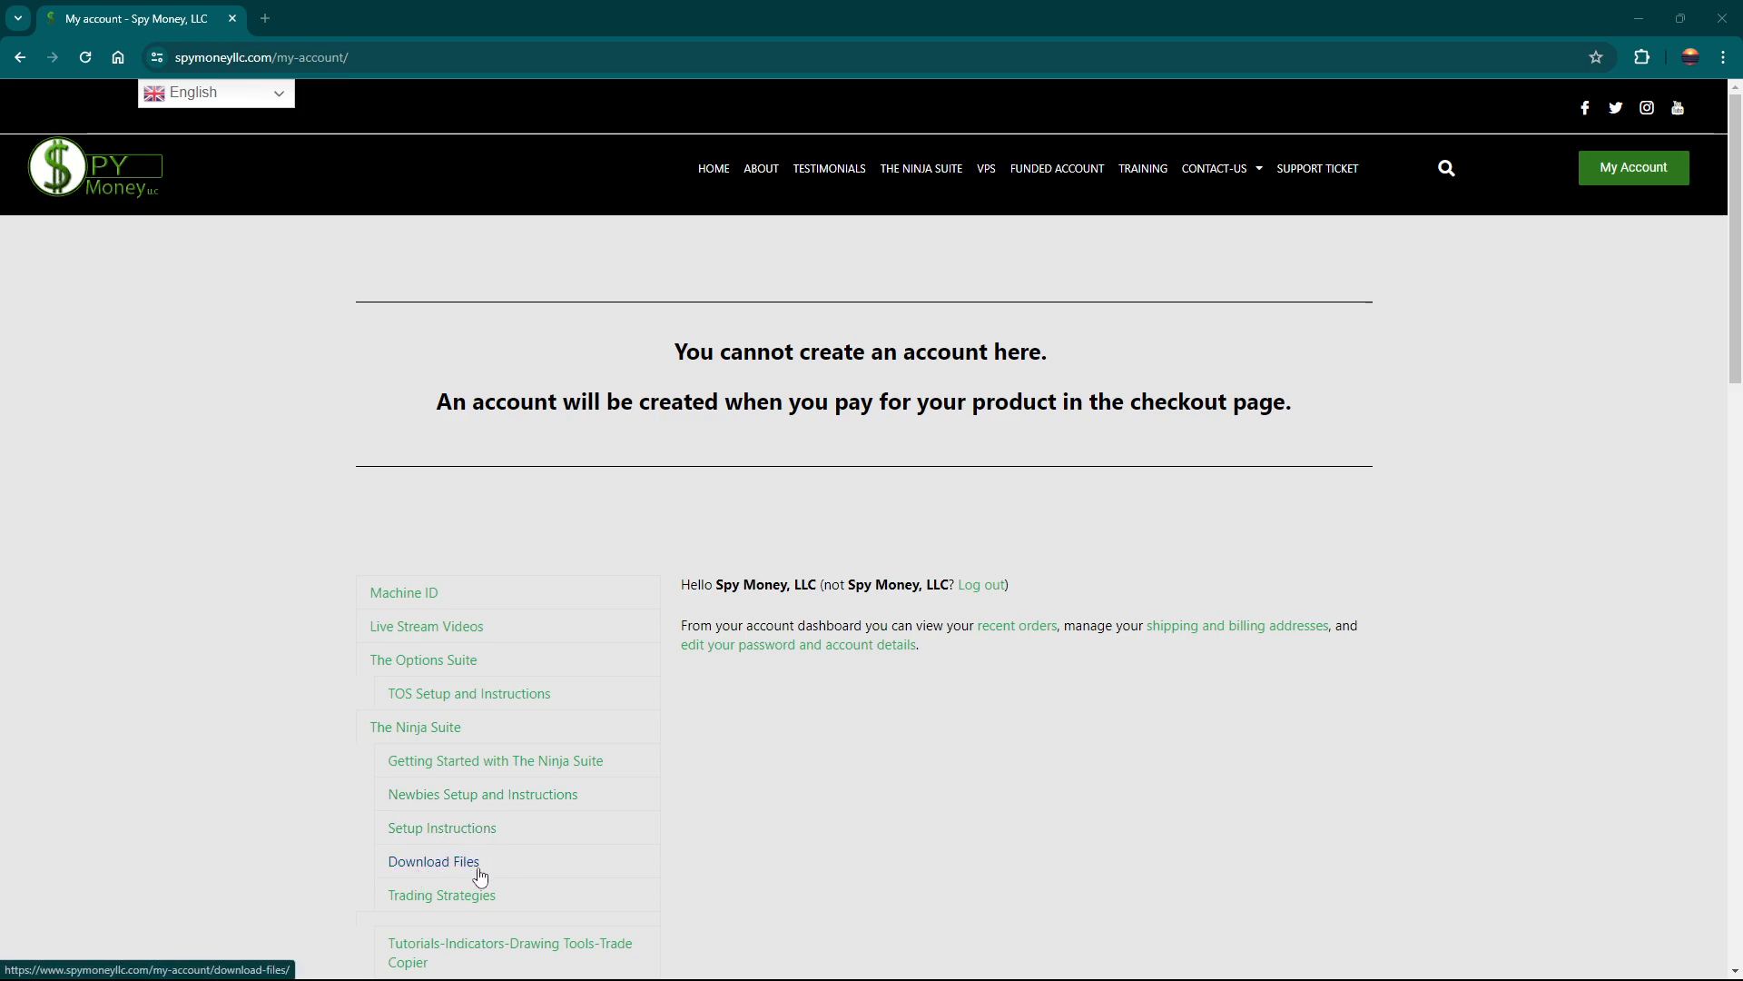